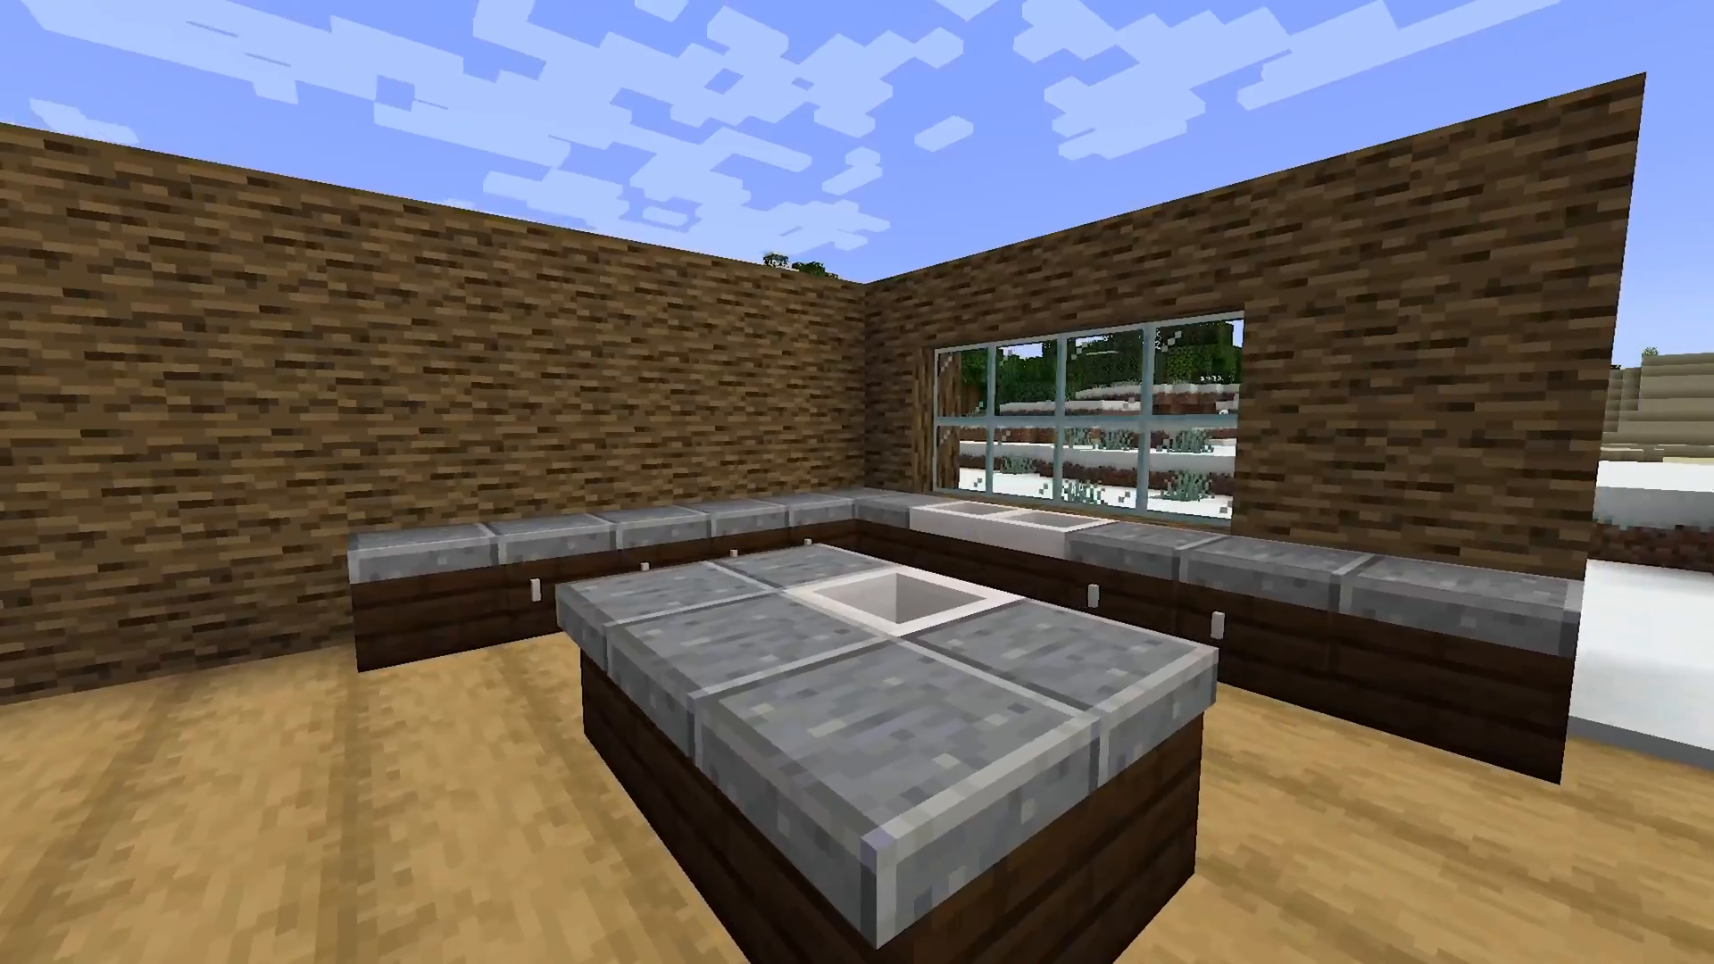
mouse_move(857, 482)
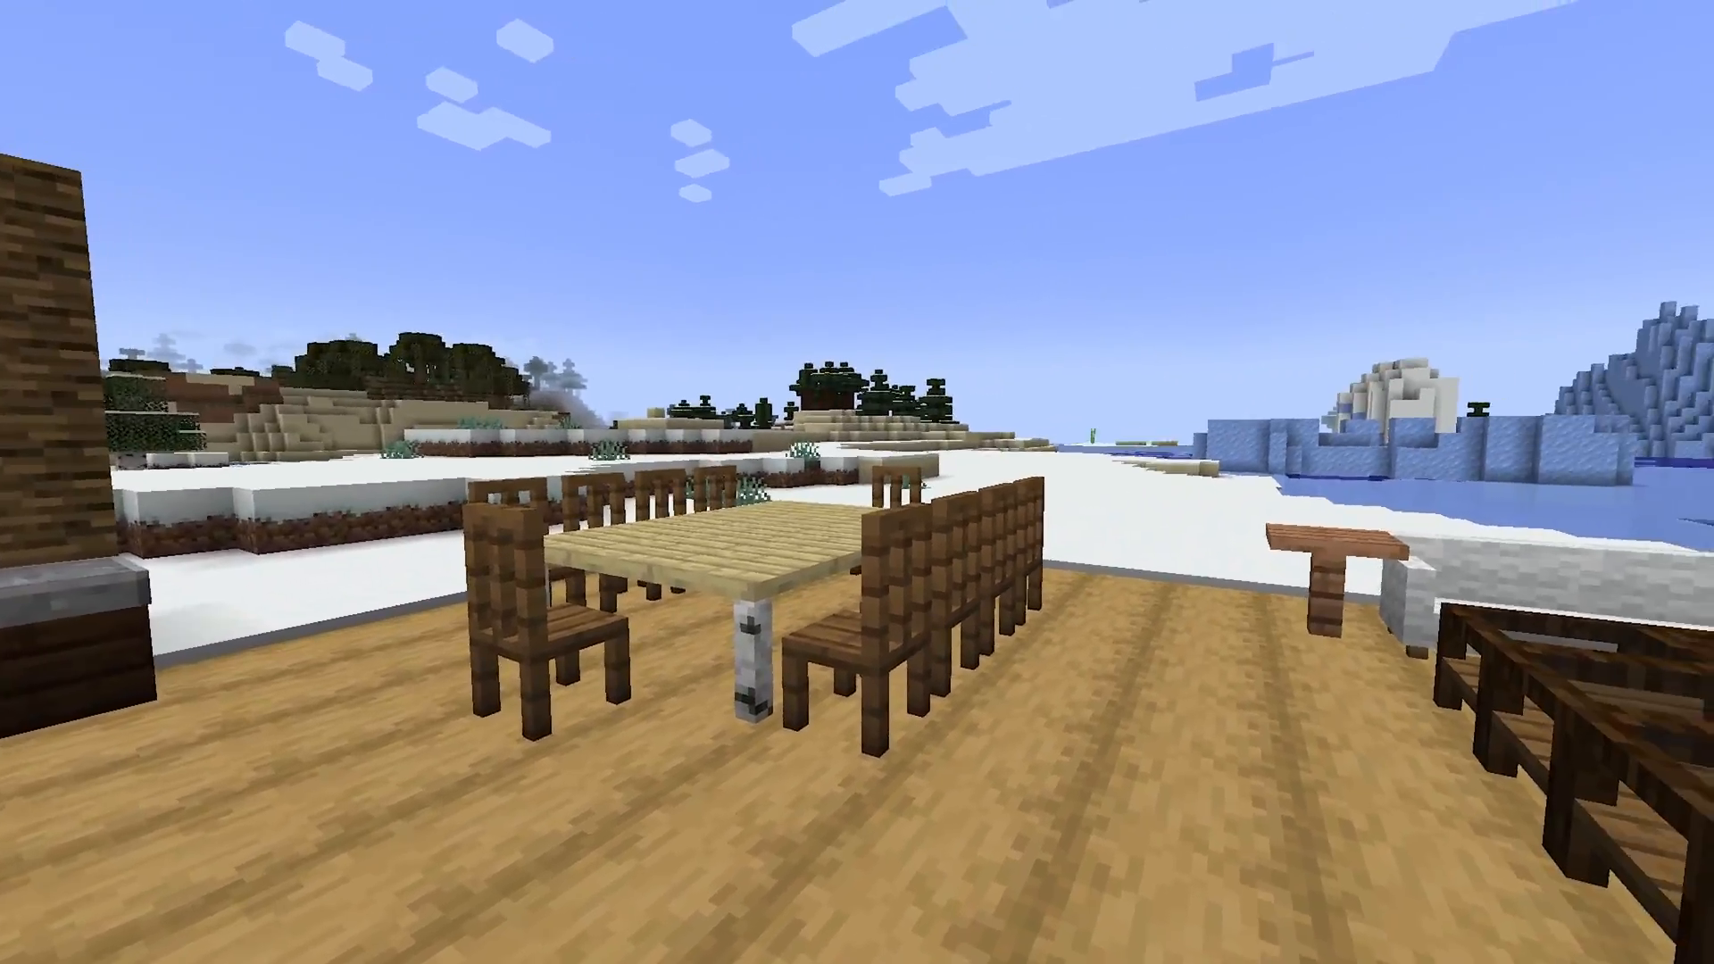
mouse_move(857, 482)
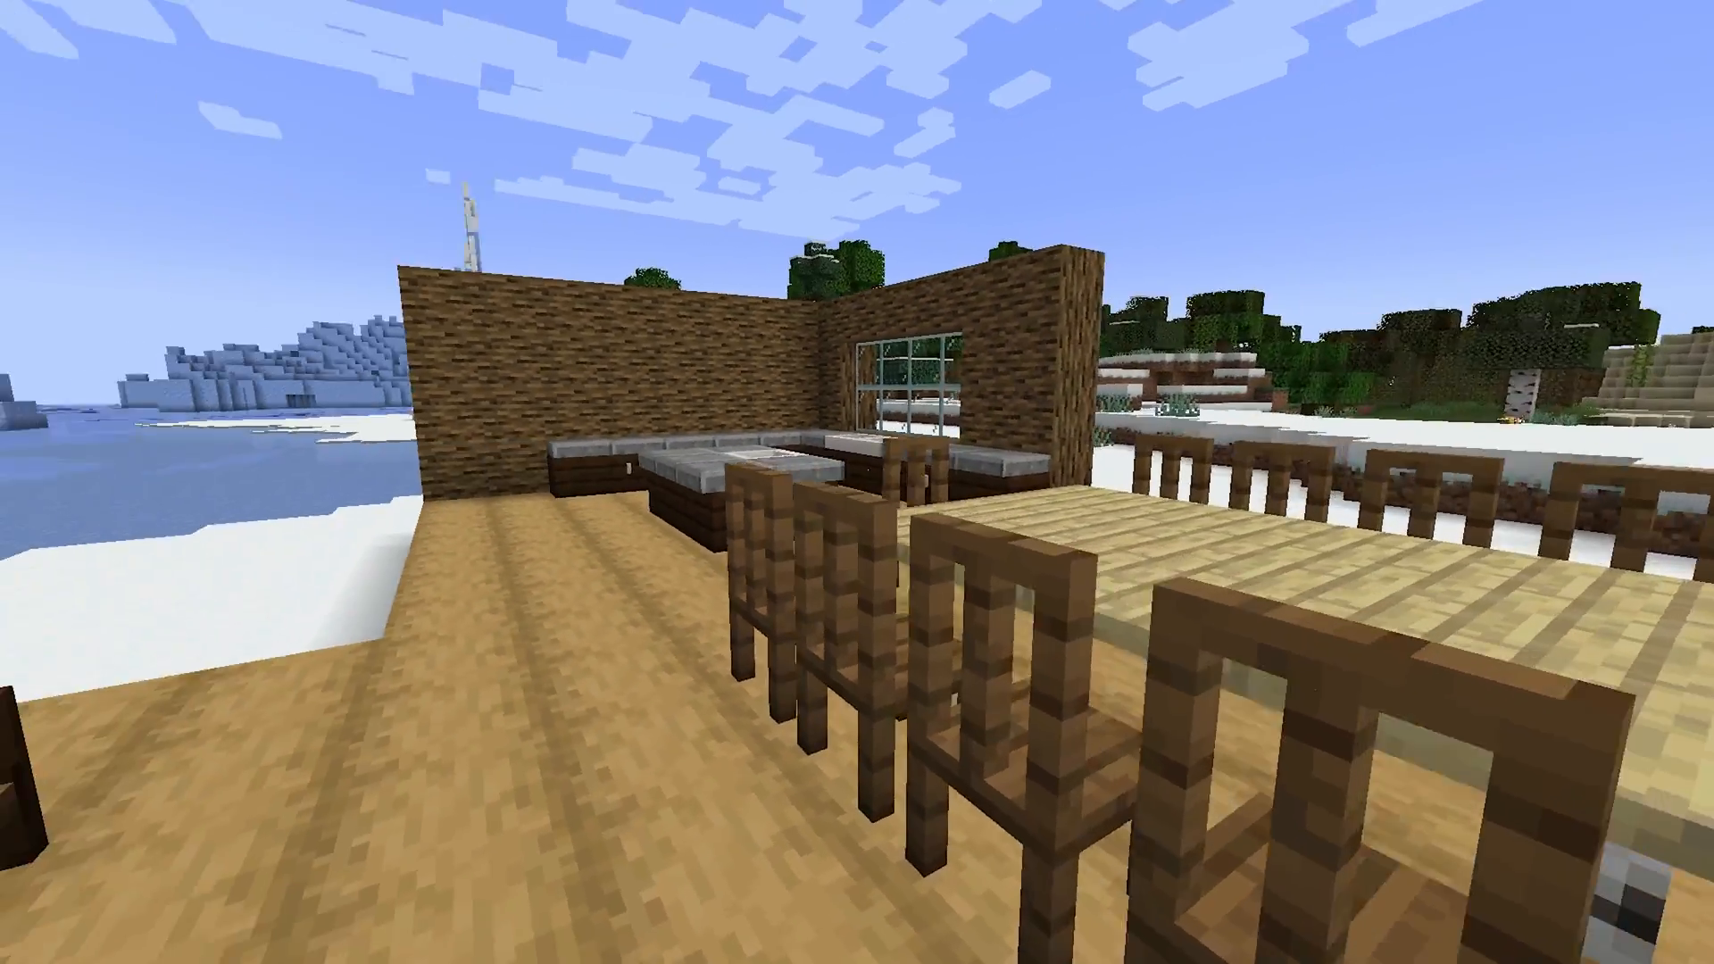
mouse_move(857, 482)
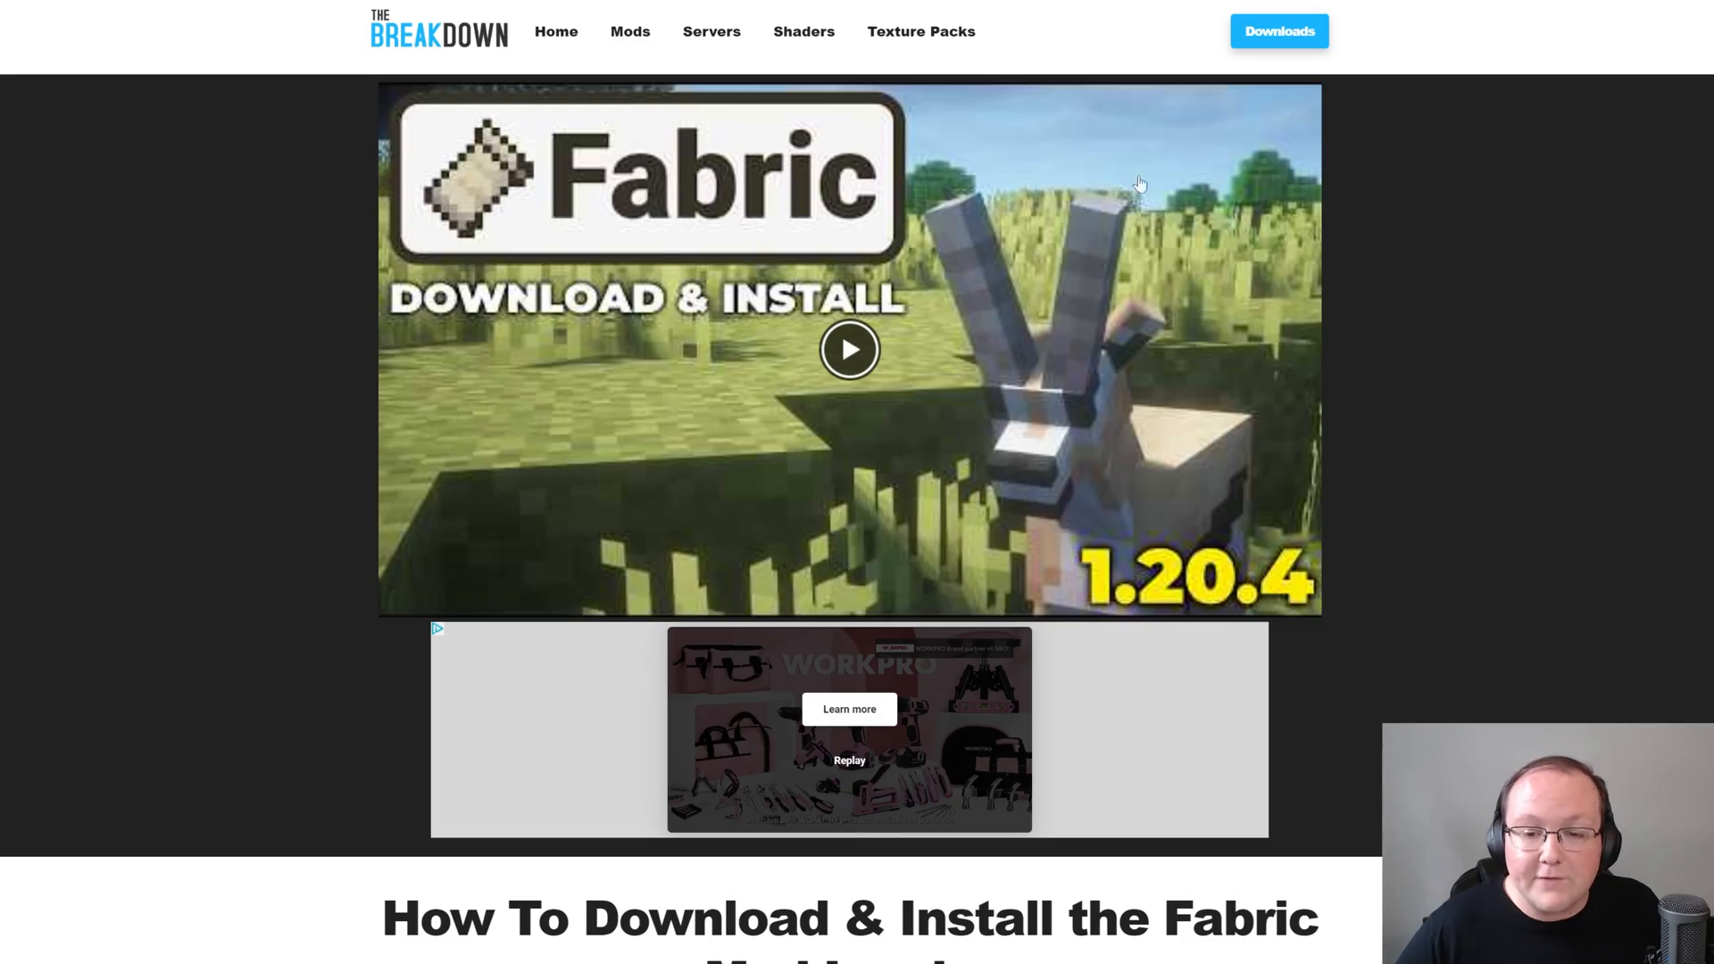
From the Fabric Mod Loader download page, save the universal installer jar to Downloads
scroll(down, 3)
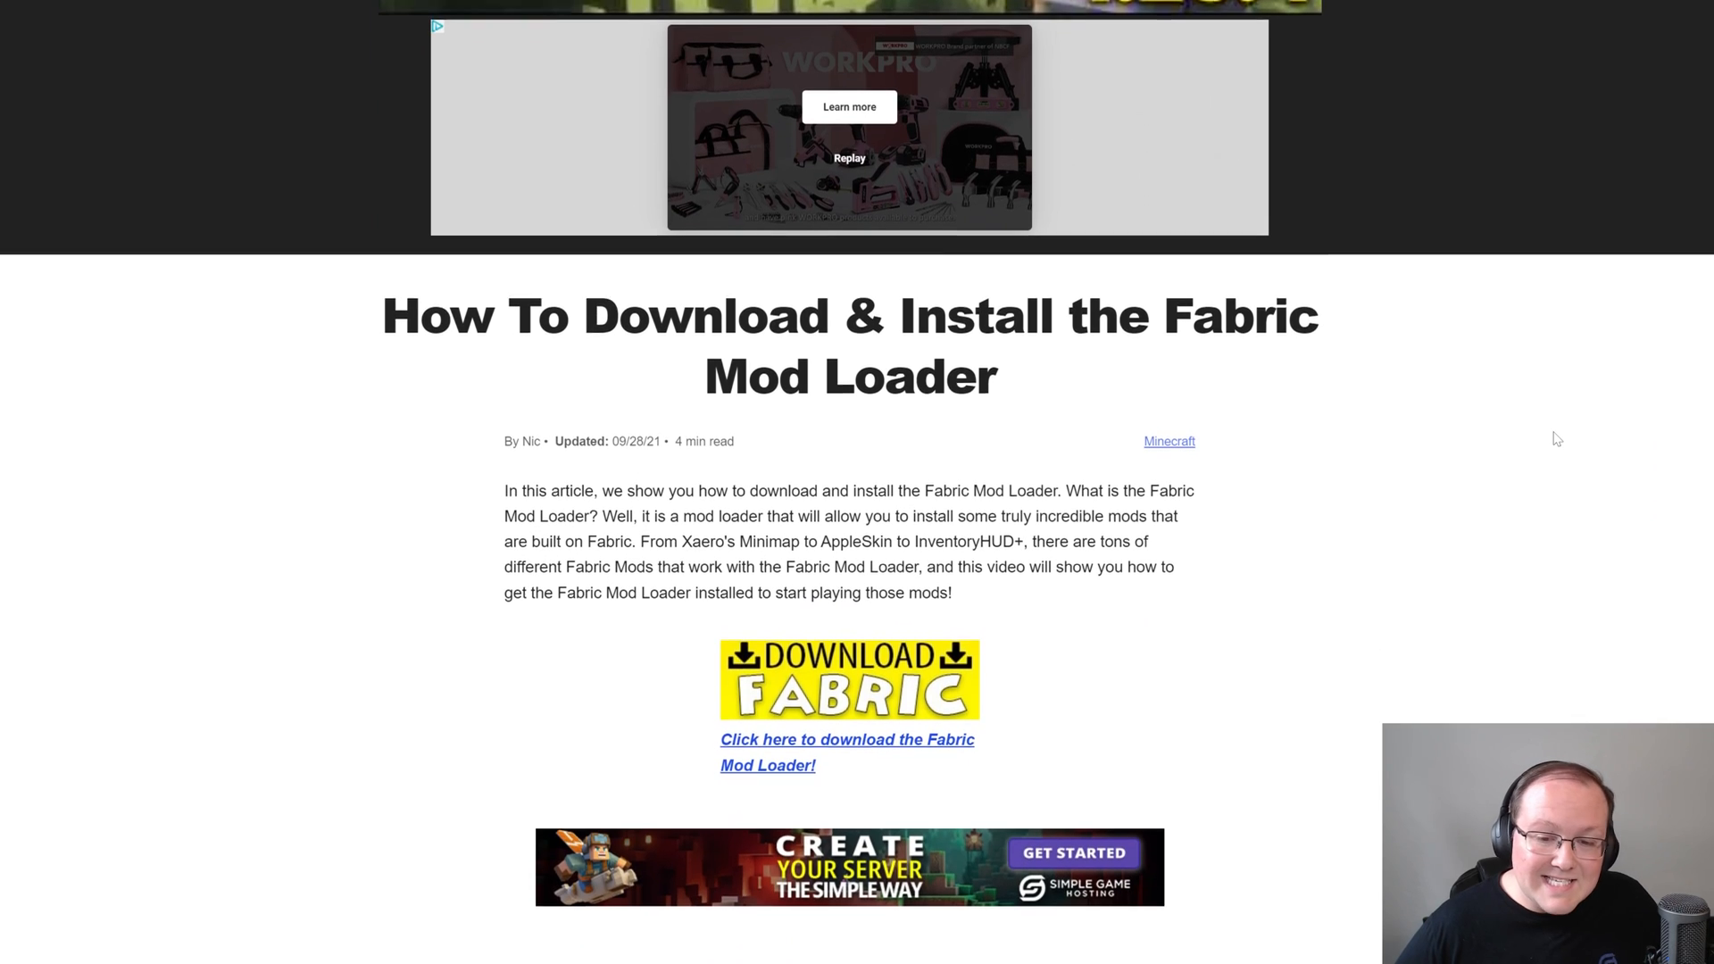
scroll(down, 3)
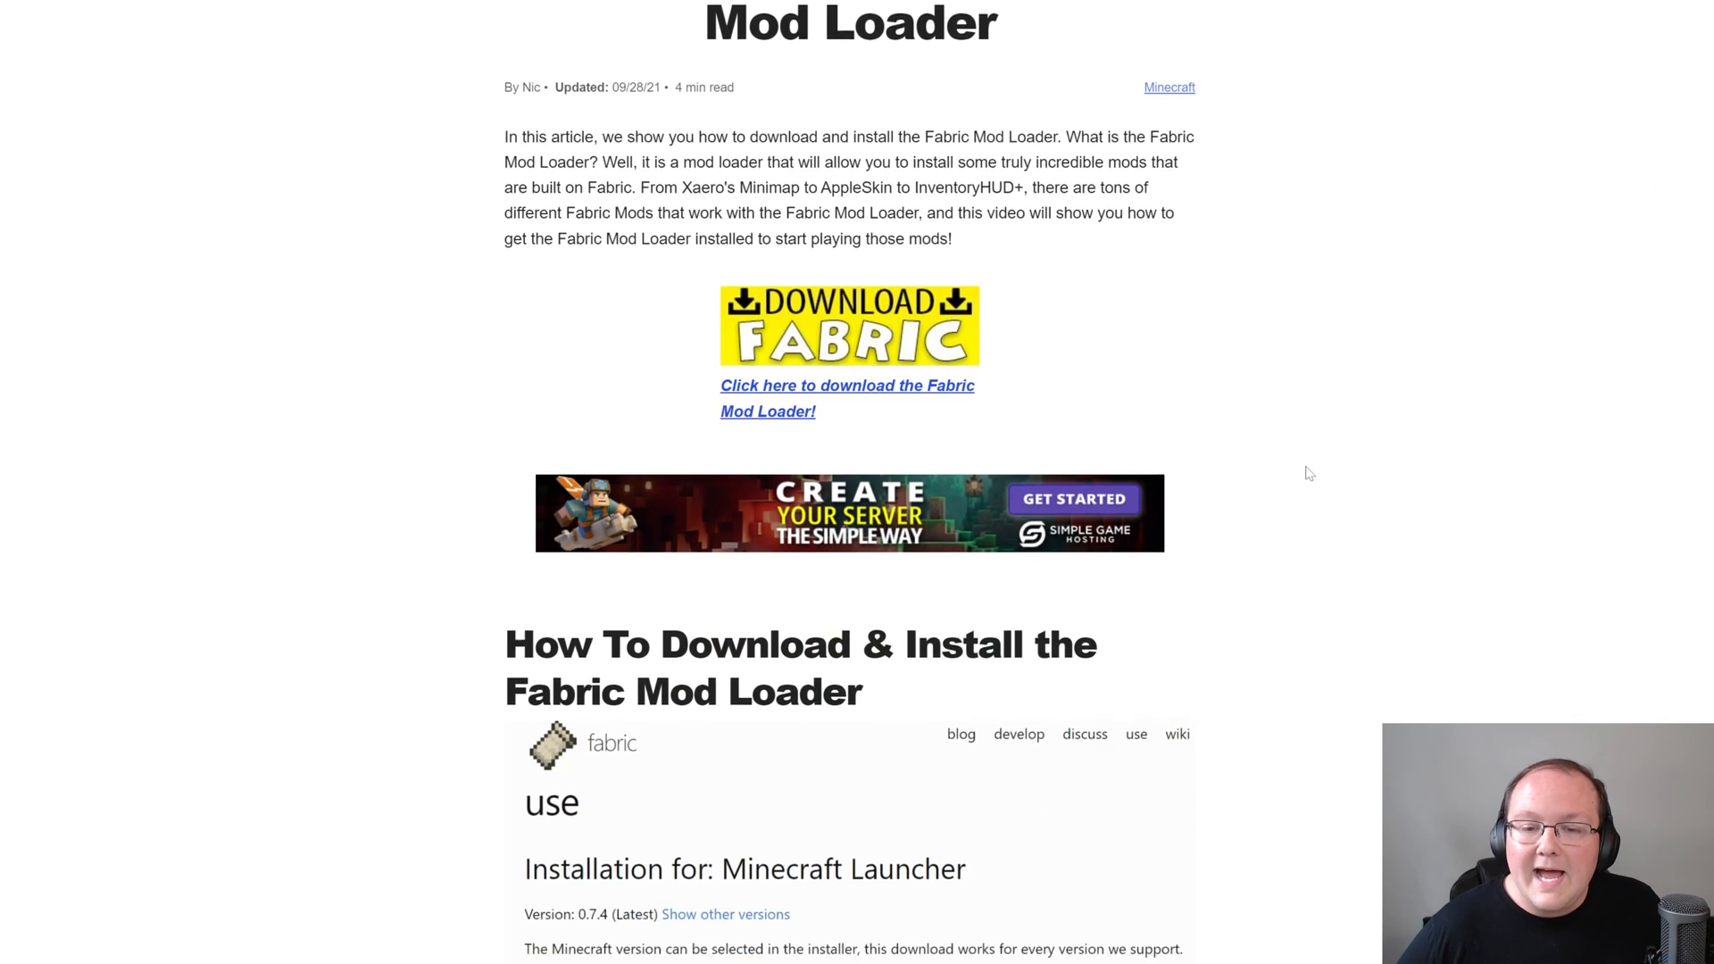
scroll(down, 3)
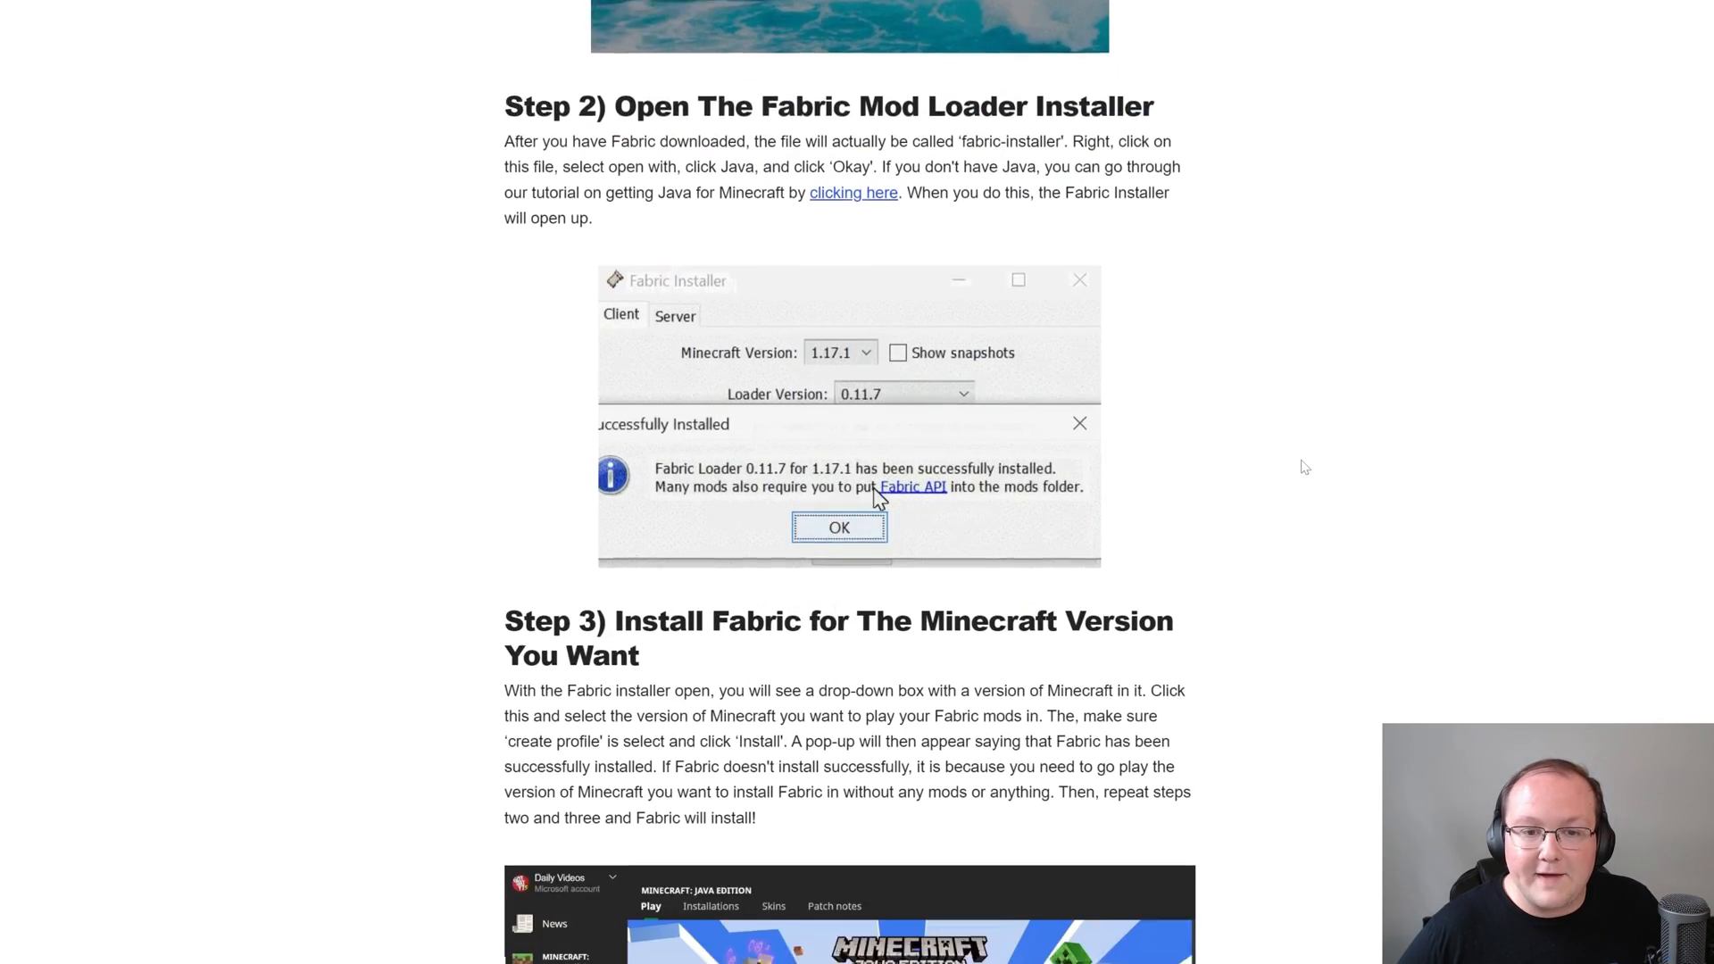
scroll(up, 3)
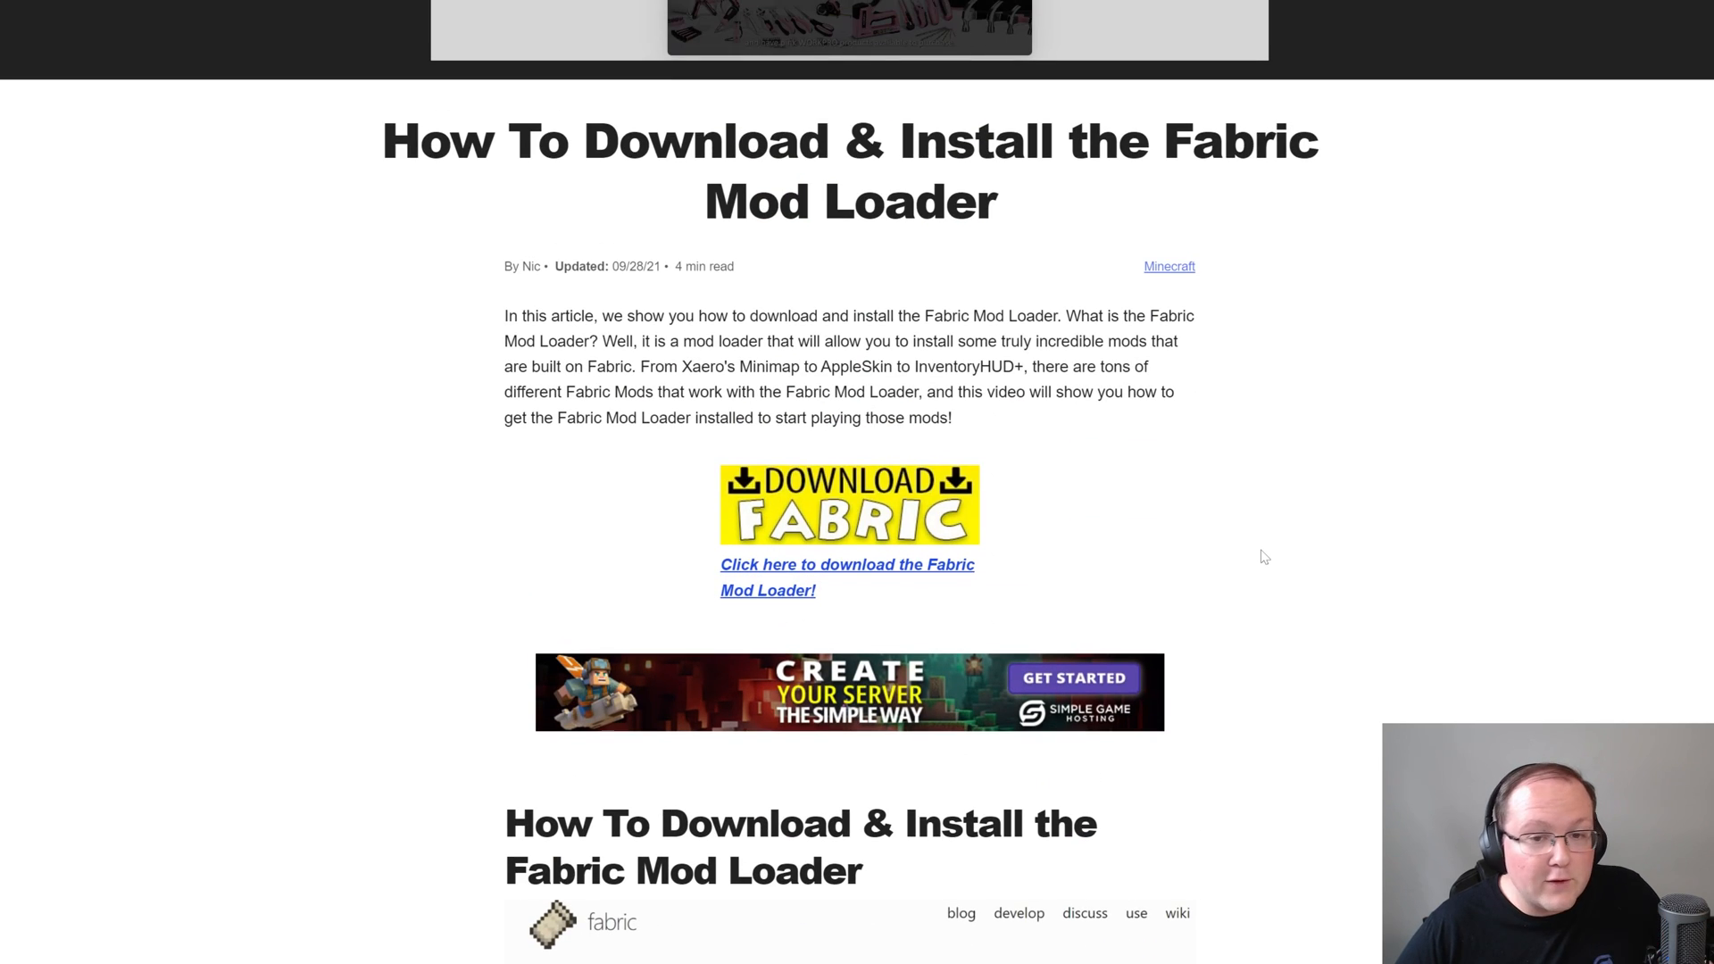
mouse_move(1155, 364)
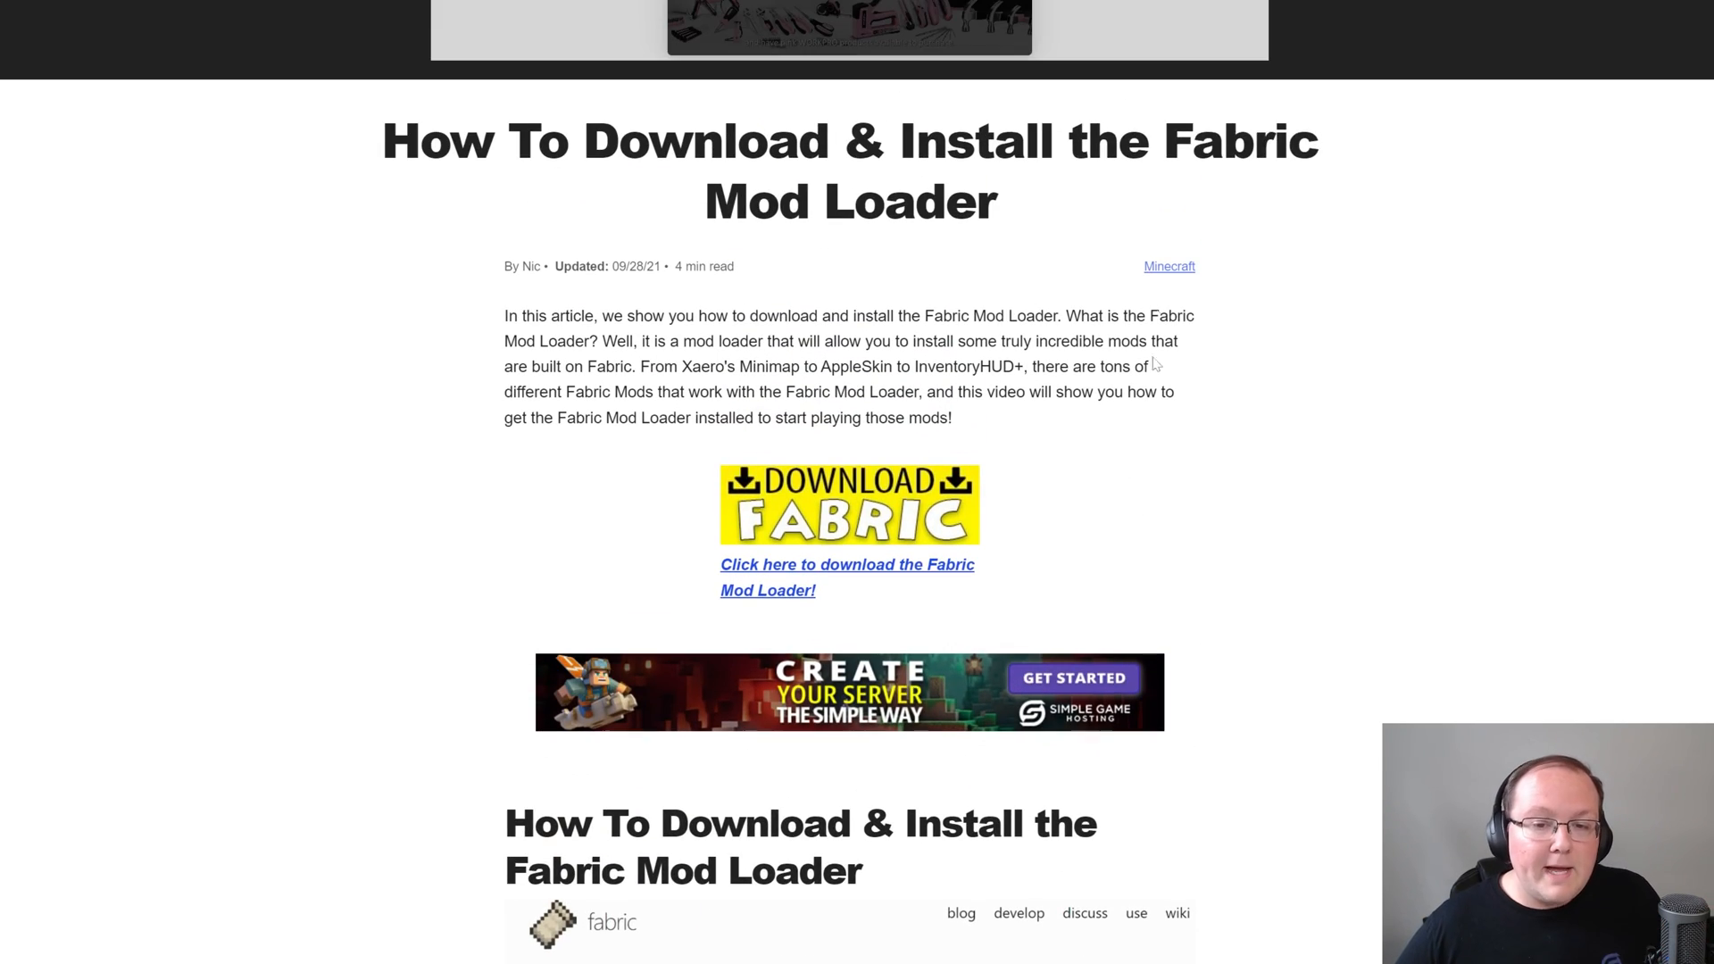
mouse_move(921, 588)
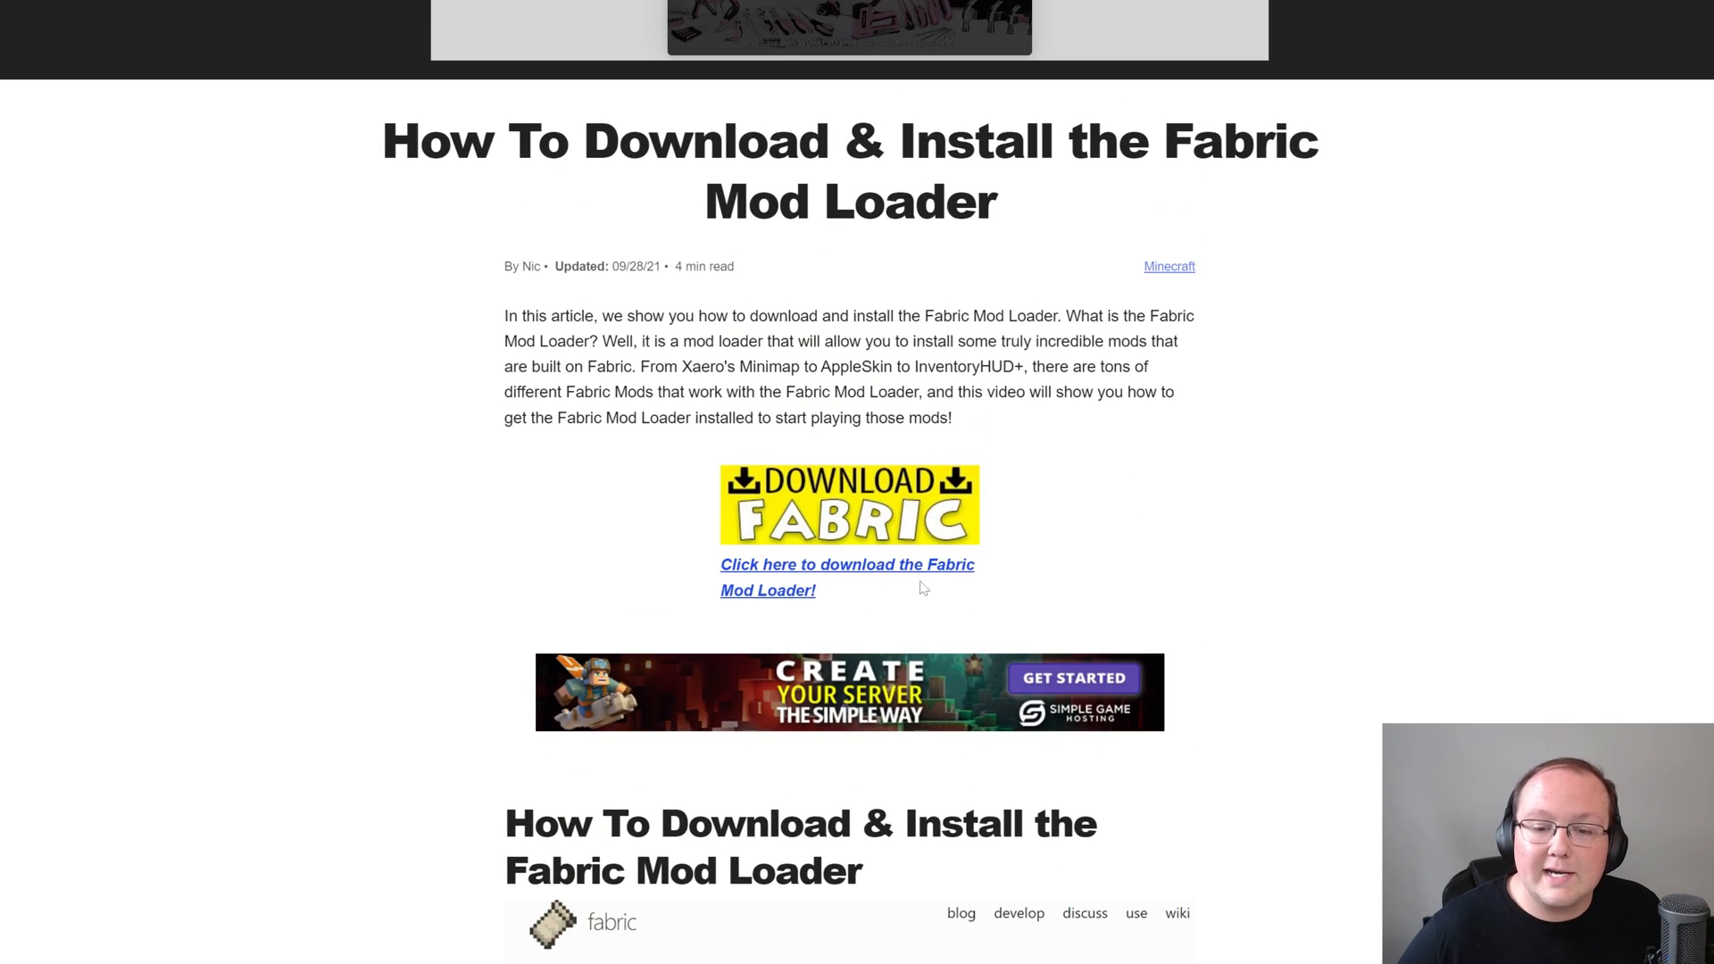
click(846, 564)
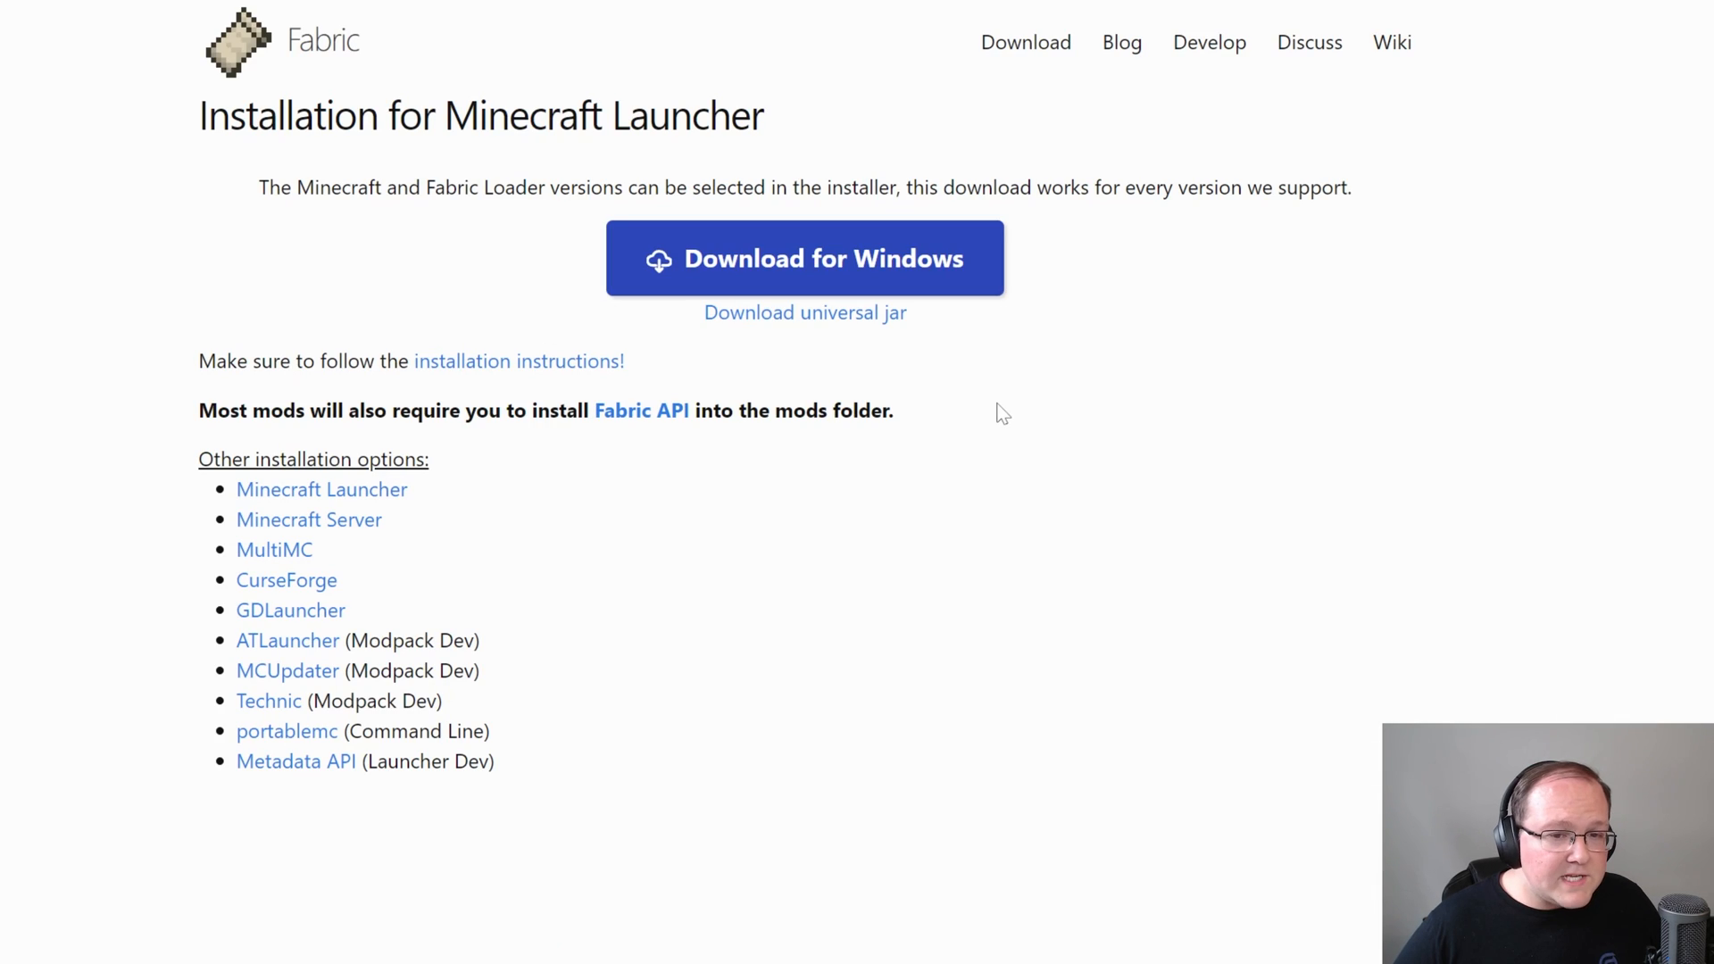
mouse_move(751, 320)
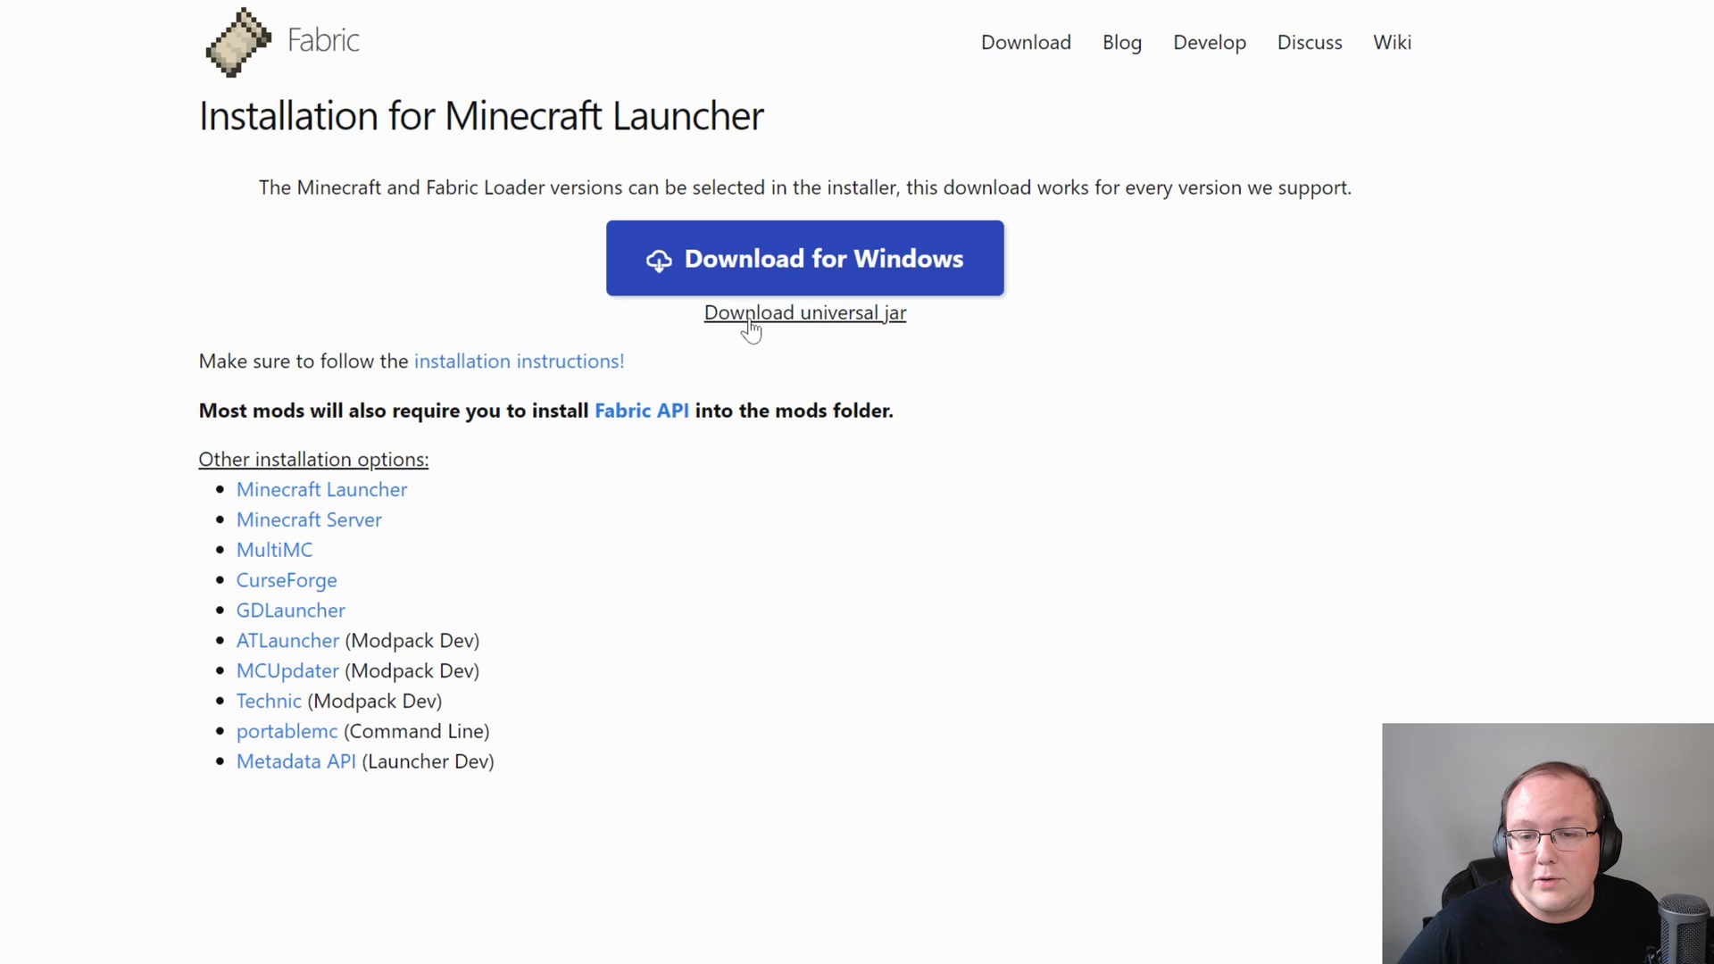
mouse_move(790, 332)
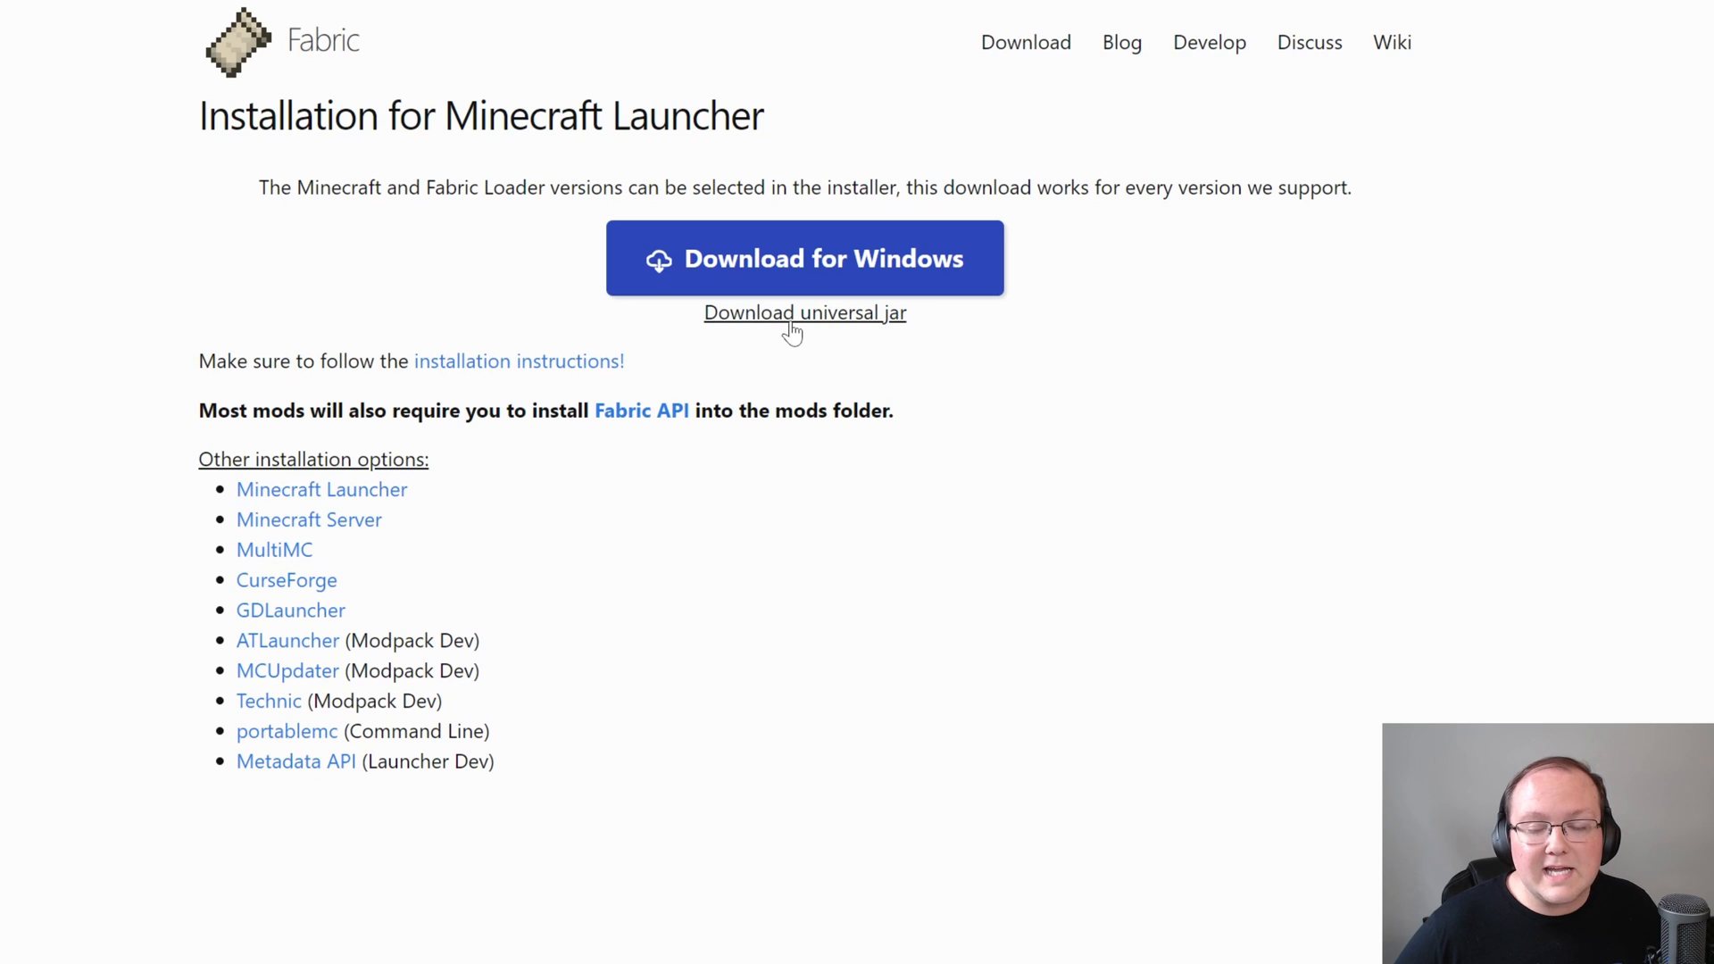
click(804, 313)
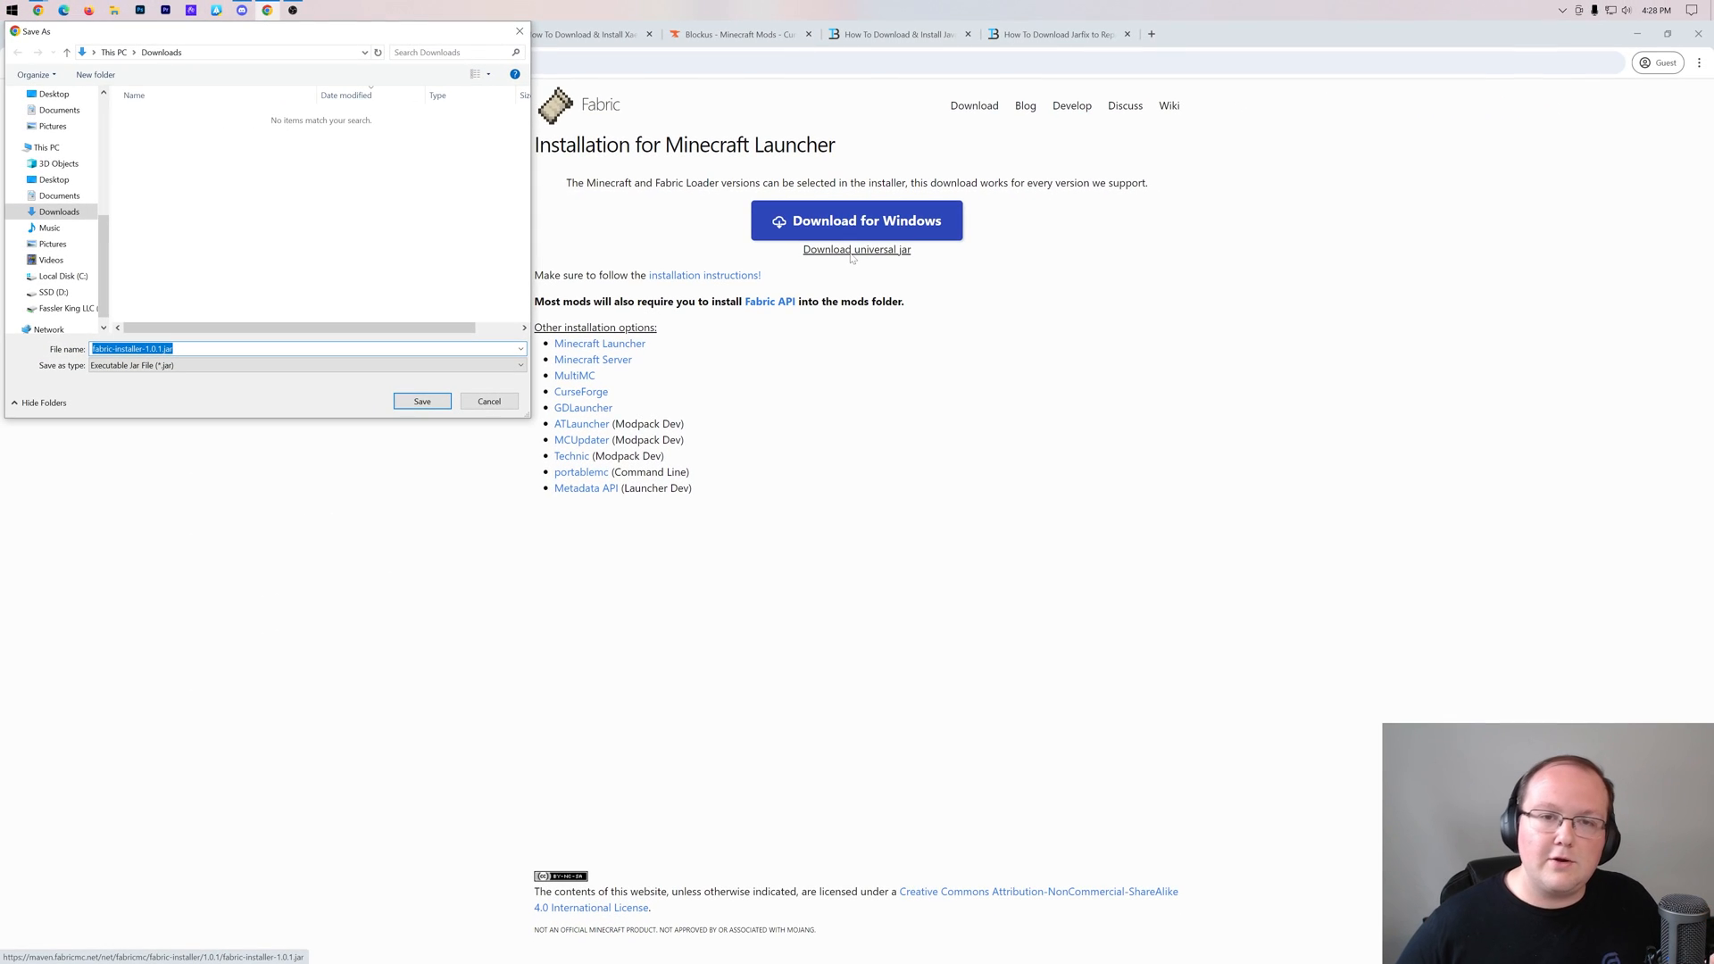
mouse_move(340, 268)
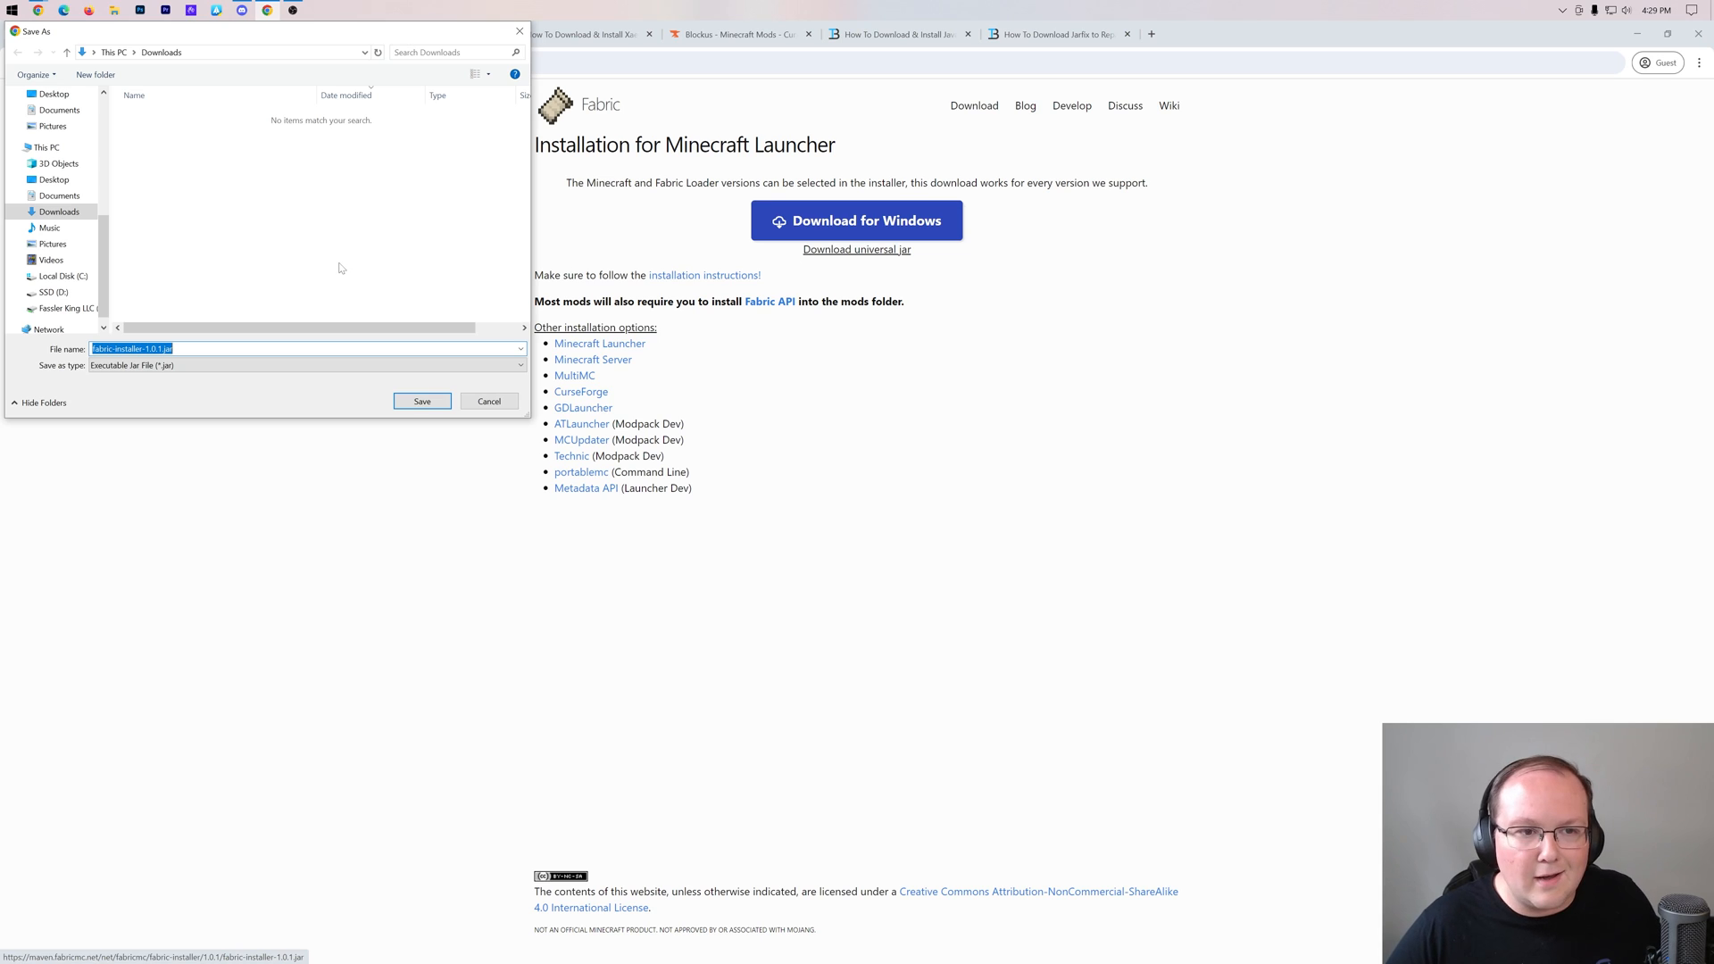
mouse_move(408, 413)
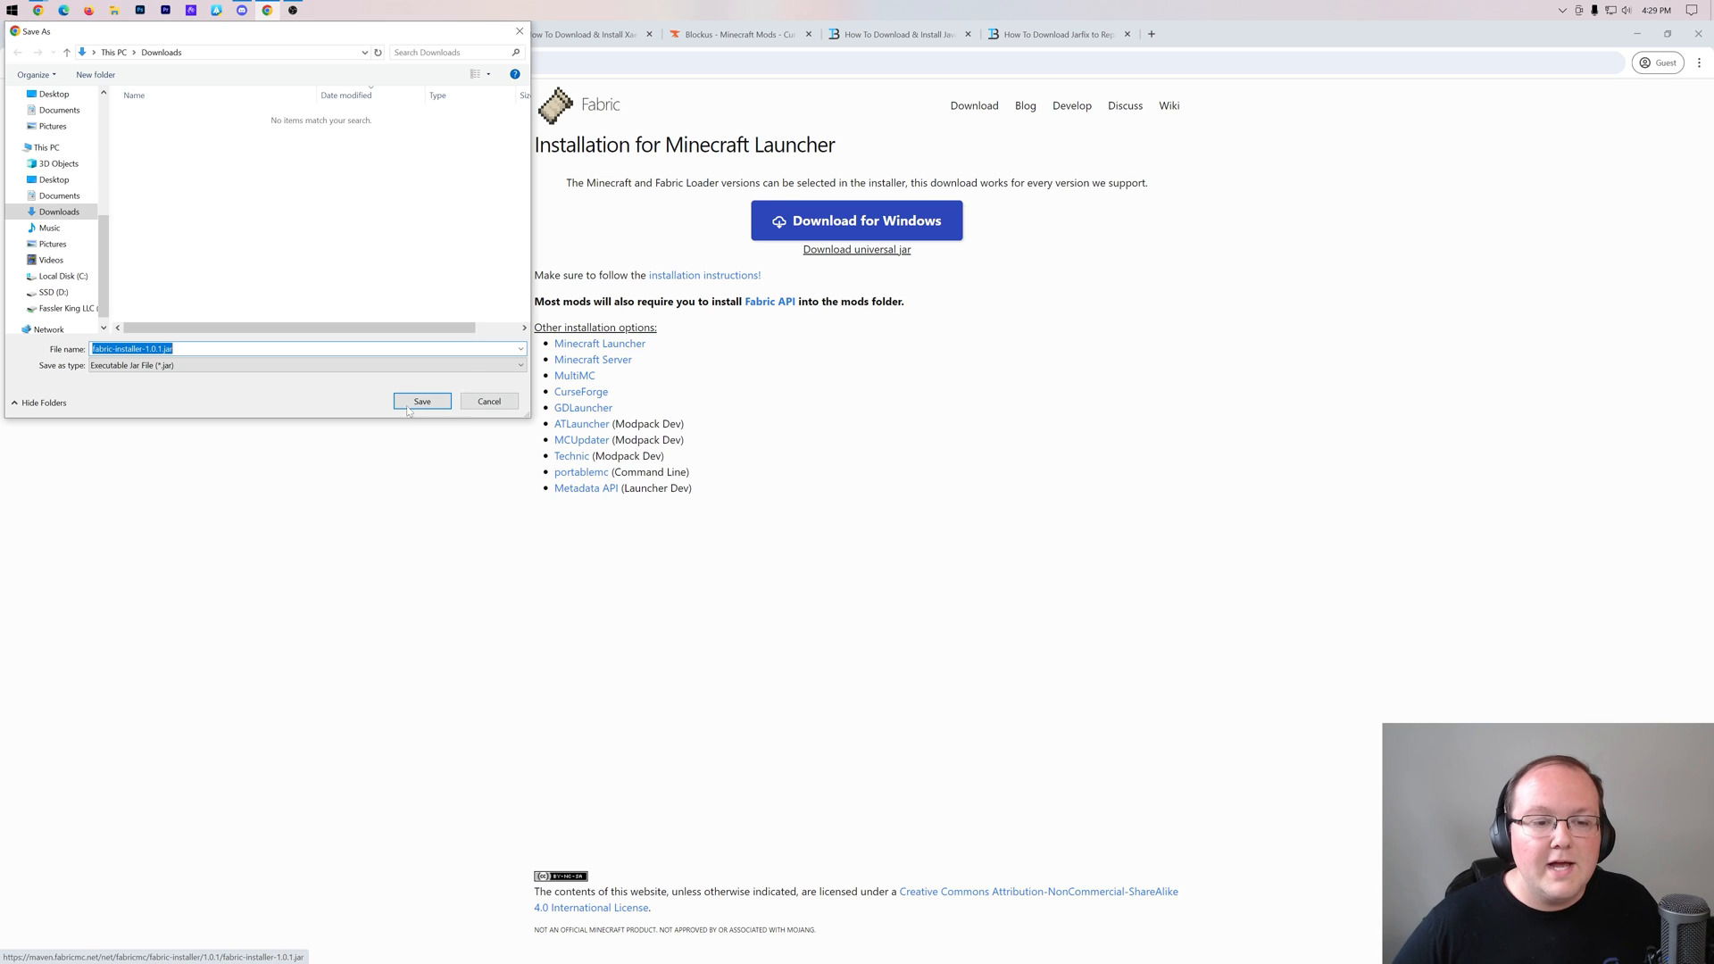
click(421, 400)
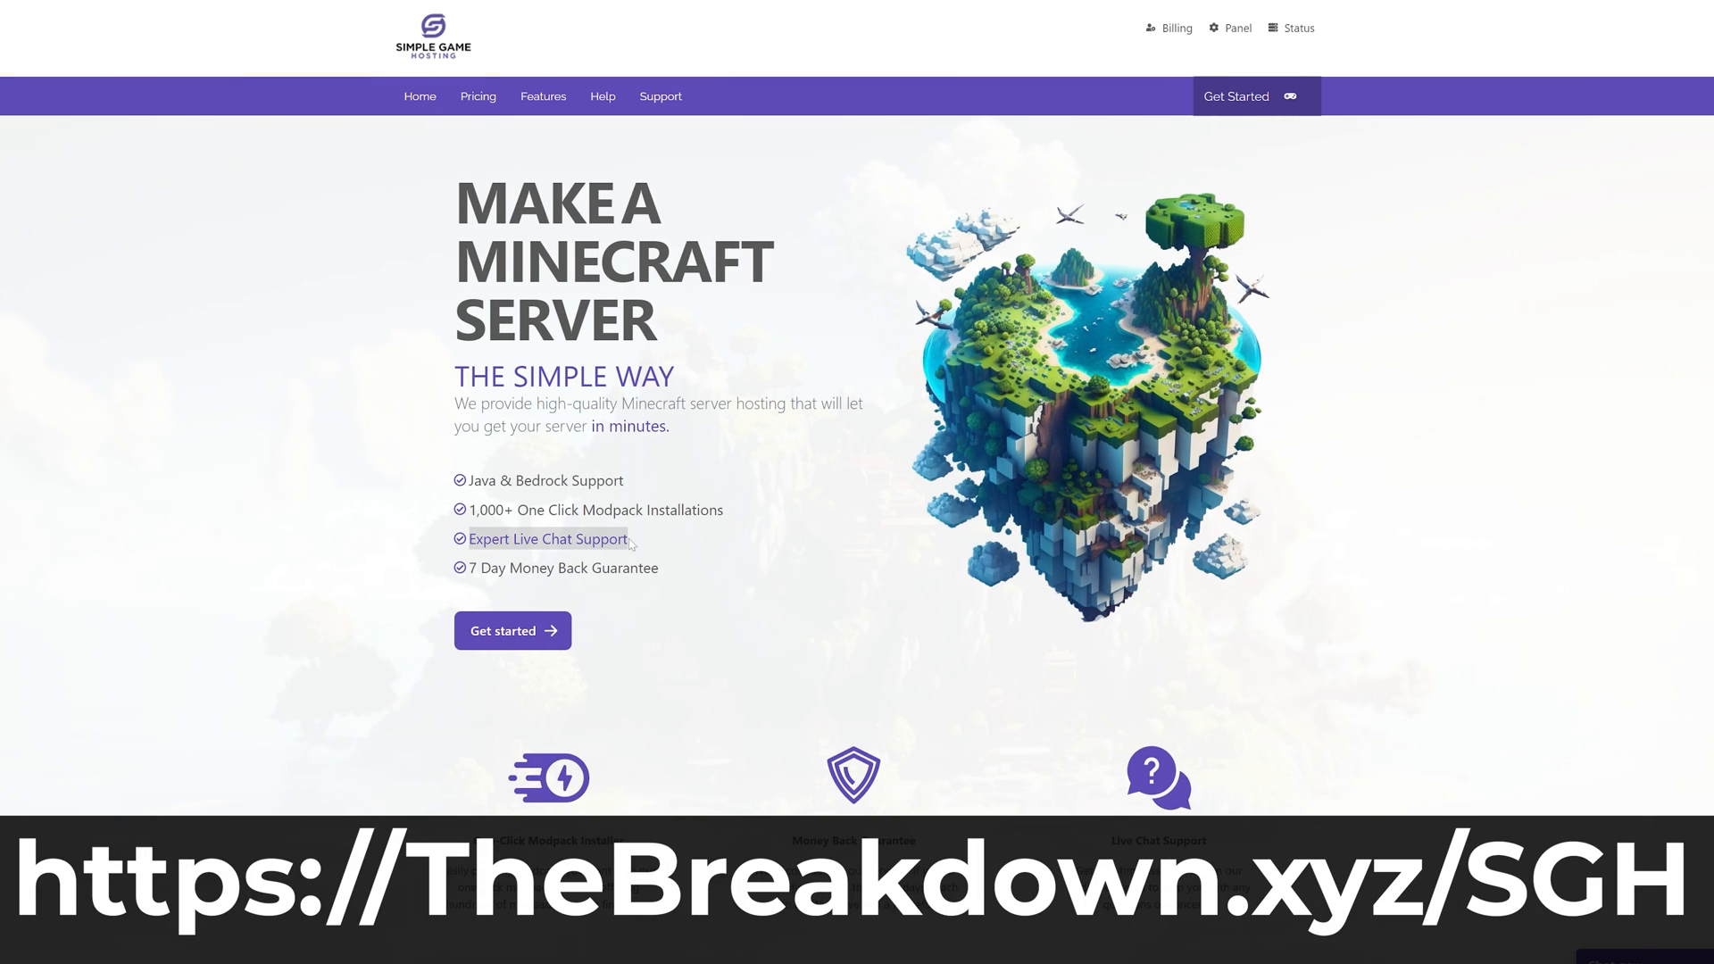
Browse Simple Game Hosting and scroll its Help Center guide on adding mods and modpacks
scroll(down, 3)
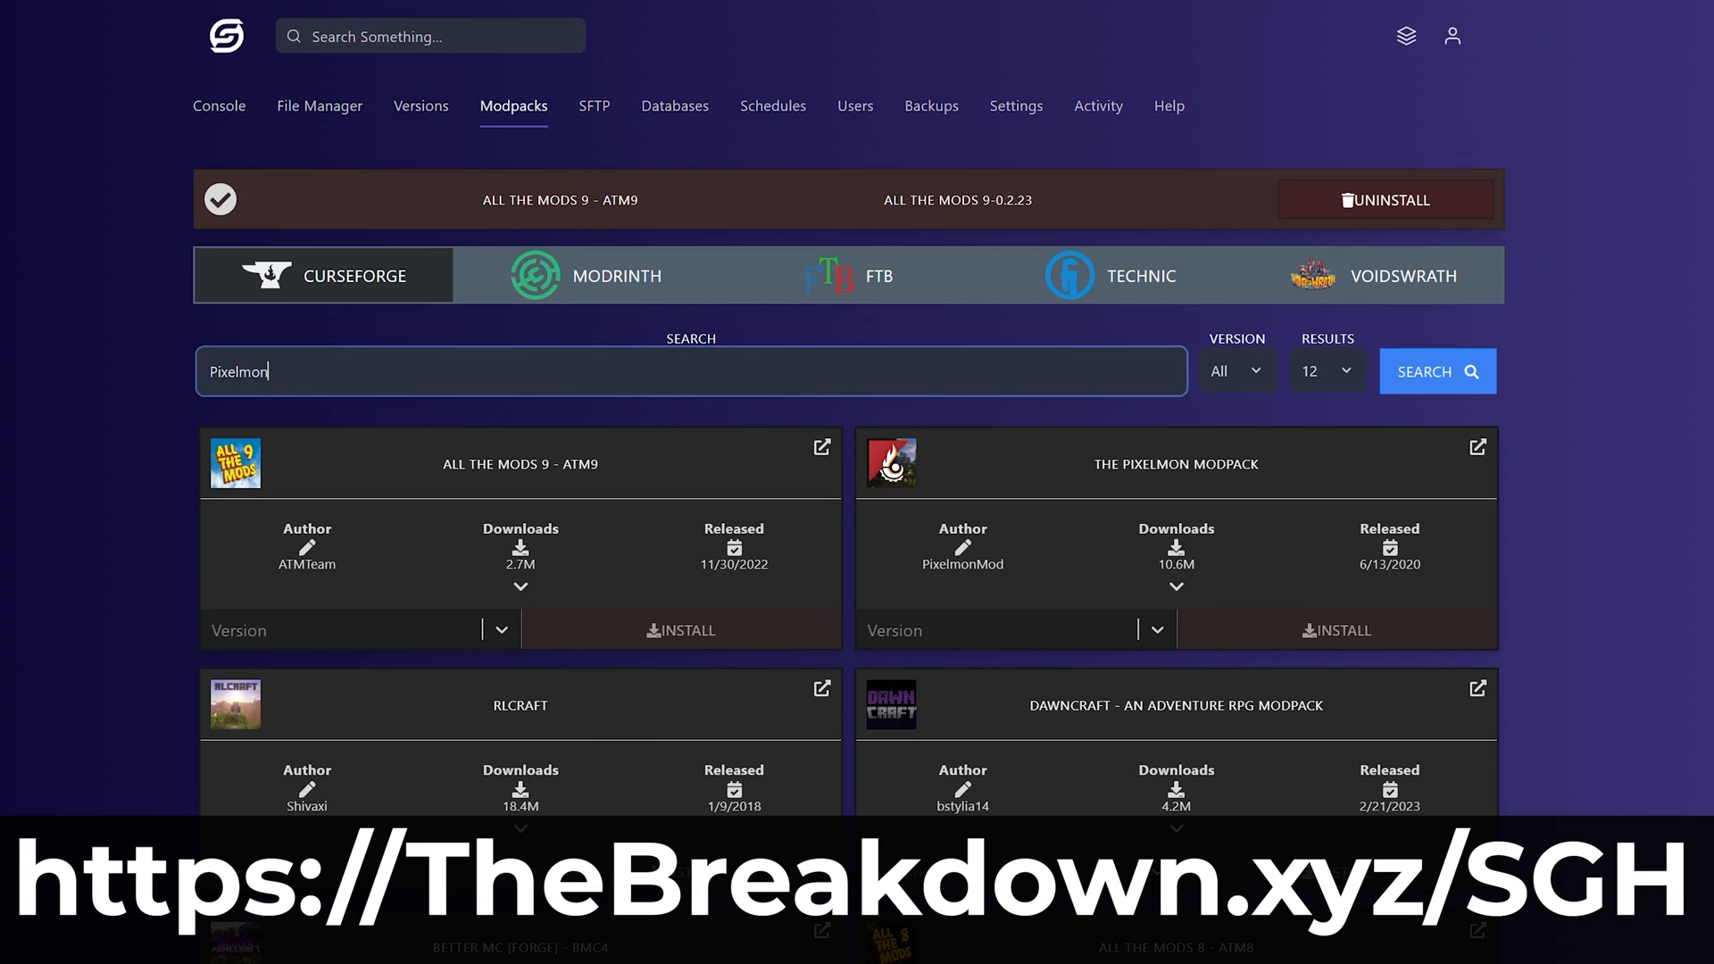
click(1435, 371)
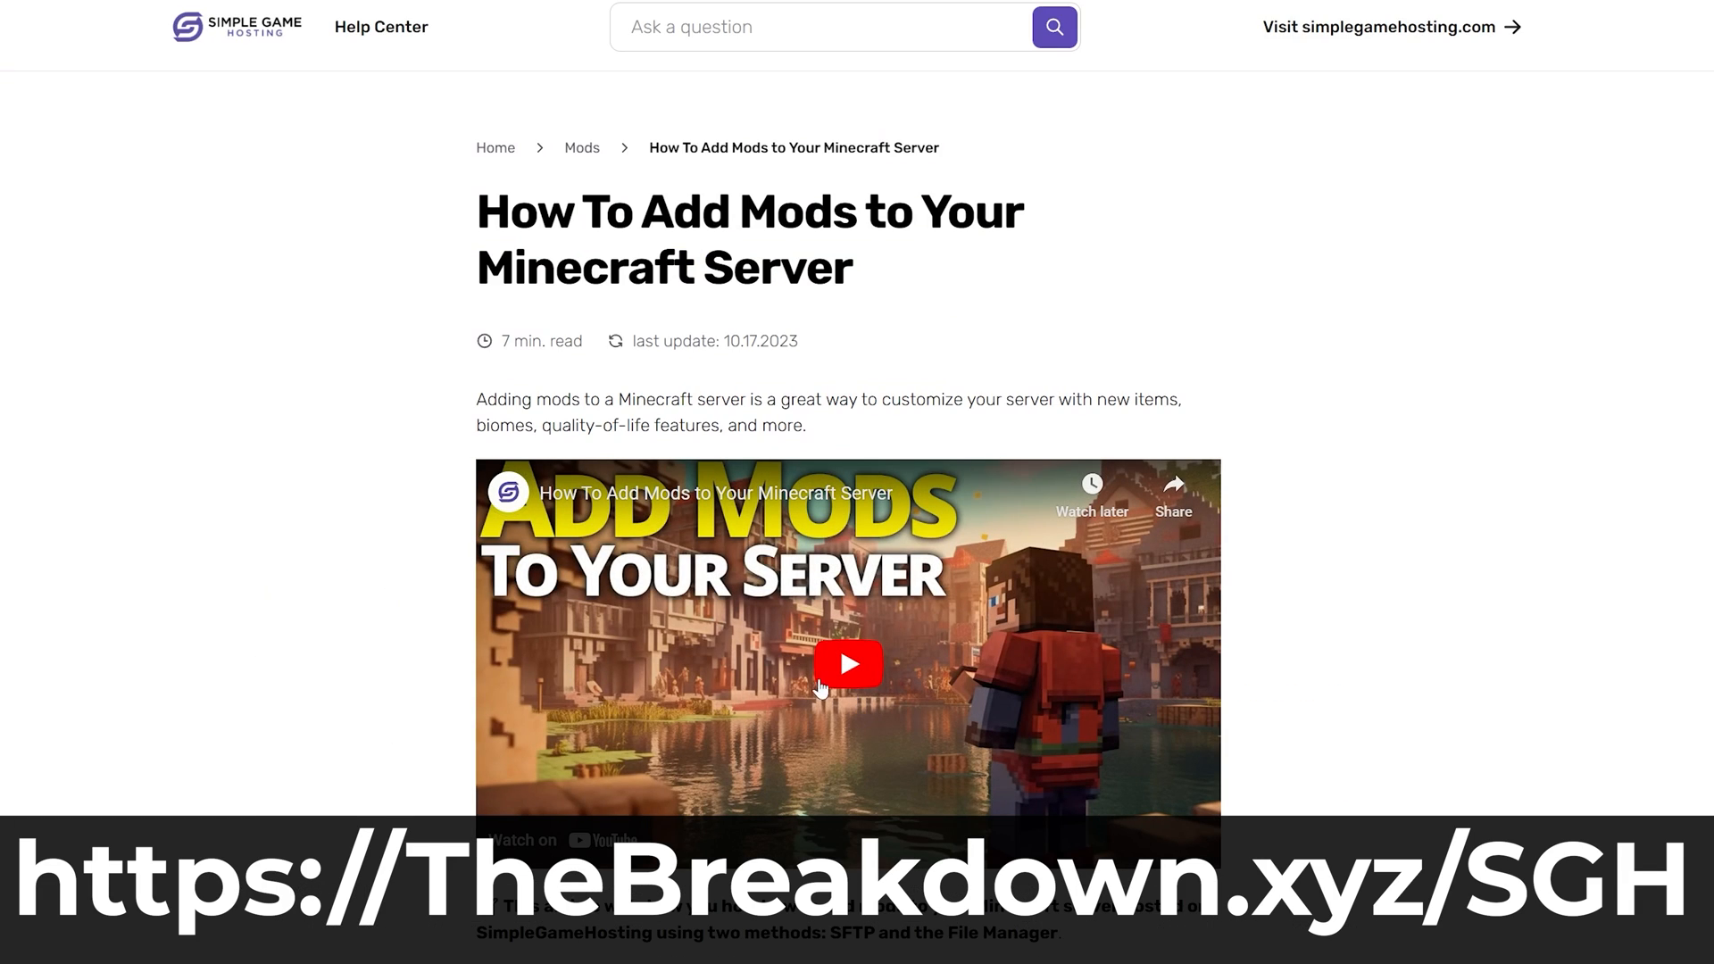
scroll(down, 3)
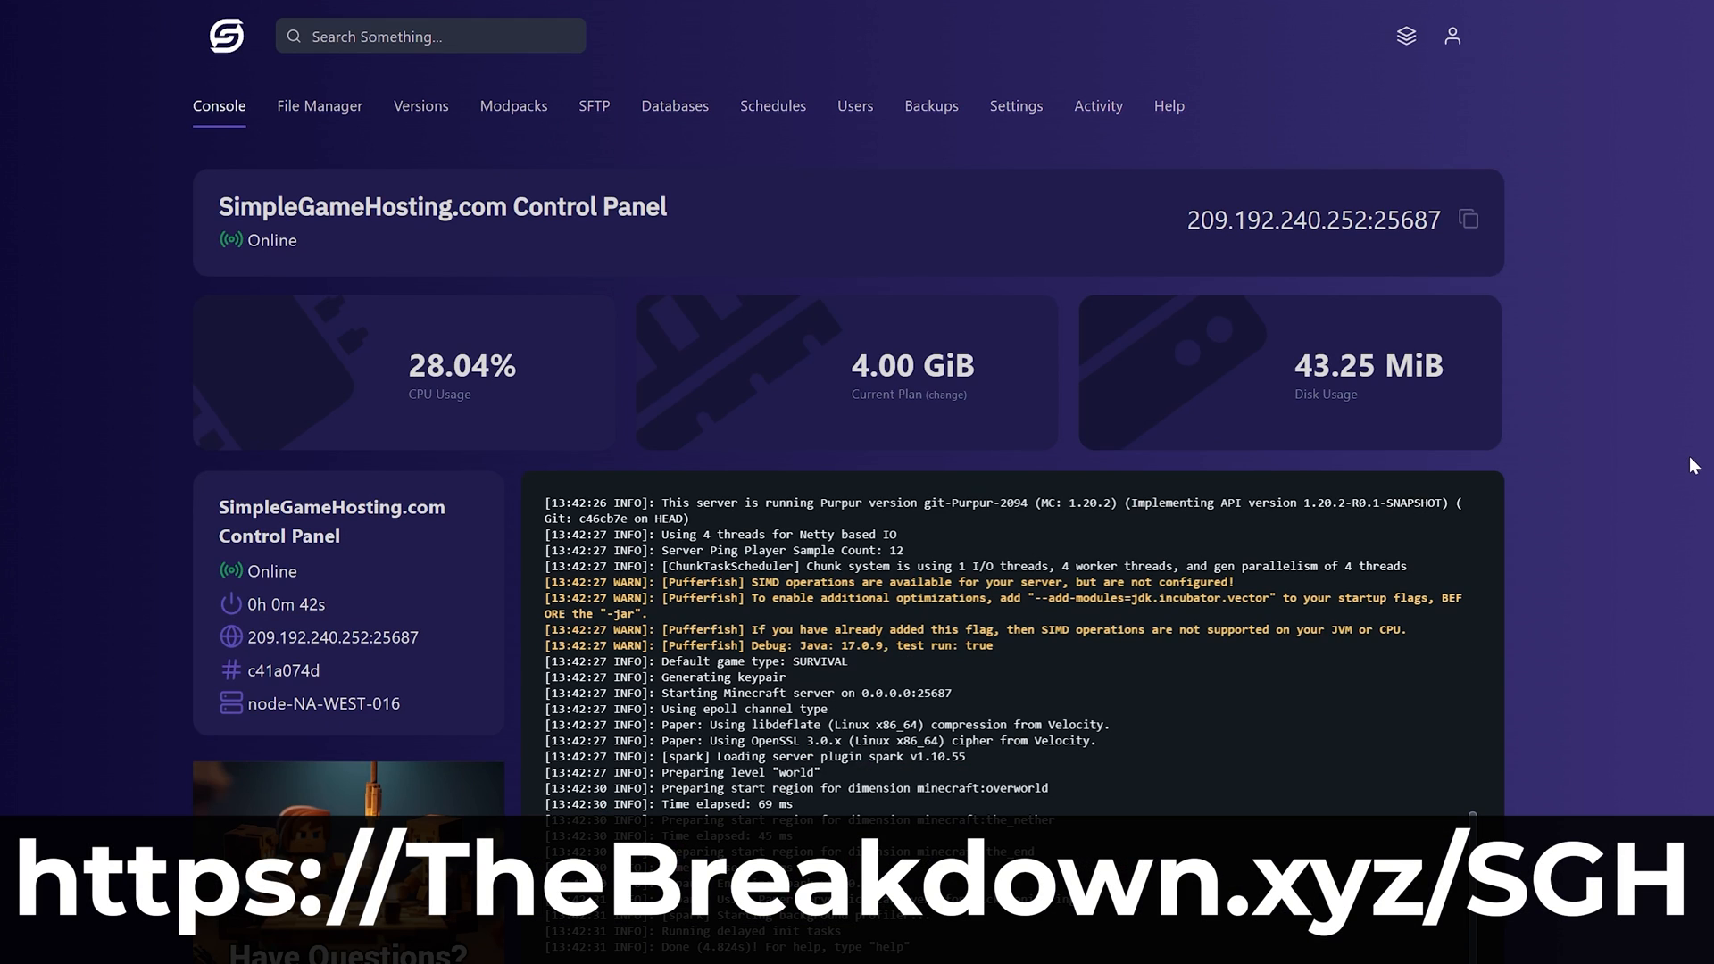
mouse_move(556, 403)
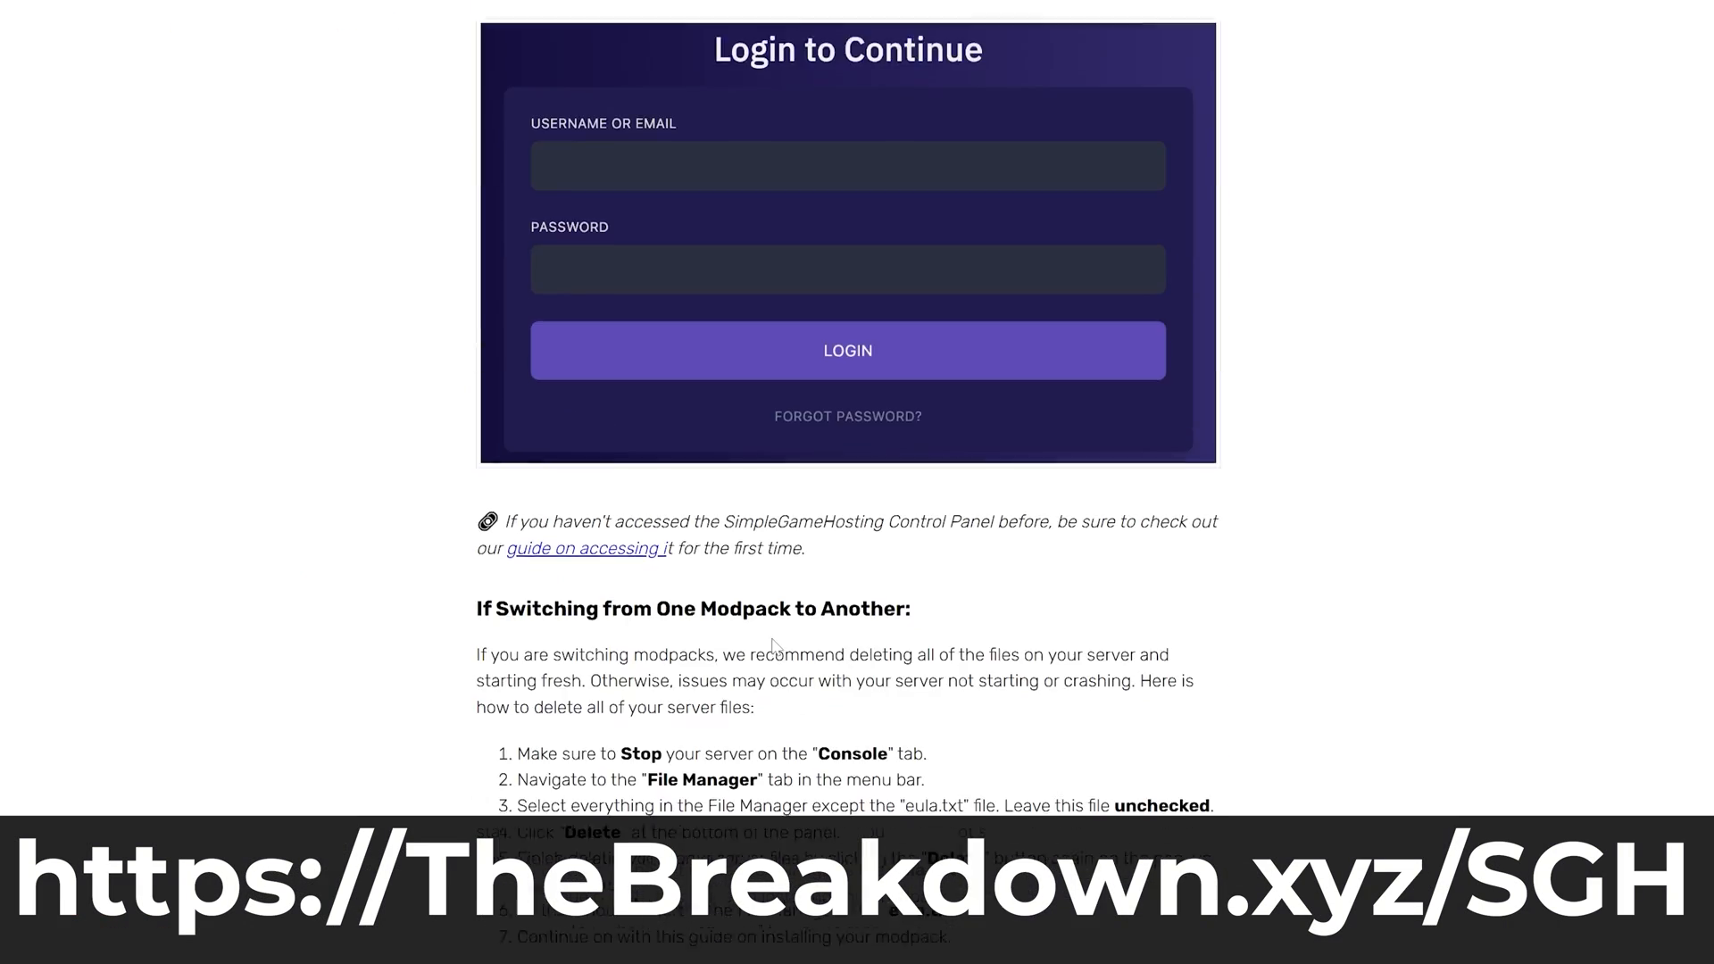
scroll(down, 3)
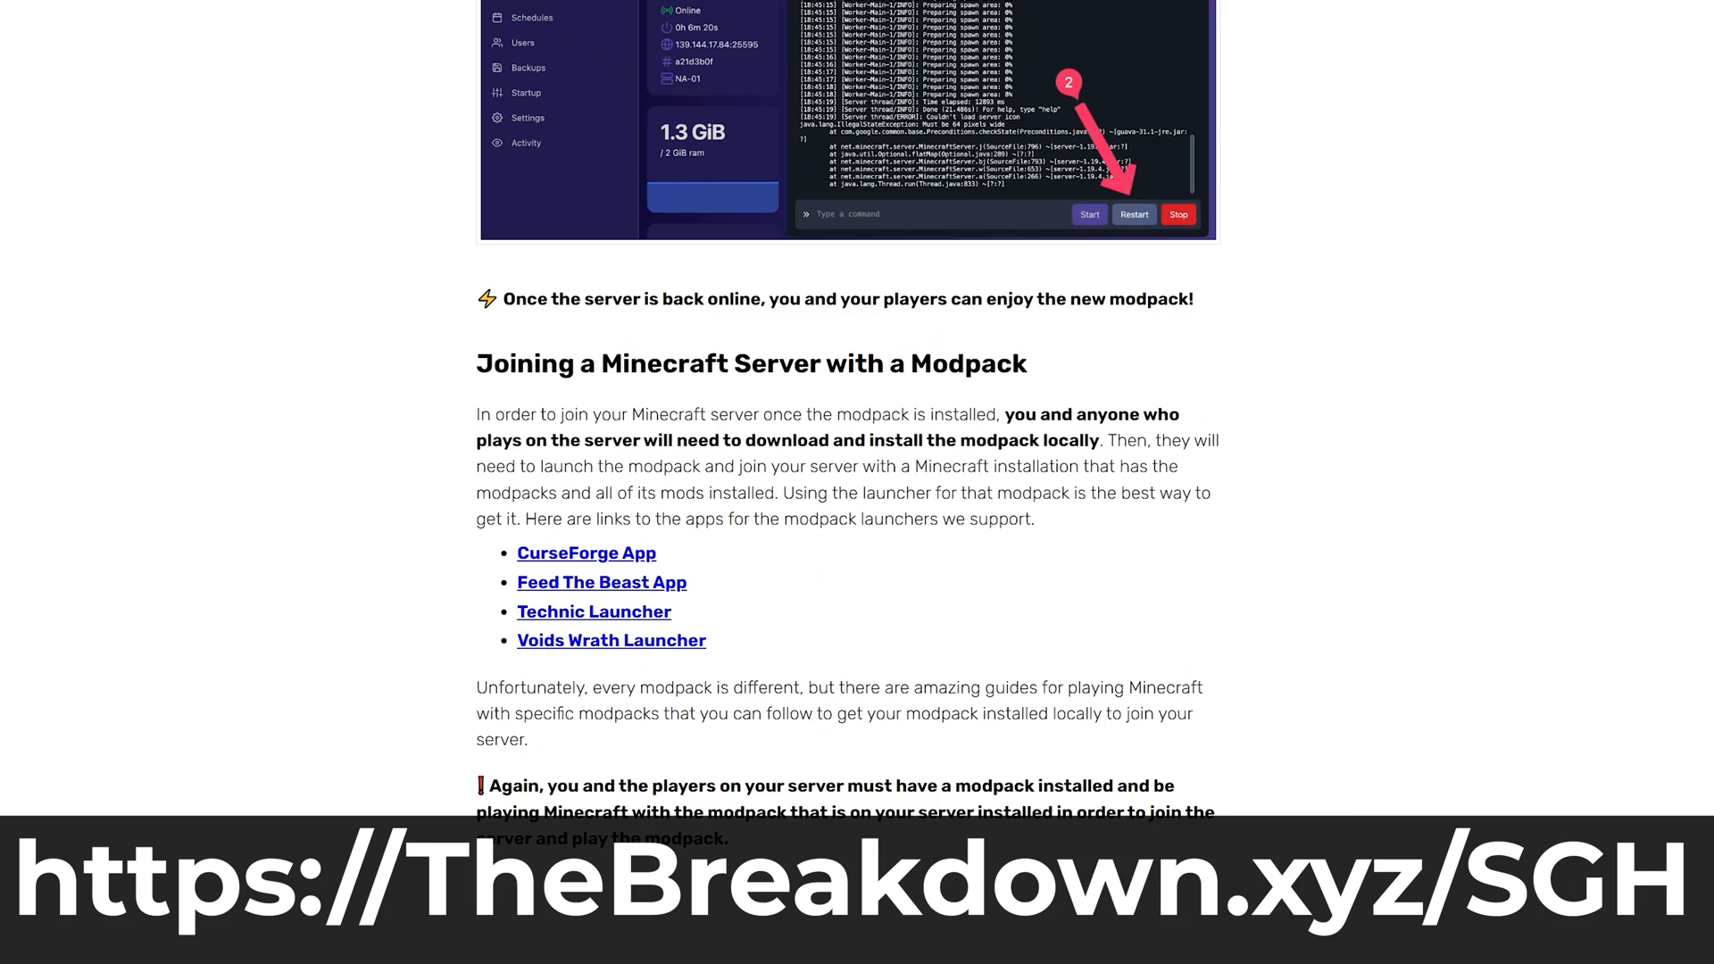
Read The Breakdown's 'How To Download & Install the FabricAPI' article down to its download link
click(259, 34)
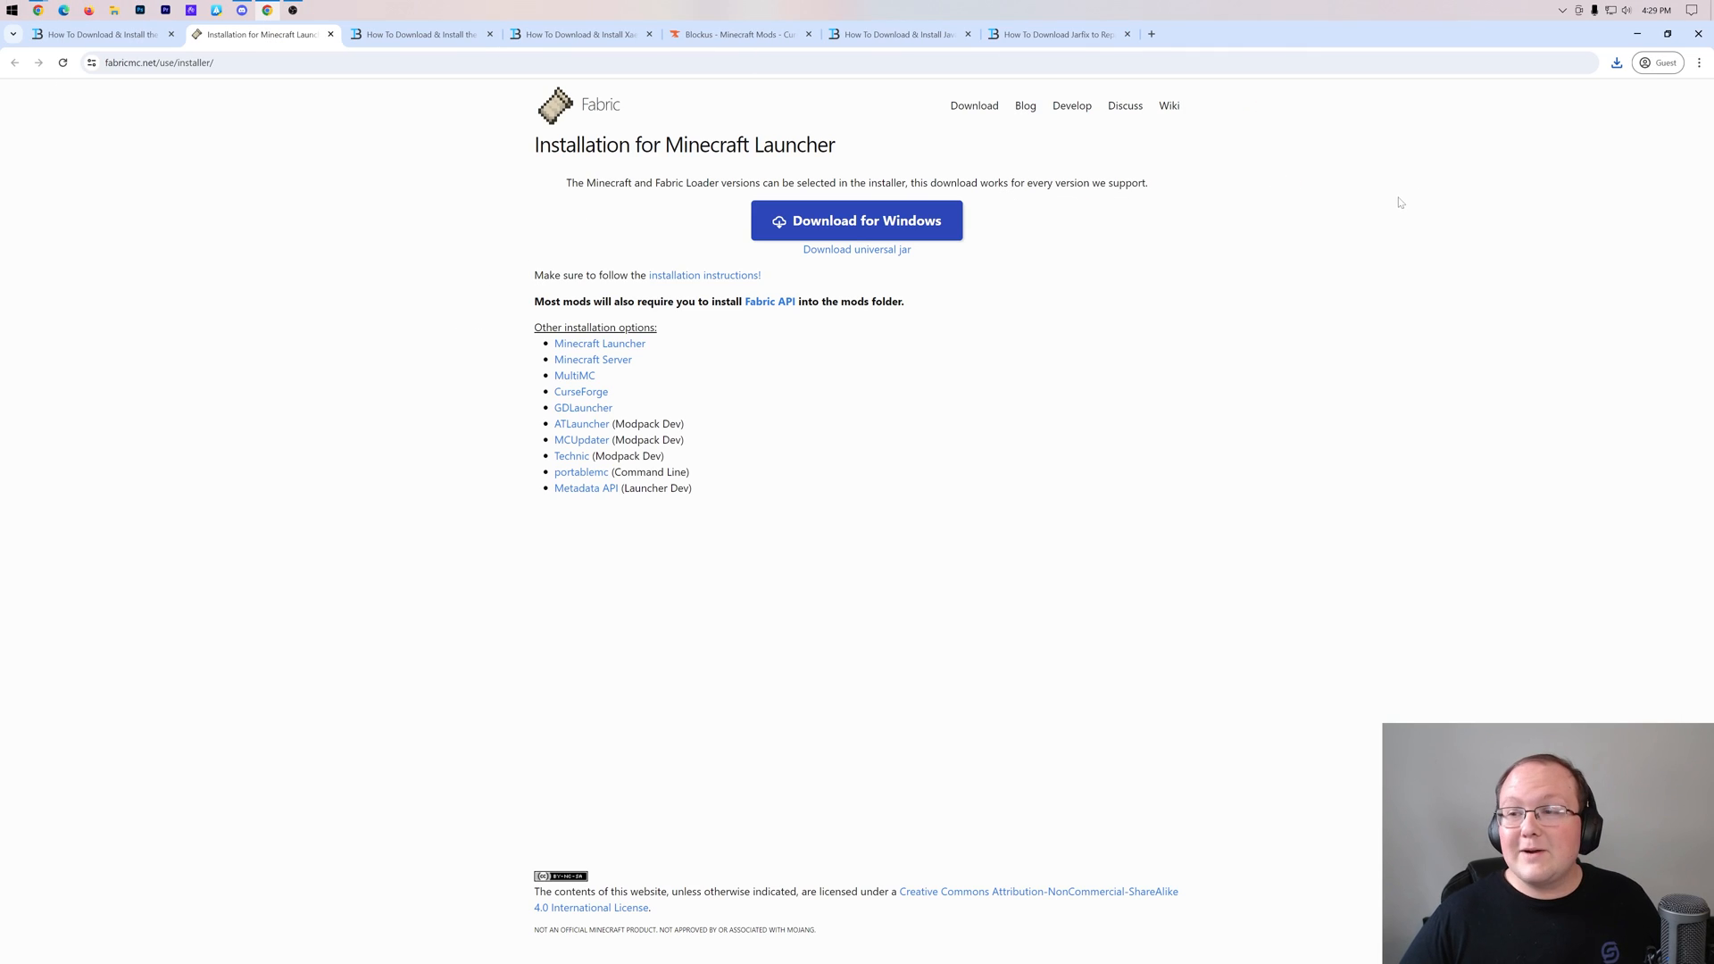
mouse_move(1155, 171)
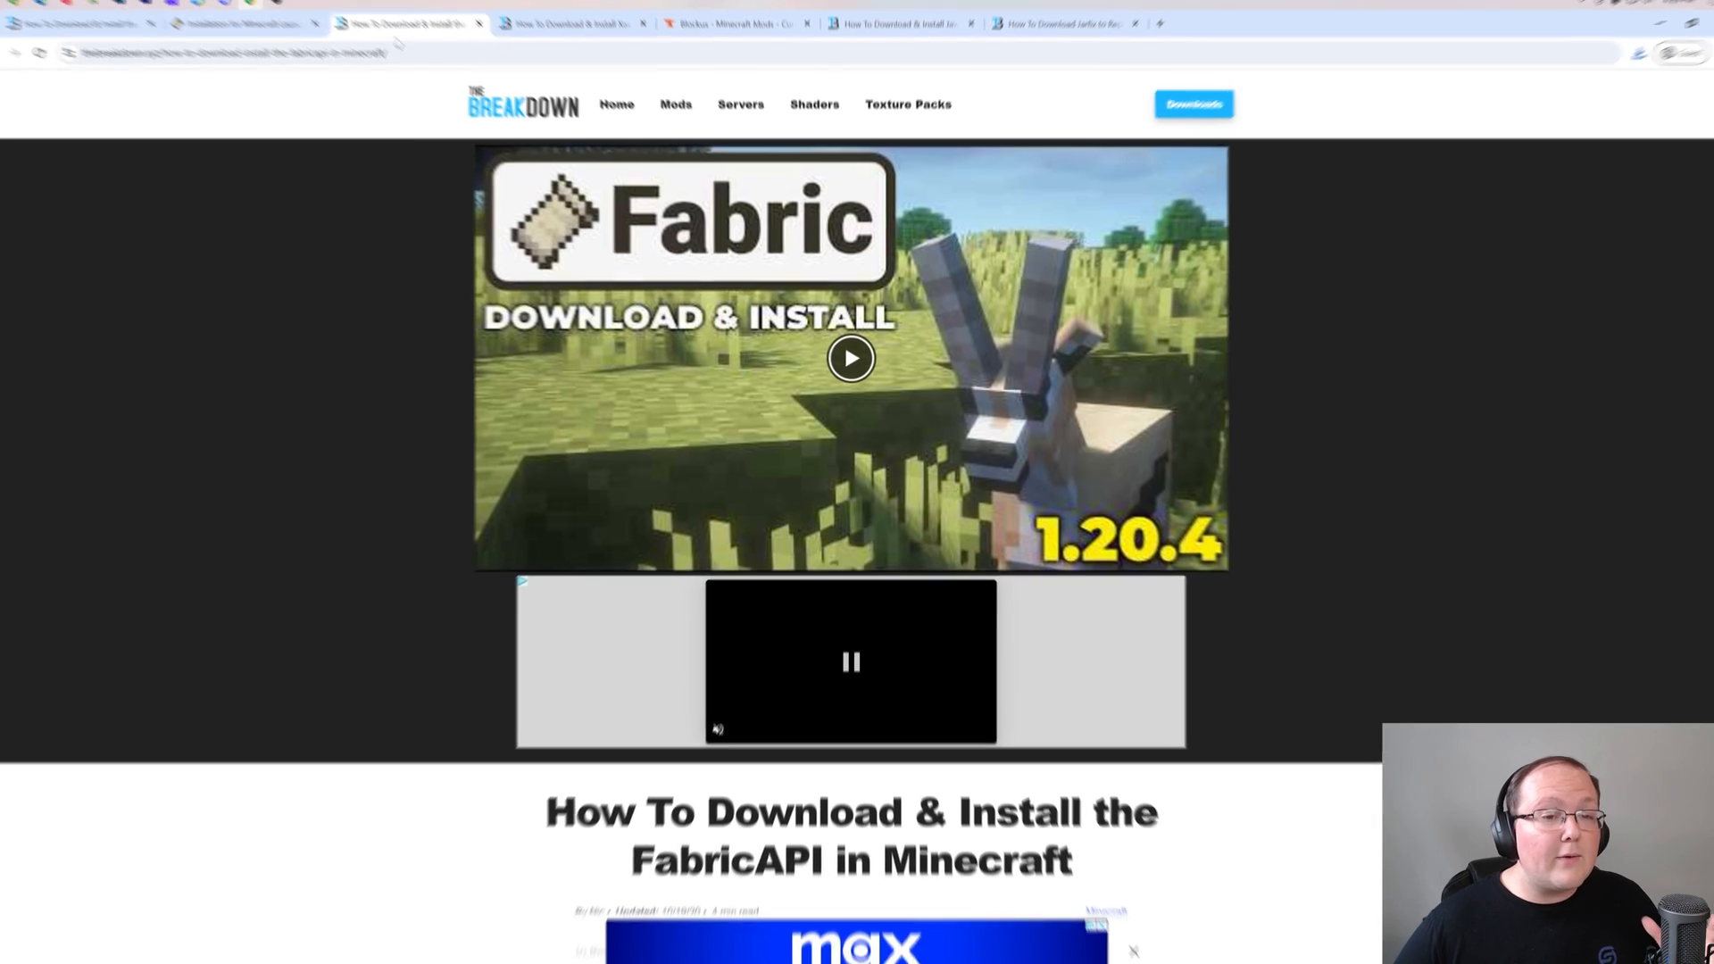
scroll(down, 3)
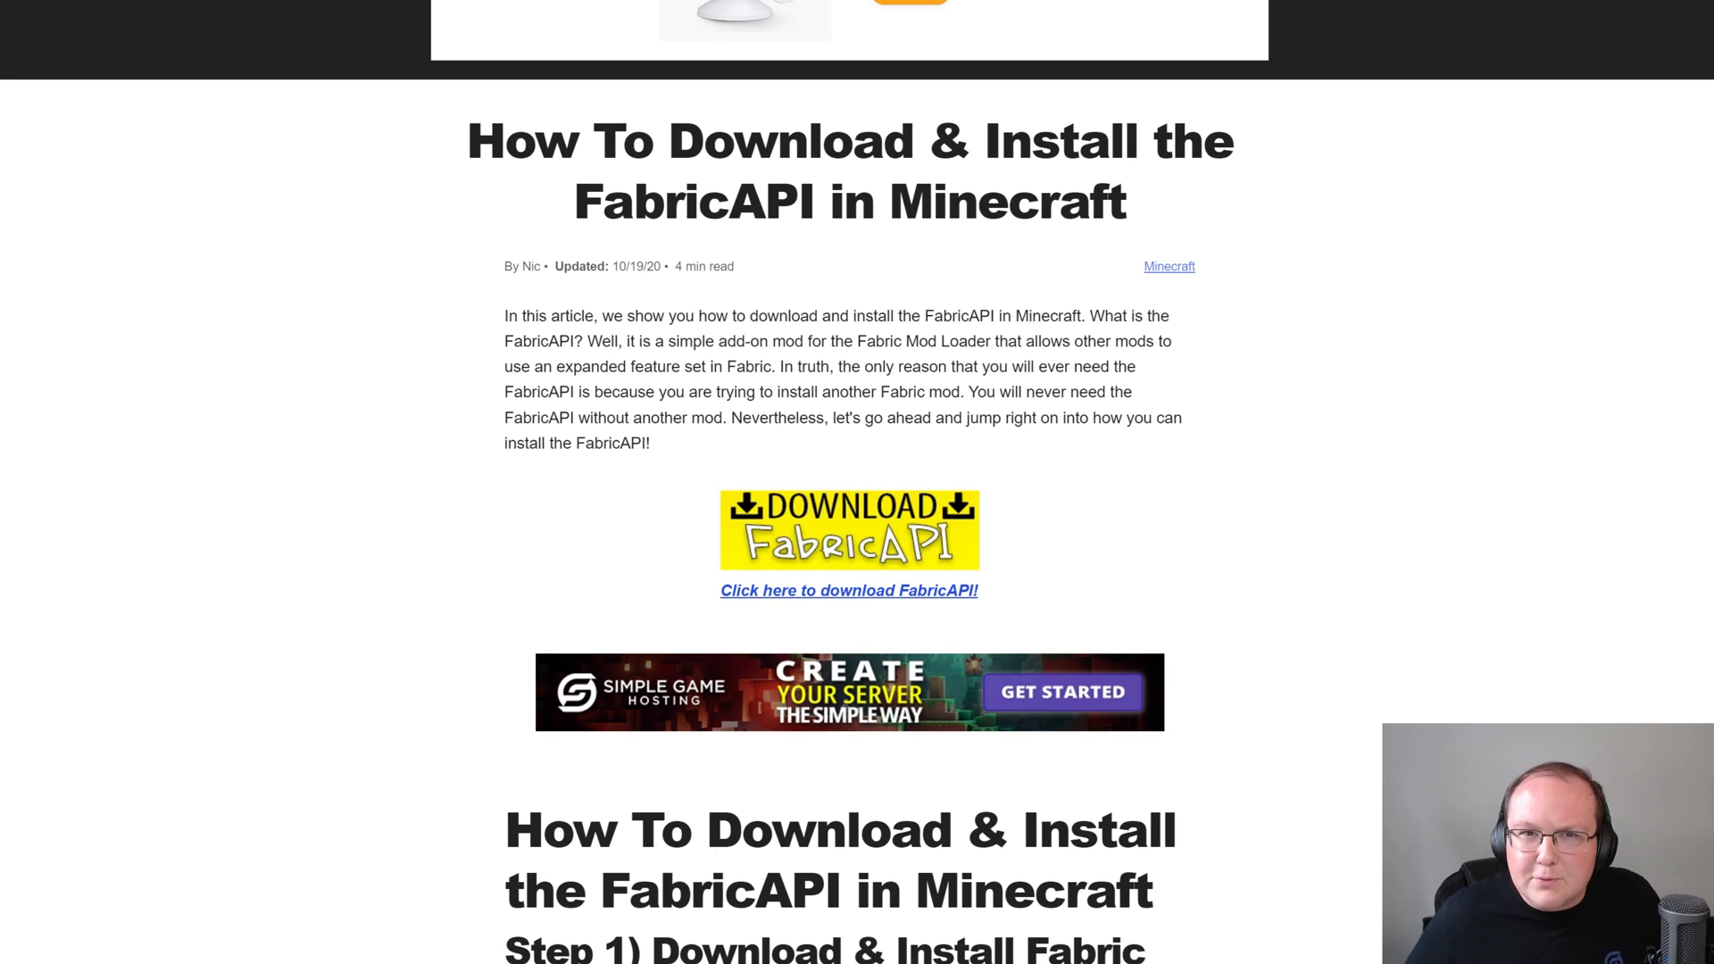
double_click(692, 201)
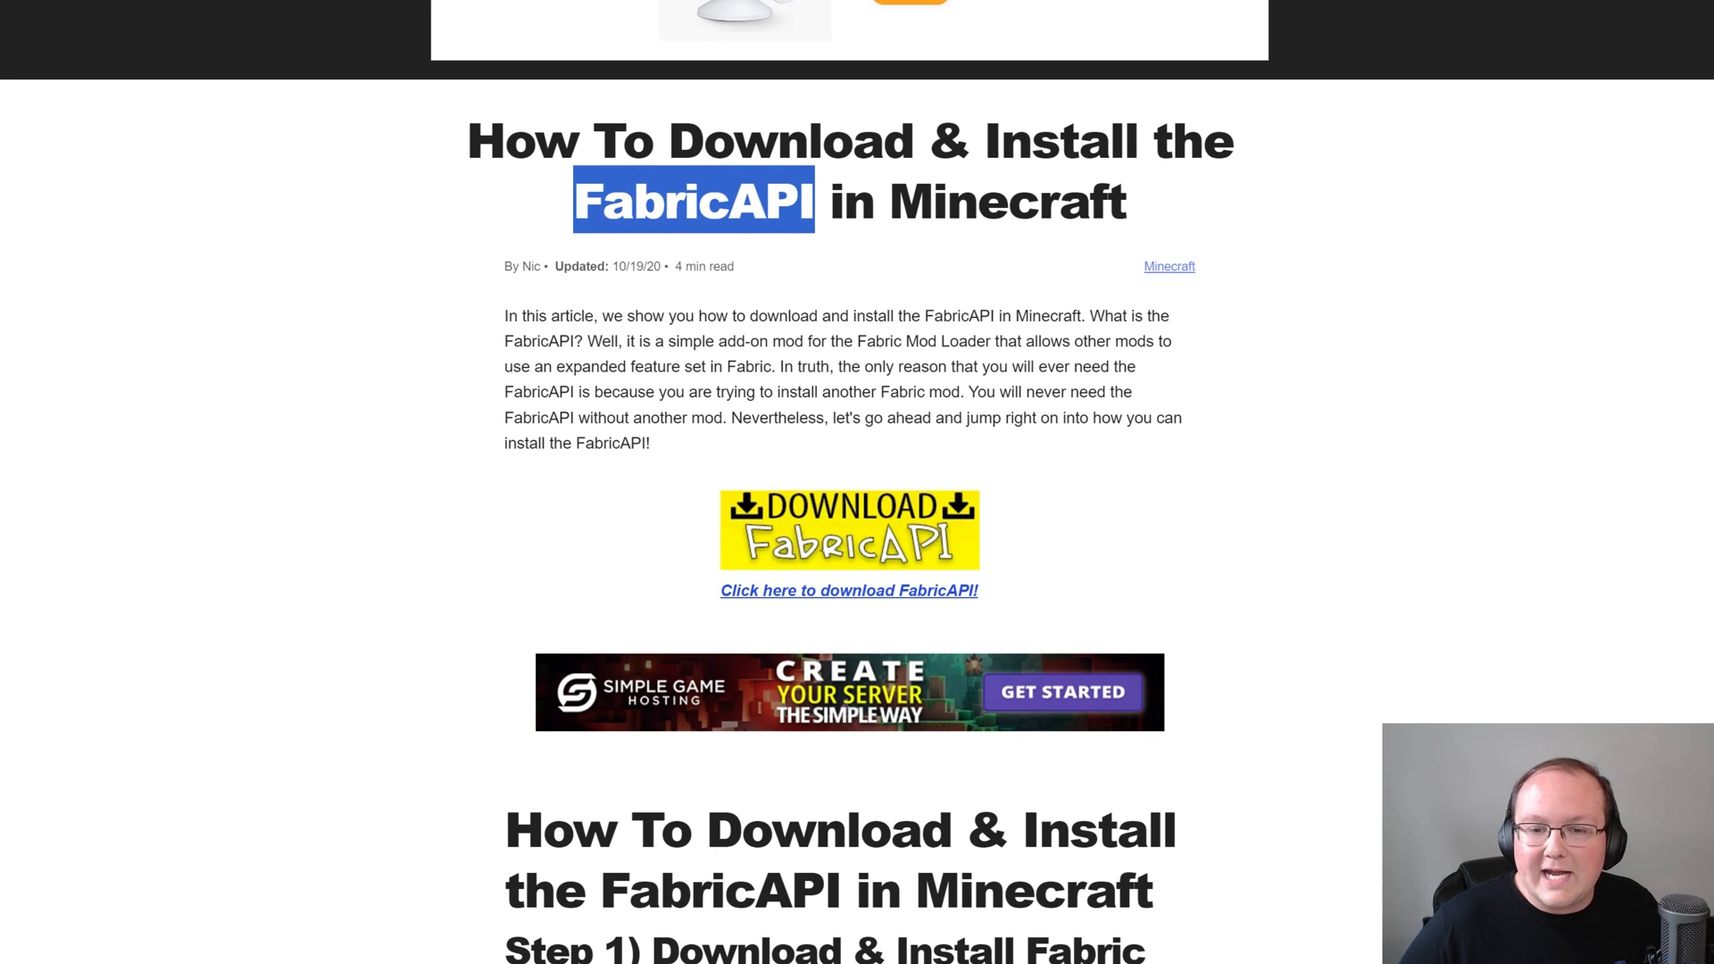
click(527, 199)
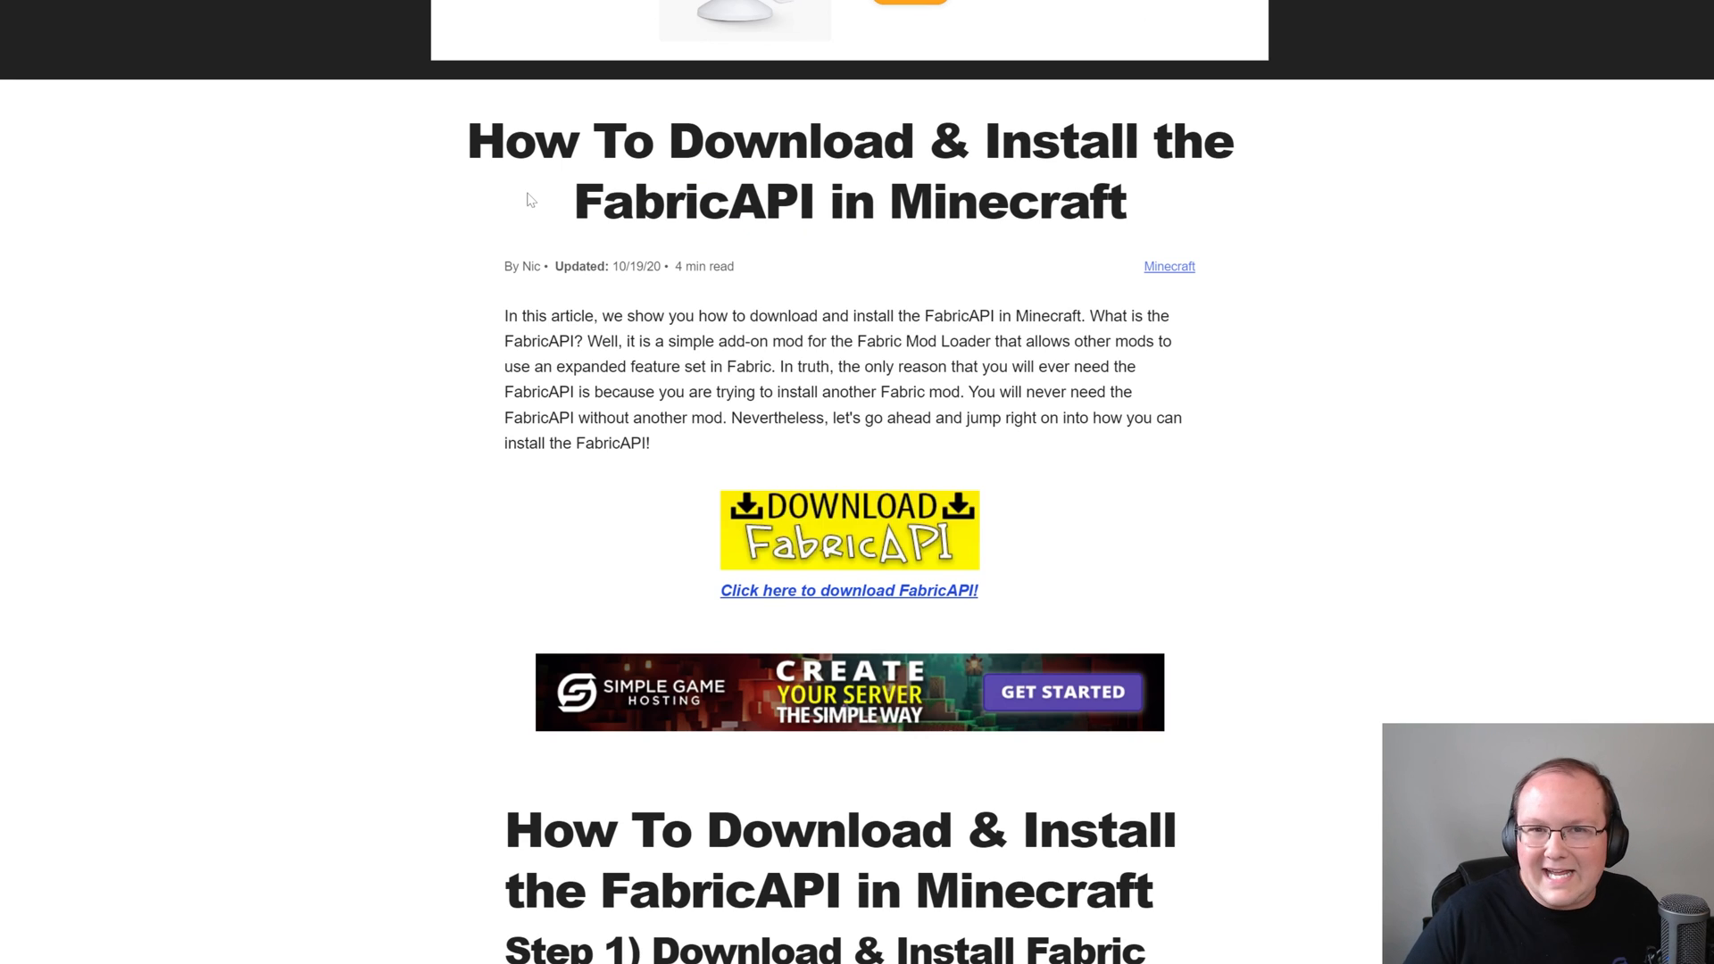
mouse_move(424, 229)
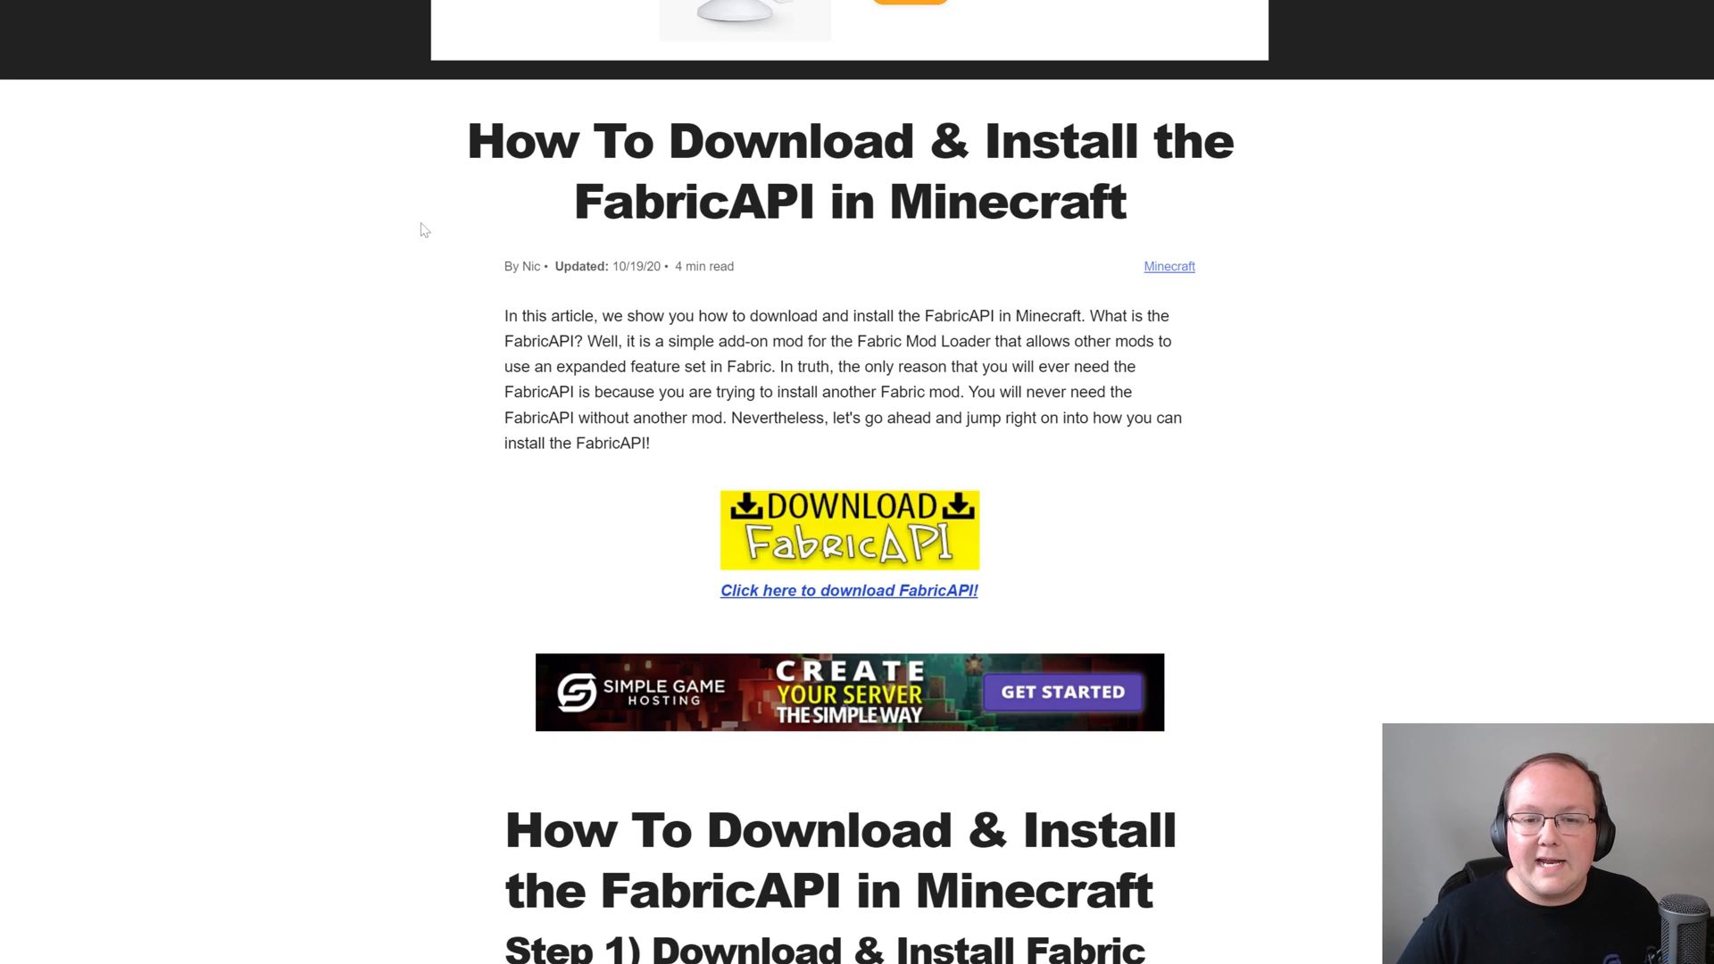
scroll(down, 3)
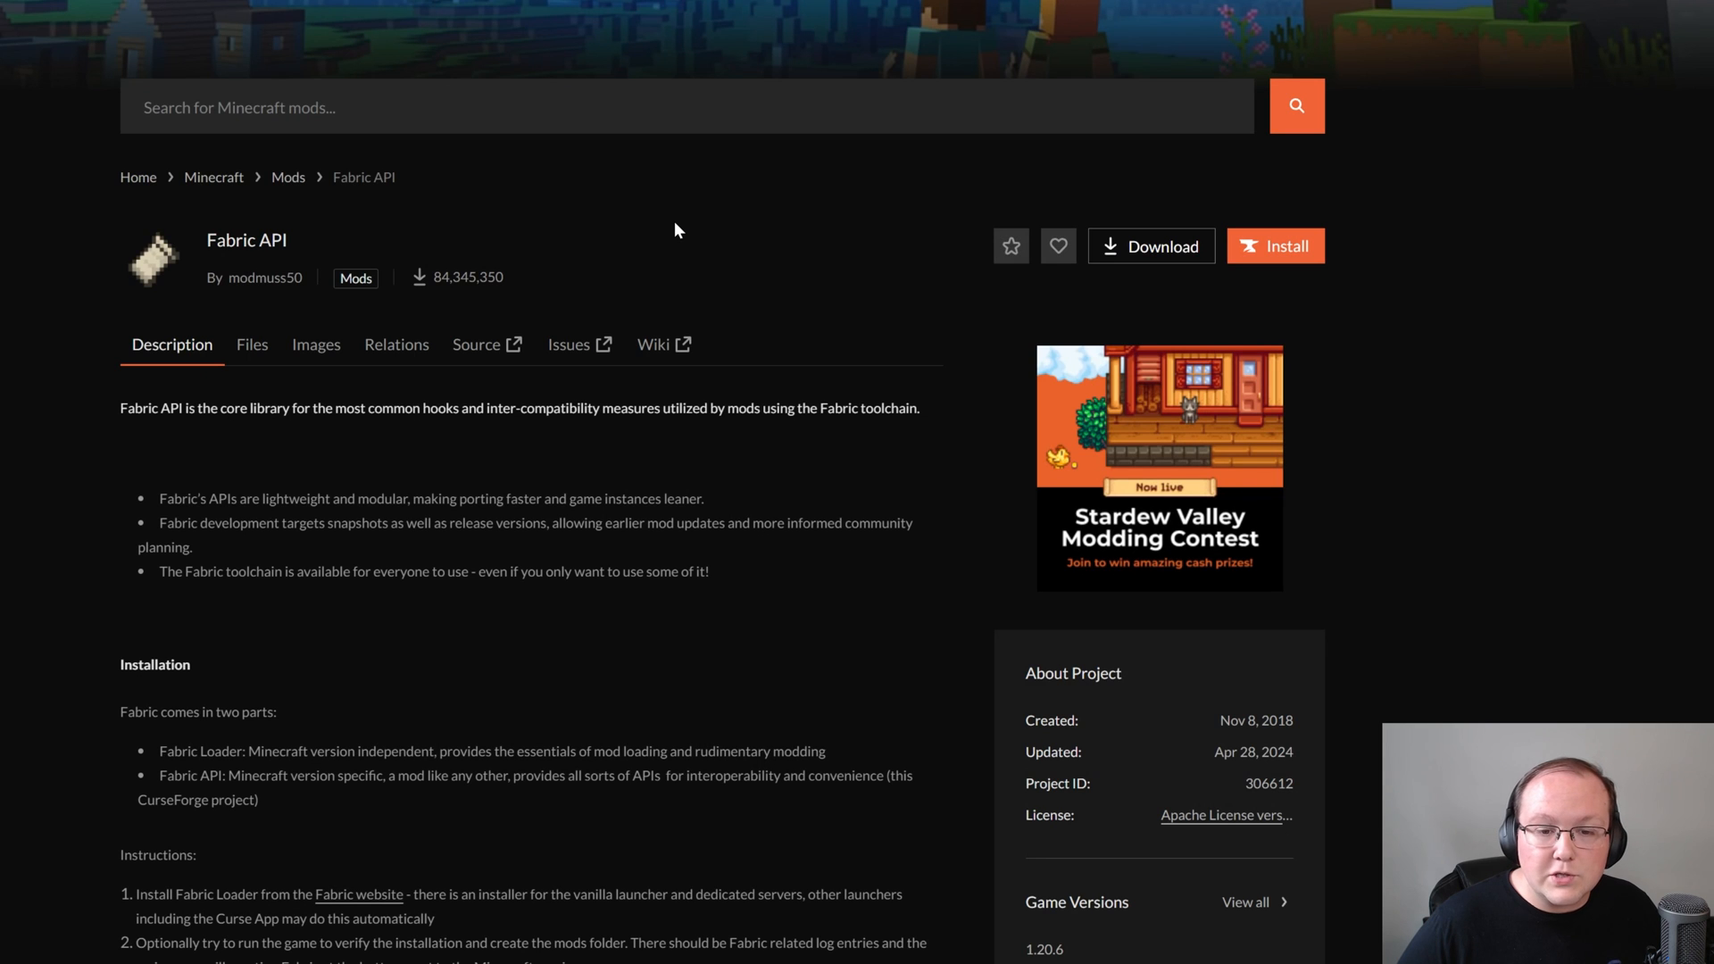
From the Fabric API Files list, download the 1.20.6 release via its ⋮ menu
click(252, 345)
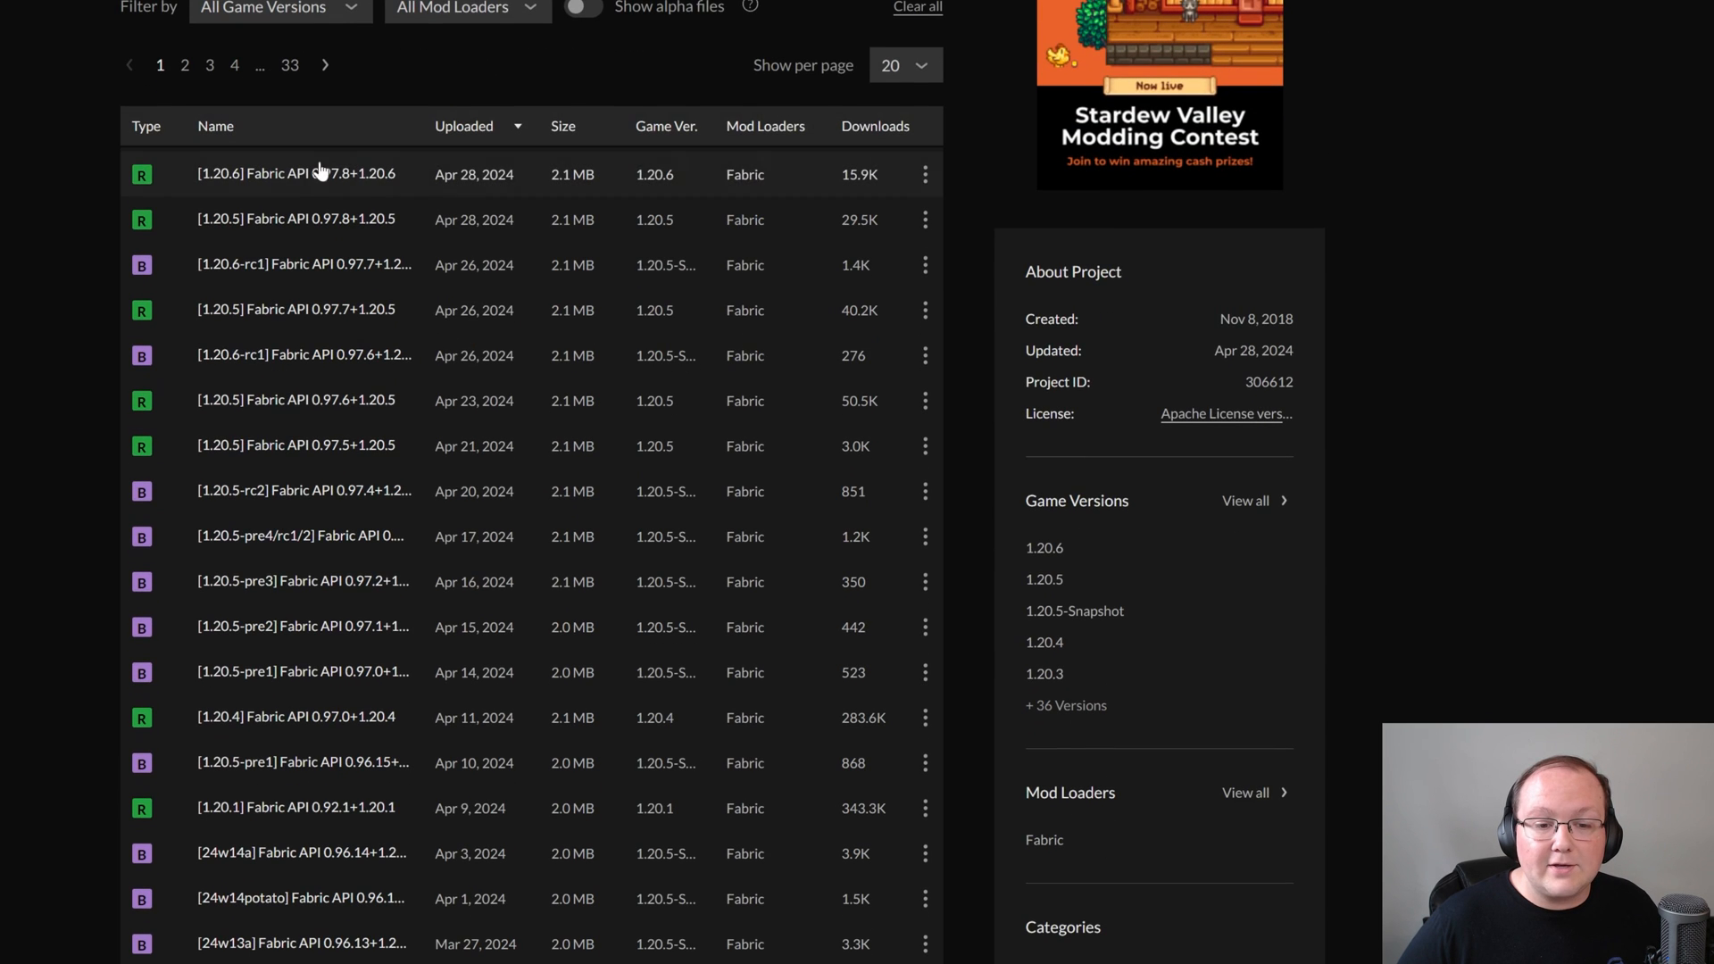
mouse_move(290, 185)
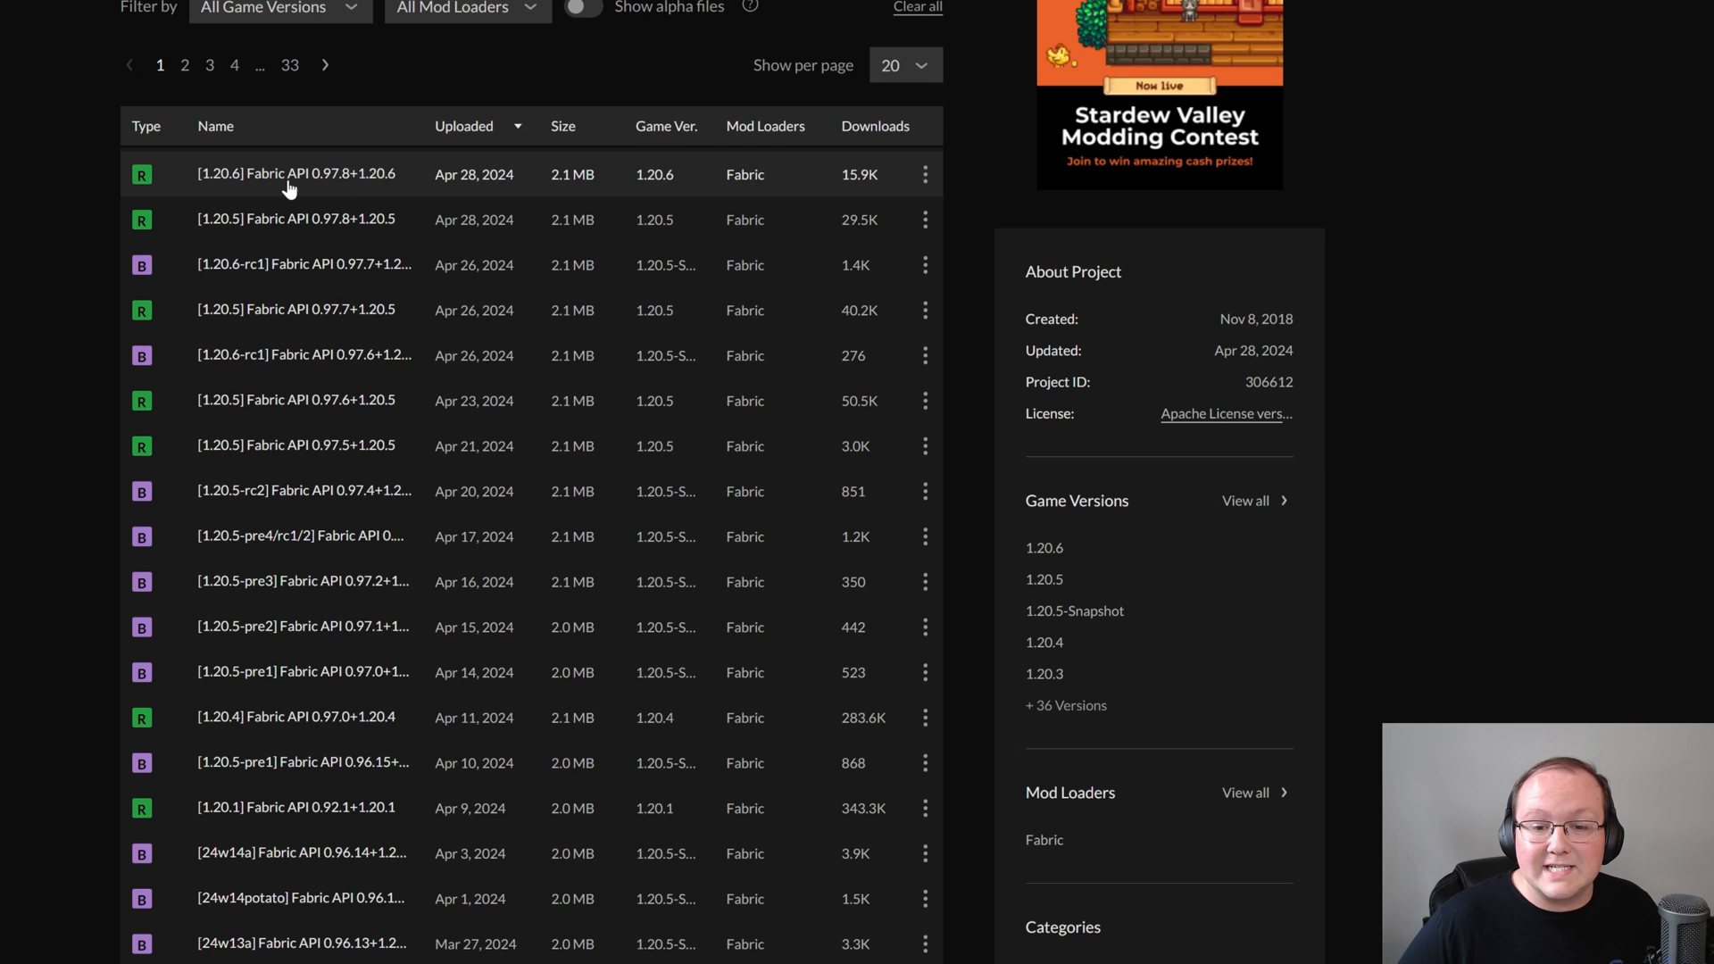
click(925, 174)
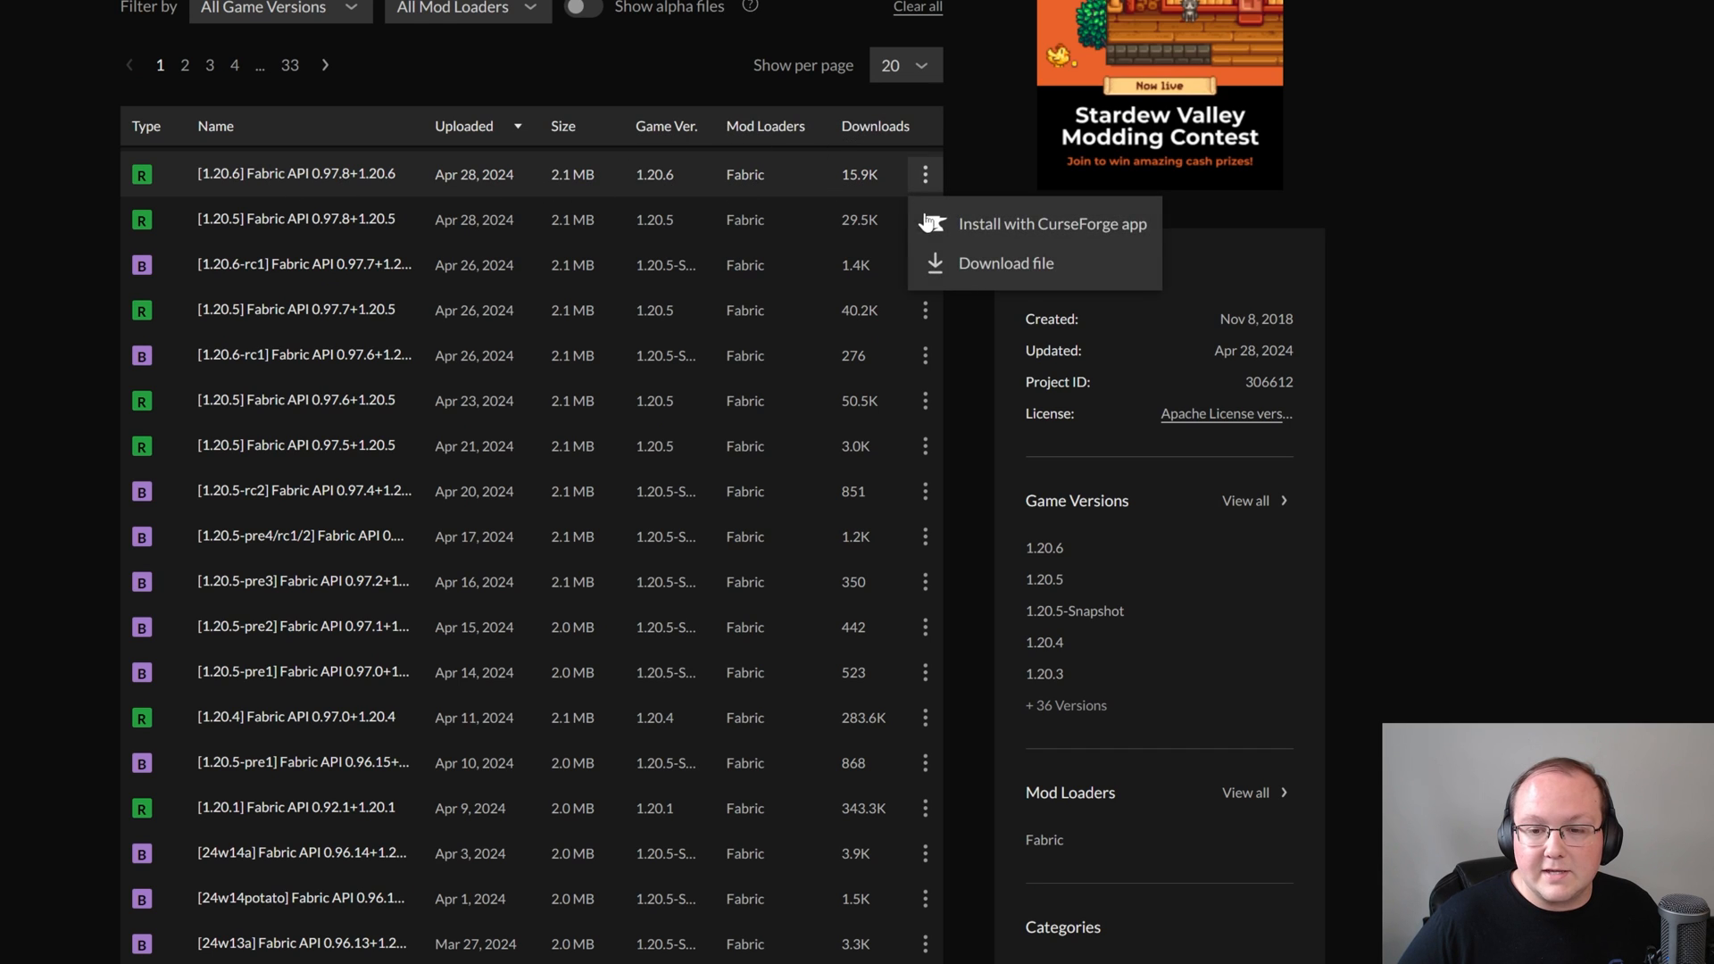
click(1003, 262)
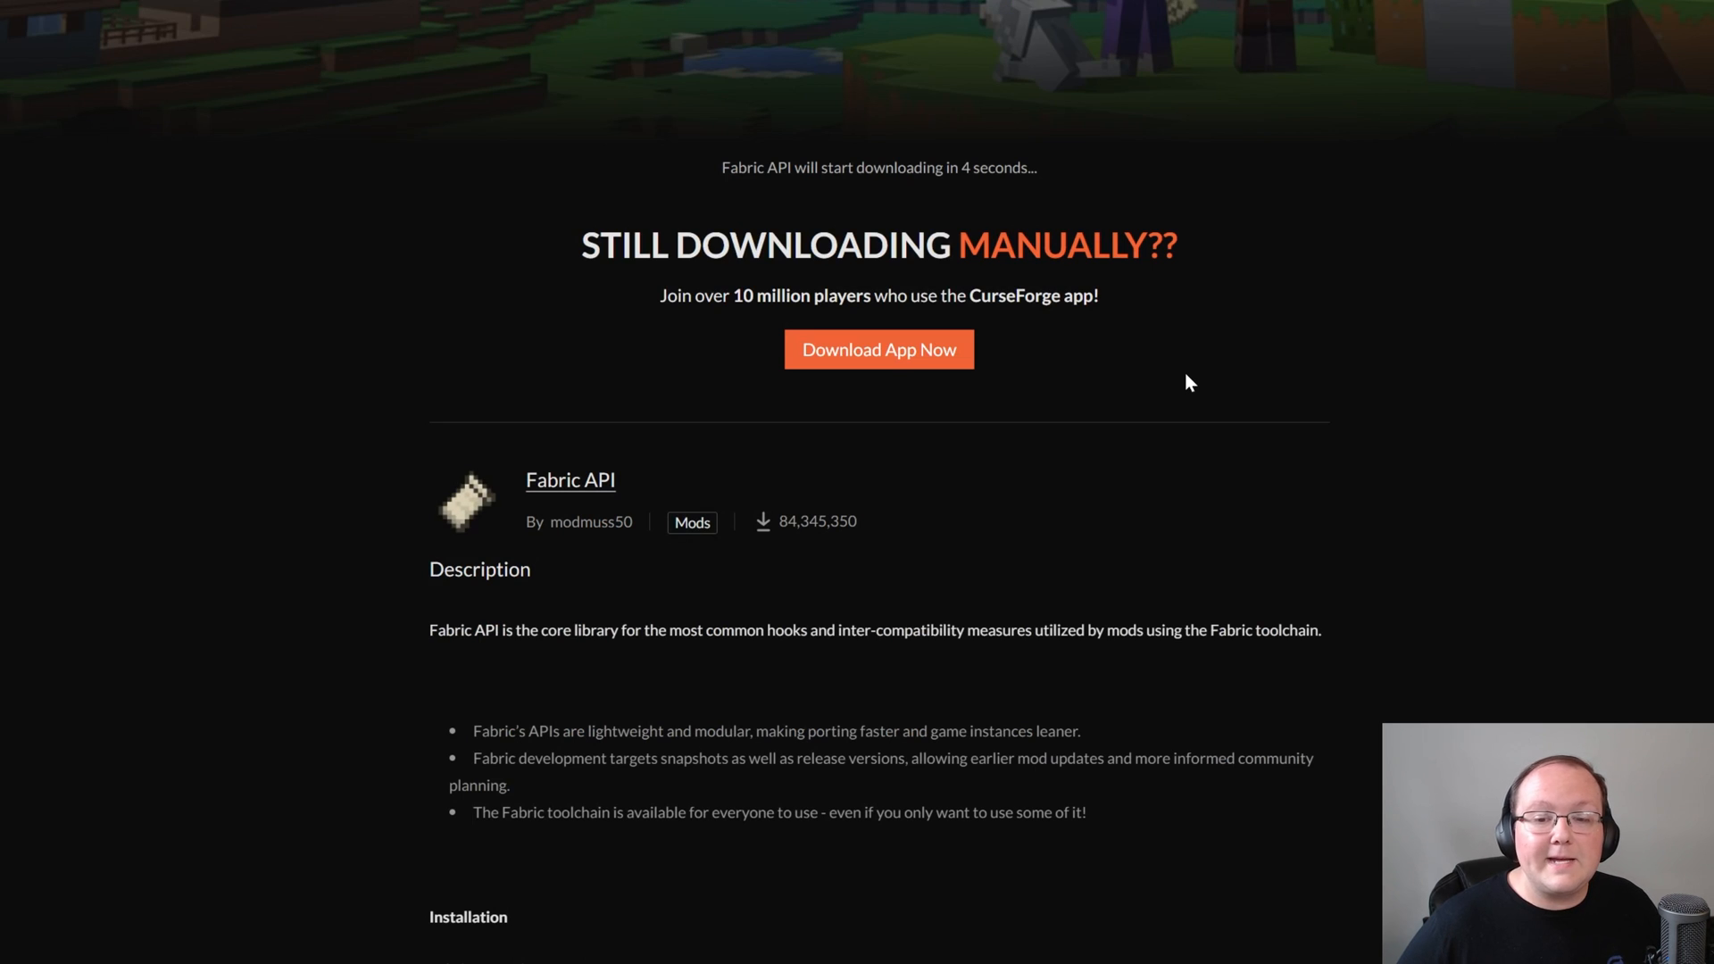
mouse_move(1164, 176)
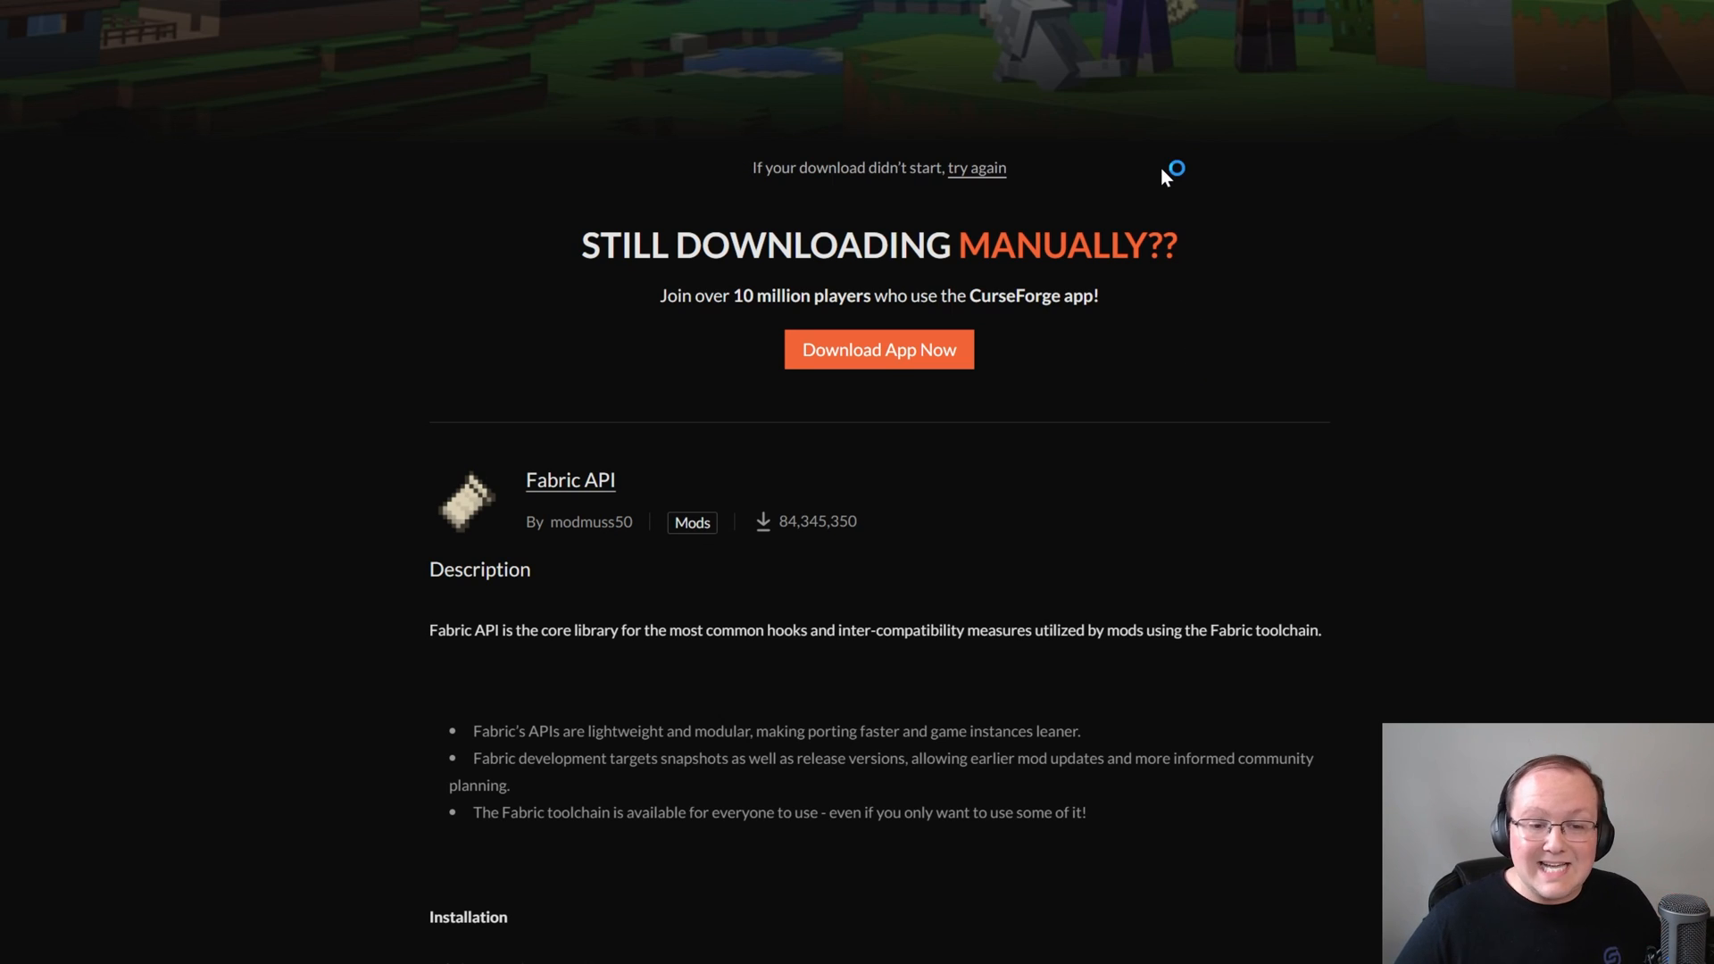
mouse_move(150, 221)
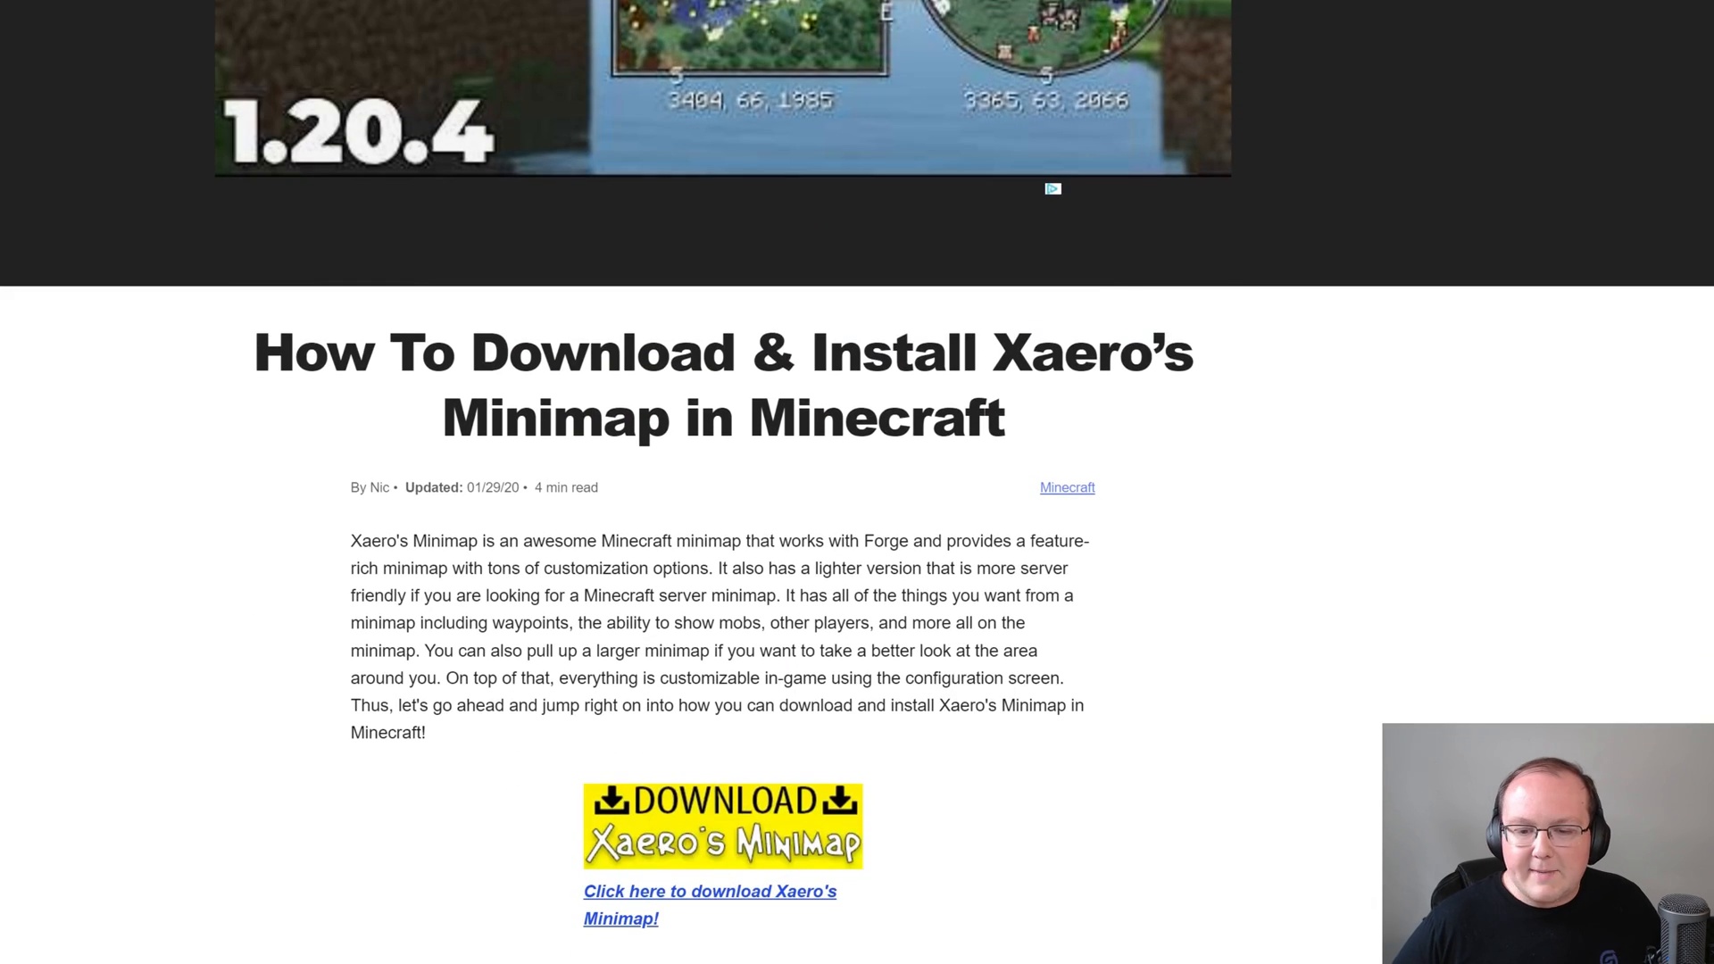
From Xaero's Minimap Files list, download 'v24.1.3 for Fabric 1.20.6'
scroll(down, 3)
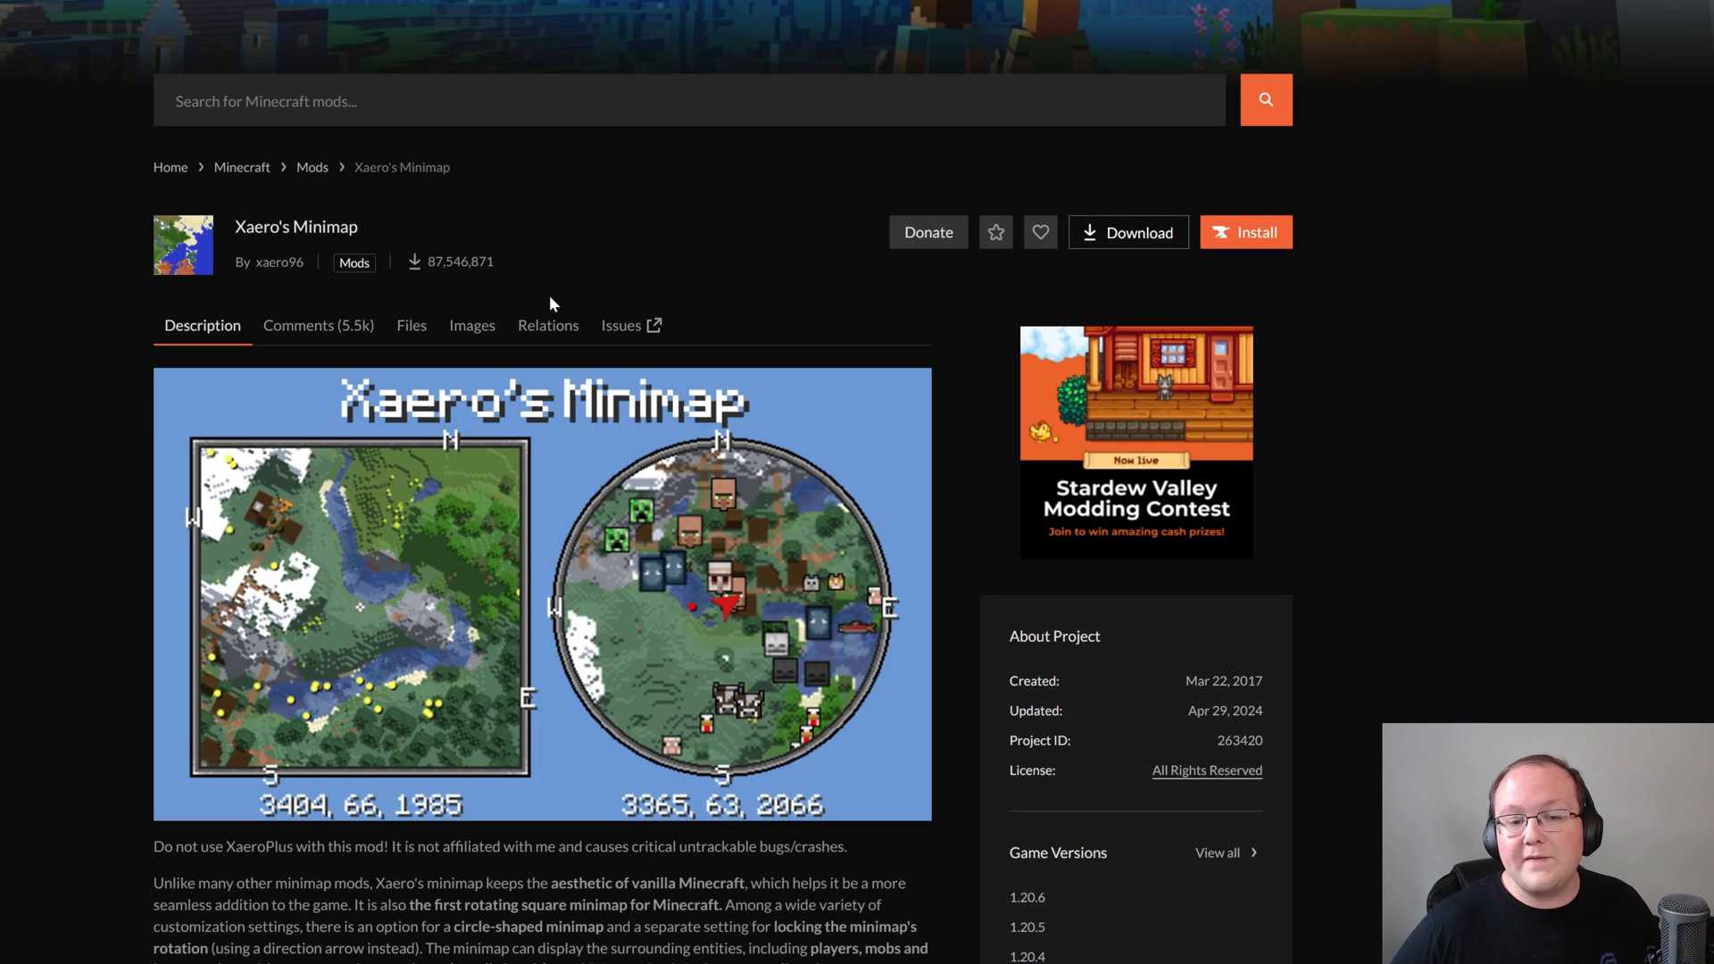
click(410, 325)
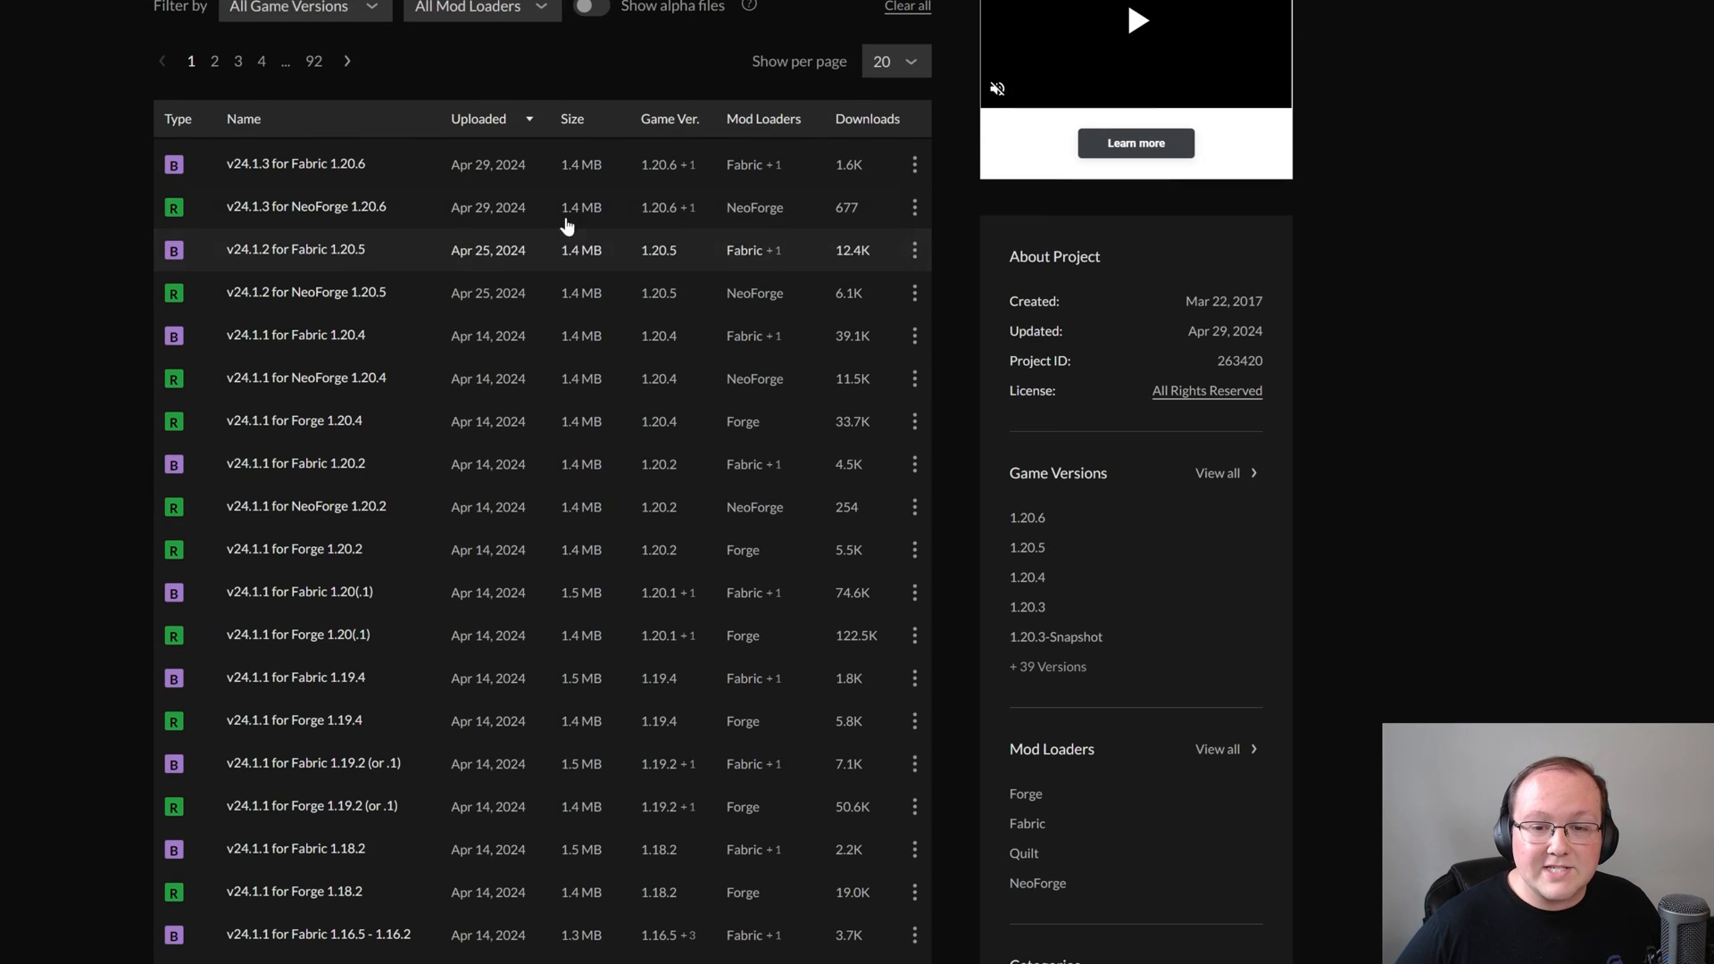
mouse_move(765, 262)
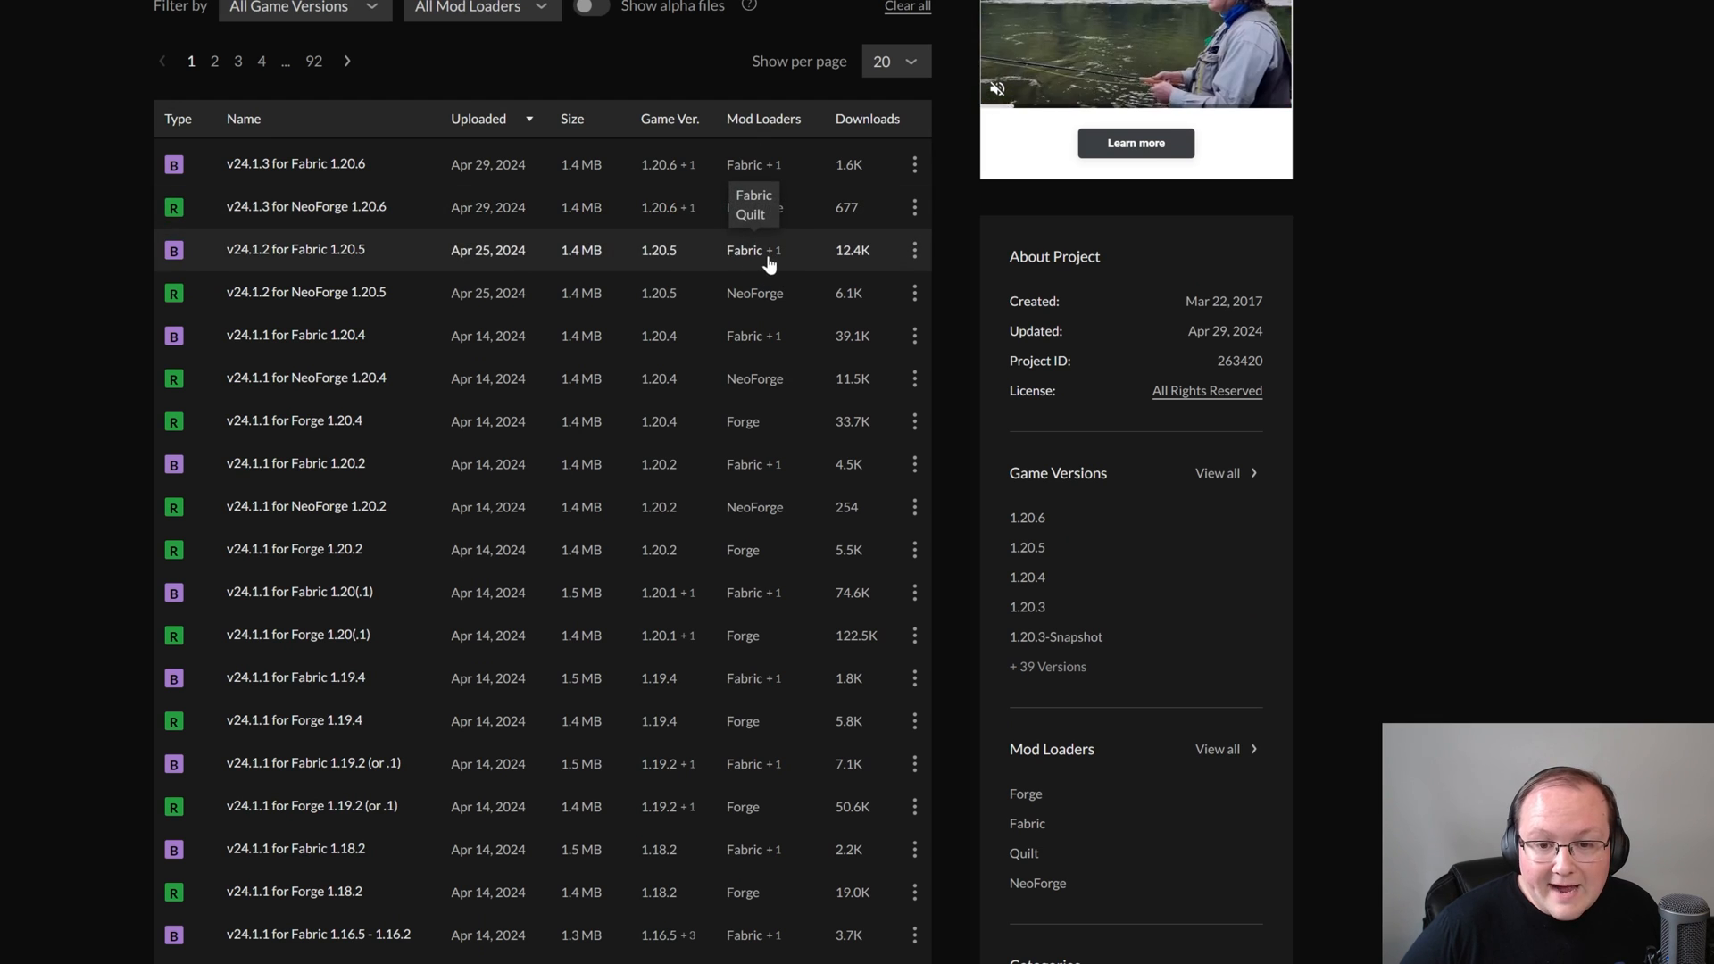
mouse_move(769, 214)
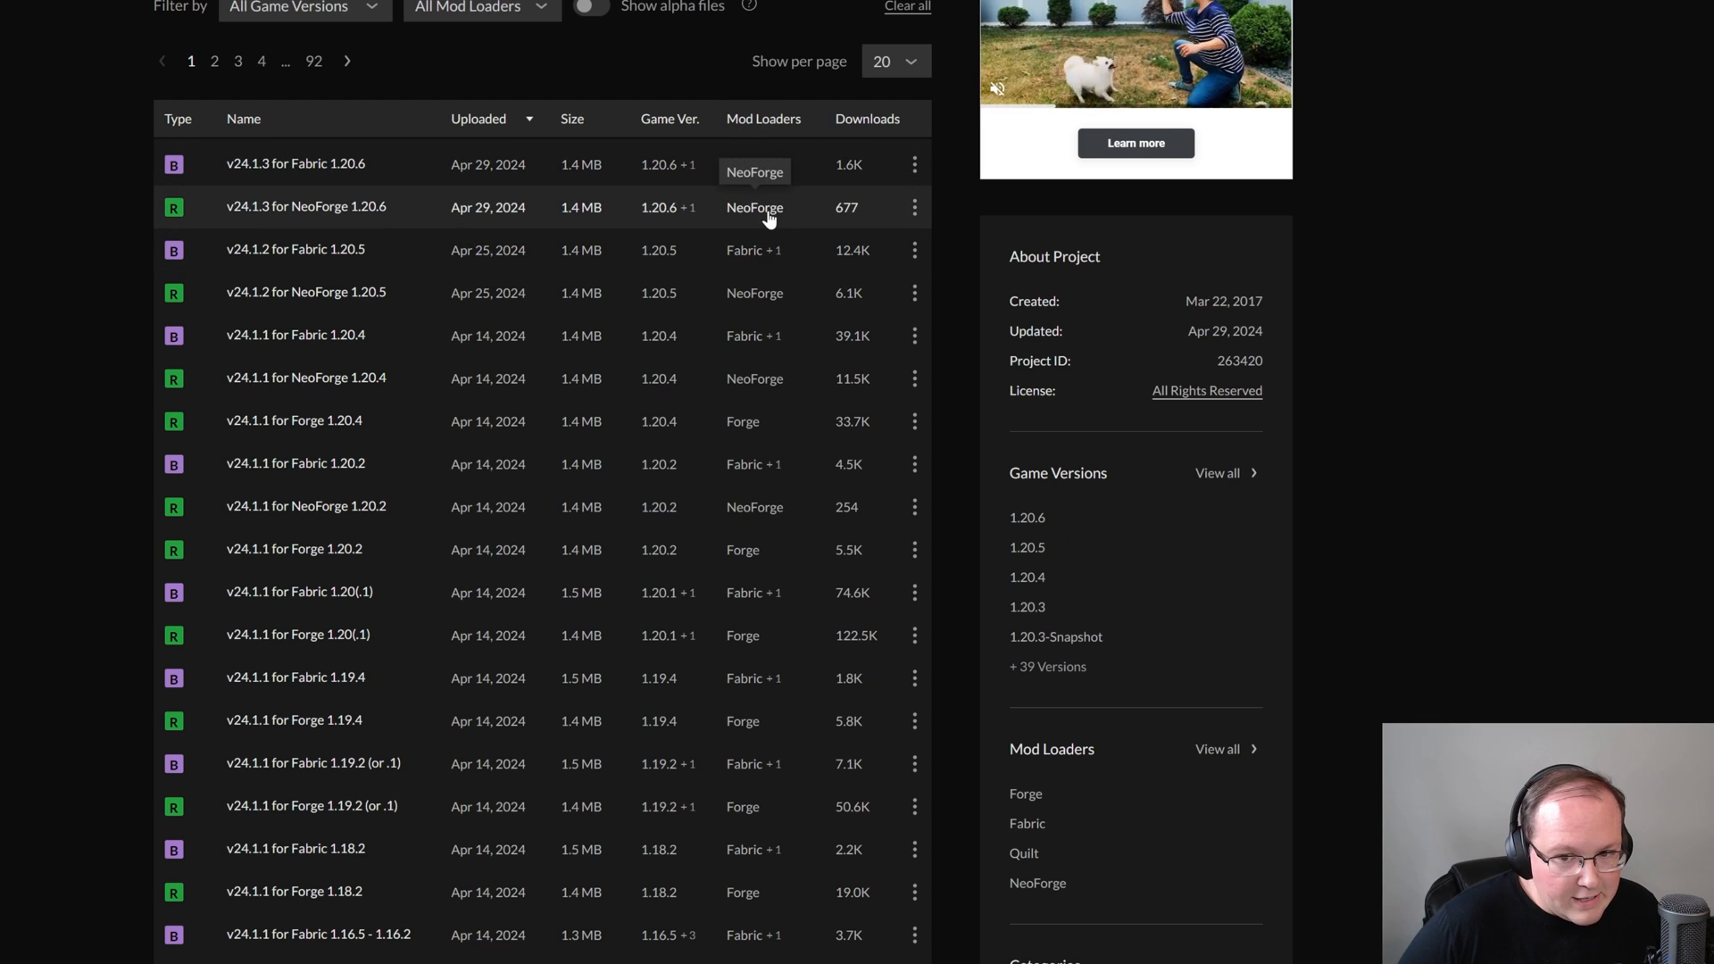
mouse_move(769, 421)
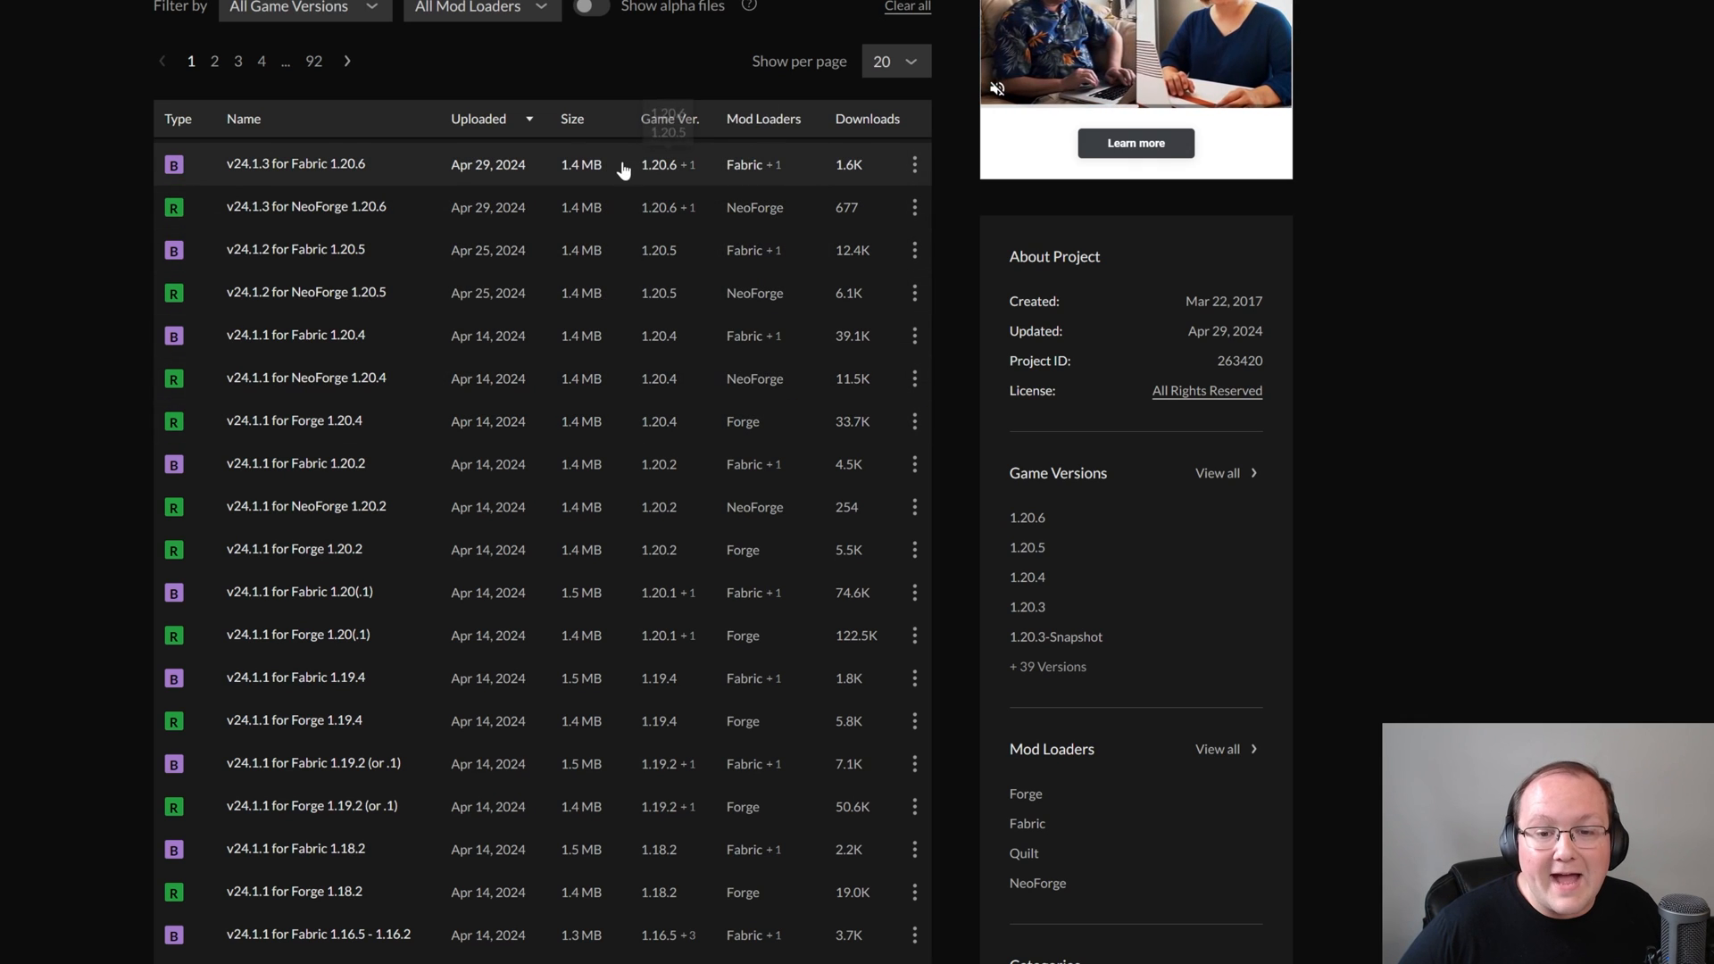
mouse_move(770, 181)
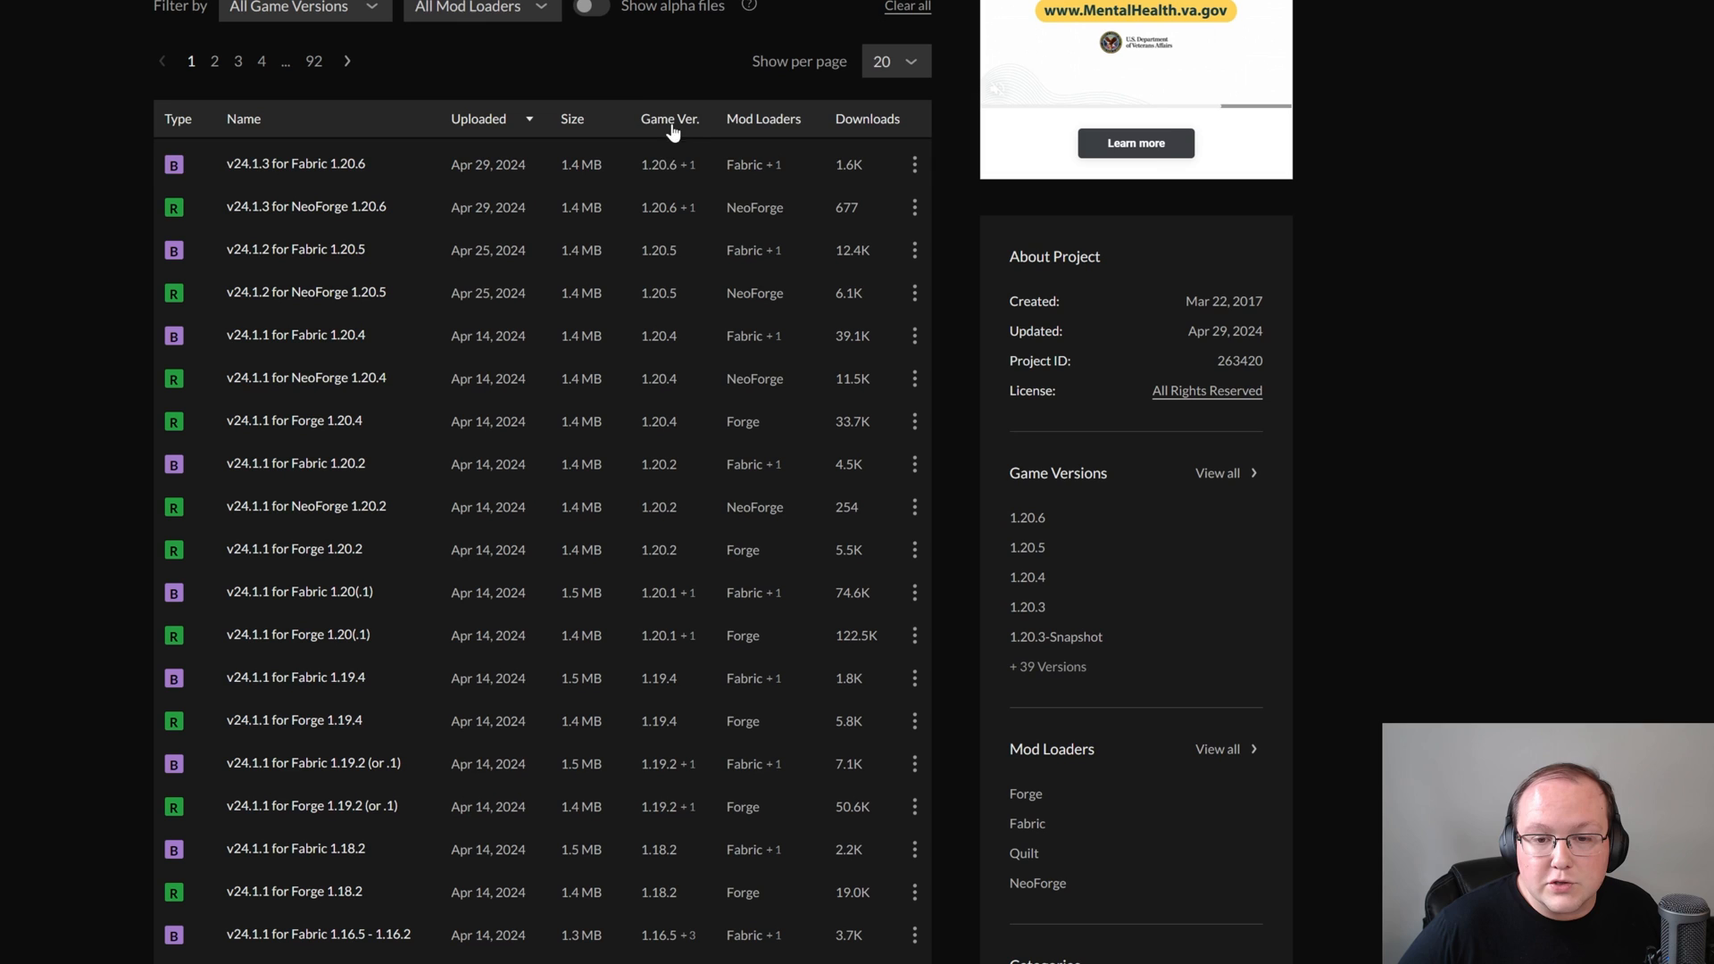
click(914, 164)
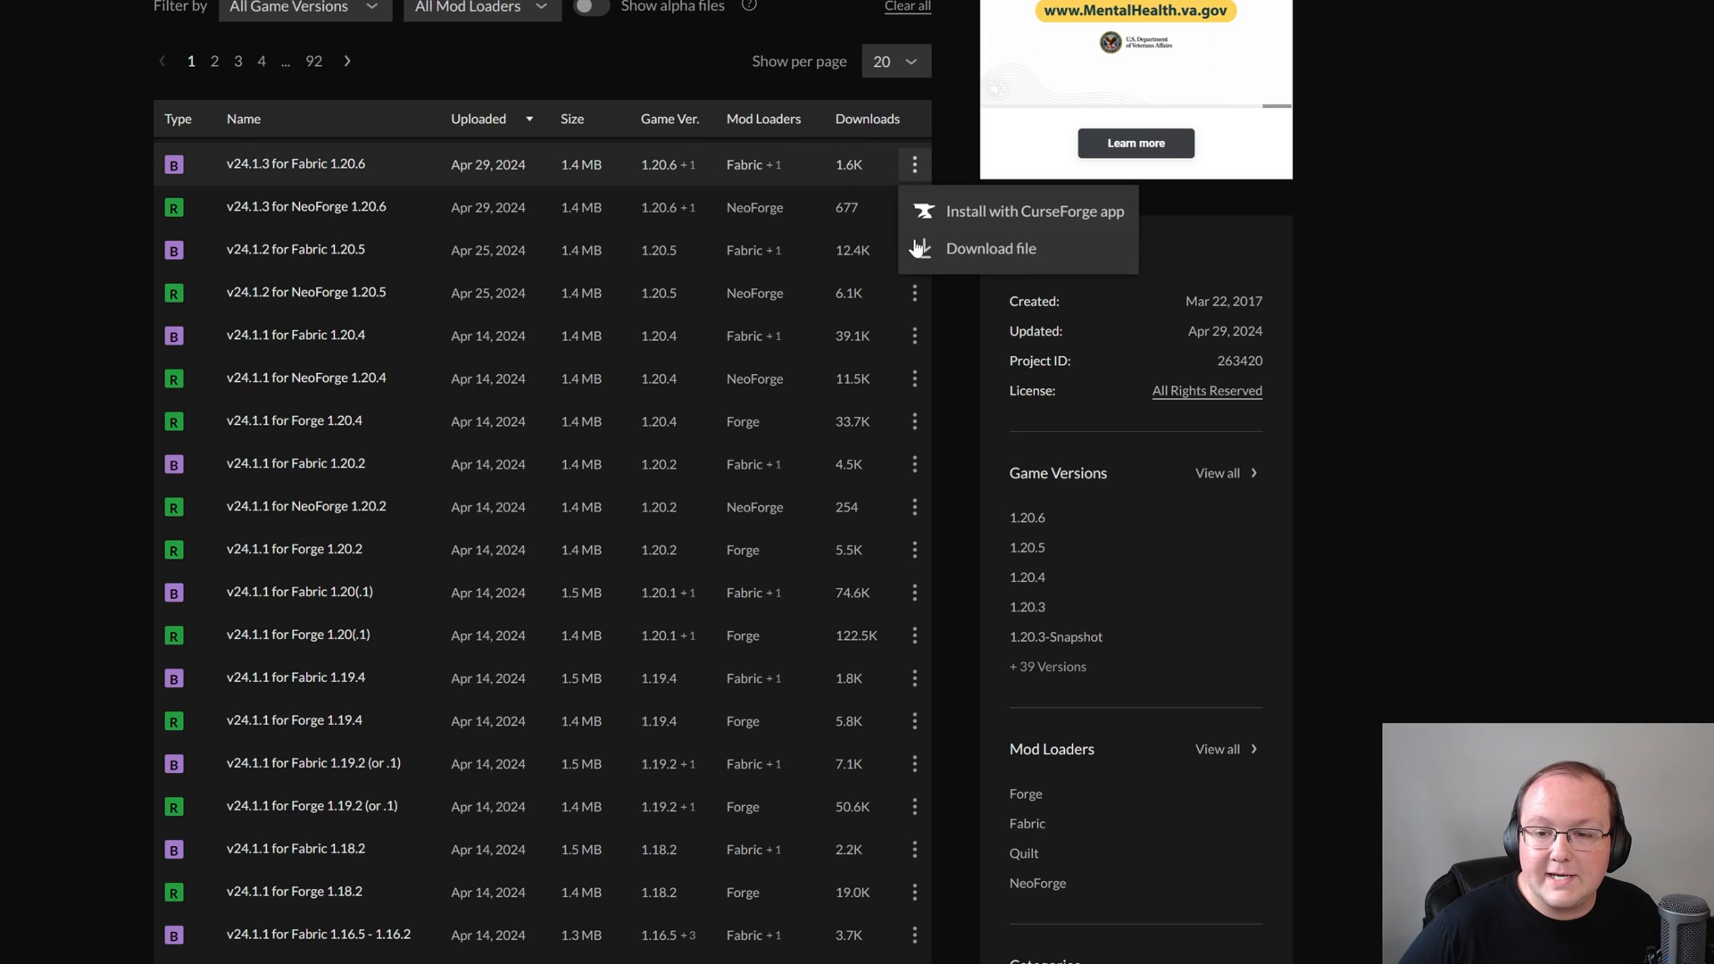
click(989, 248)
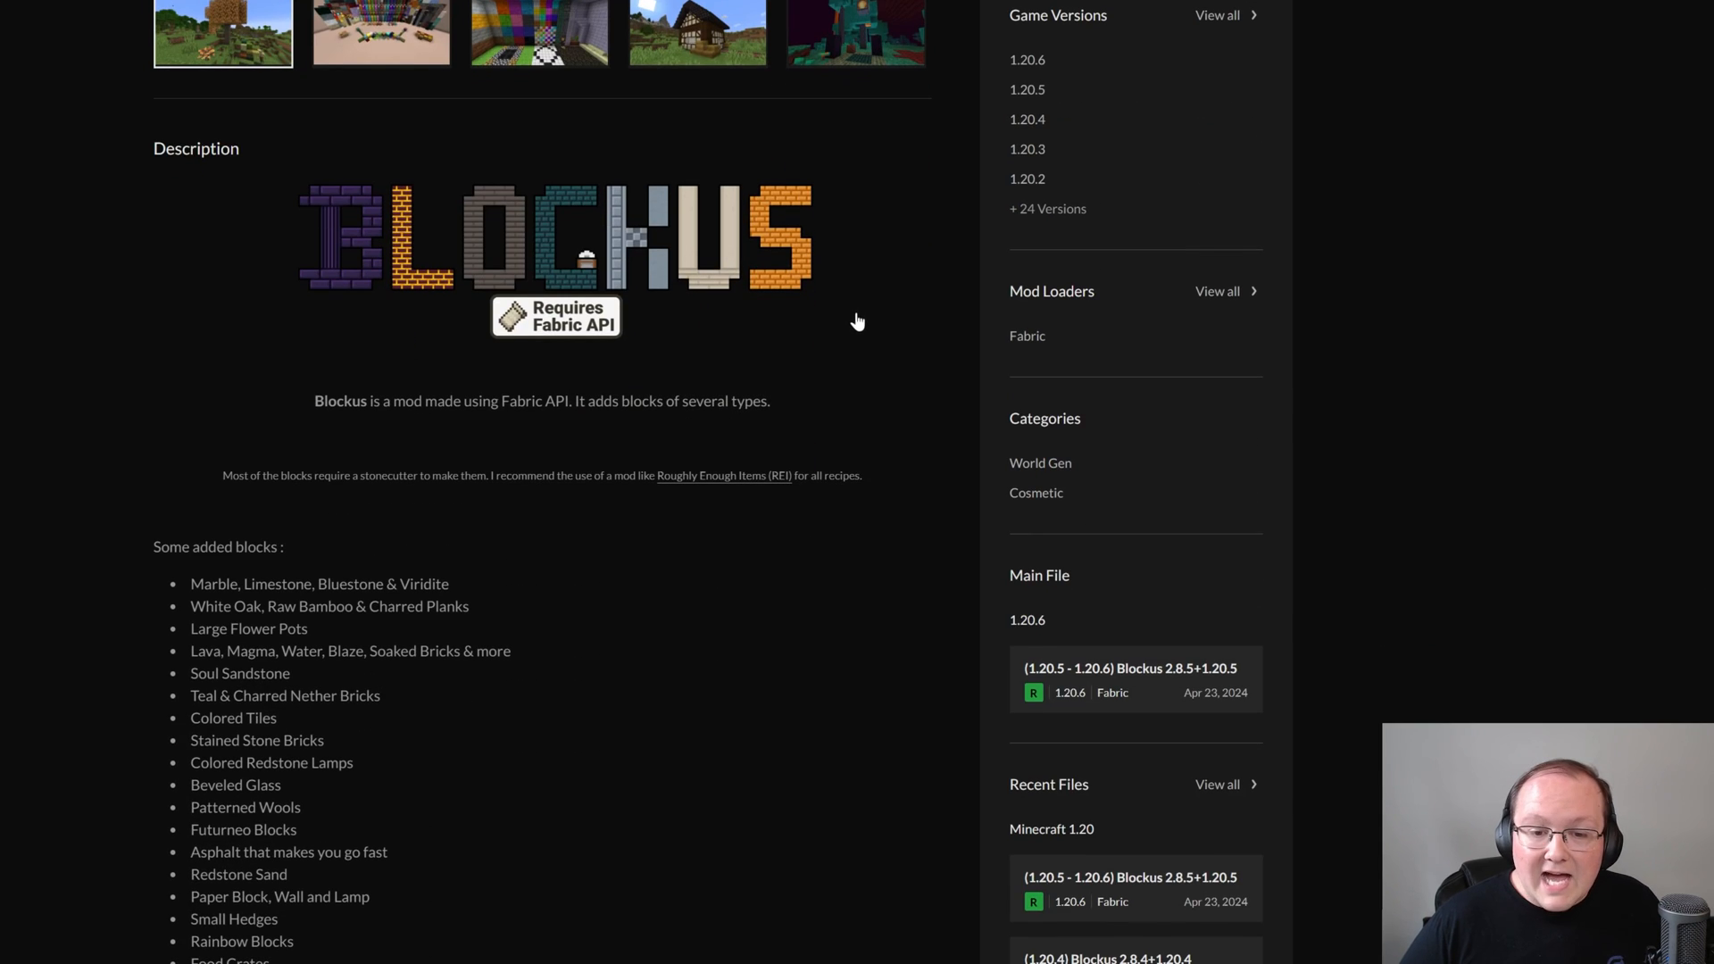
mouse_move(537, 357)
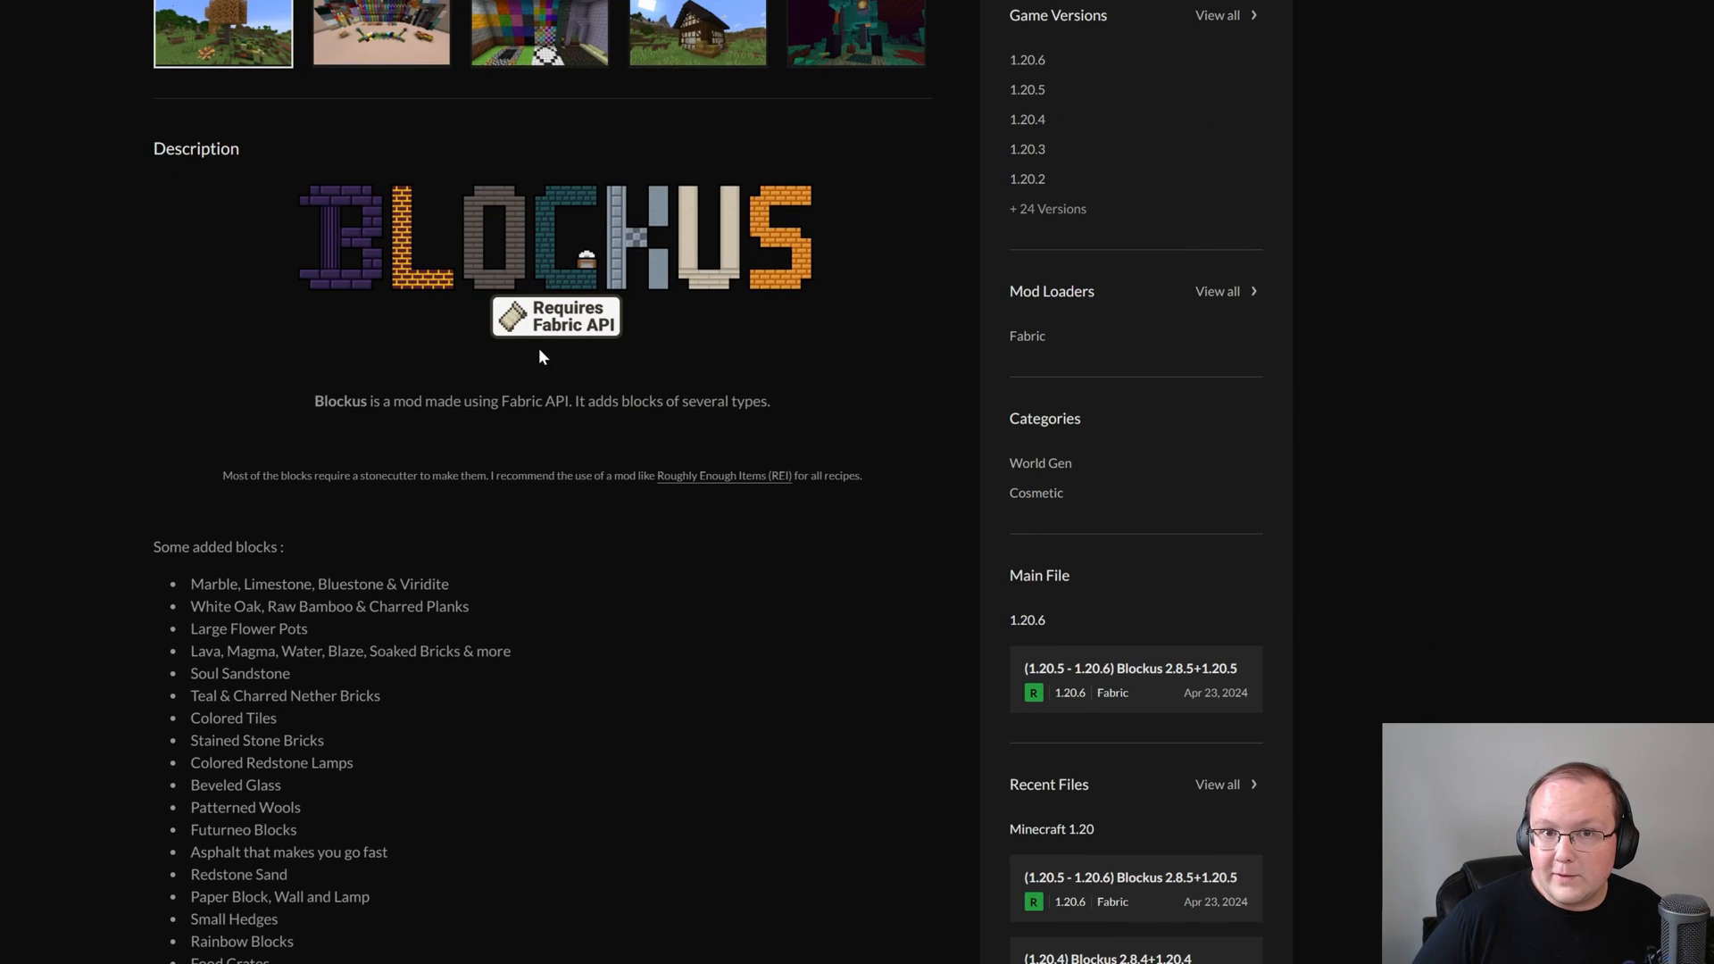
mouse_move(675, 362)
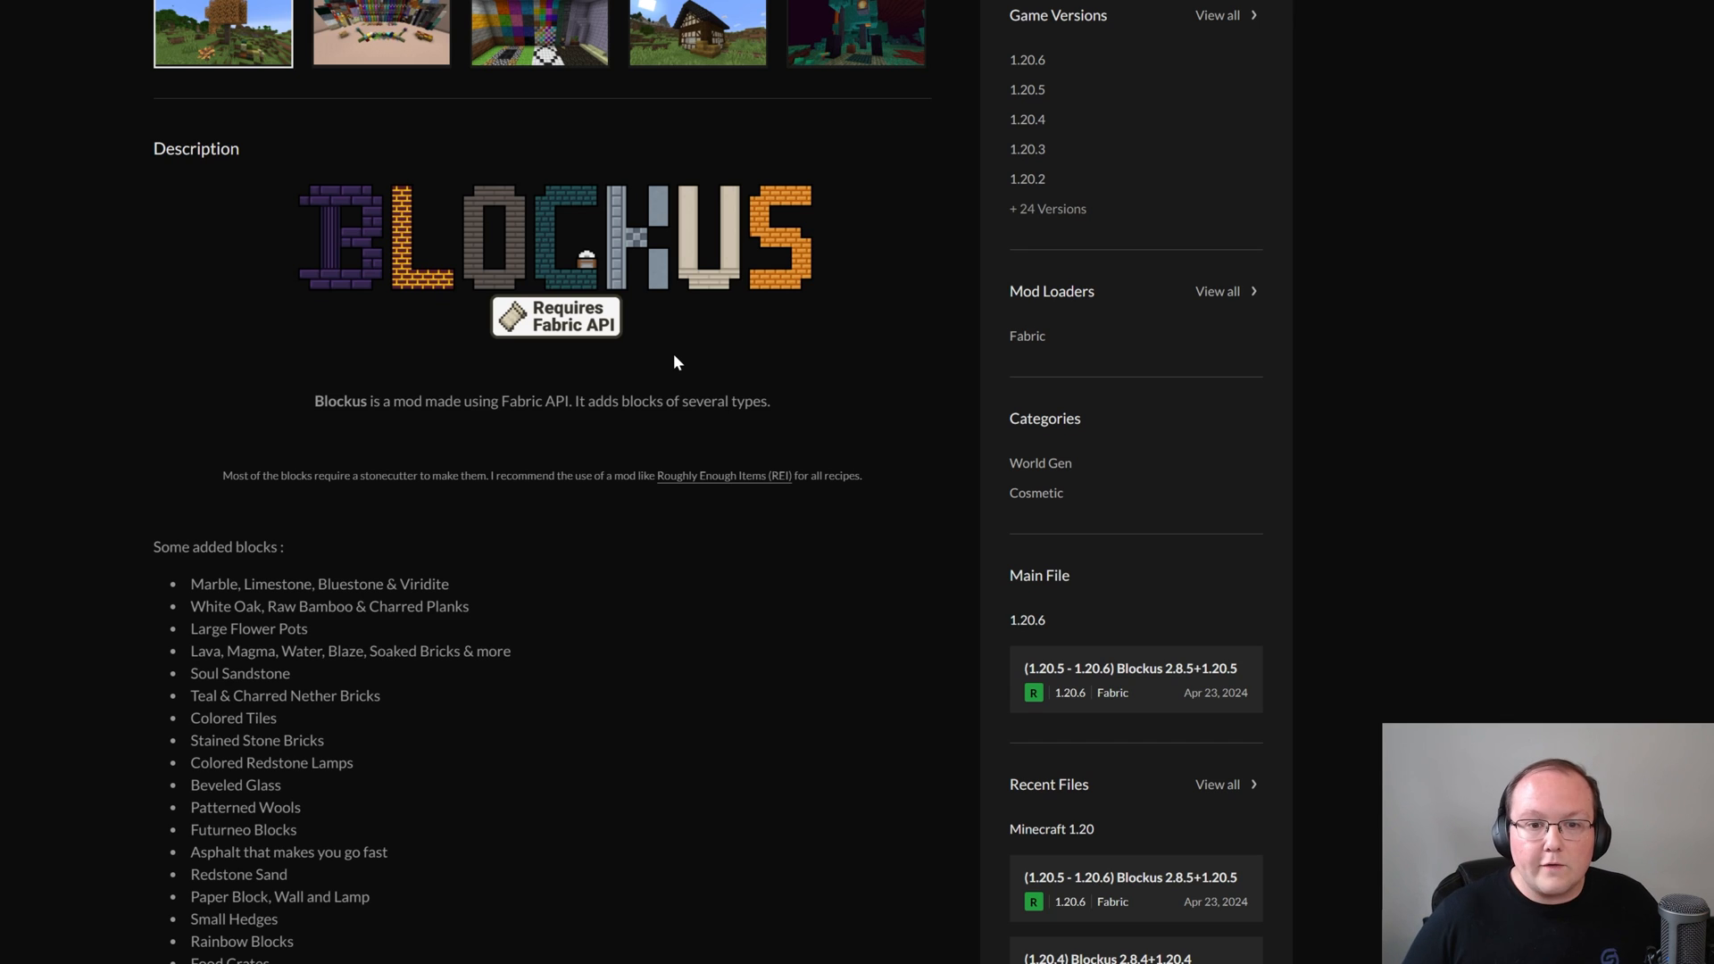
mouse_move(774, 439)
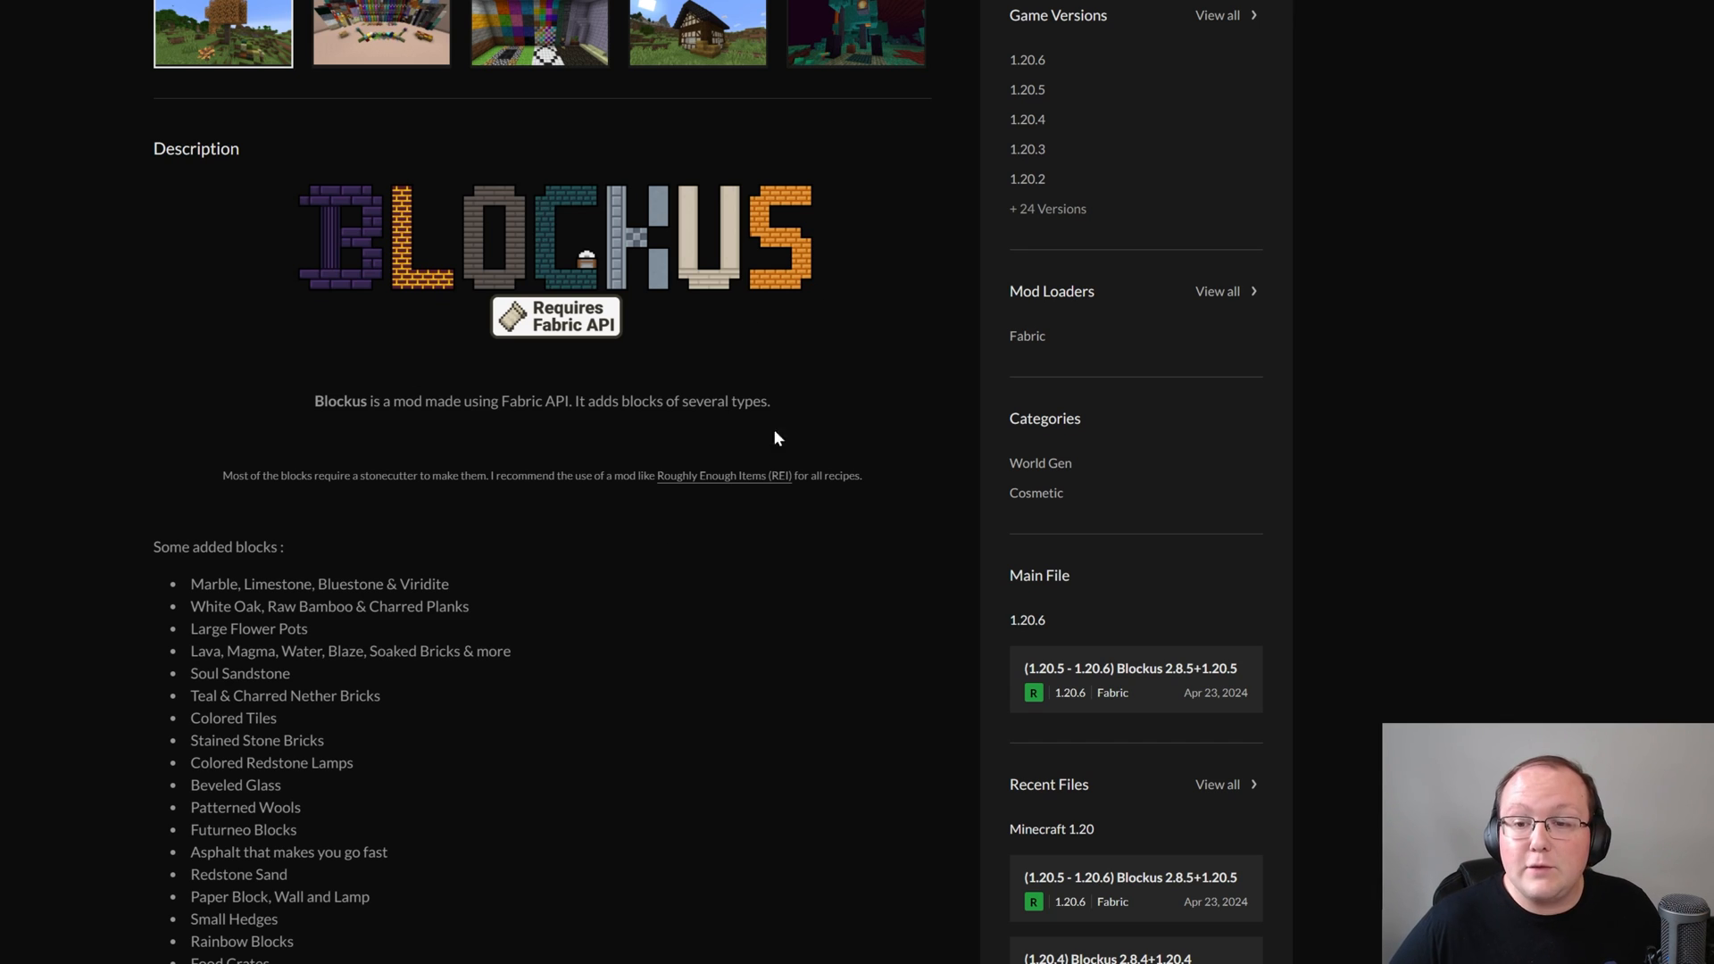
mouse_move(813, 386)
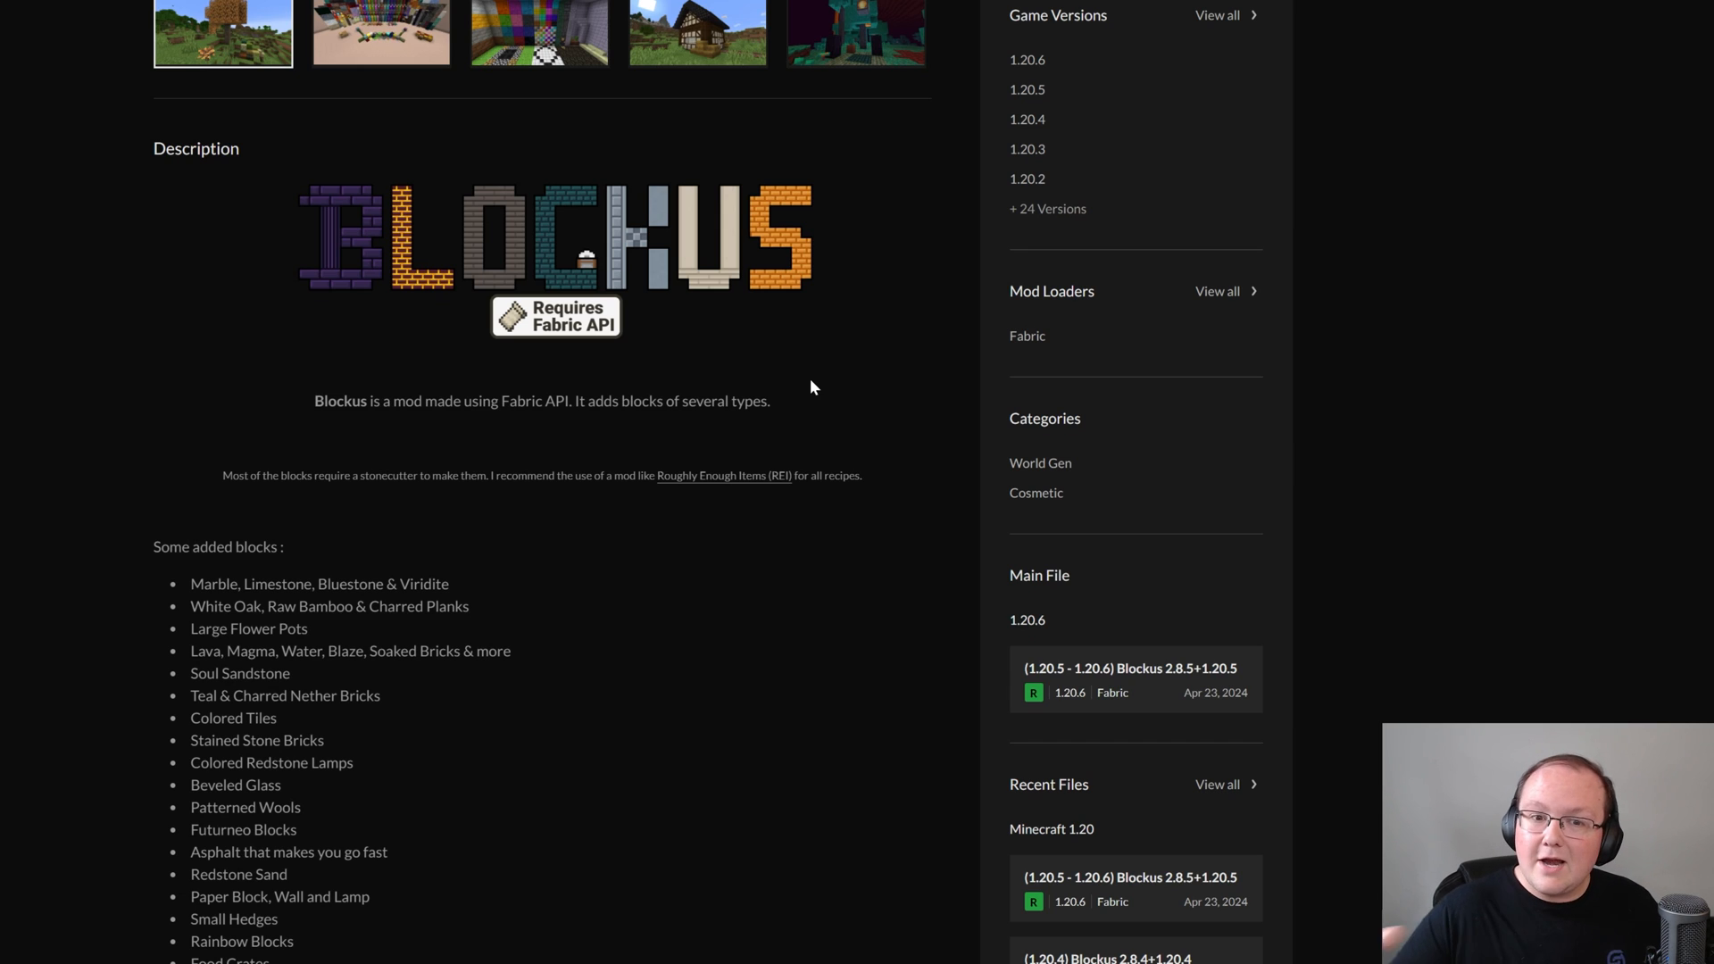
From the Blockus Files list, download the 1.20.5 - 1.20.6 release
scroll(up, 3)
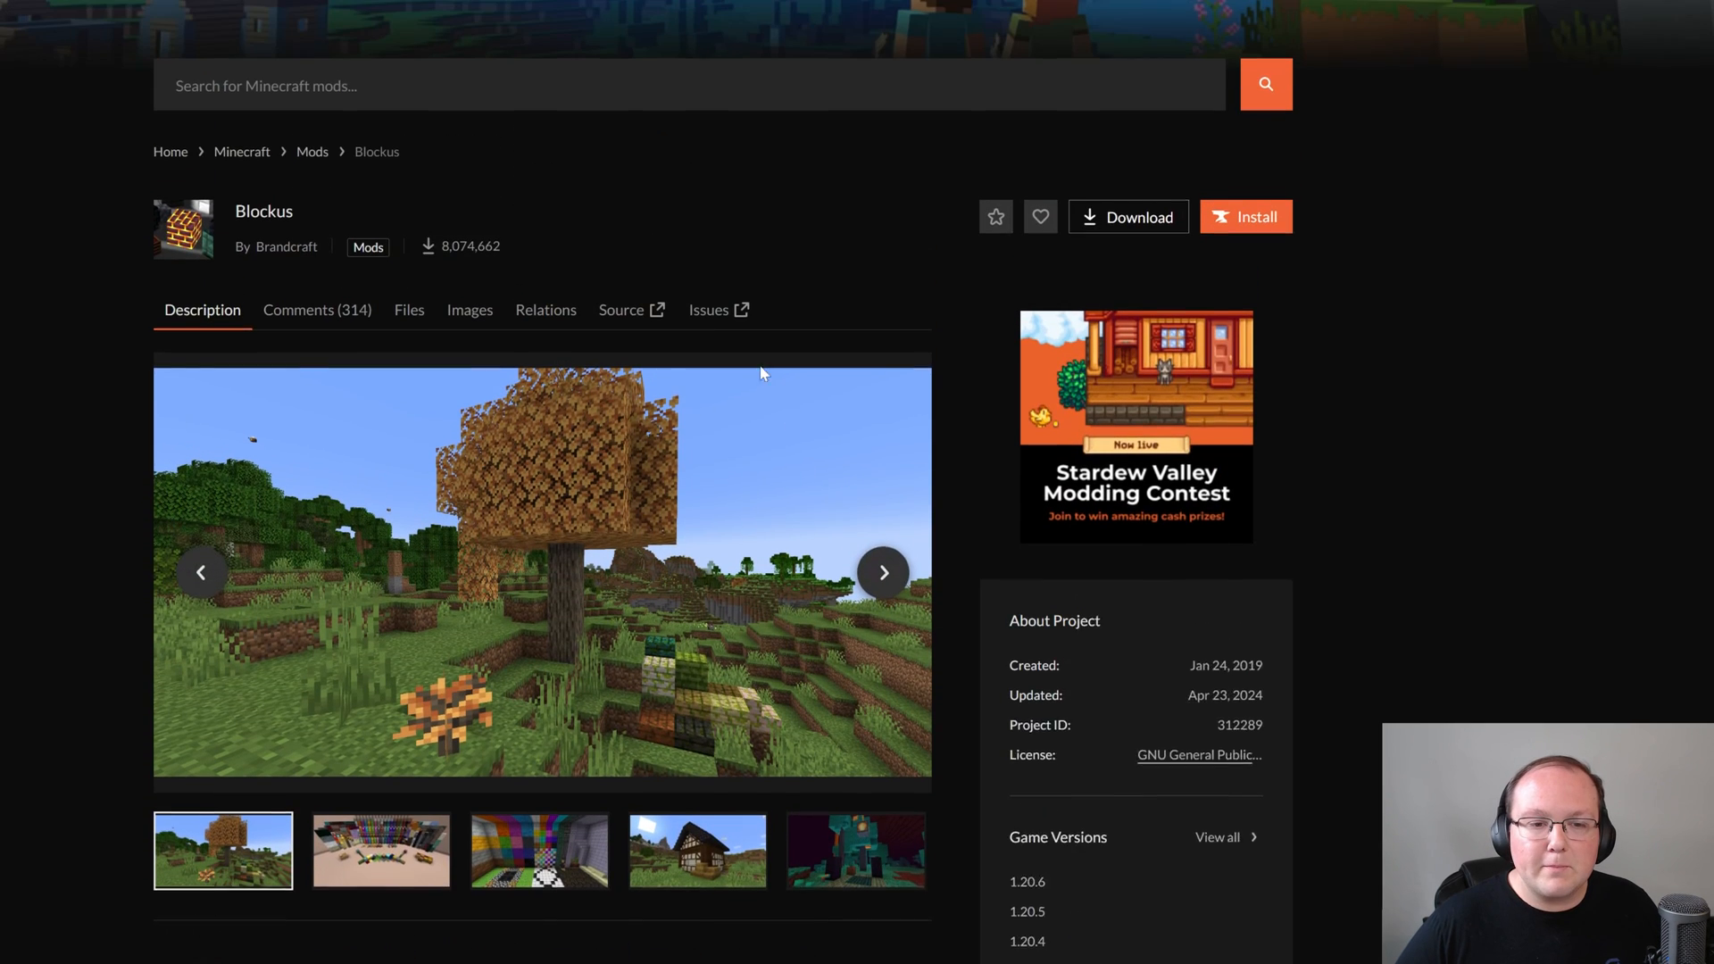
click(409, 310)
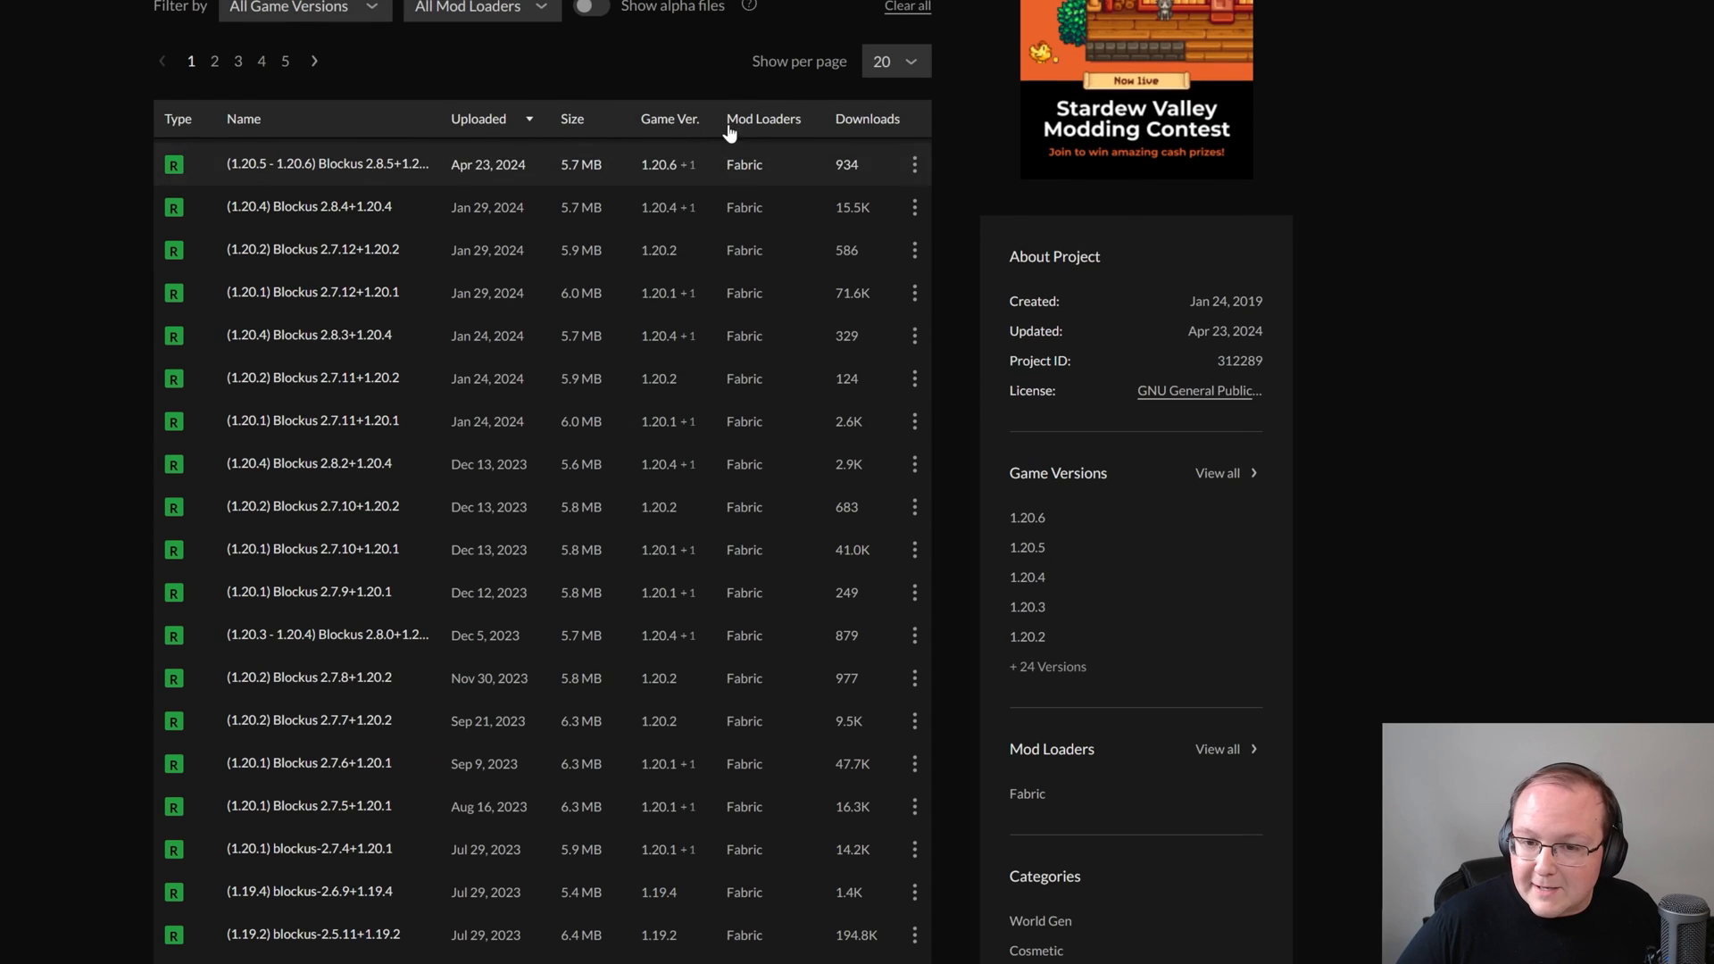
mouse_move(659, 164)
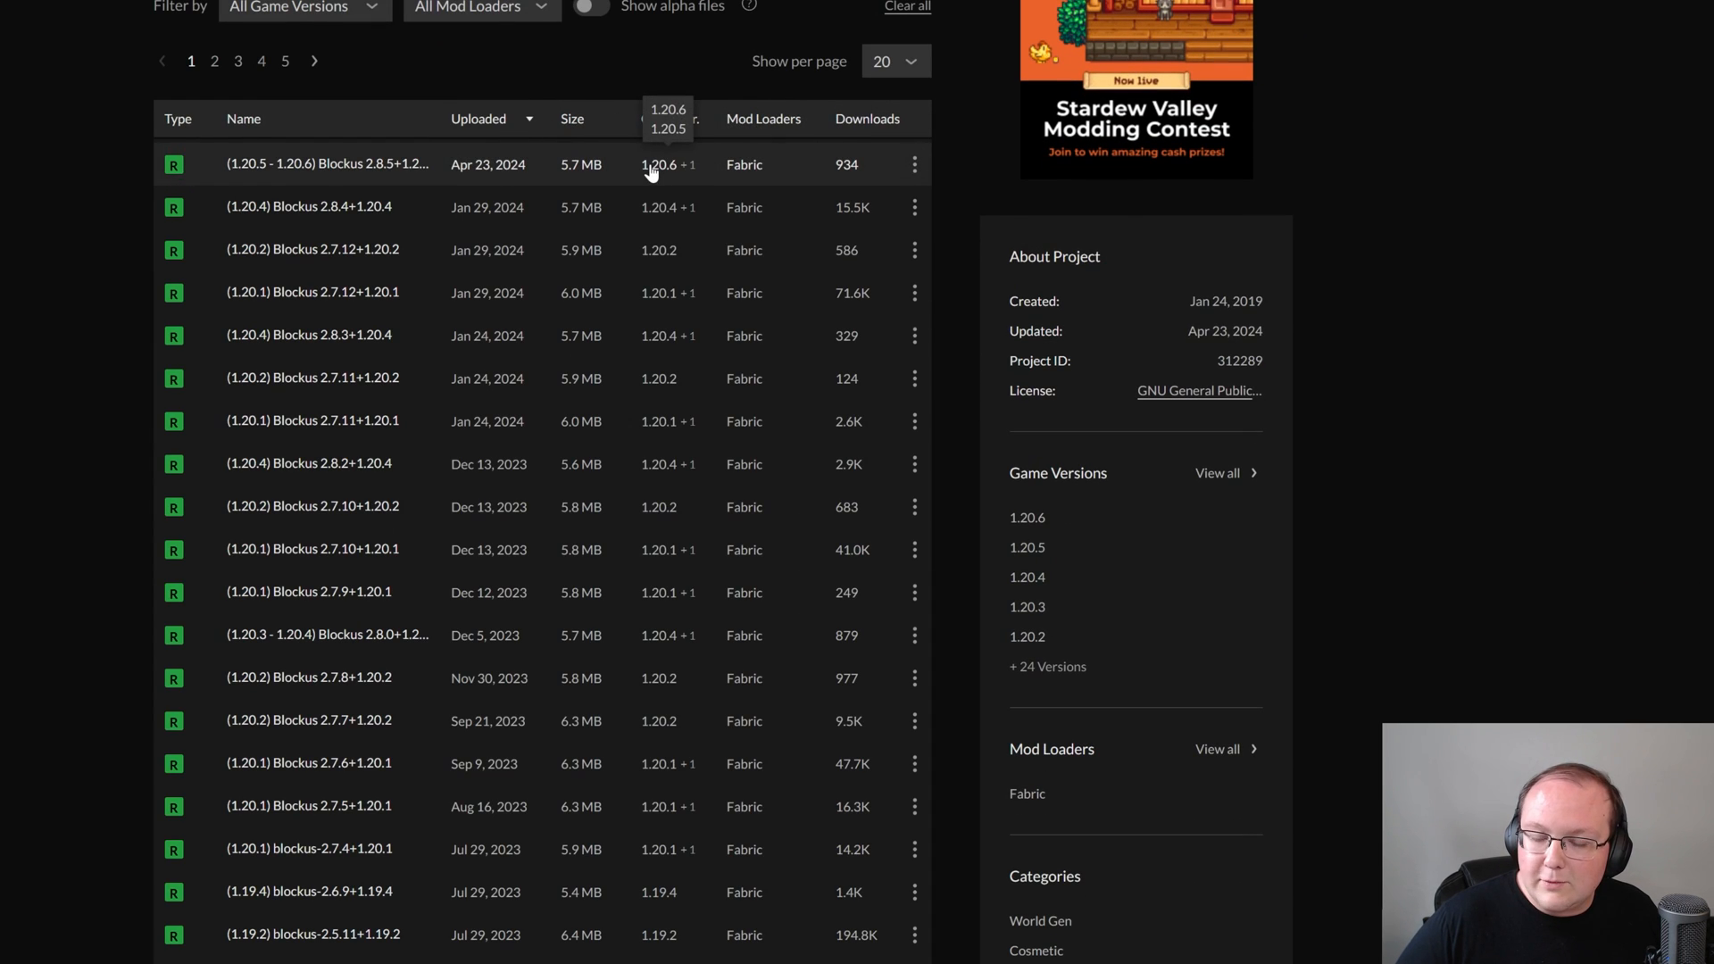
click(914, 165)
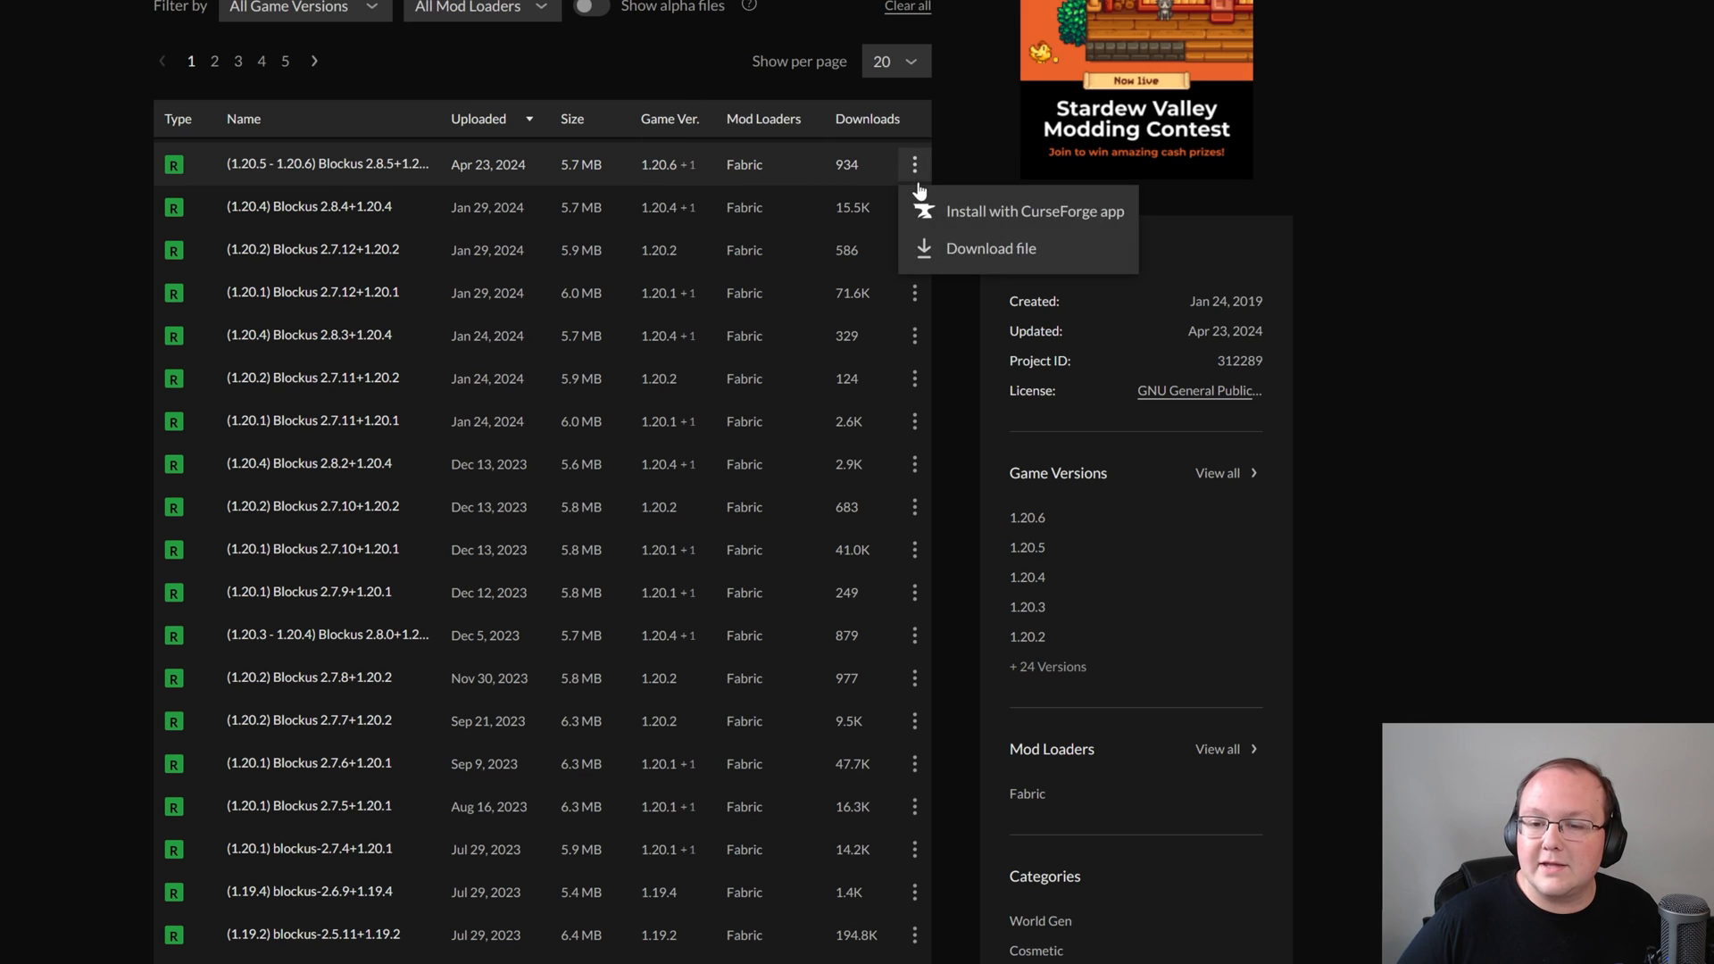
click(989, 248)
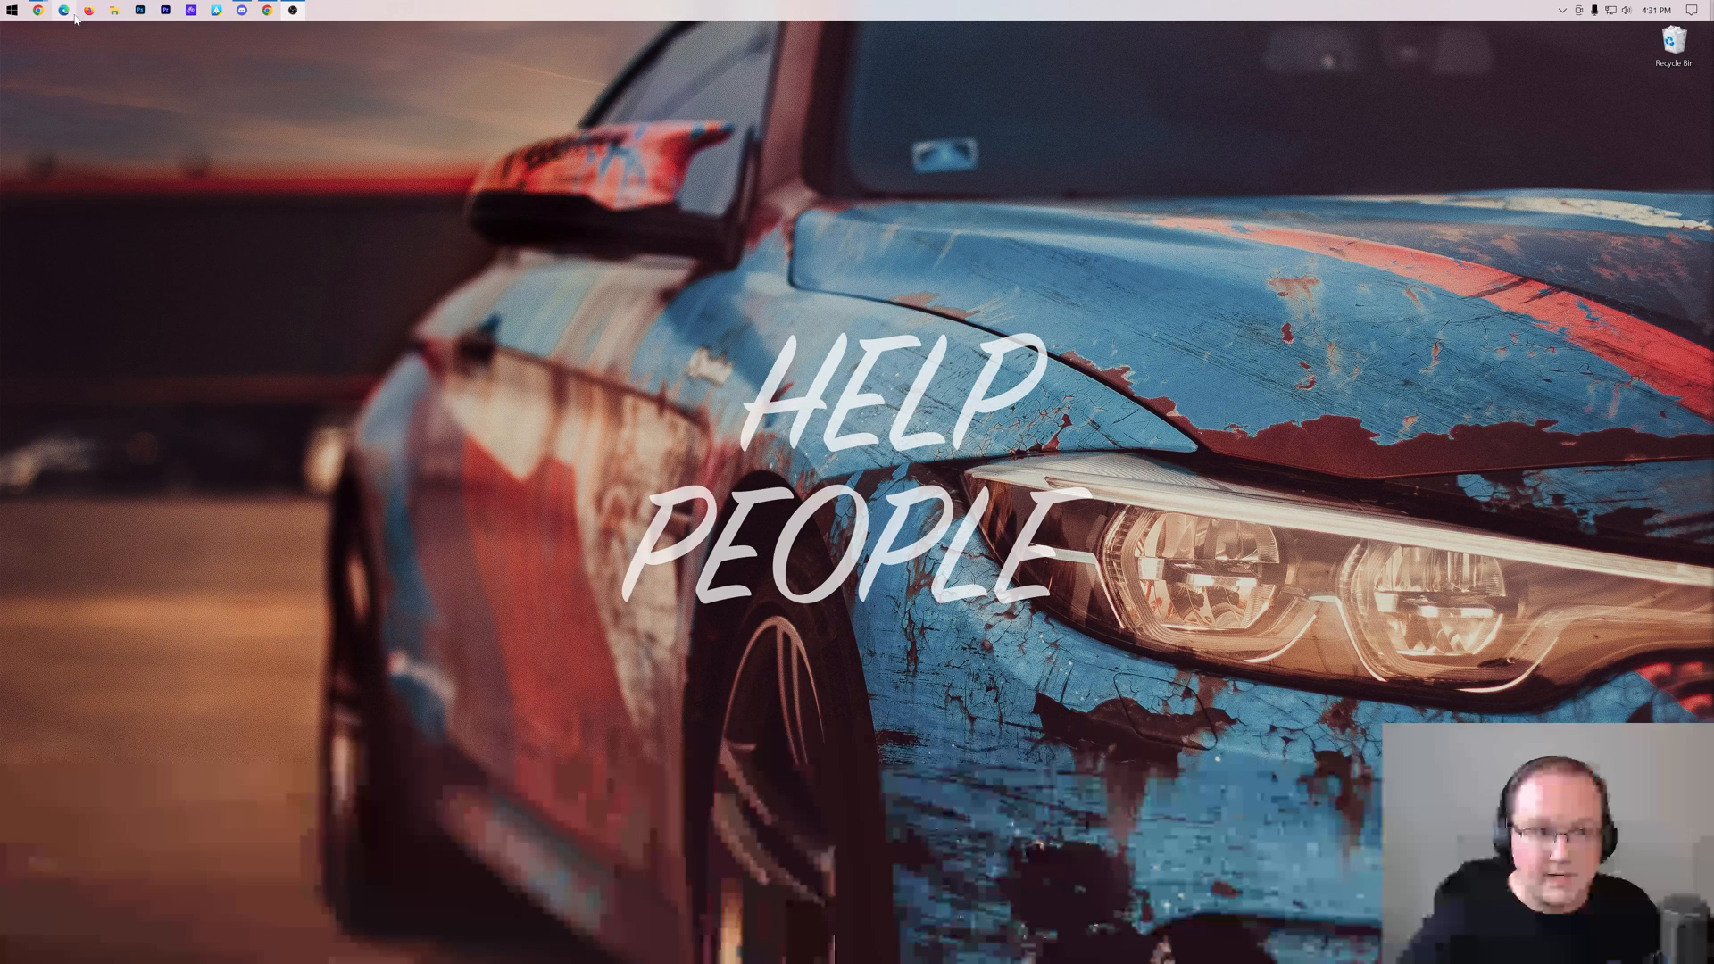
Select and copy the Blockus, Xaero's Minimap, Fabric API and installer jars from Downloads
click(138, 9)
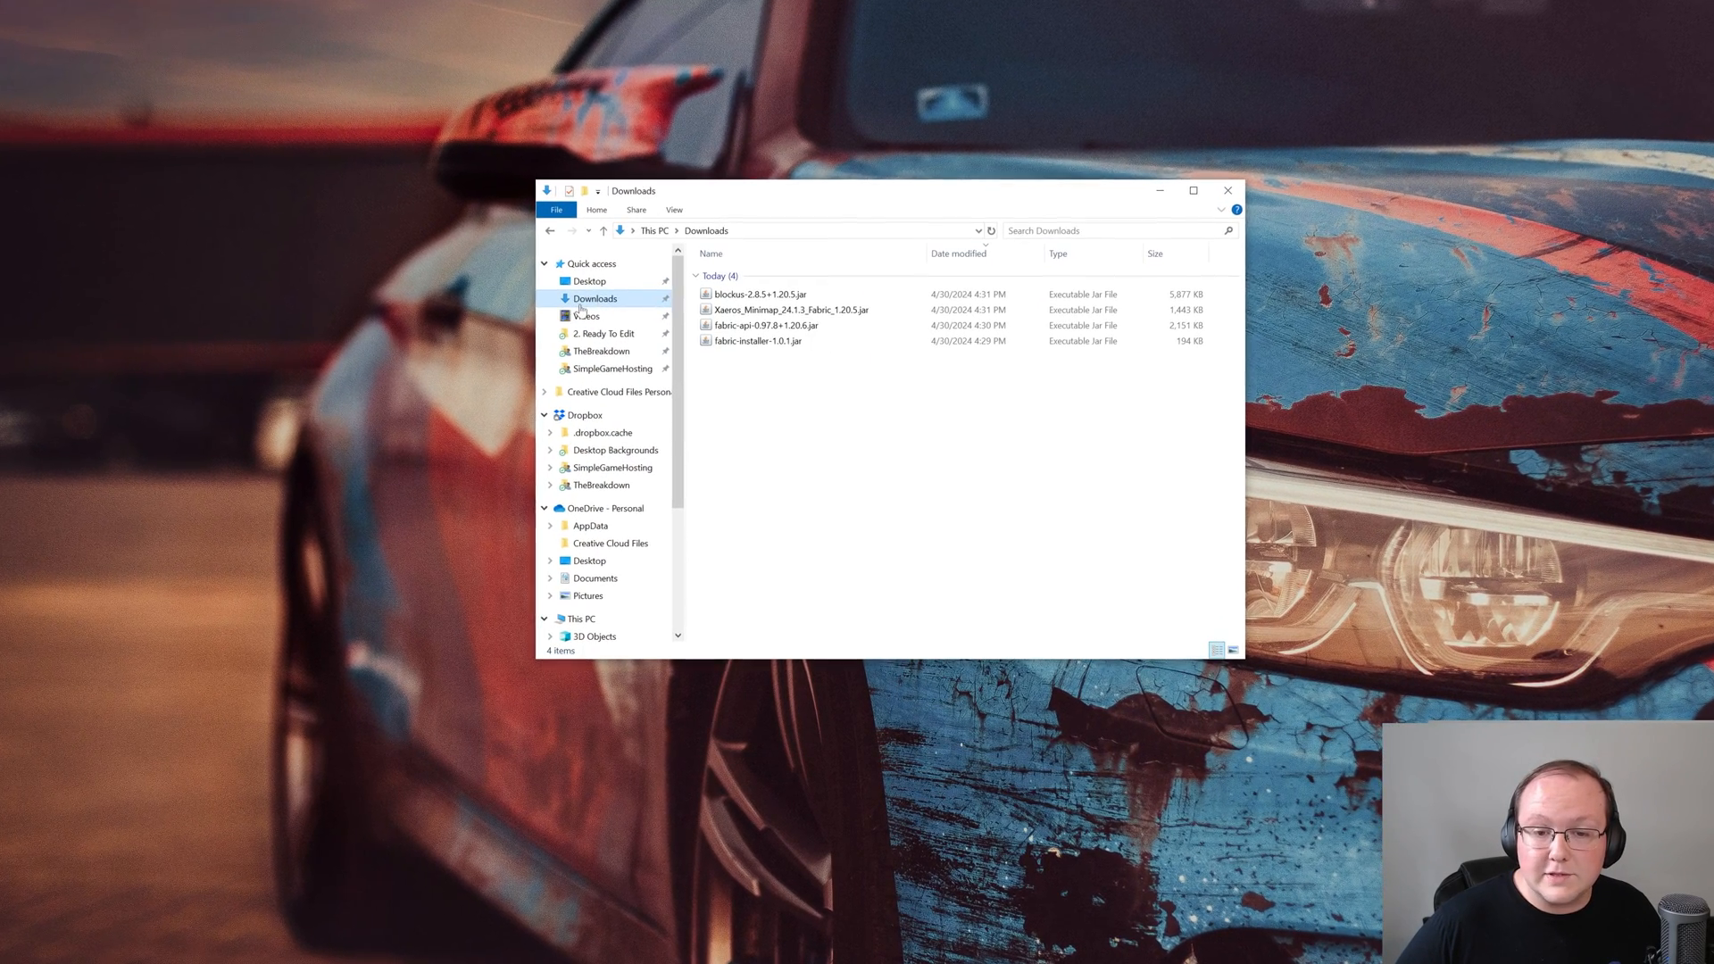
click(759, 341)
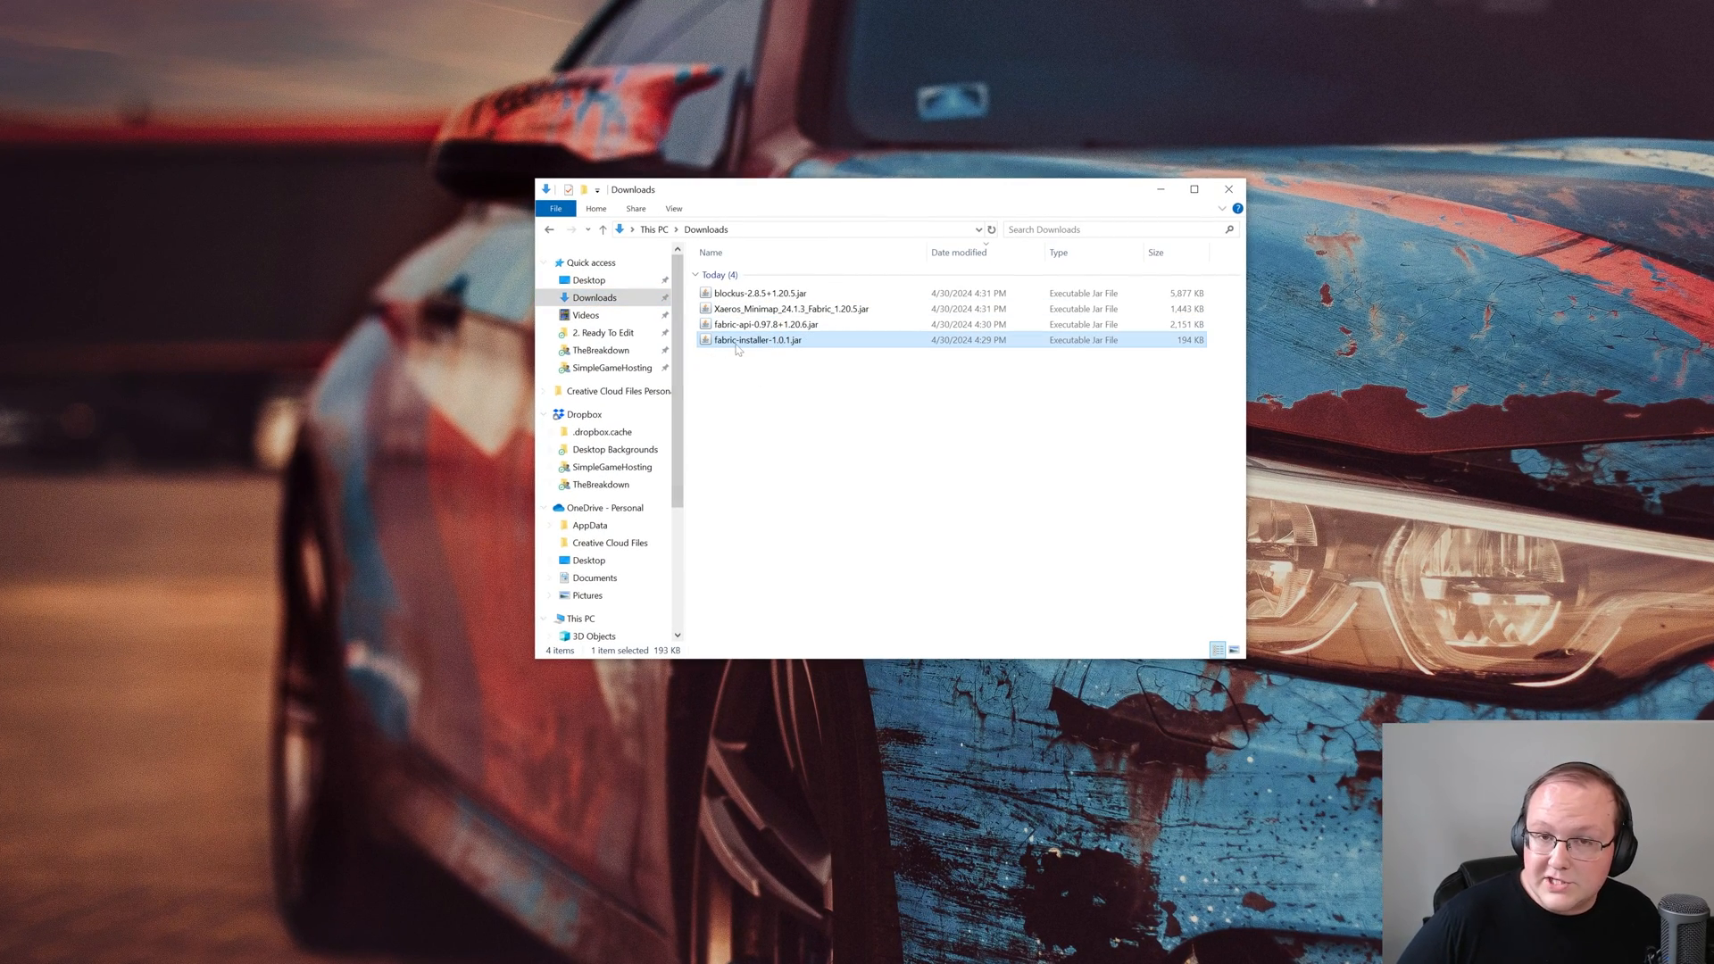
click(765, 323)
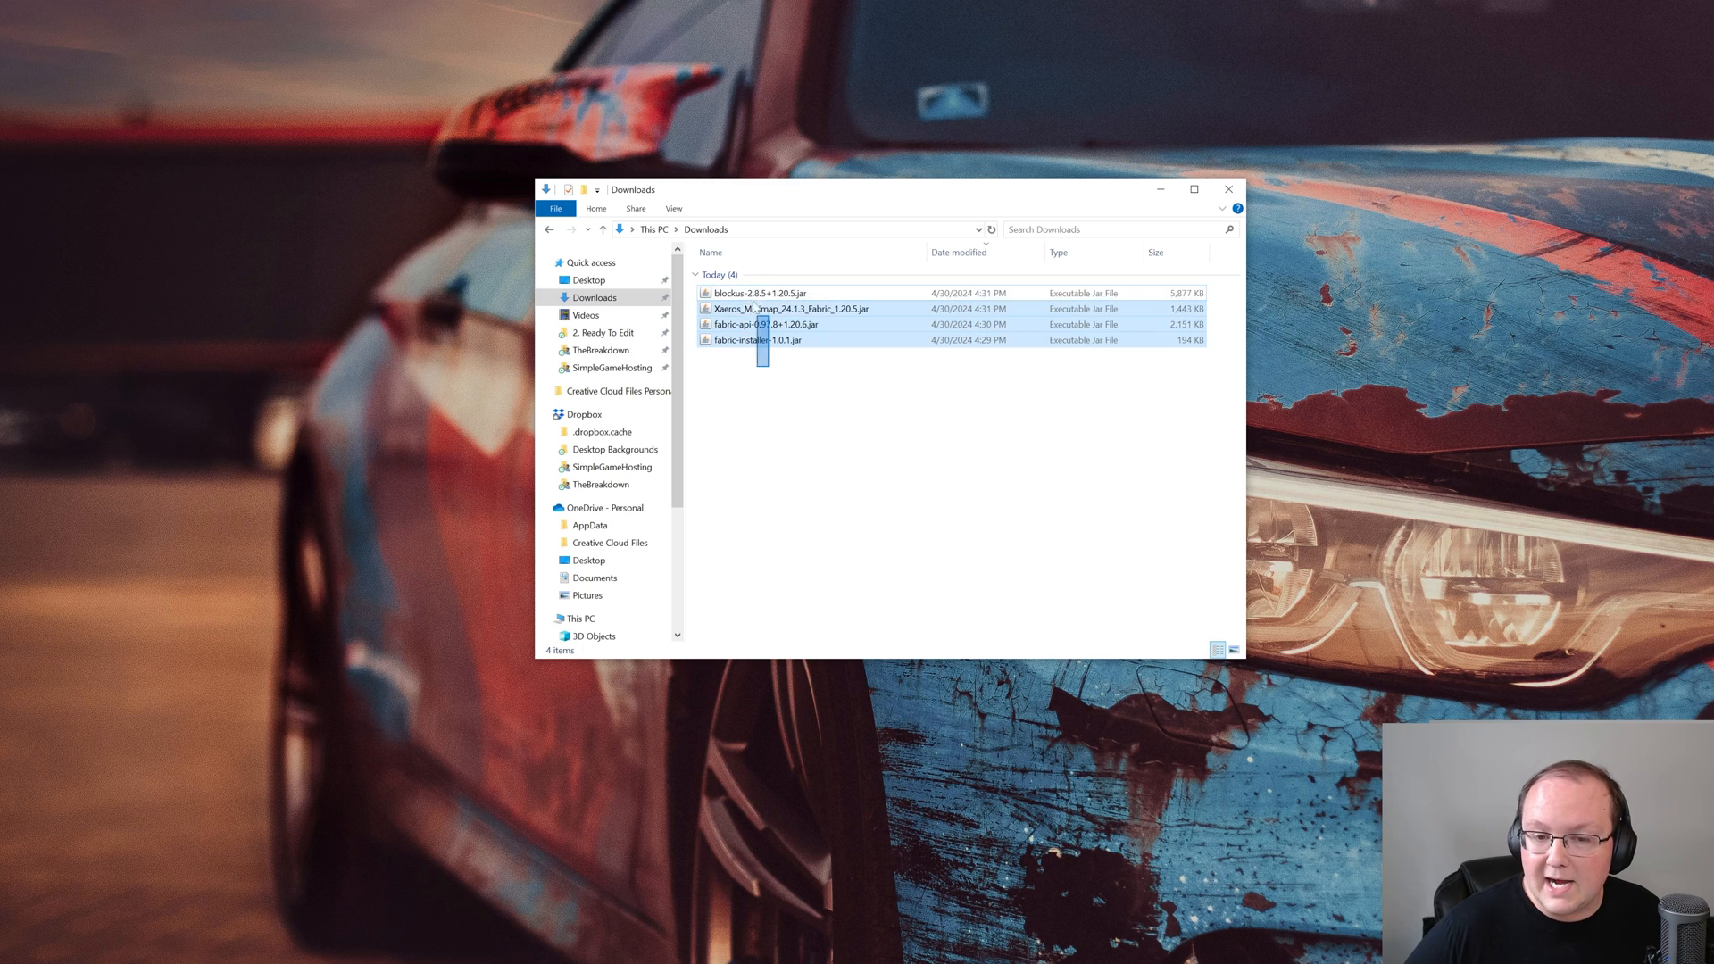
key(ctrl+a)
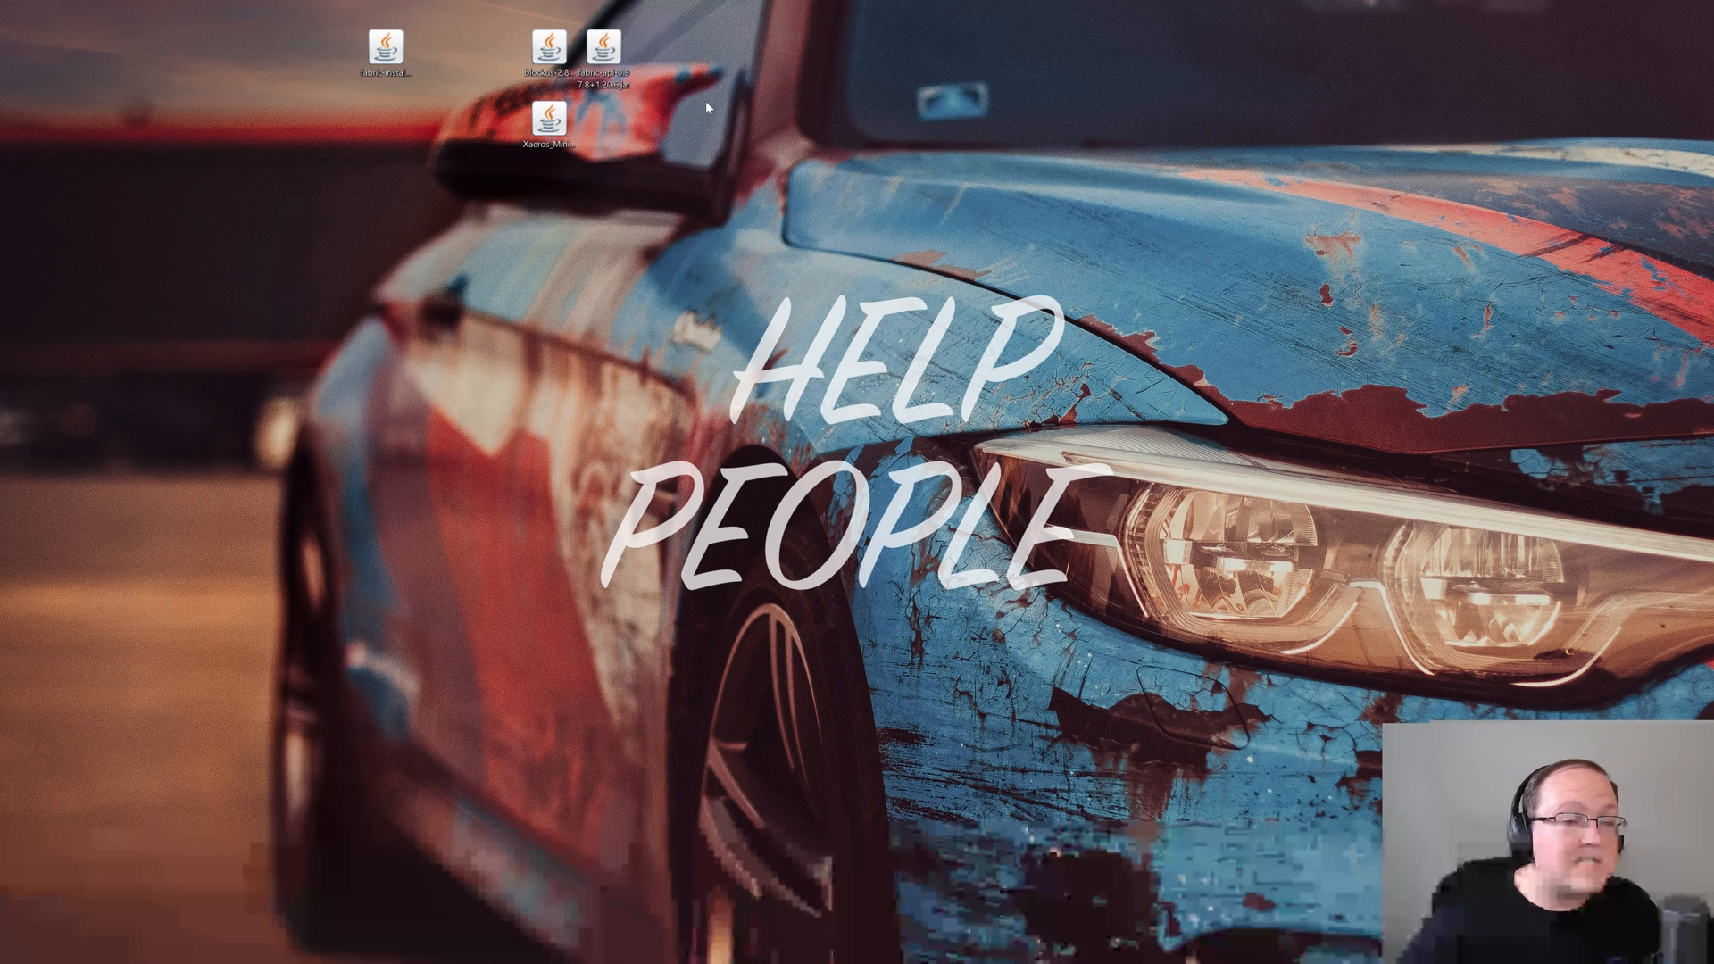
Open the Fabric installer jar with Java(TM) Platform SE binary
right_click(386, 52)
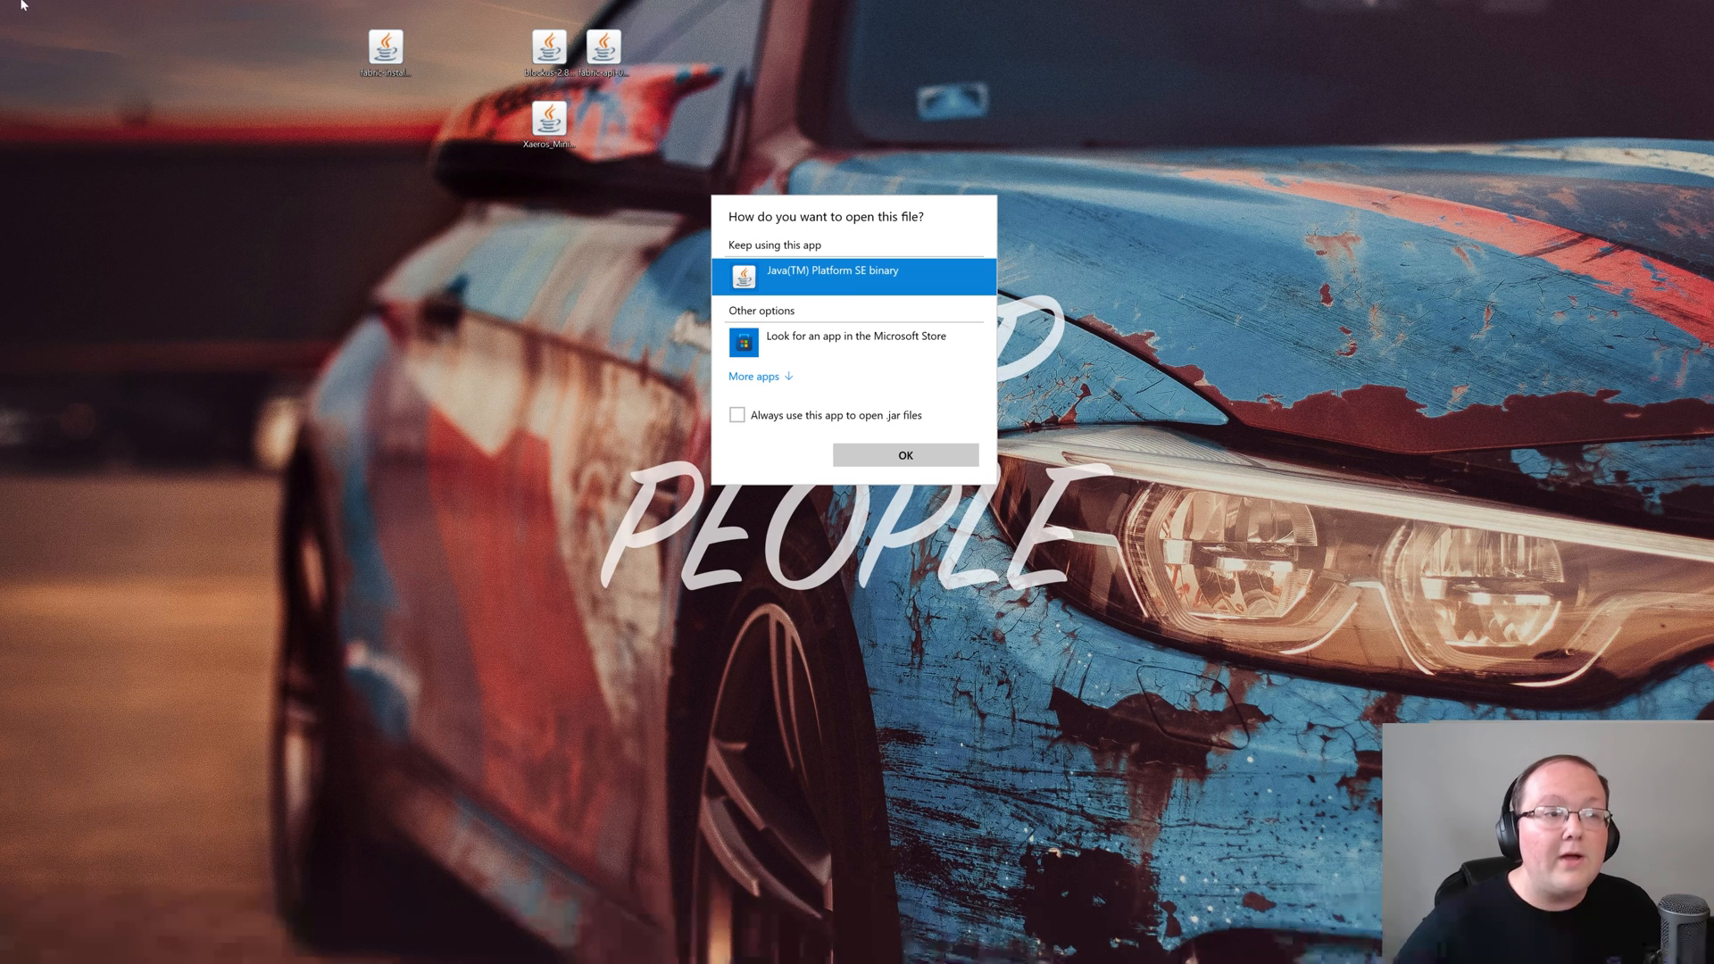
click(904, 454)
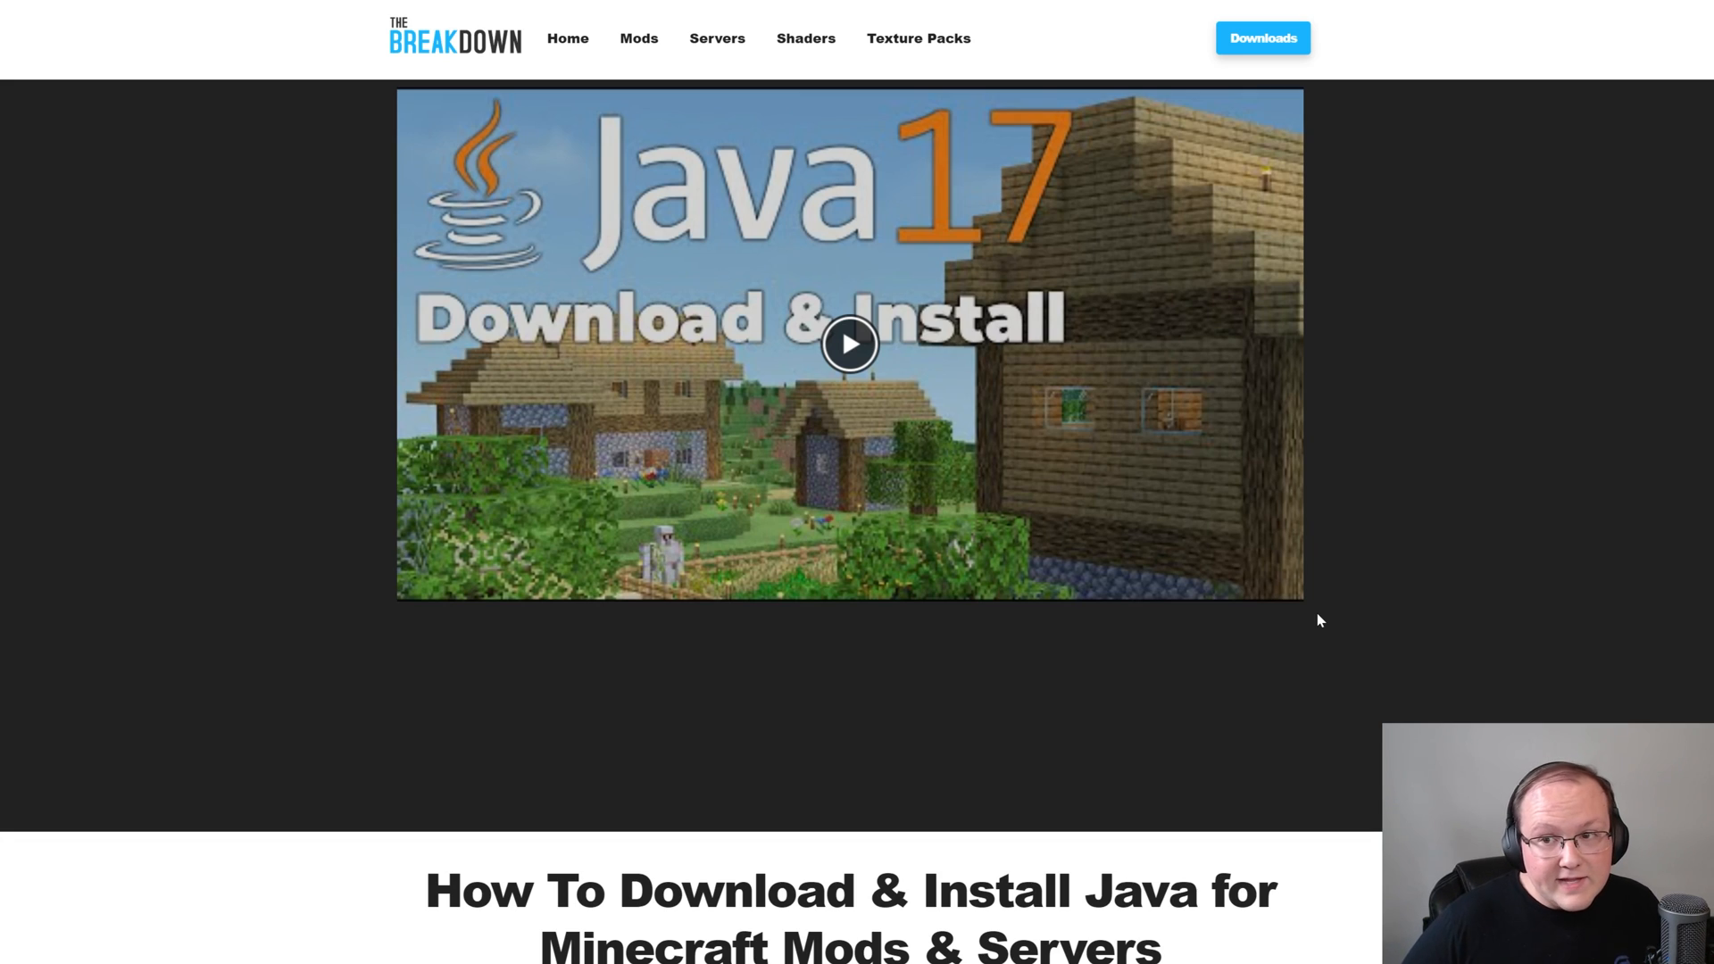
Scroll through The Breakdown's Java 17/21 download guide and its Jarfix repair article
scroll(down, 3)
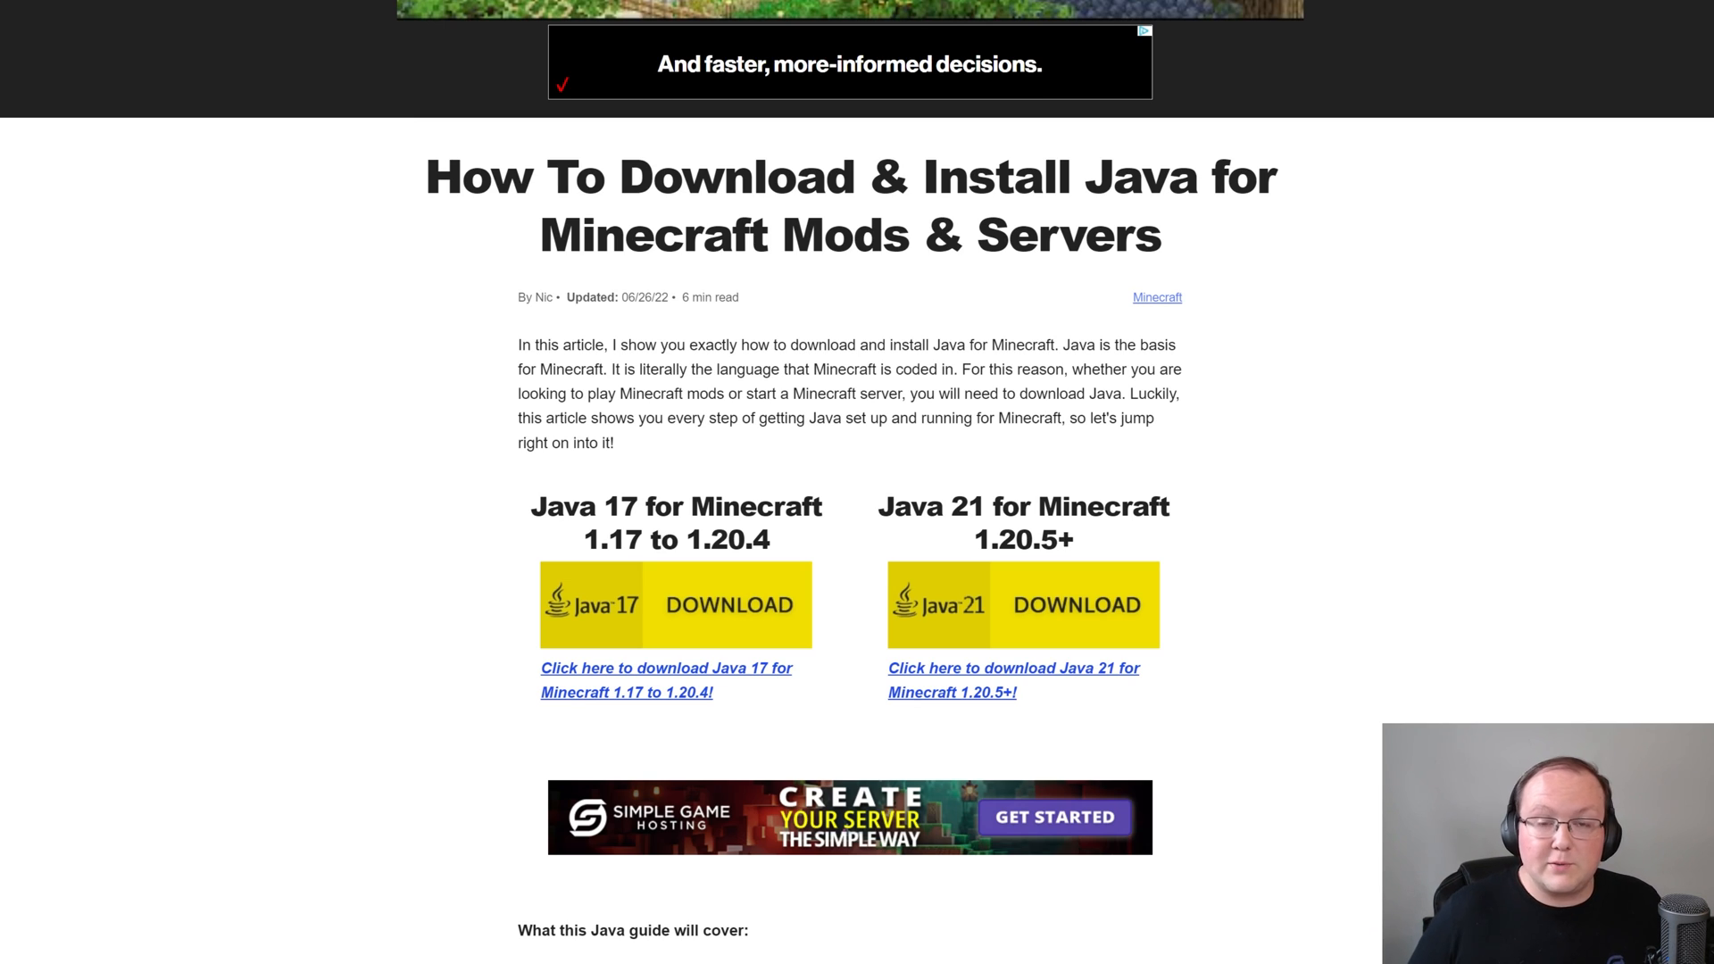
scroll(down, 3)
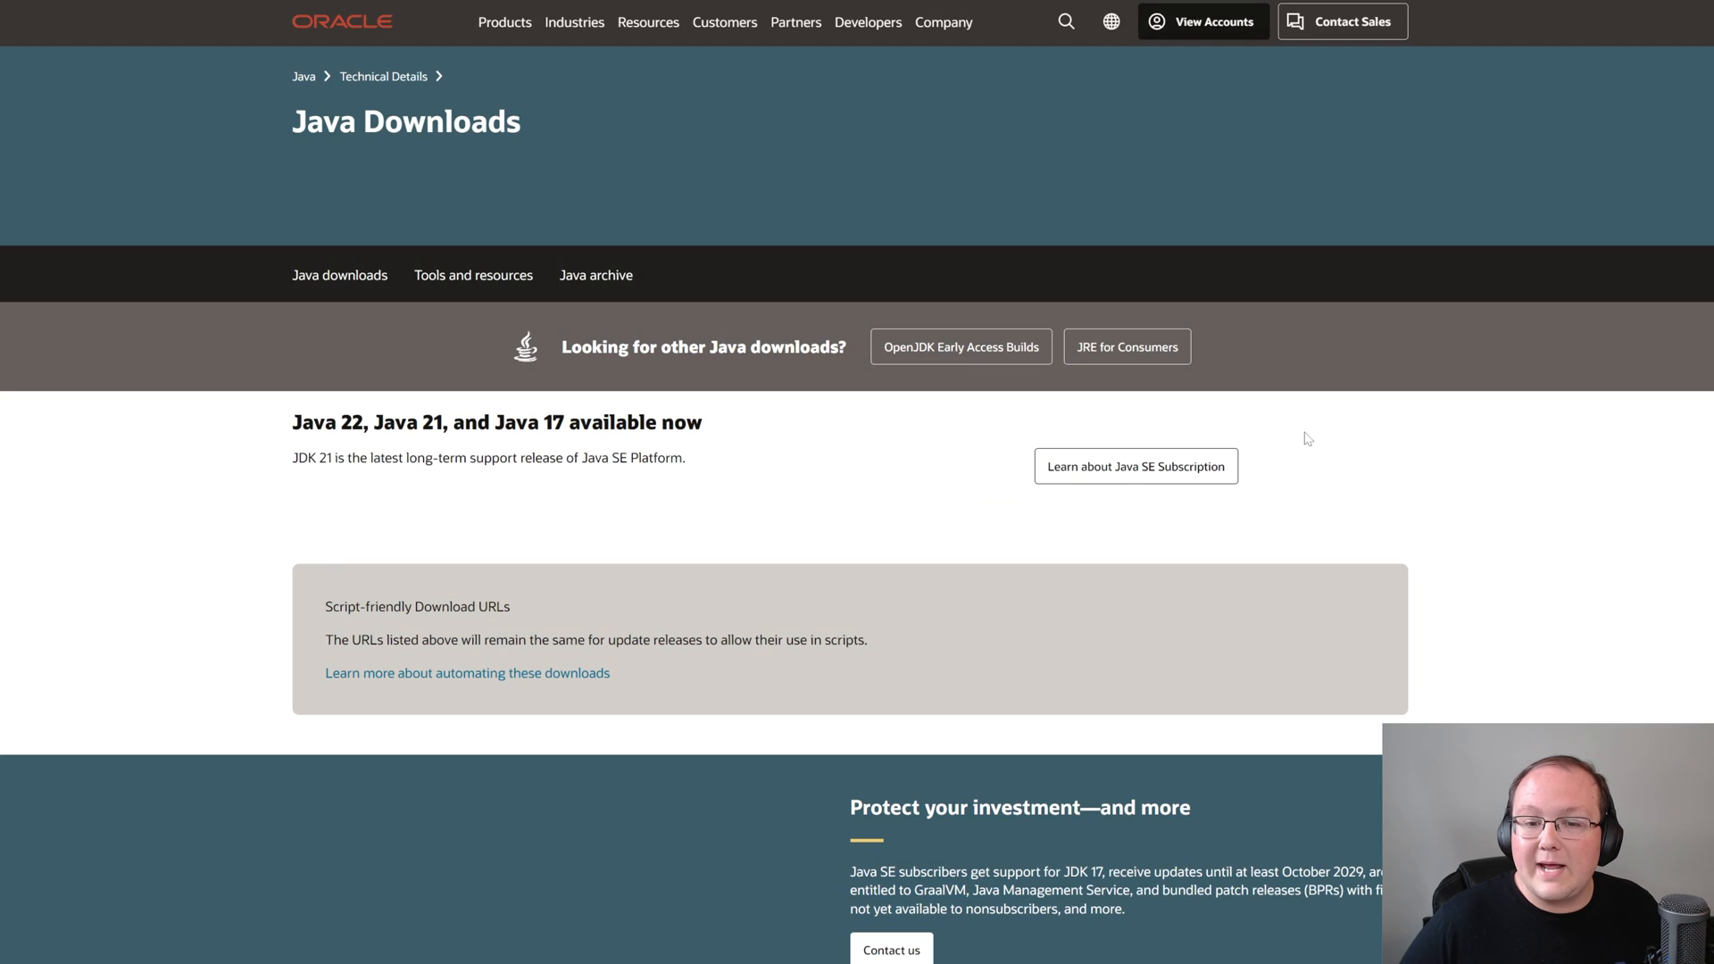
scroll(down, 3)
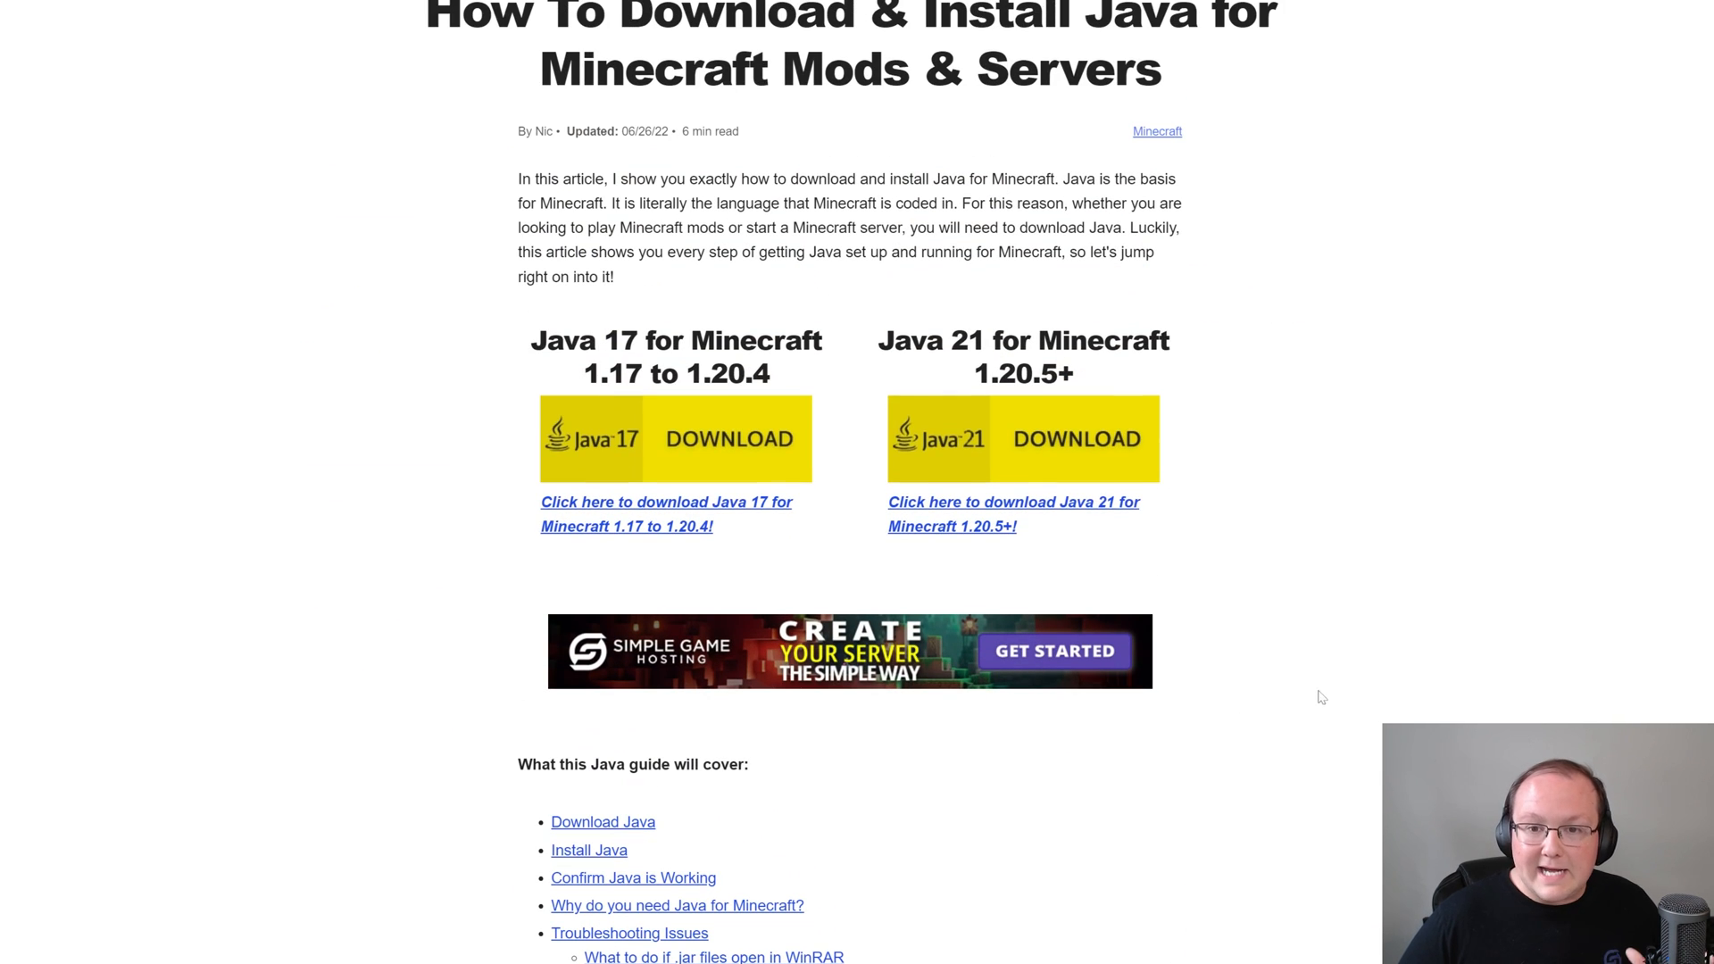
mouse_move(1329, 688)
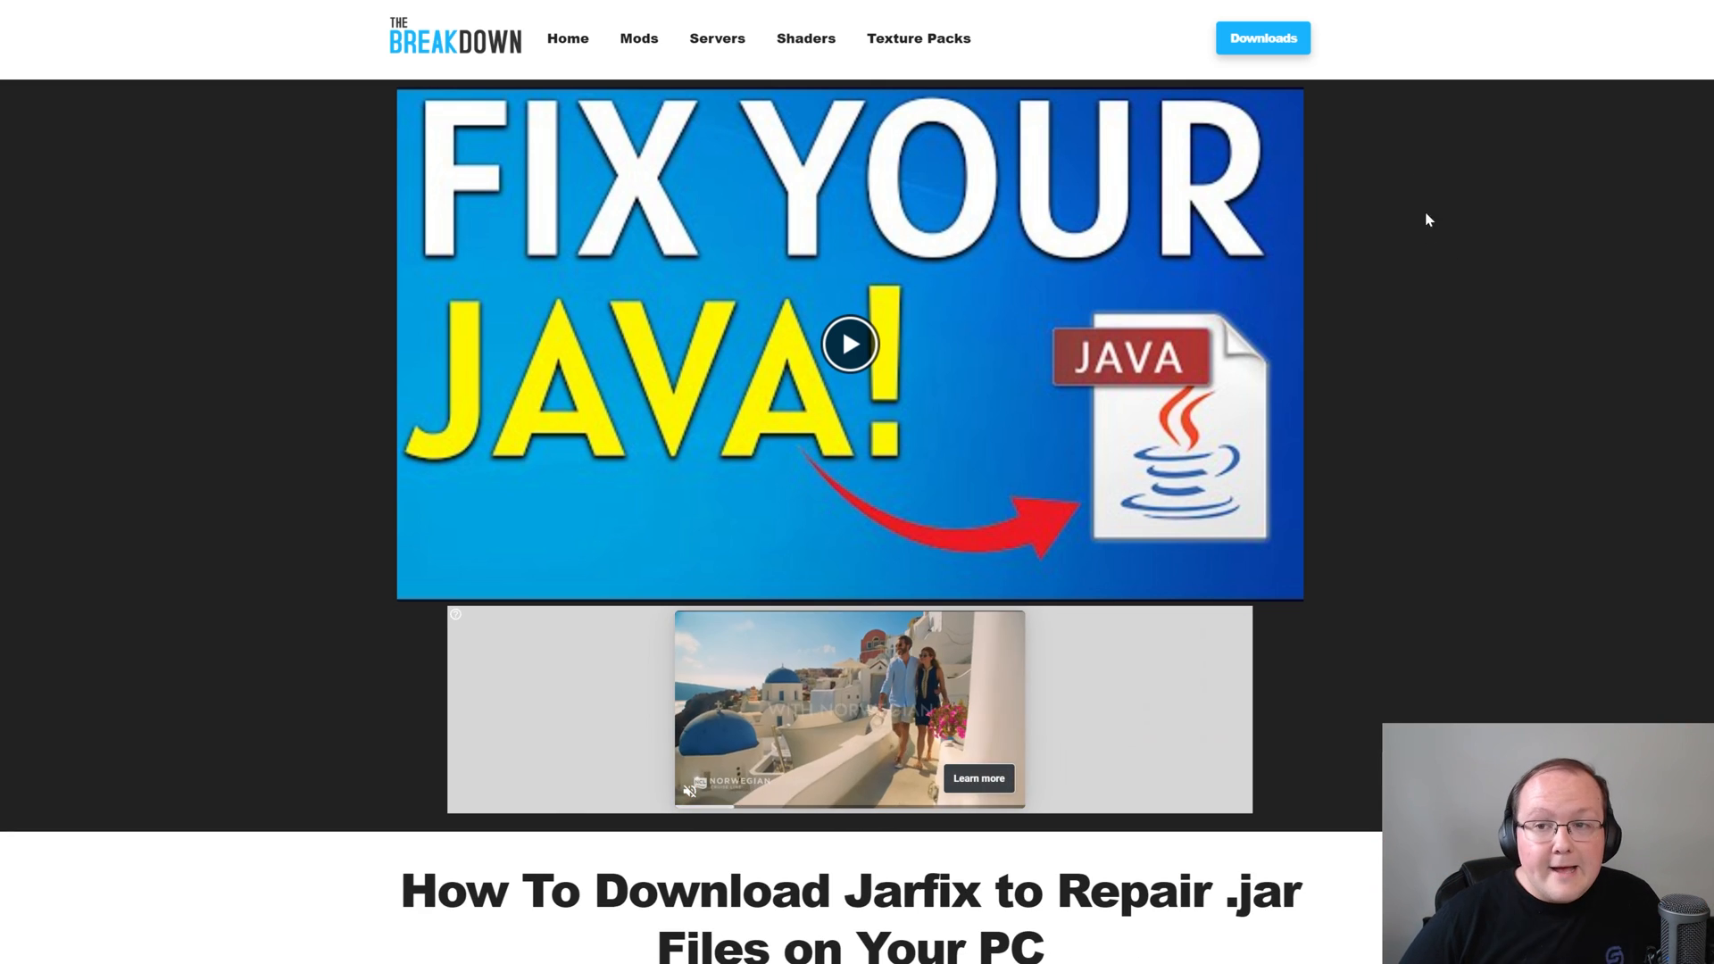
scroll(down, 3)
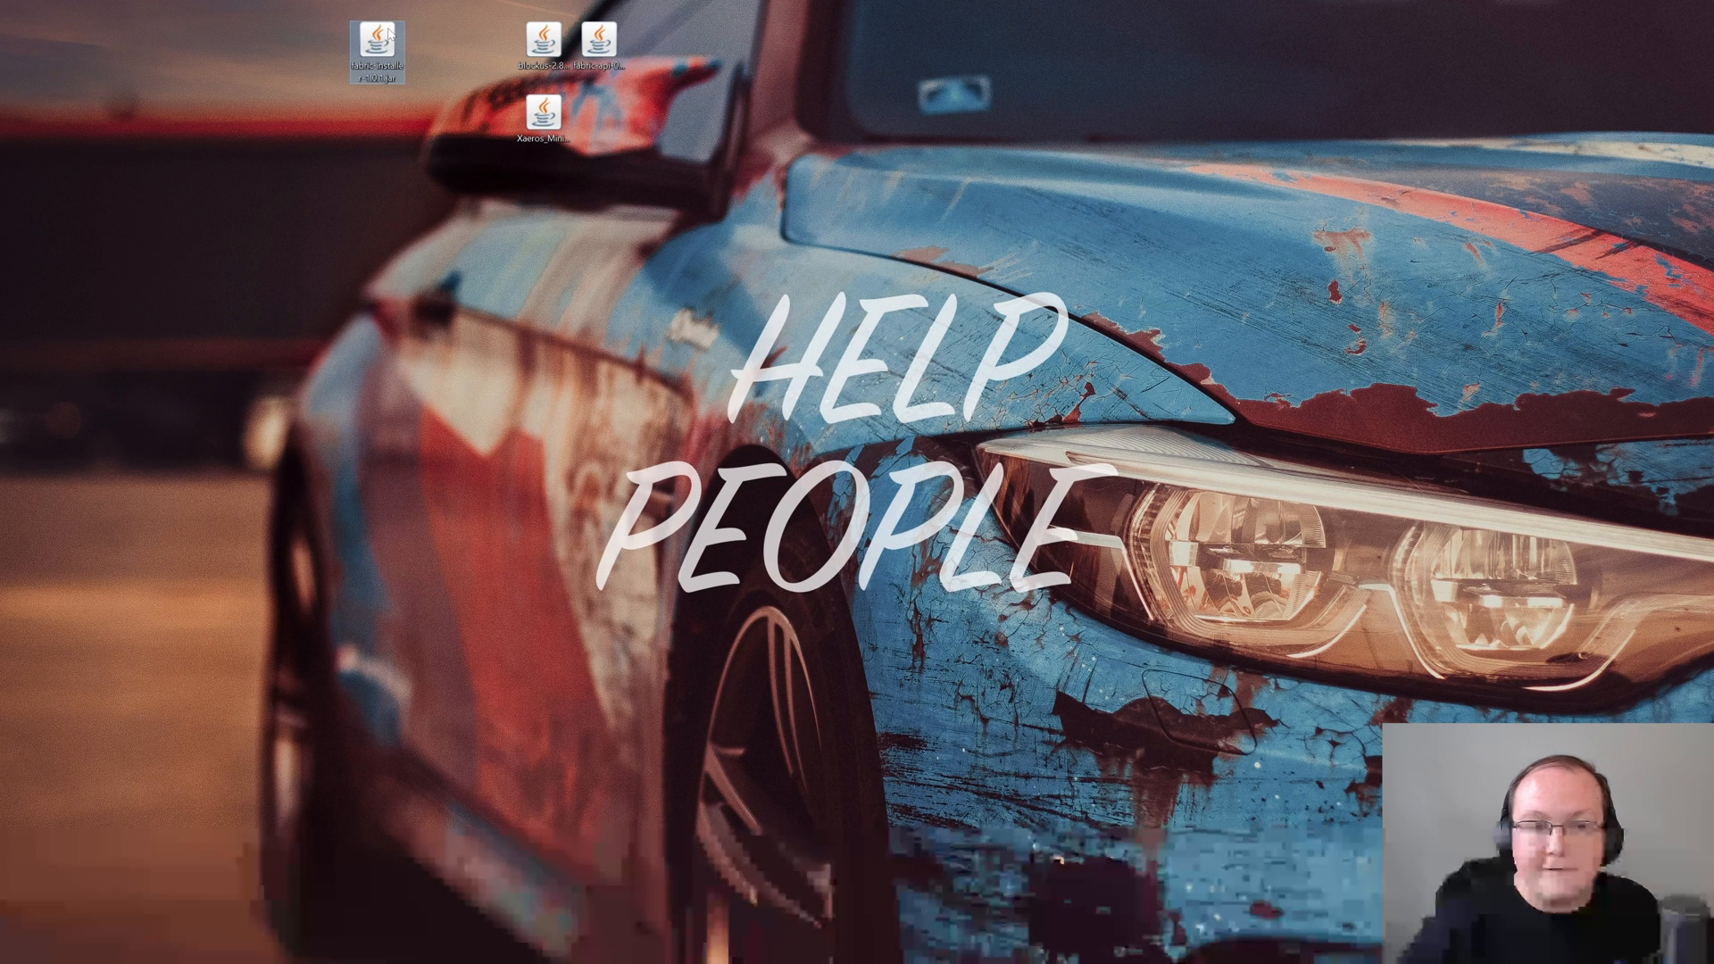
Run the fabric-installer jar with Java and install loader 0.15.10 for 1.20.6 with a profile
double_click(377, 33)
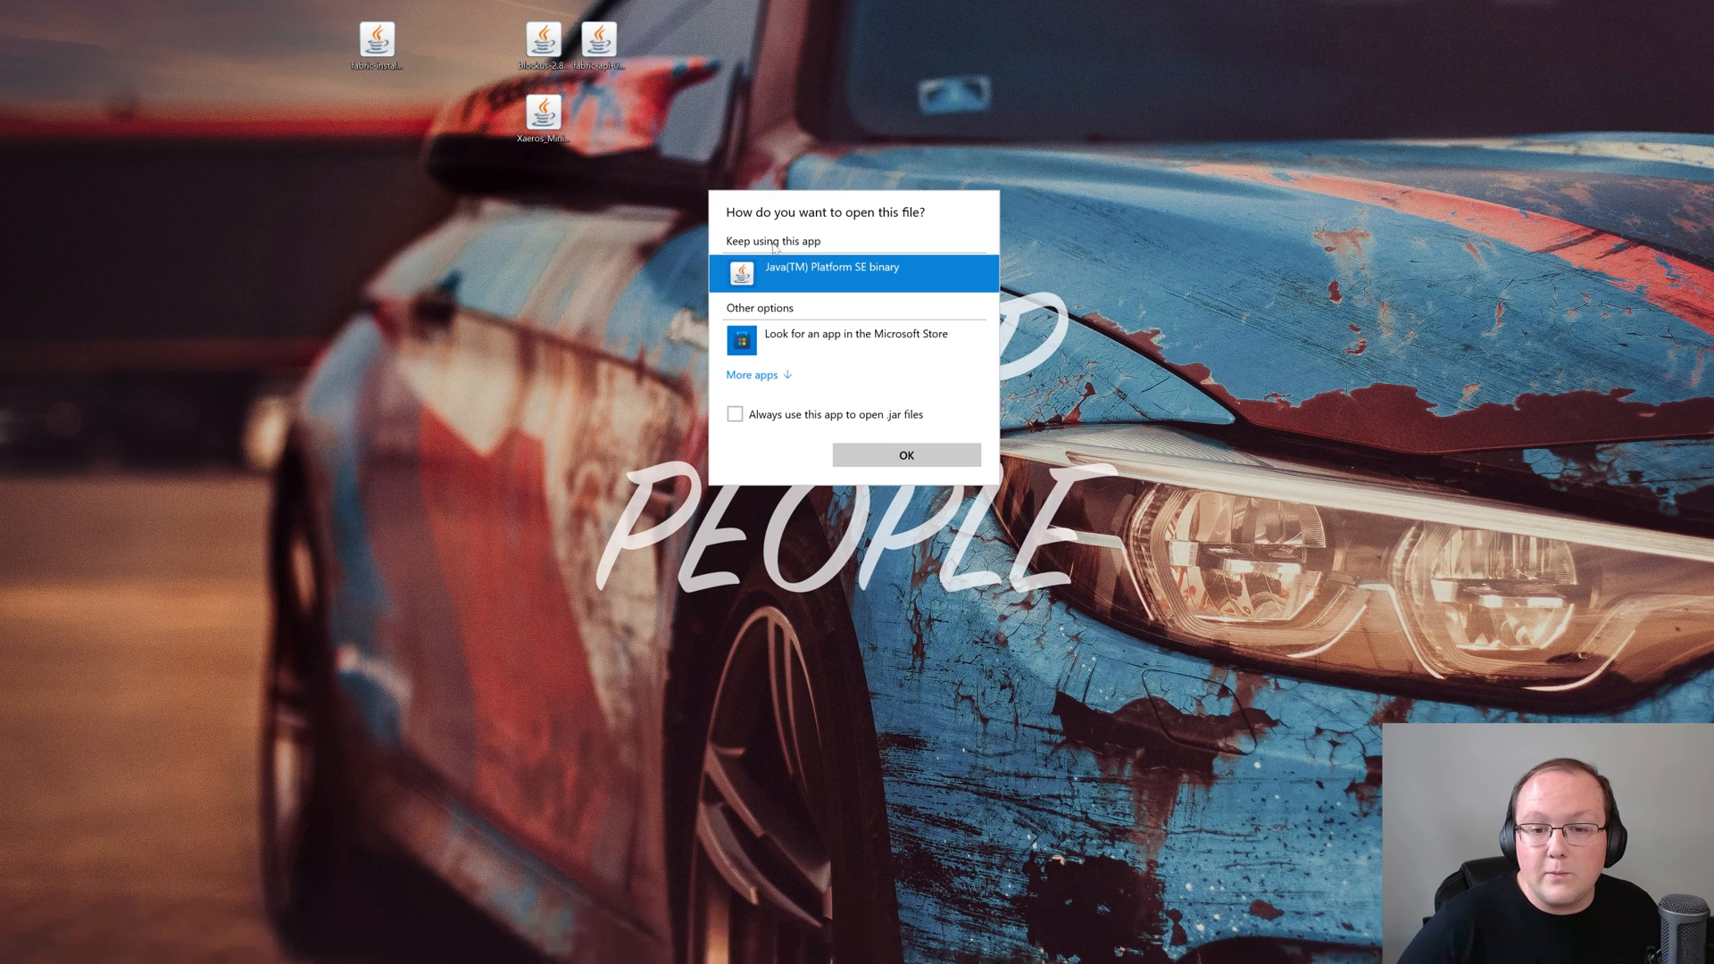
click(904, 454)
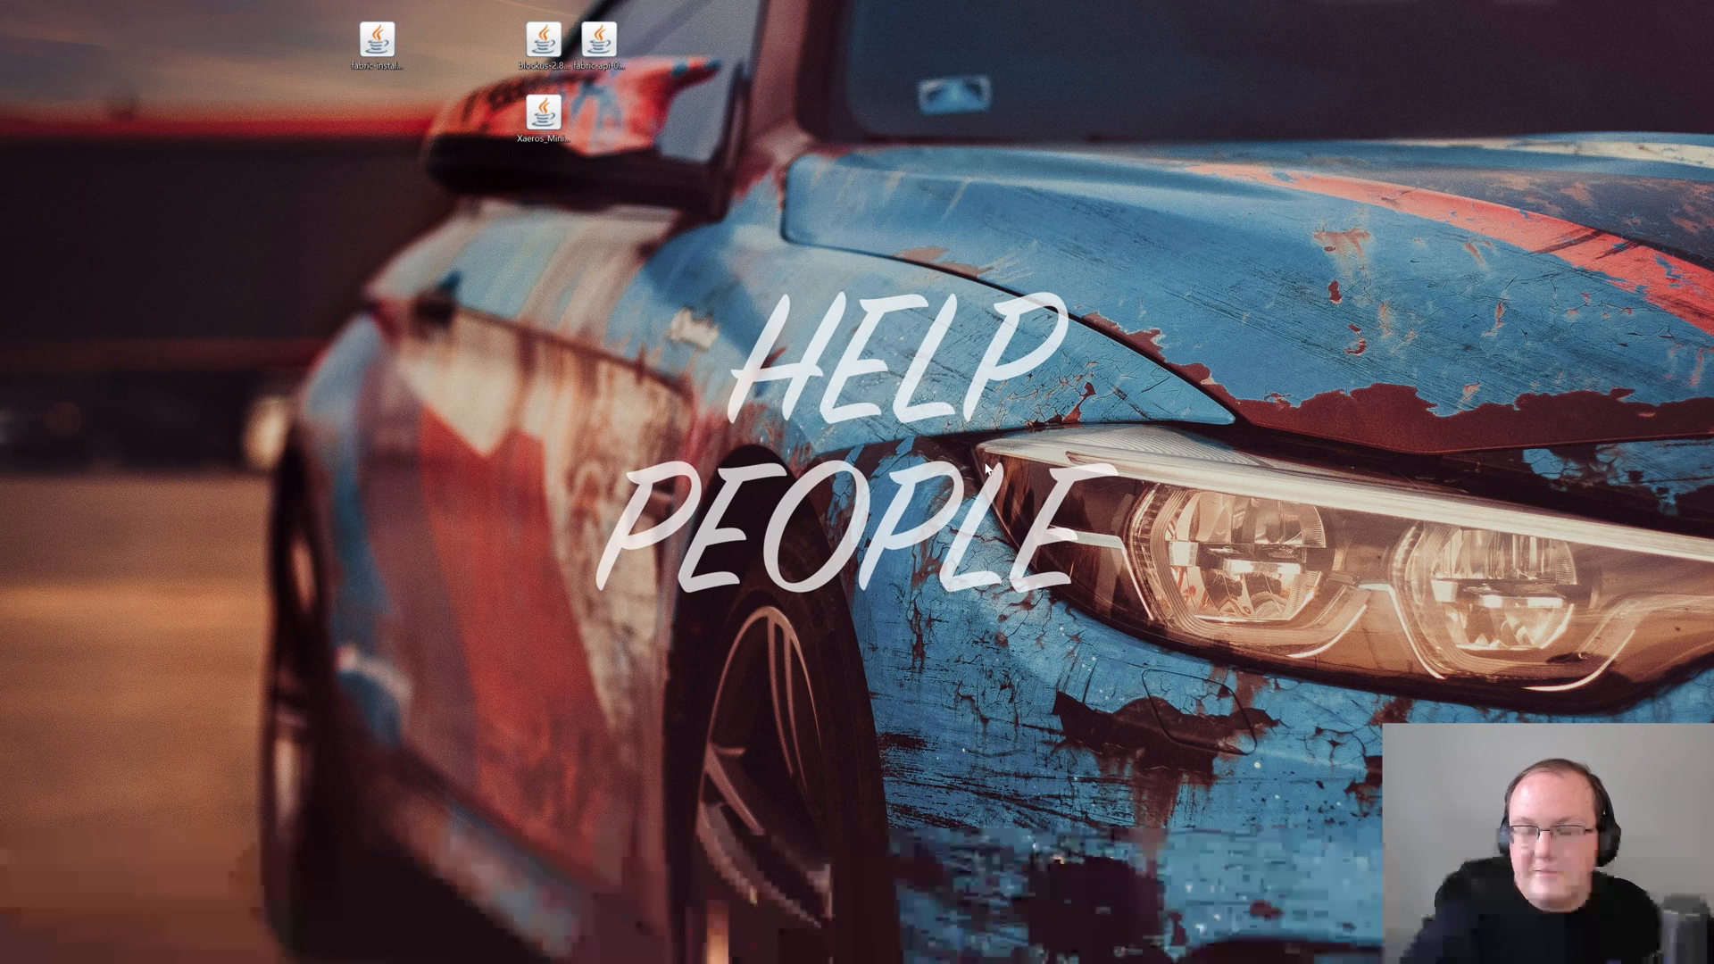
double_click(376, 35)
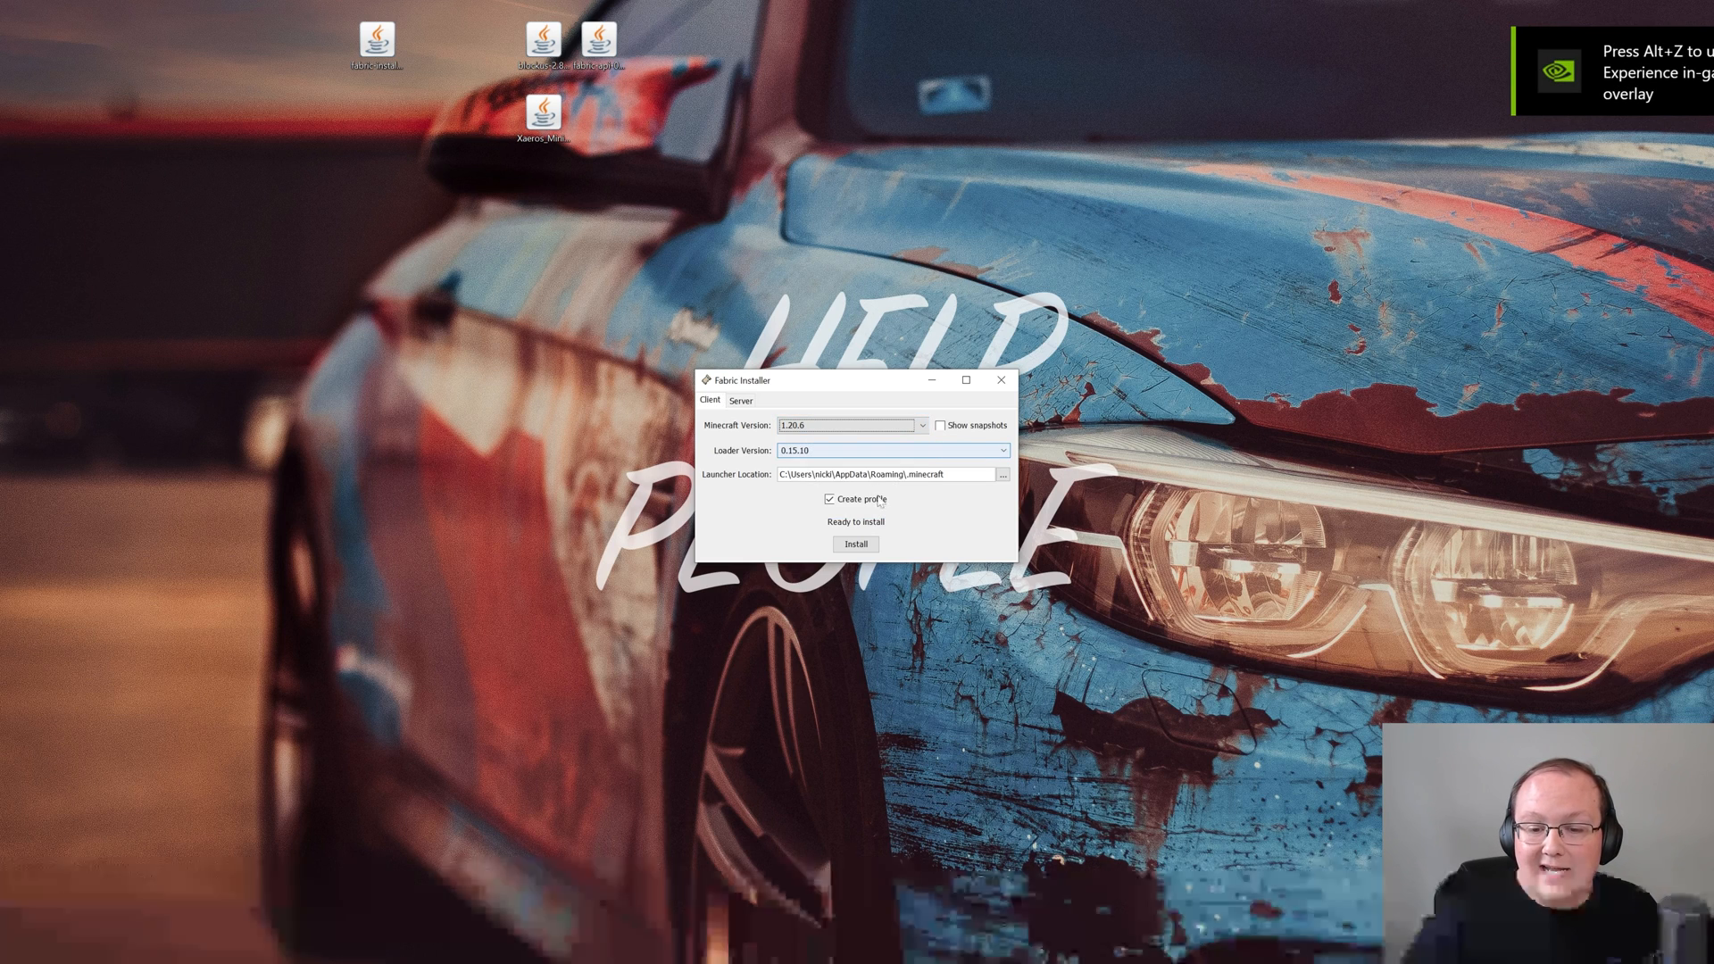
click(856, 544)
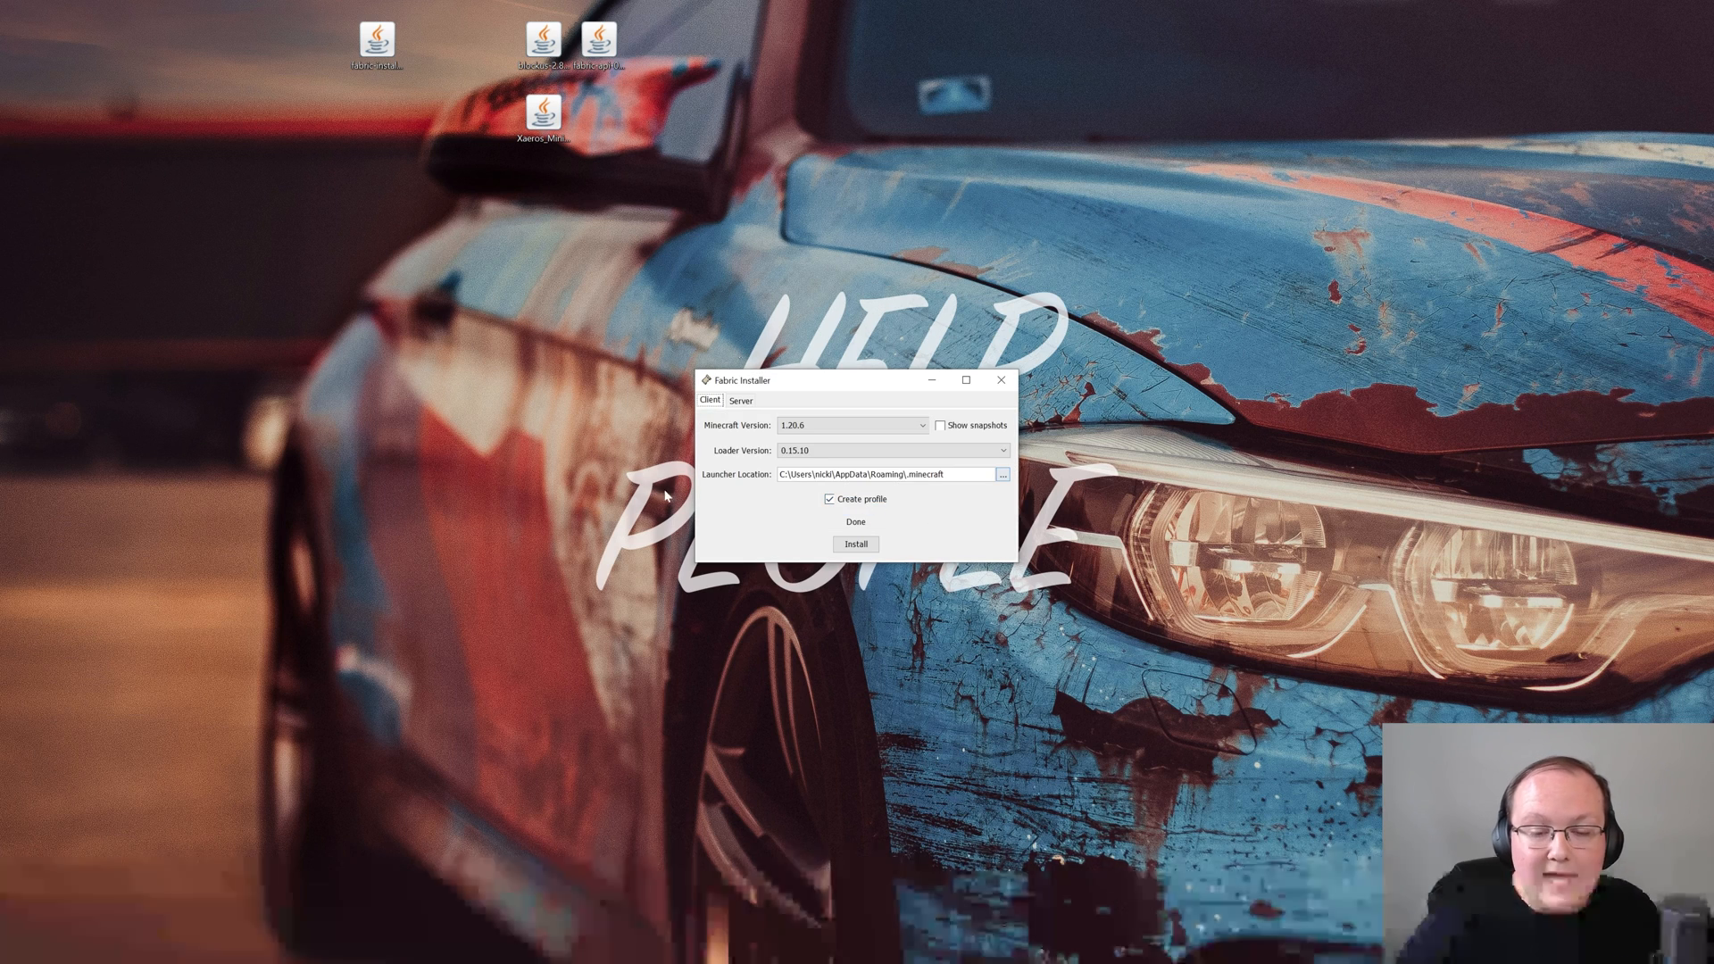
click(1000, 379)
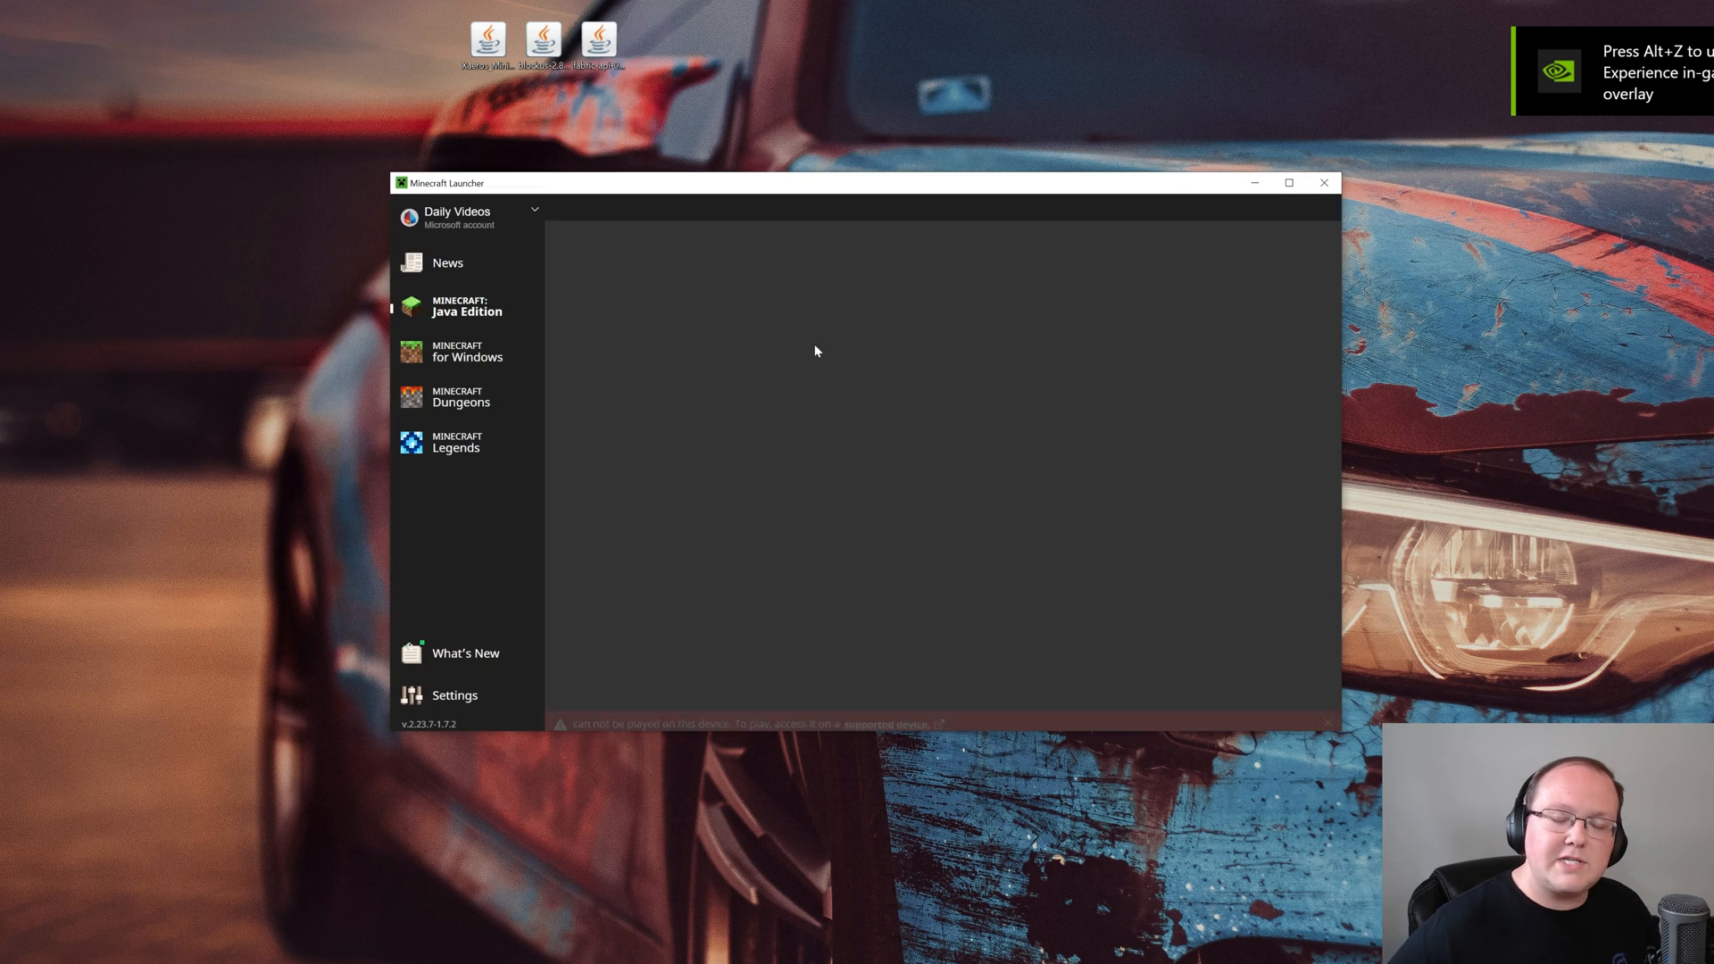
Confirm fabric-loader-1.20.6 appears under the Modded installations filter, then start a new installation
click(465, 306)
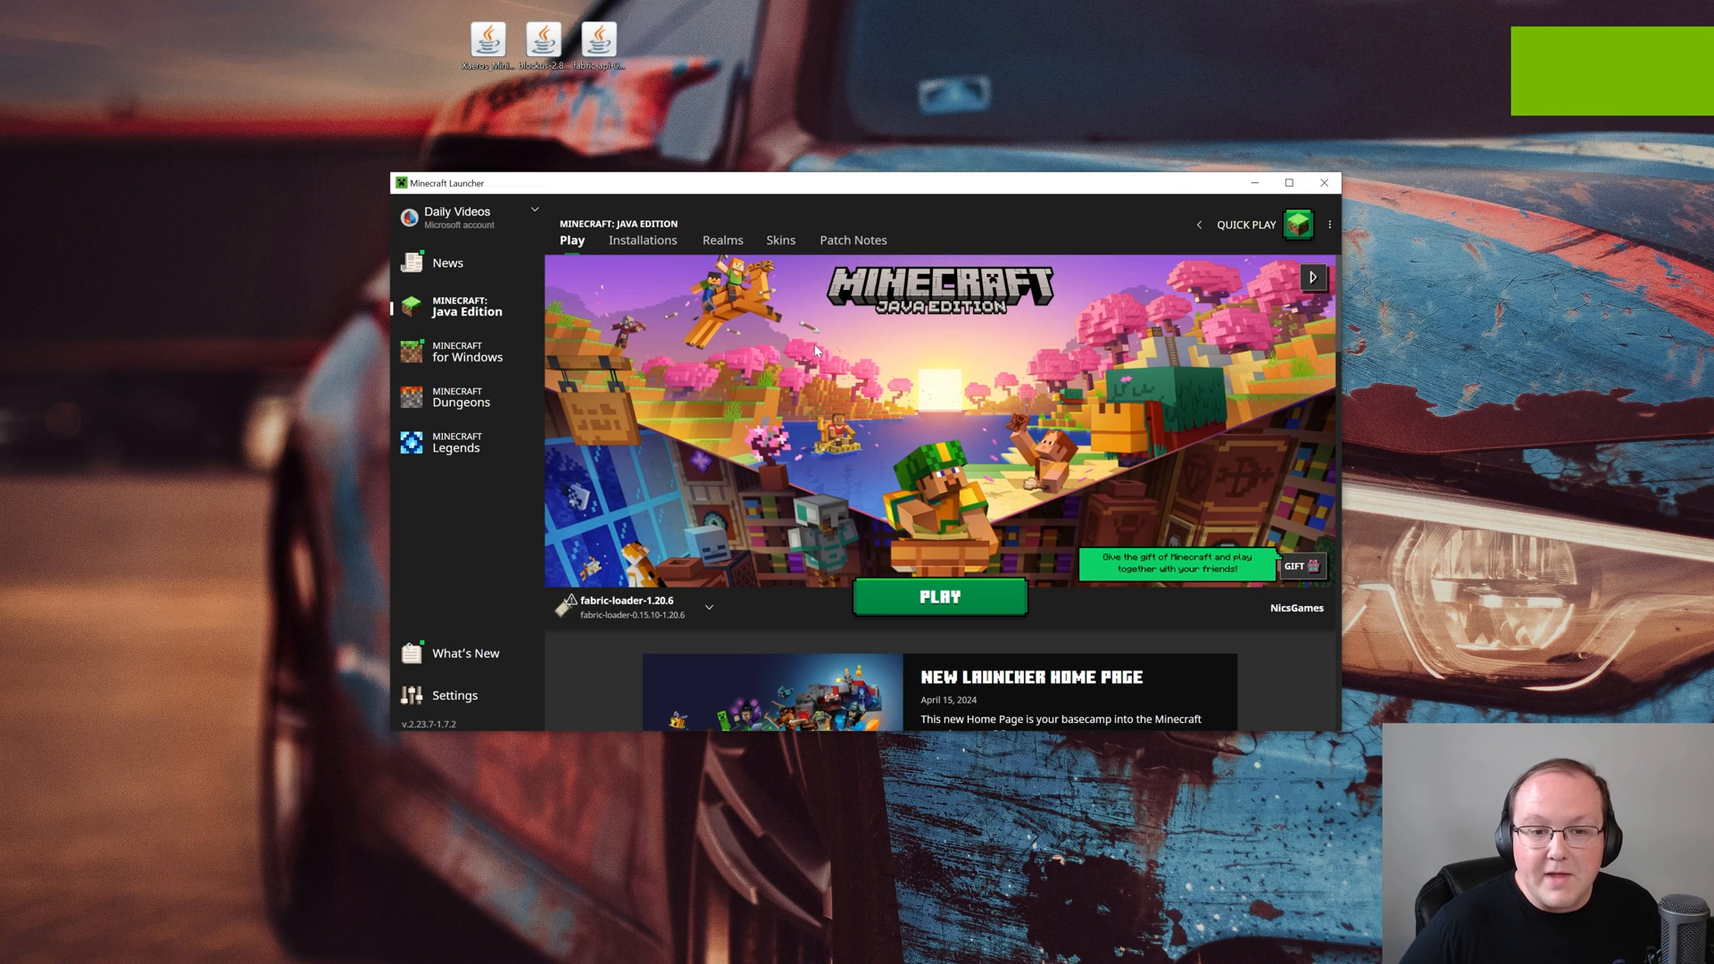
click(642, 239)
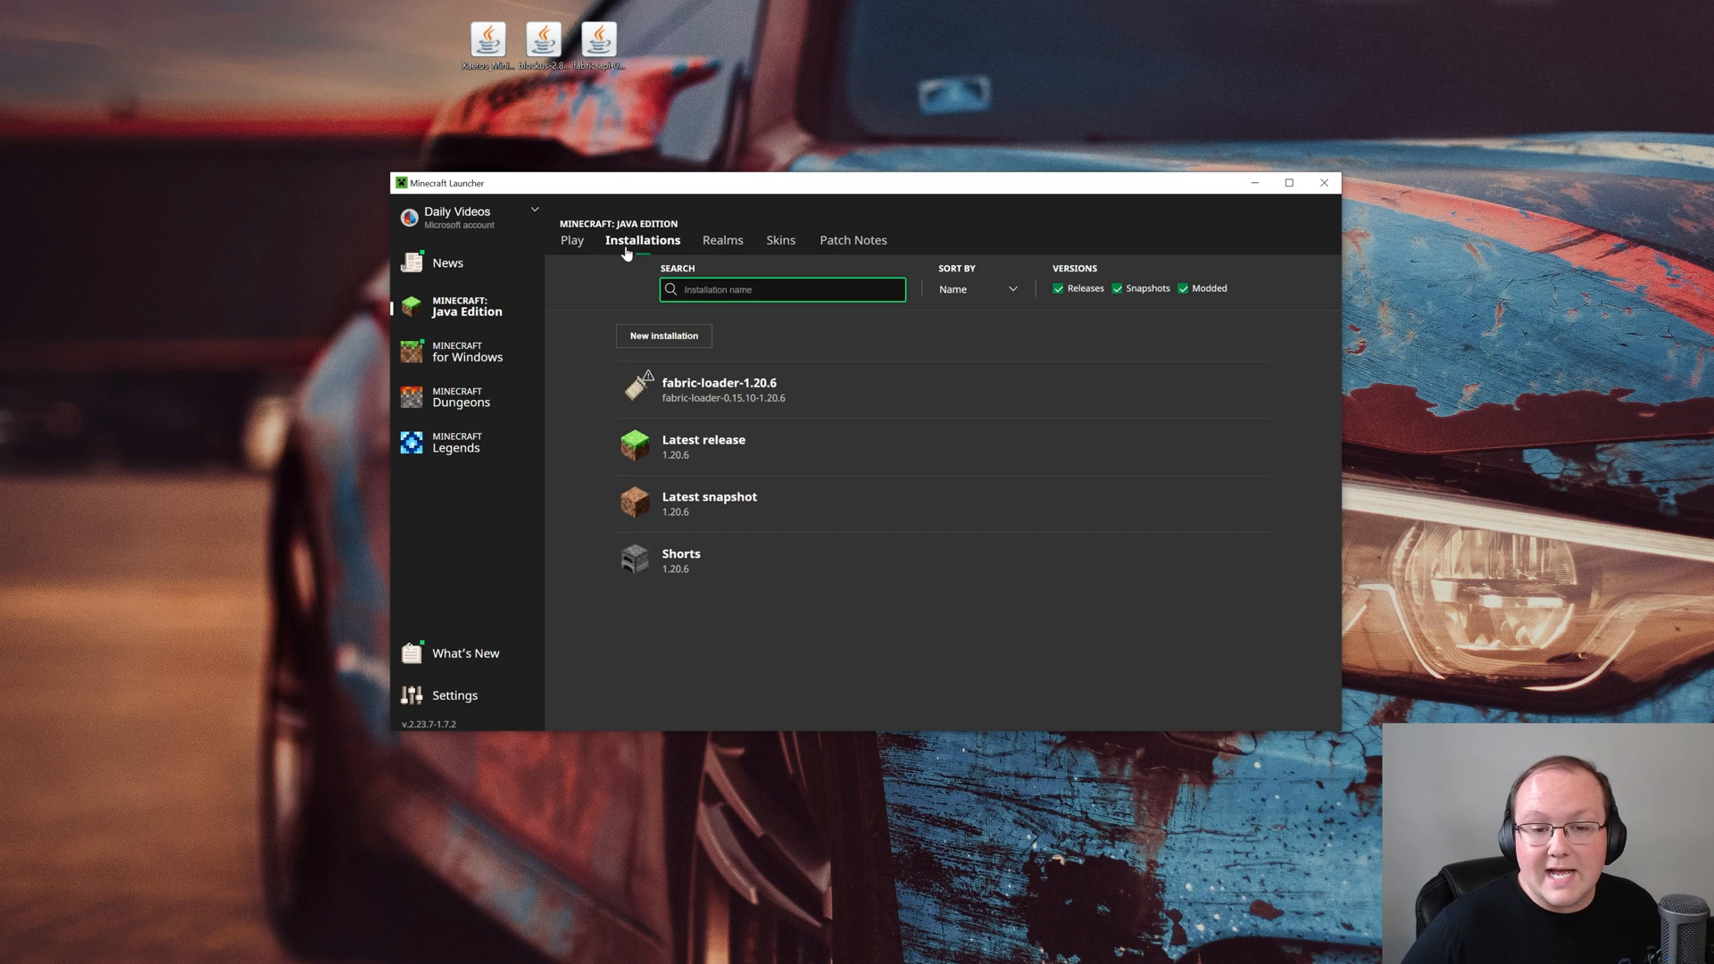
click(1183, 287)
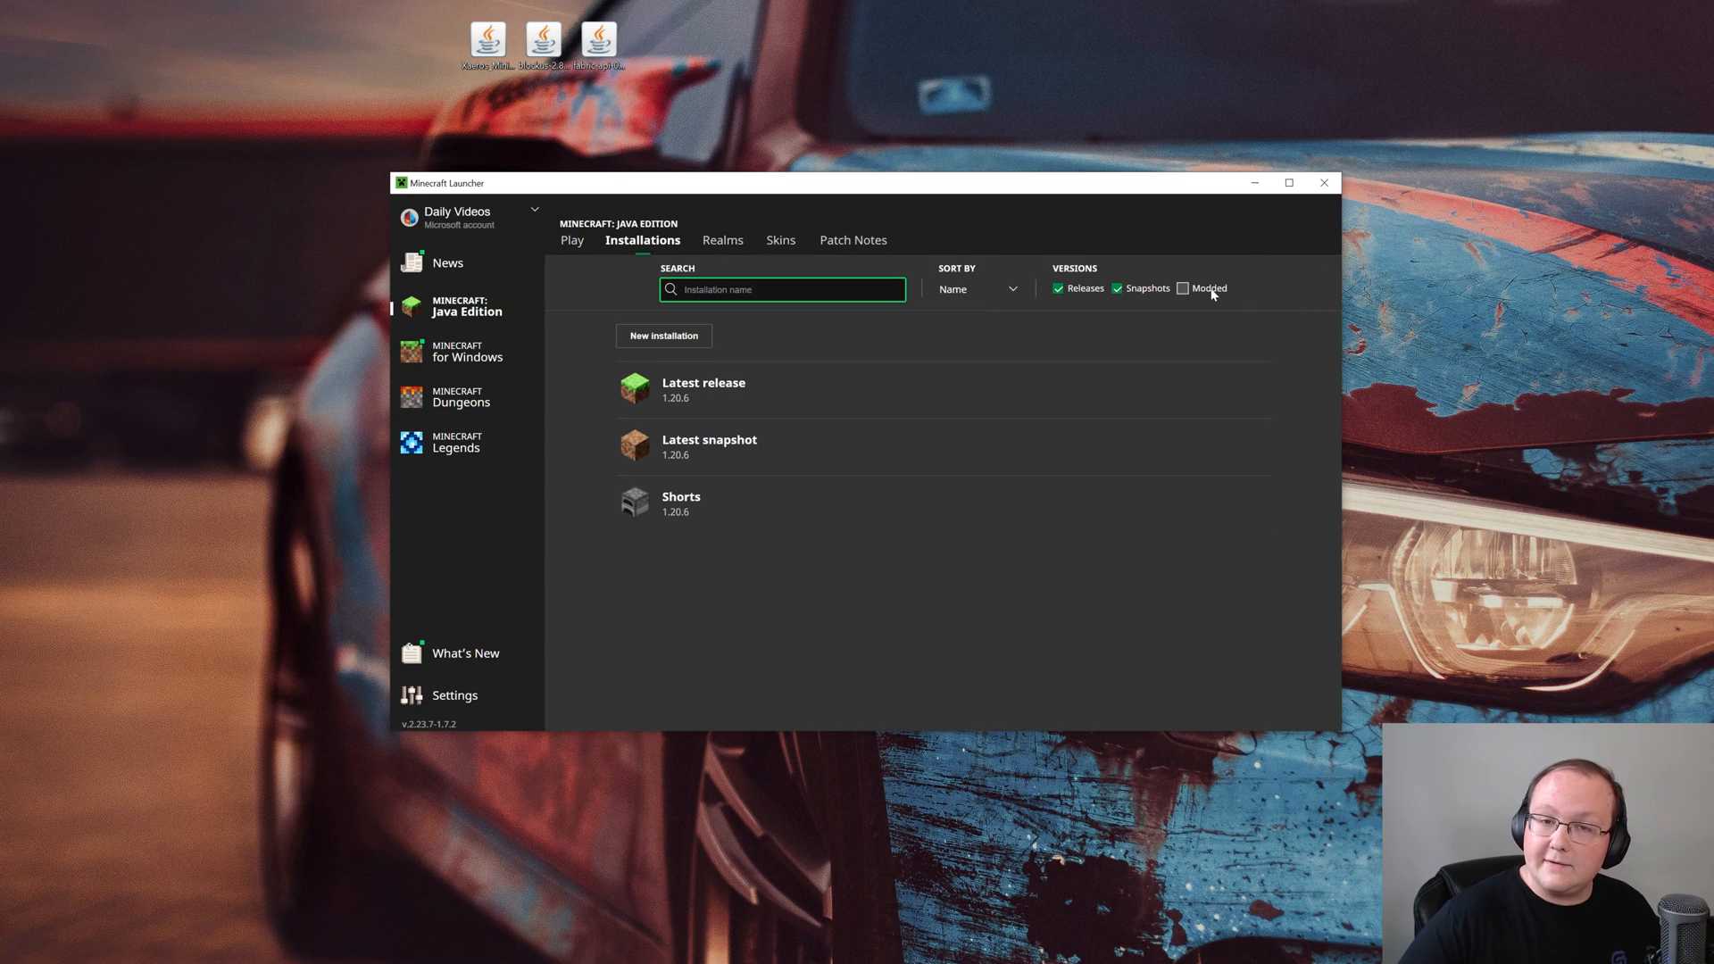
click(1183, 288)
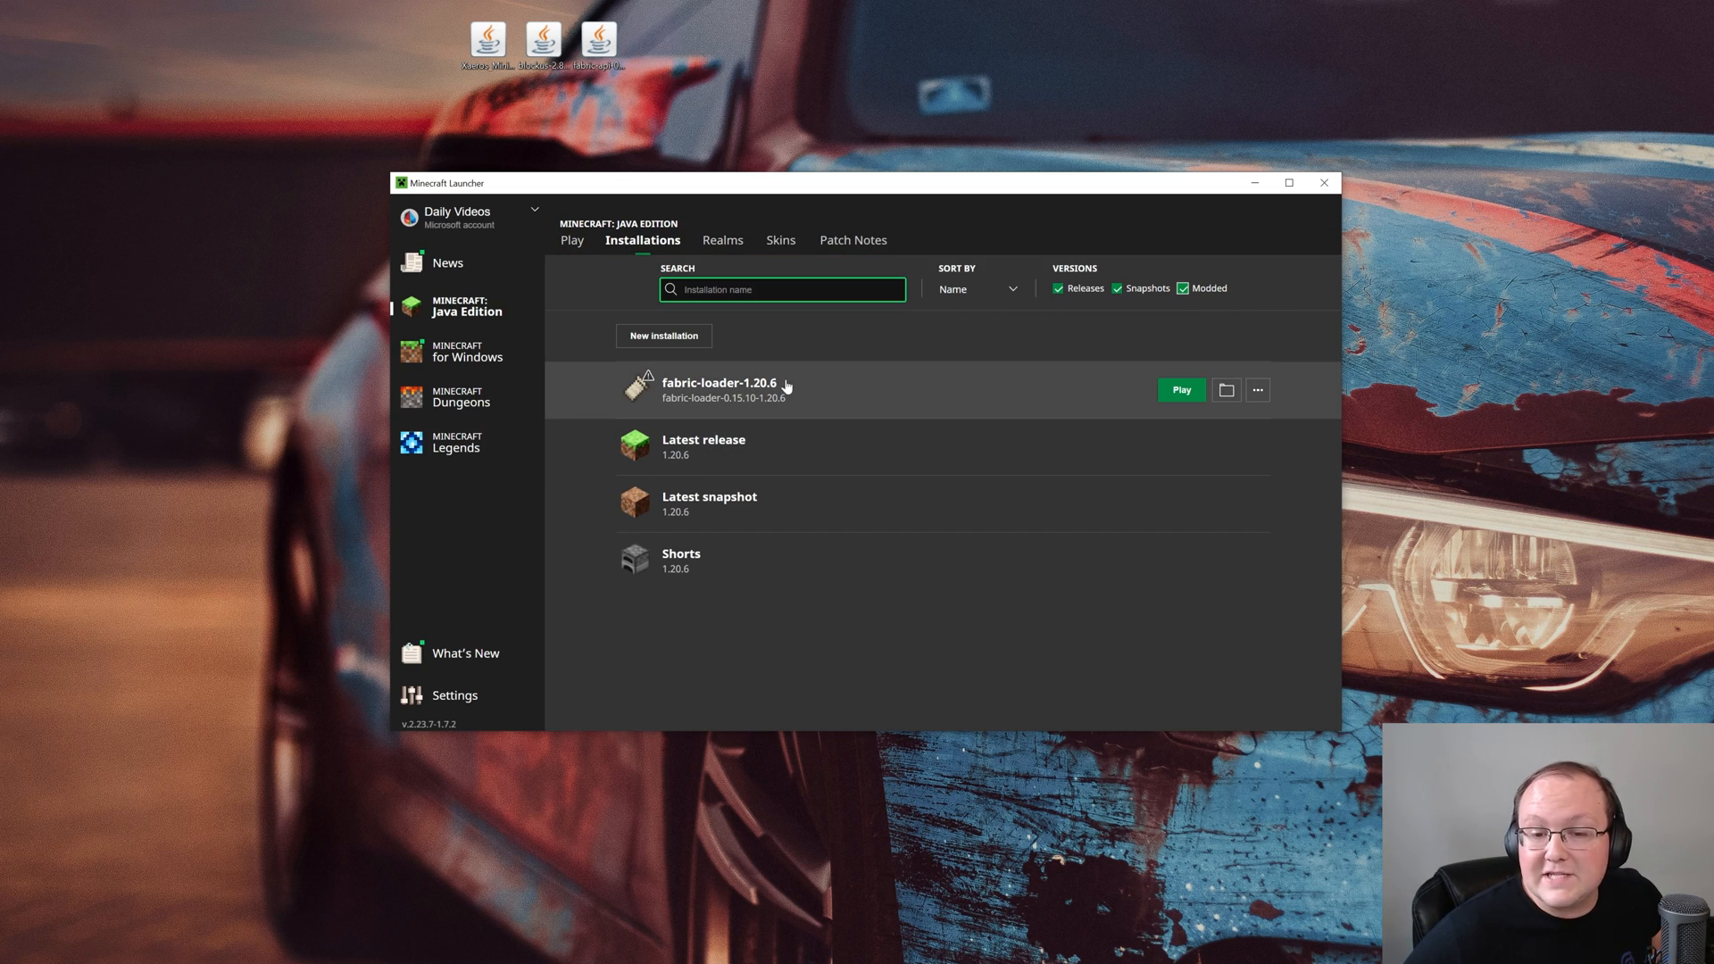
mouse_move(797, 376)
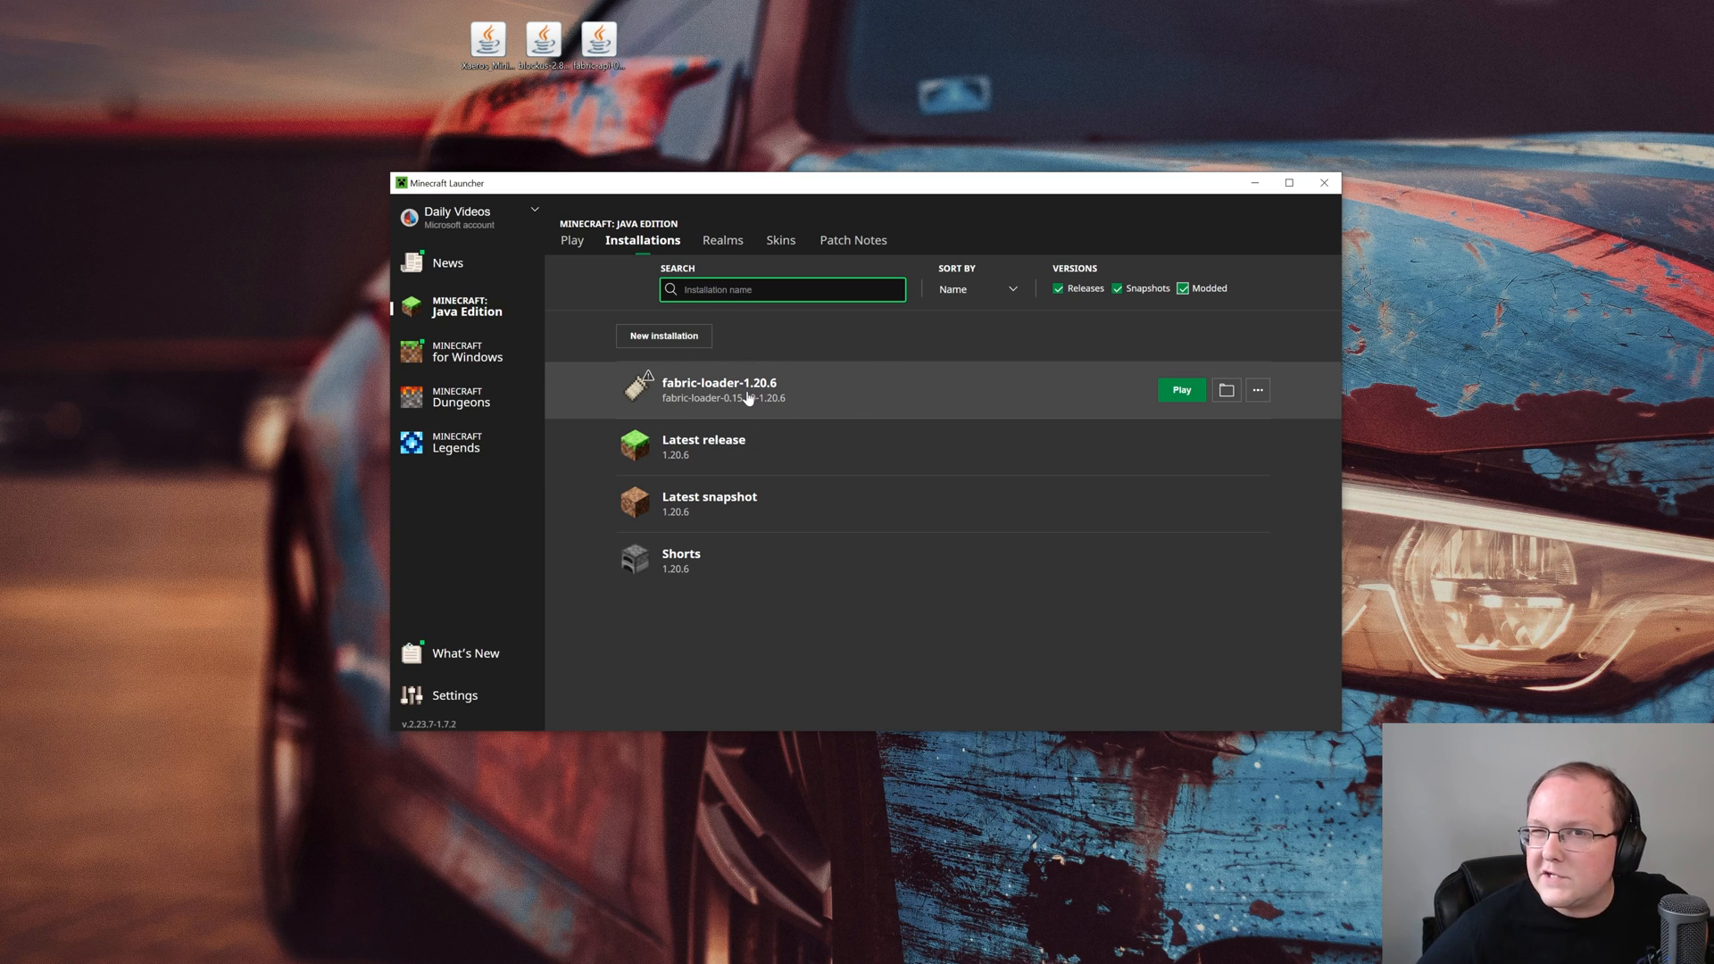
mouse_move(779, 395)
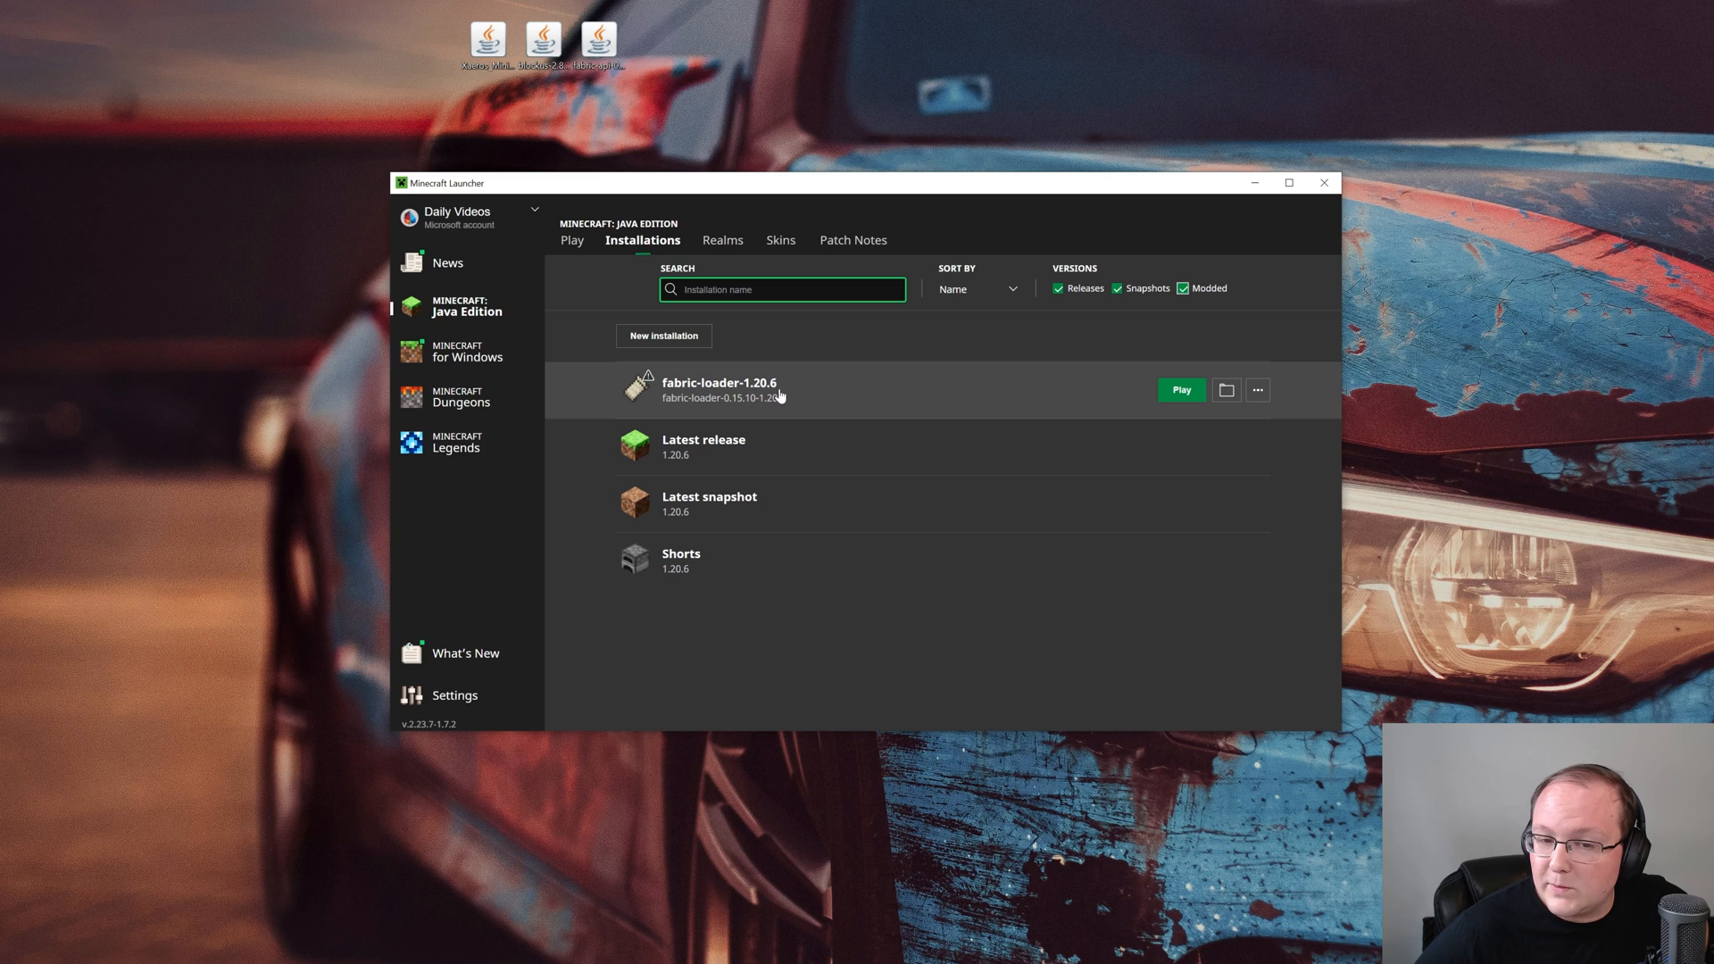
click(662, 336)
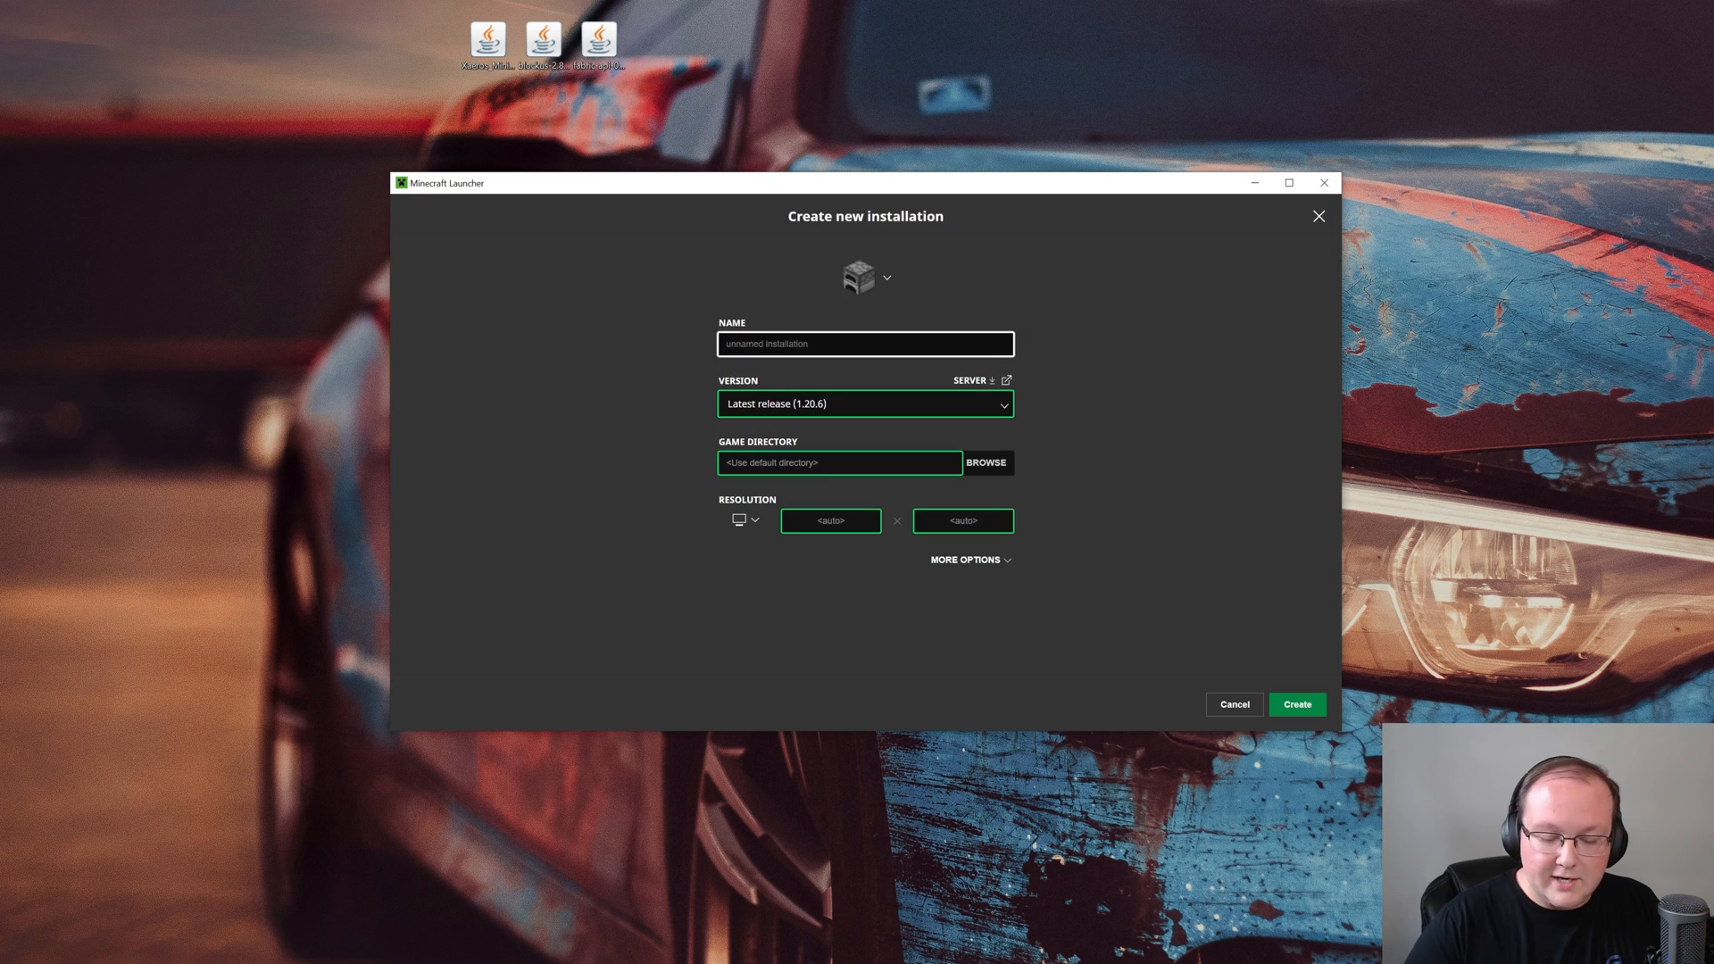
Name the installation SimpleGameHosting.com, choose fabric-loader-0.15.10-1.20.6, and create it
text(Simple)
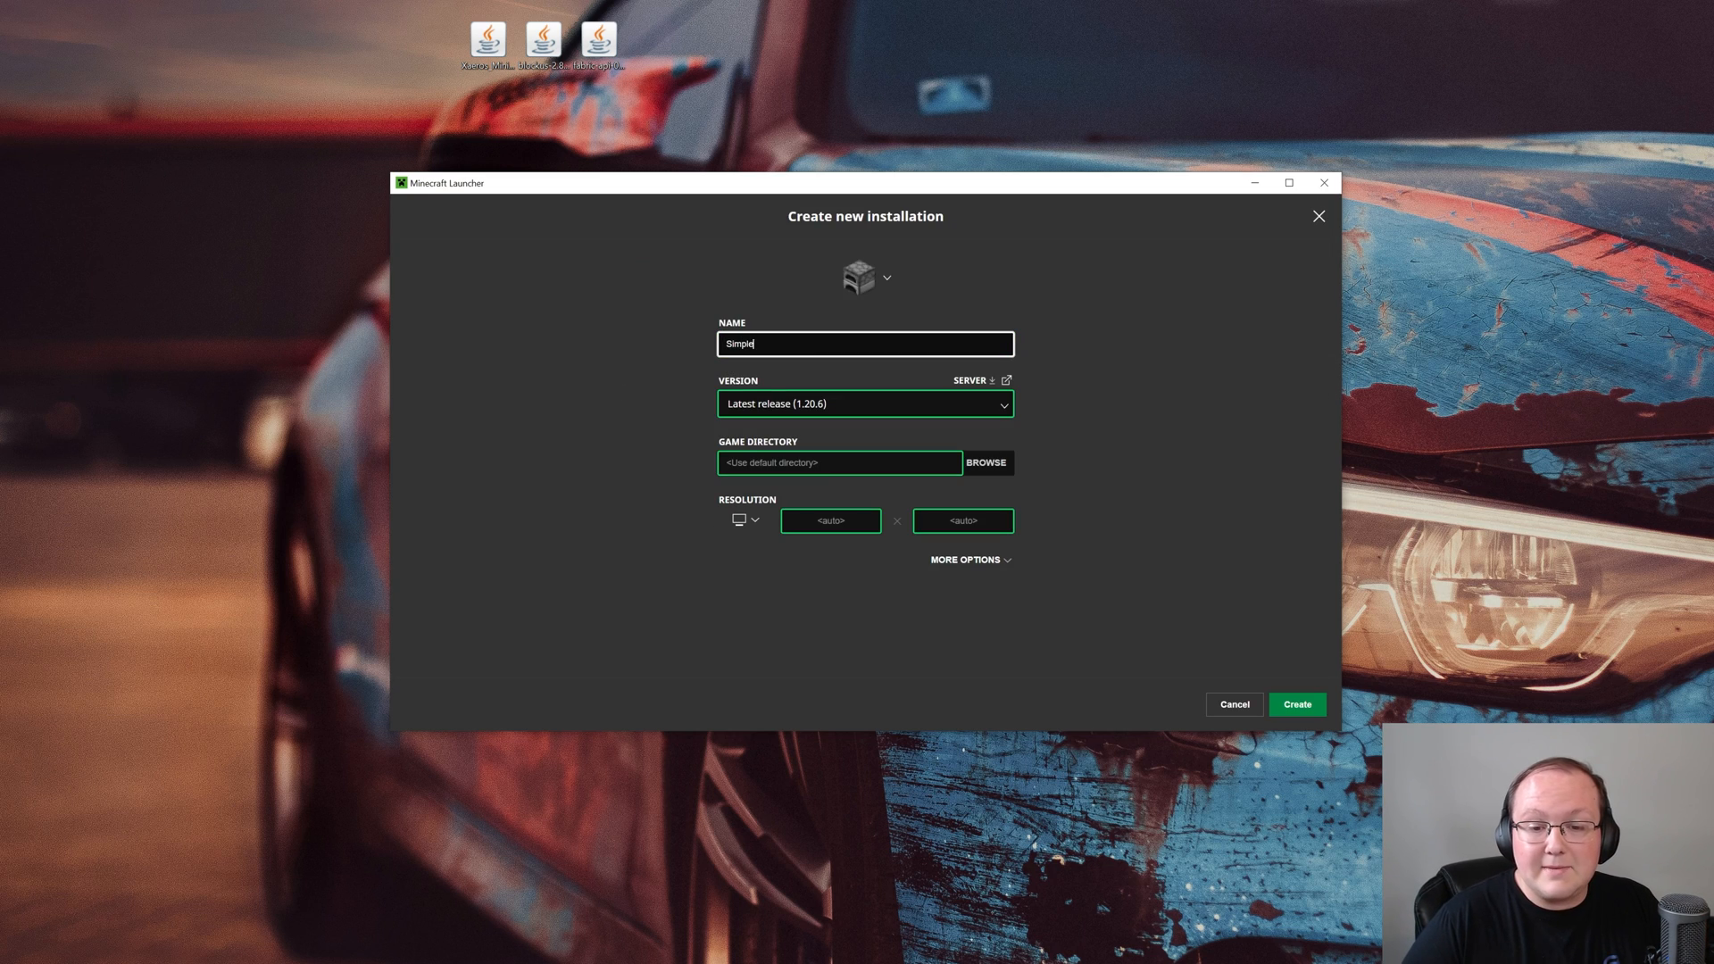
text(GameHosting)
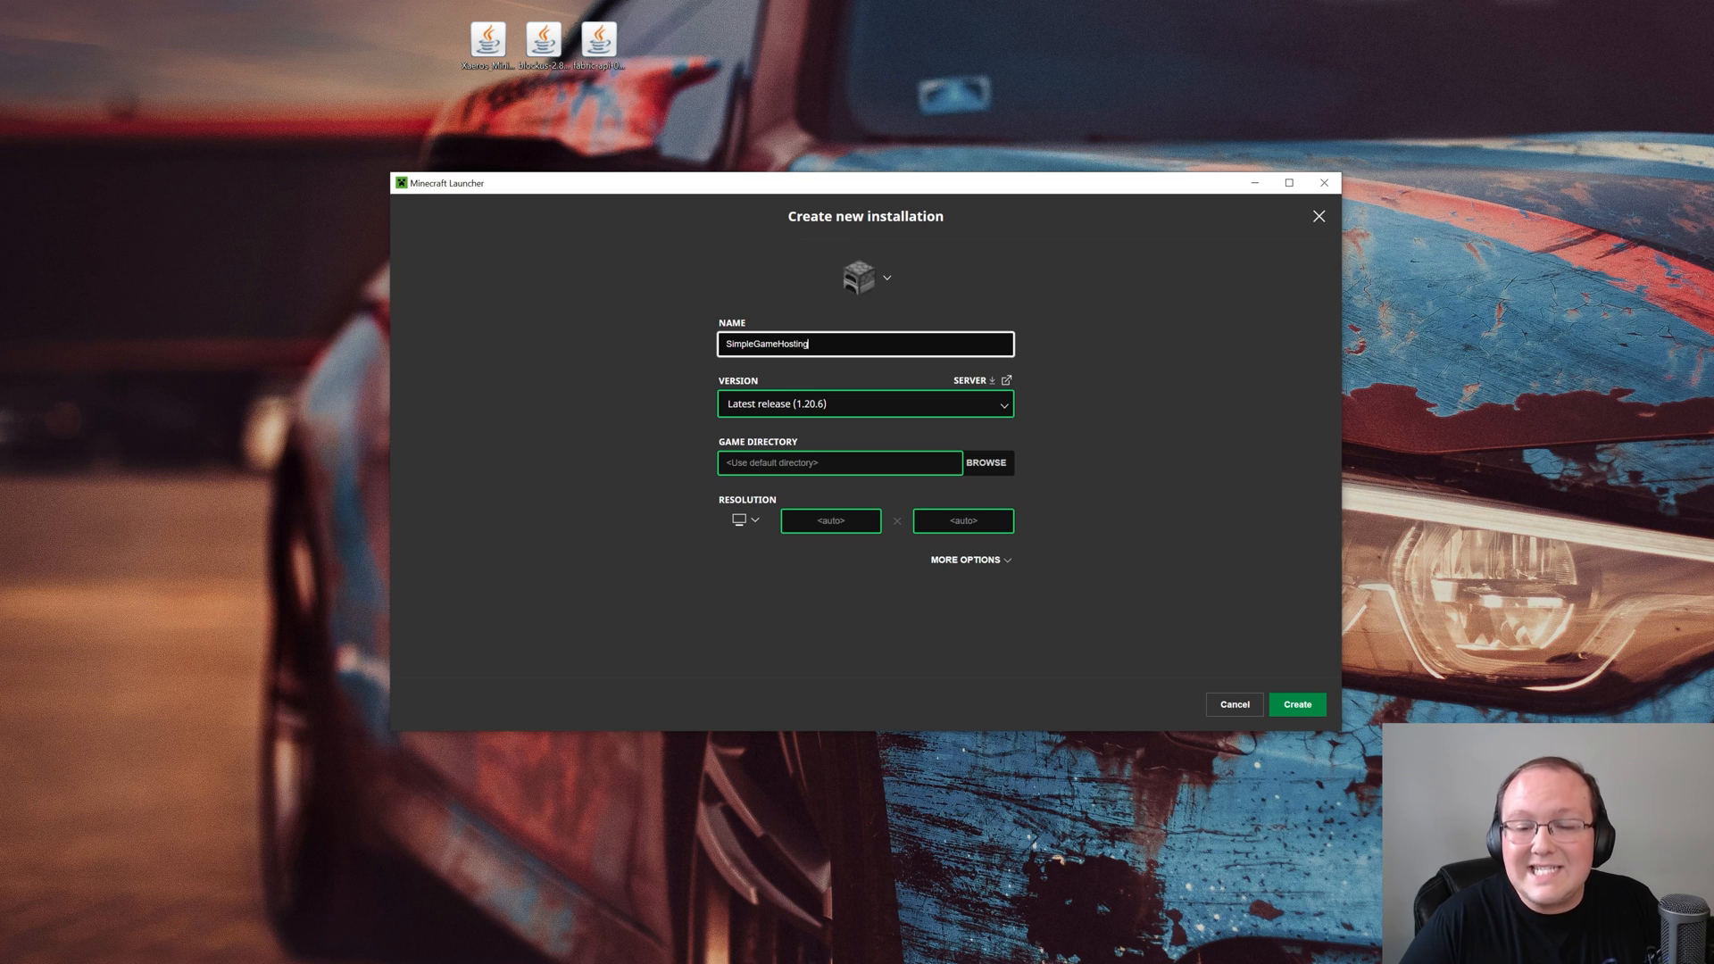
text(.com)
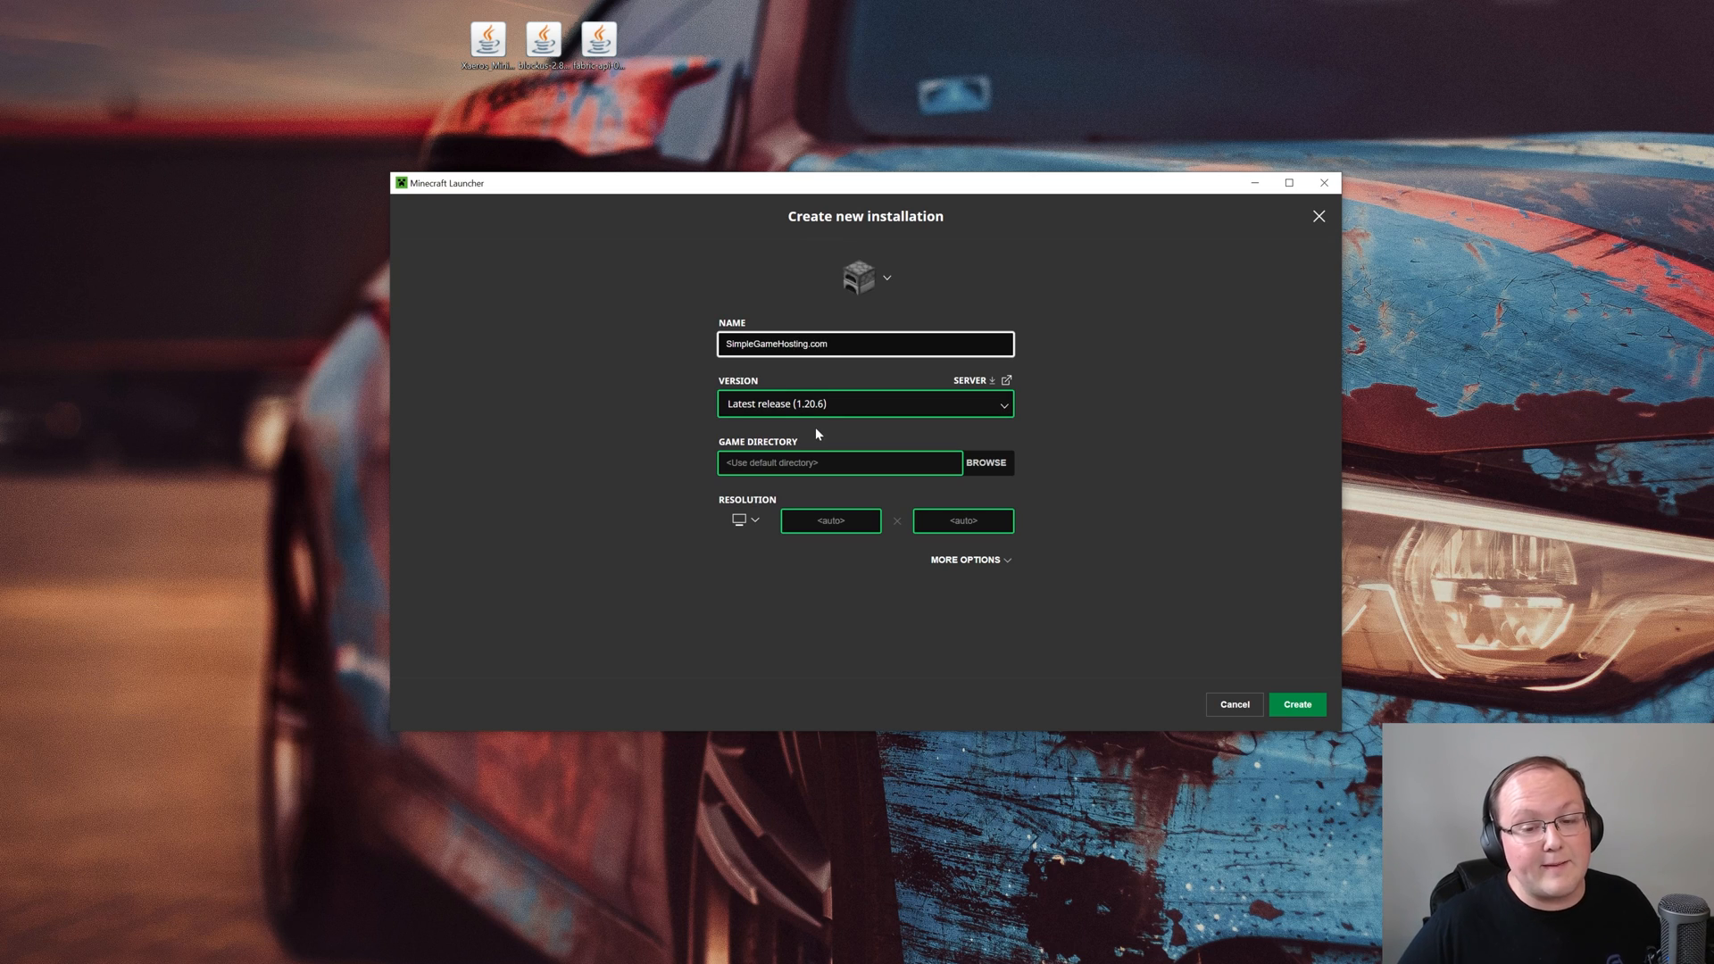
click(864, 404)
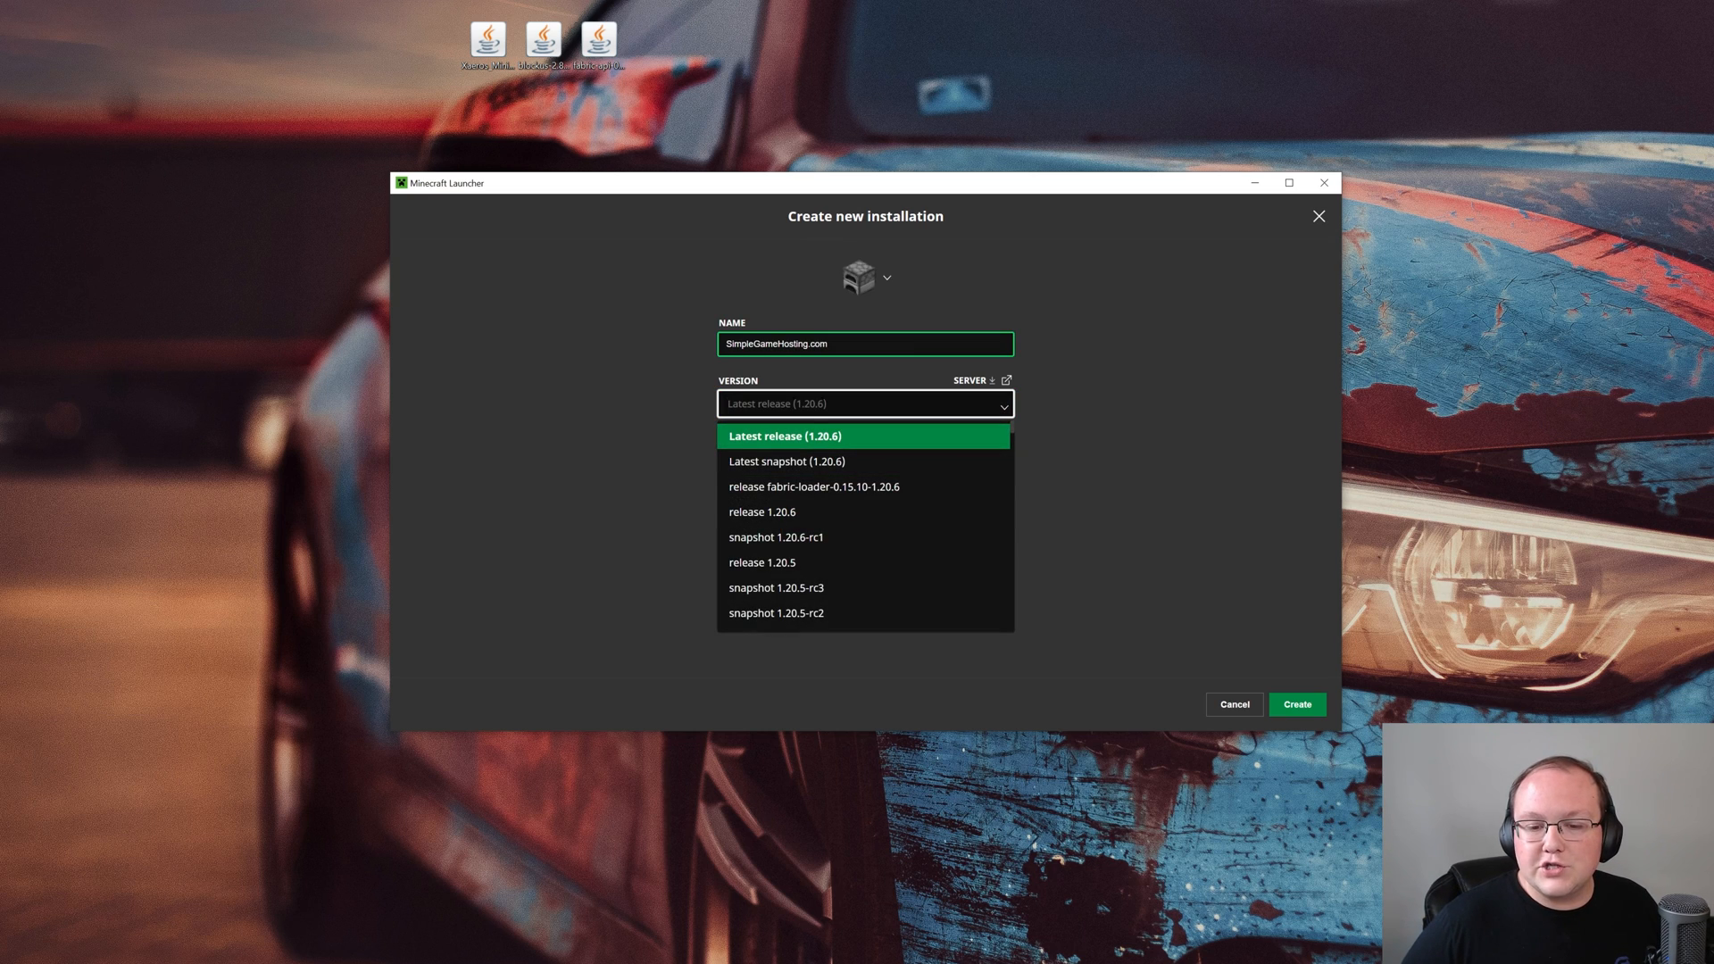
mouse_move(812, 486)
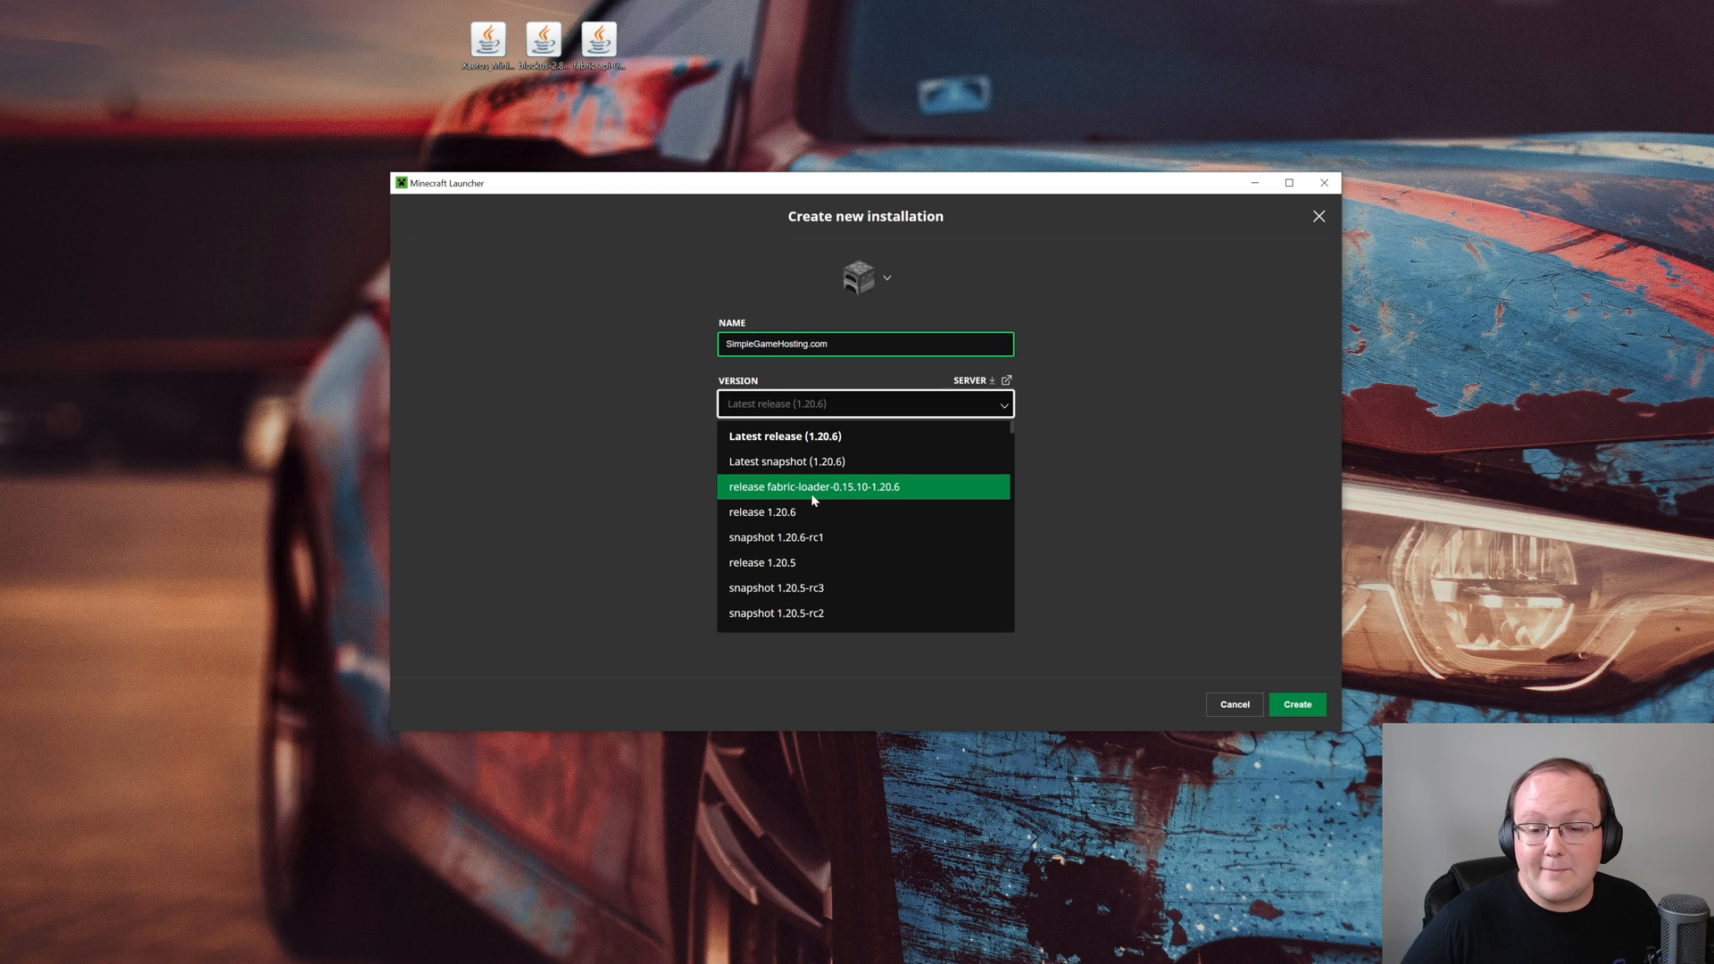
click(813, 487)
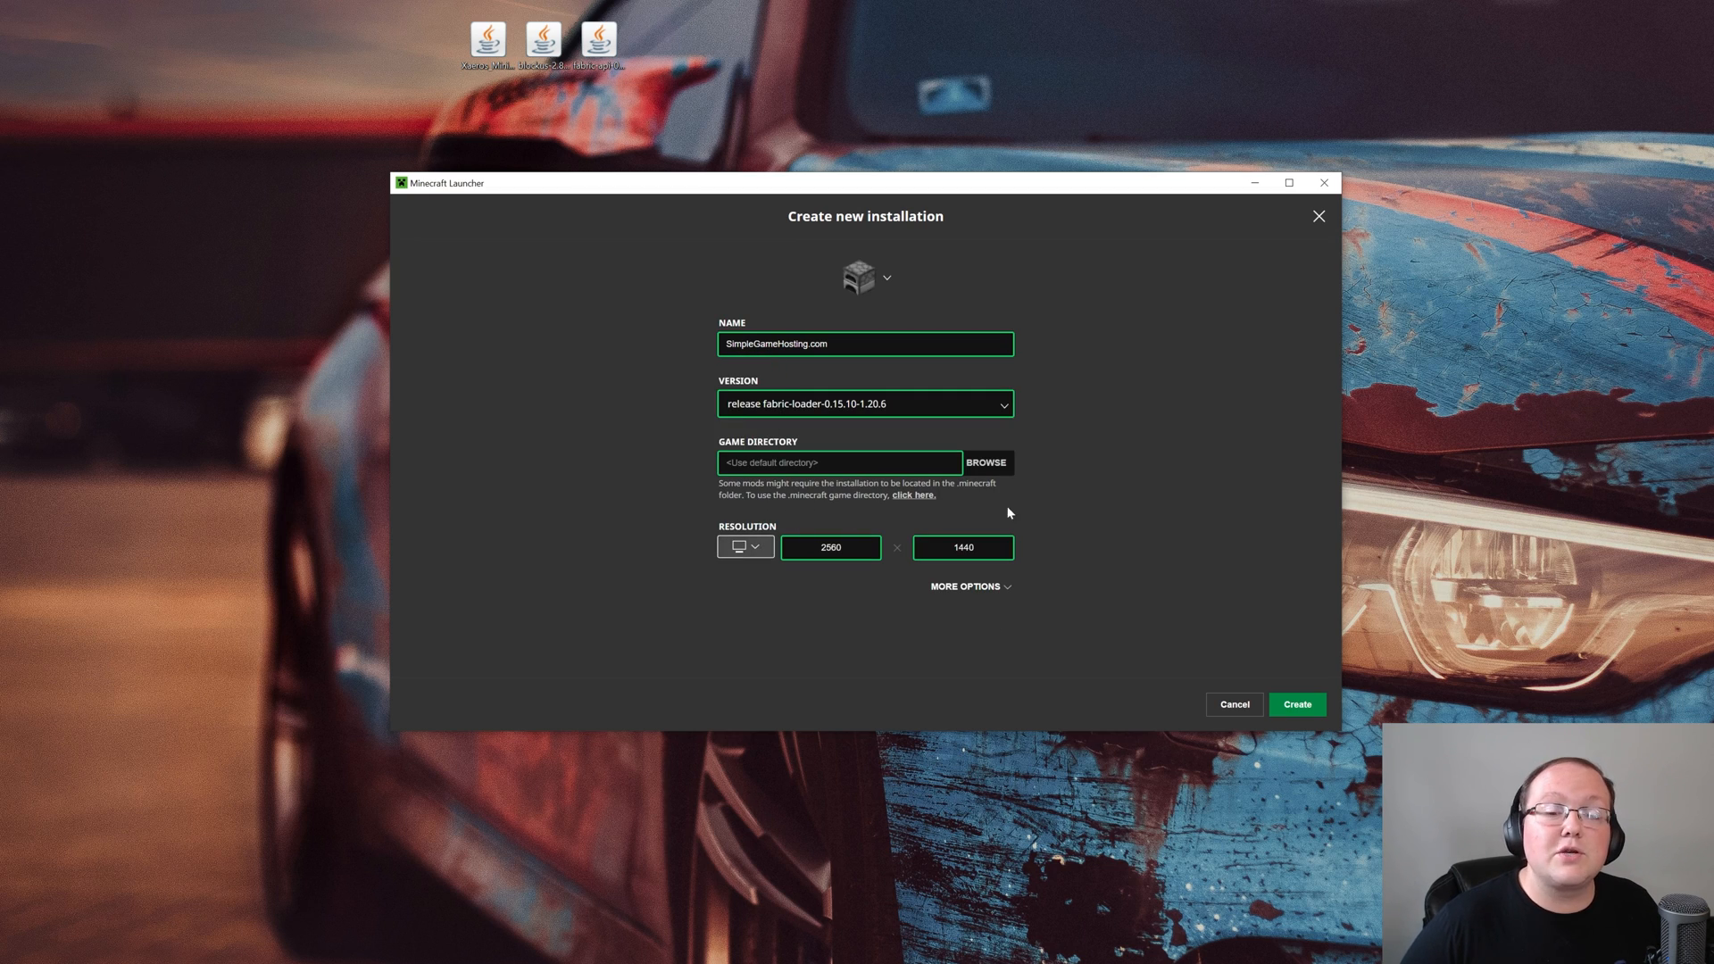
click(1296, 705)
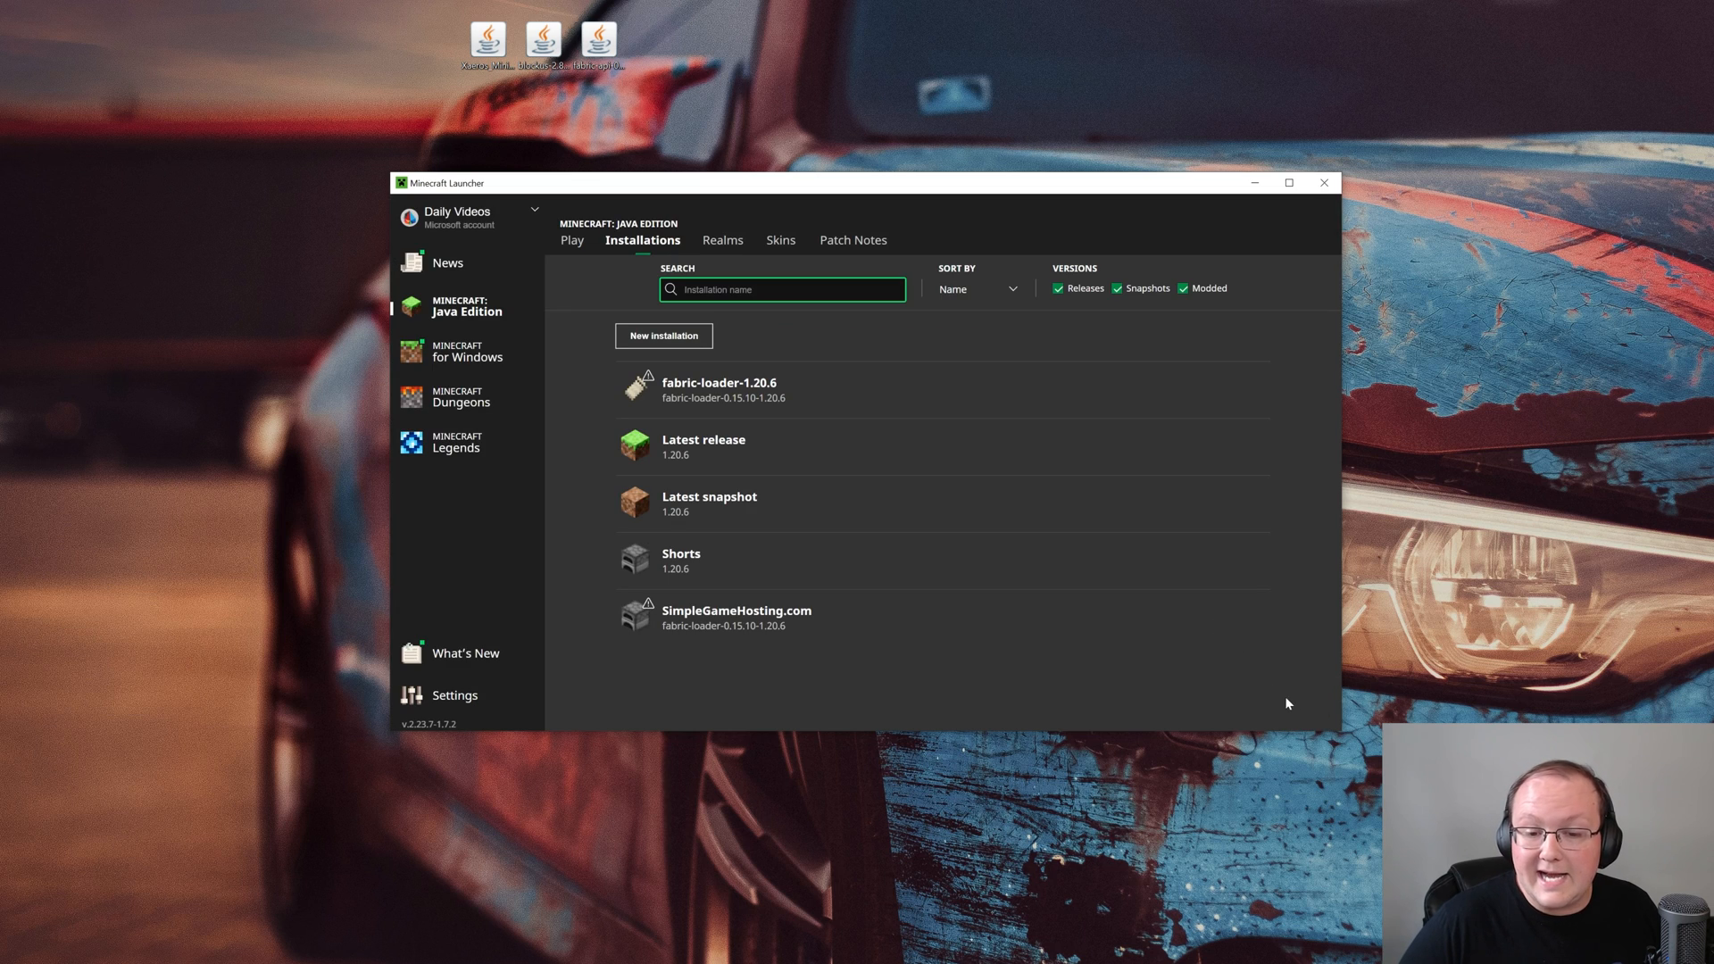
mouse_move(862, 624)
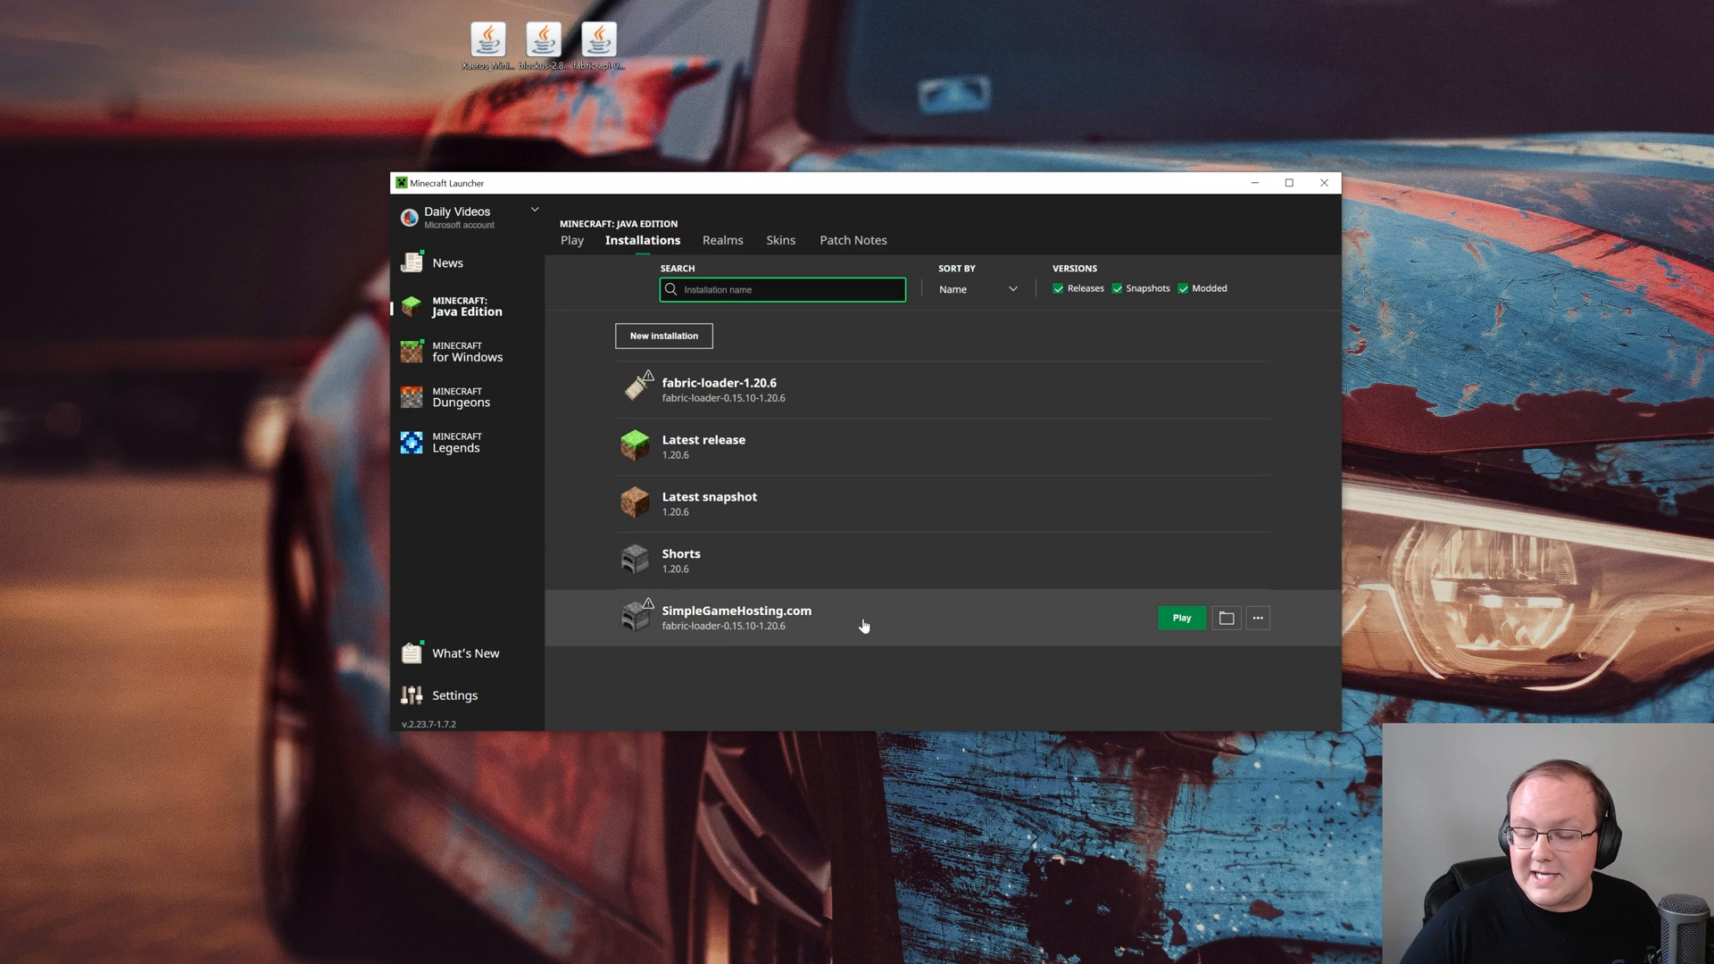
mouse_move(695, 637)
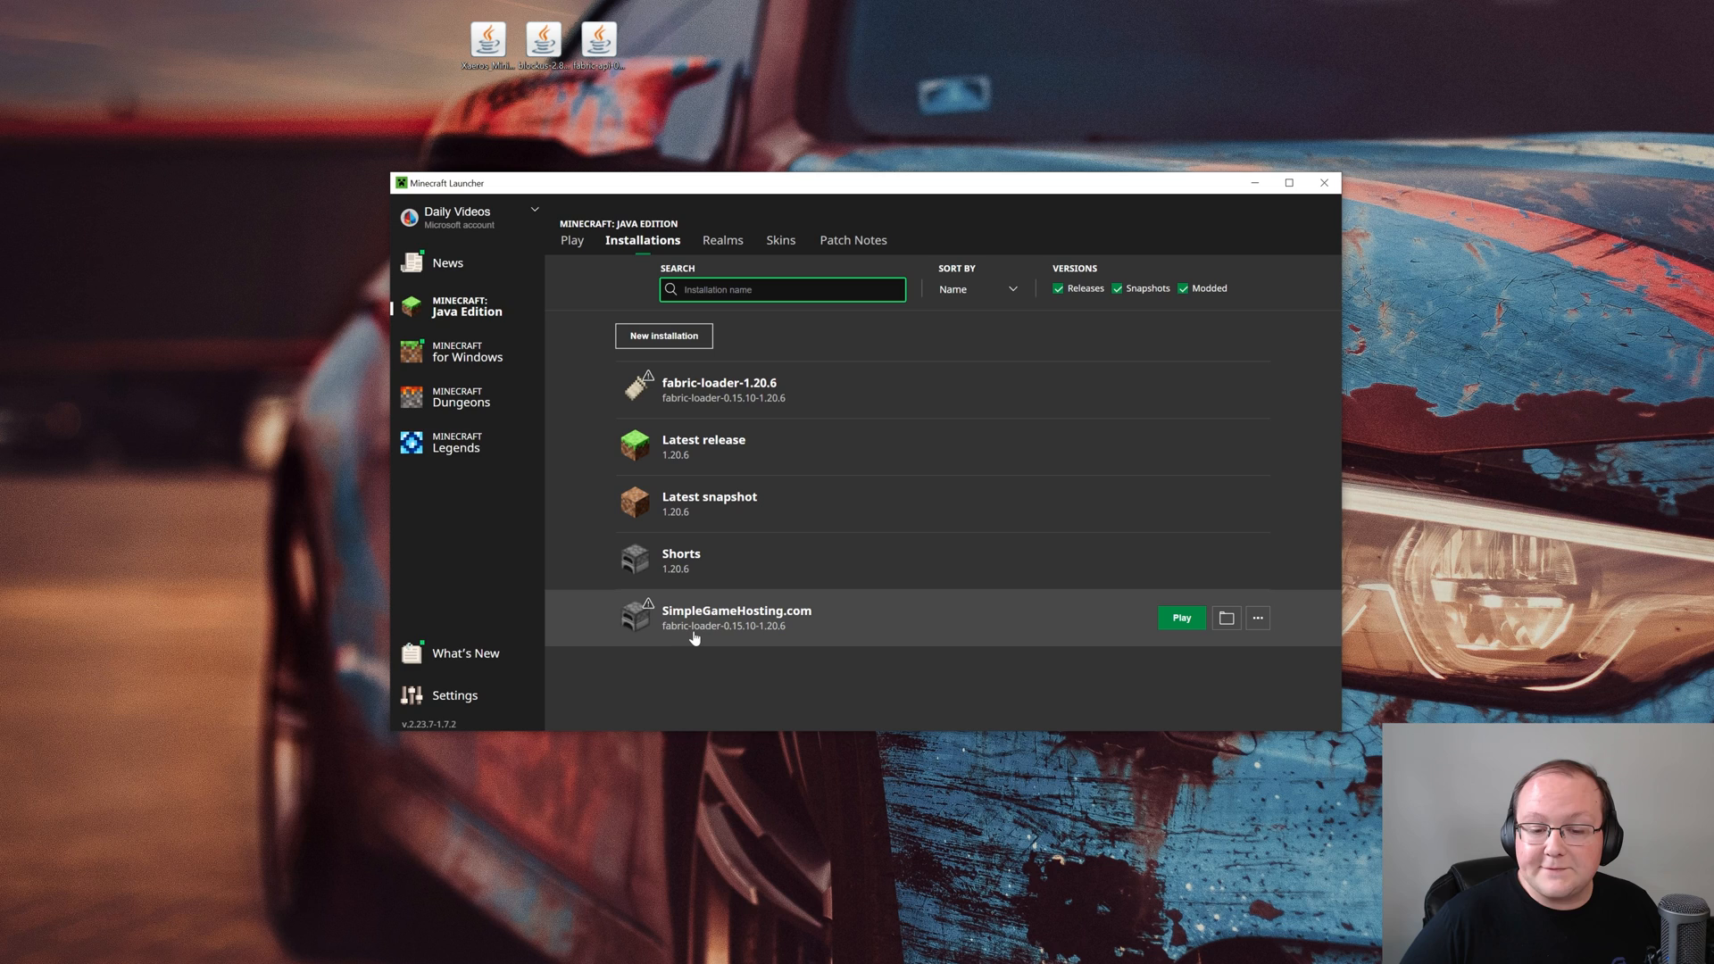
mouse_move(783, 644)
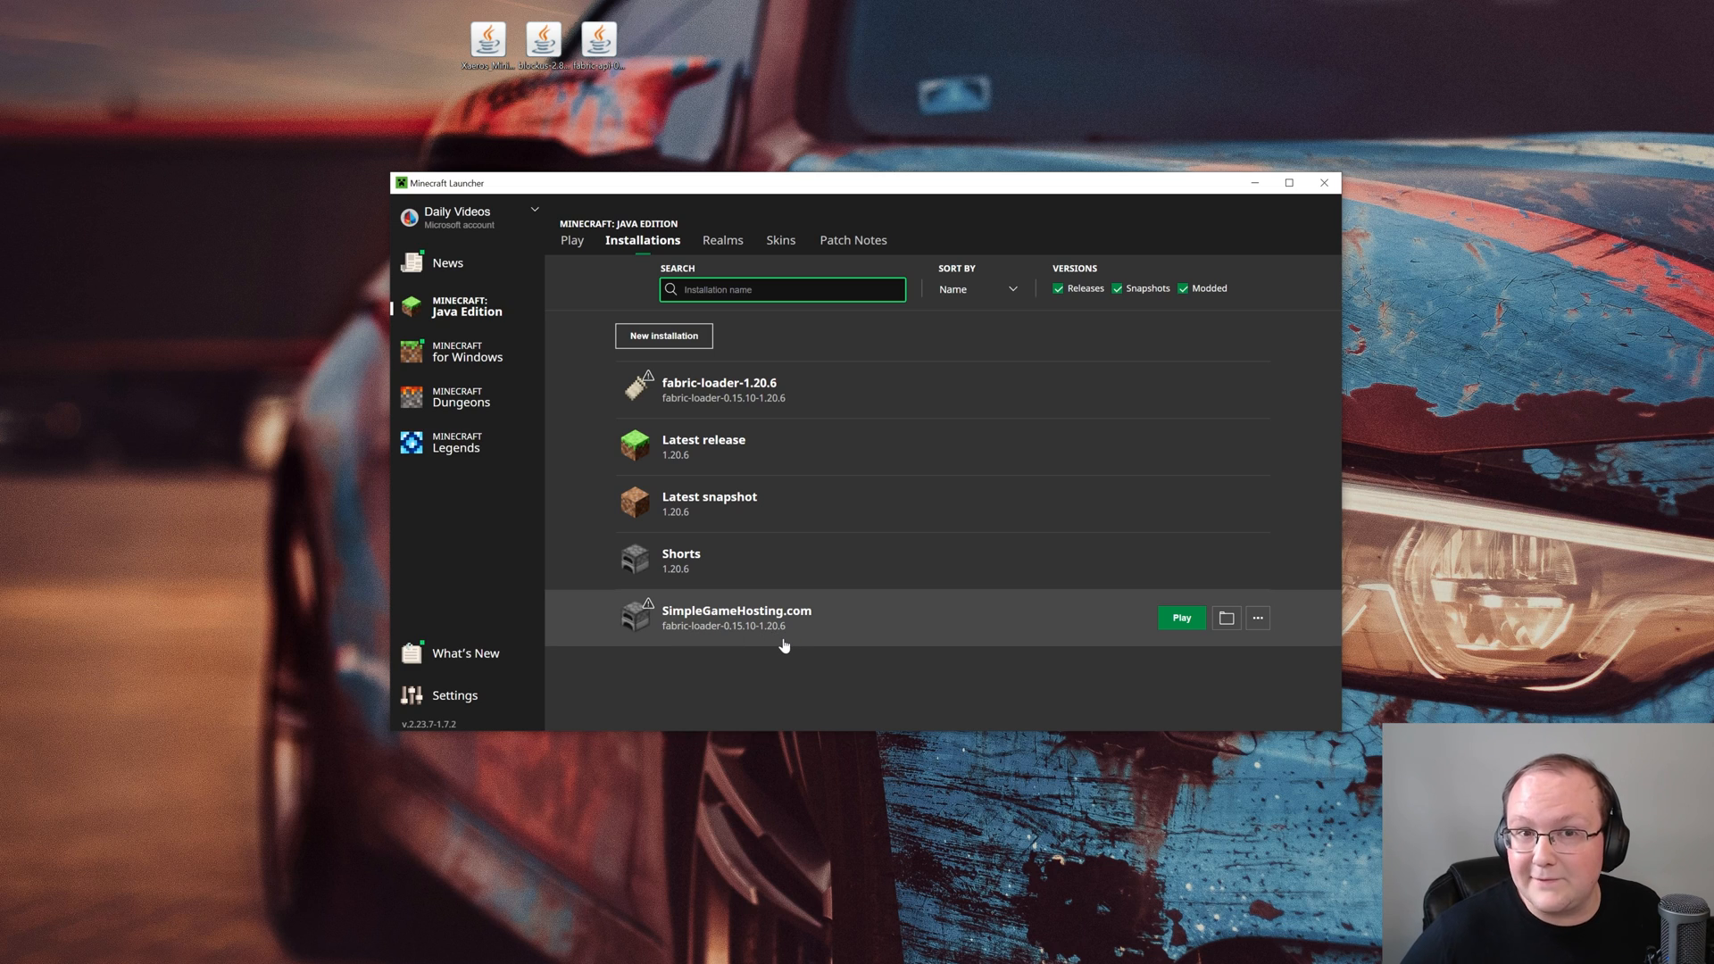
mouse_move(778, 680)
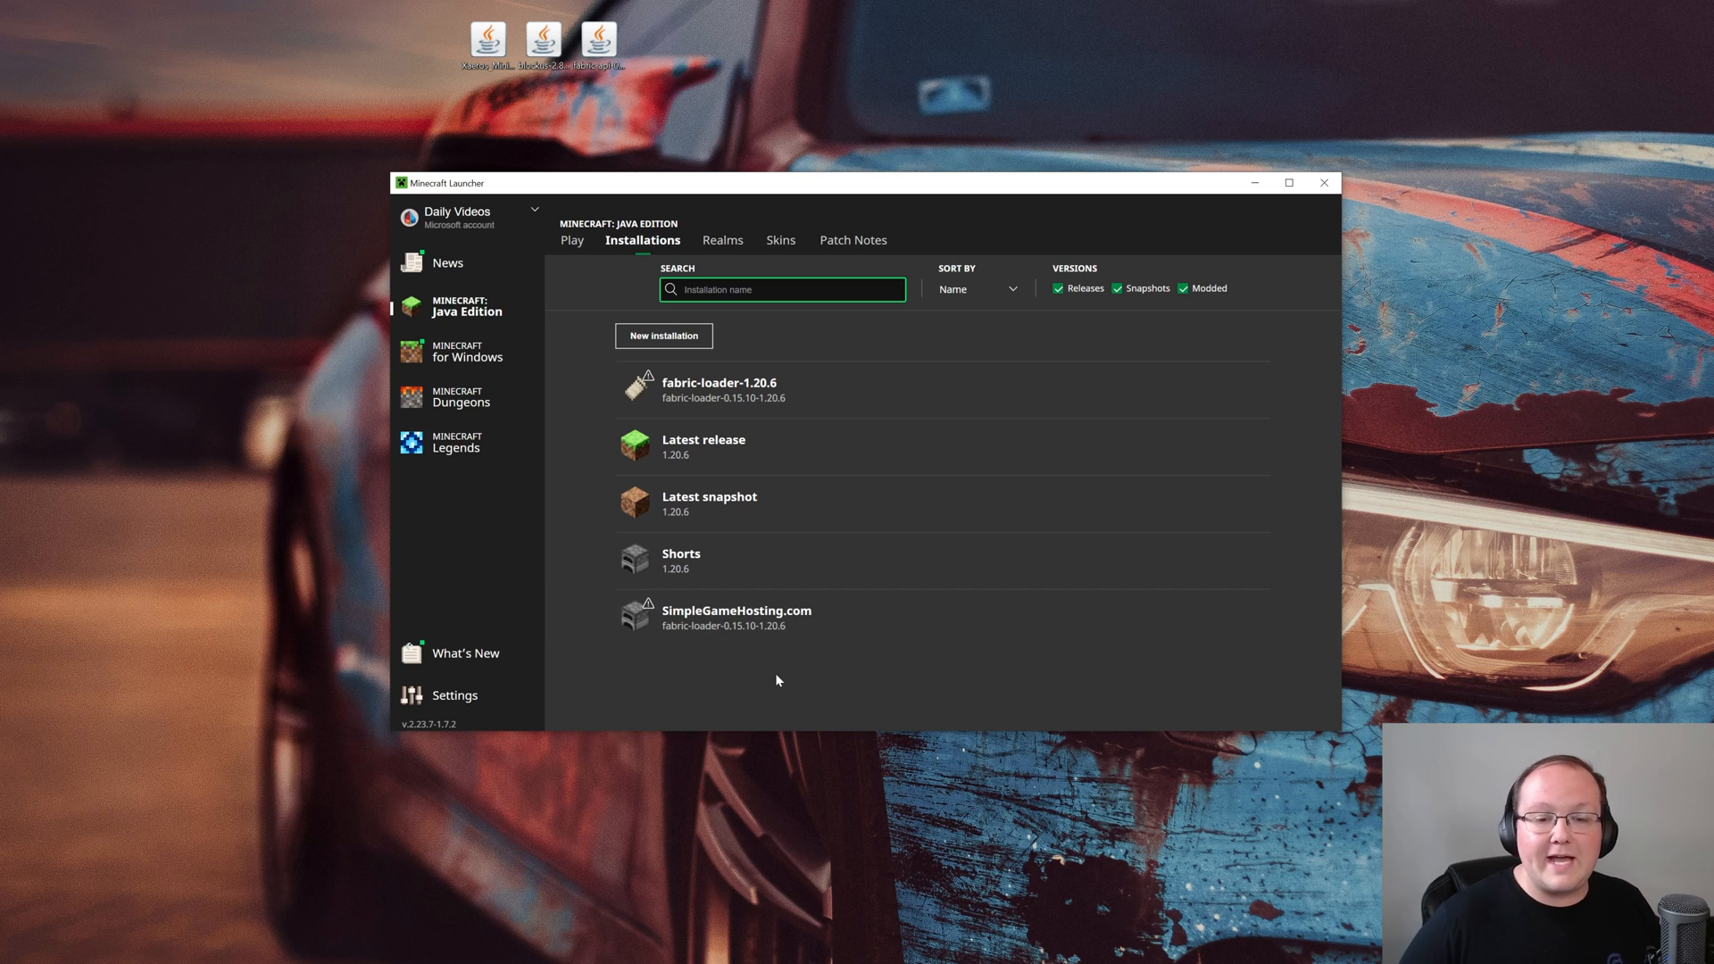
mouse_move(721, 390)
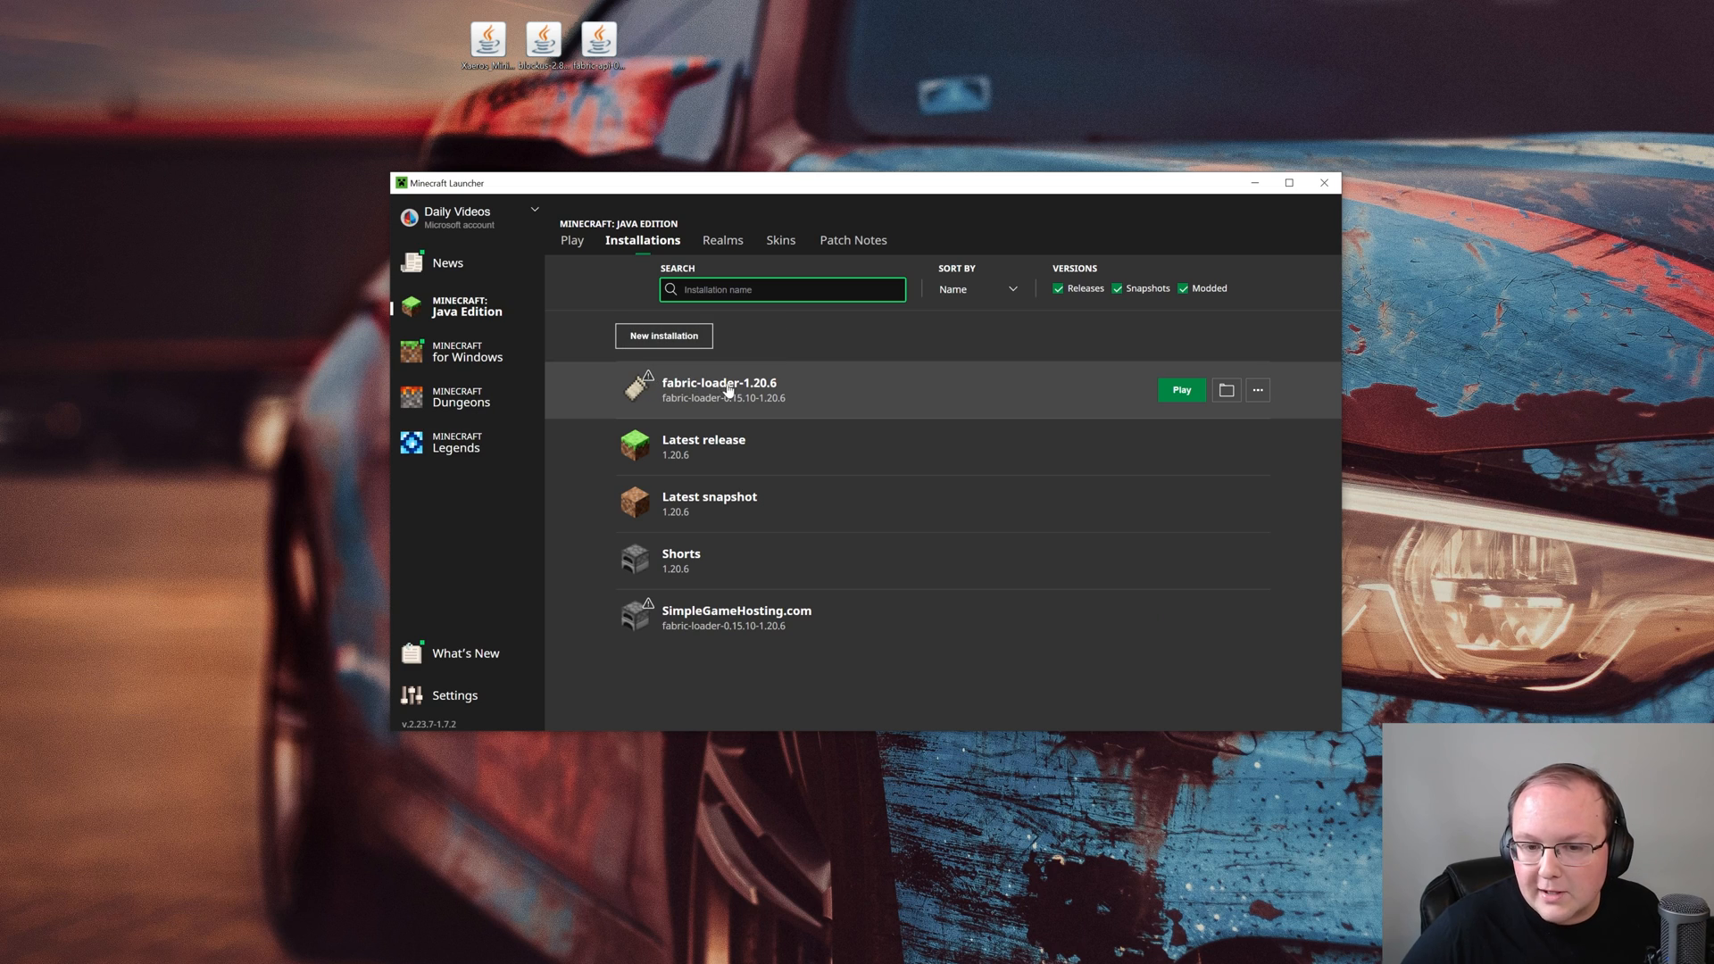
mouse_move(656, 242)
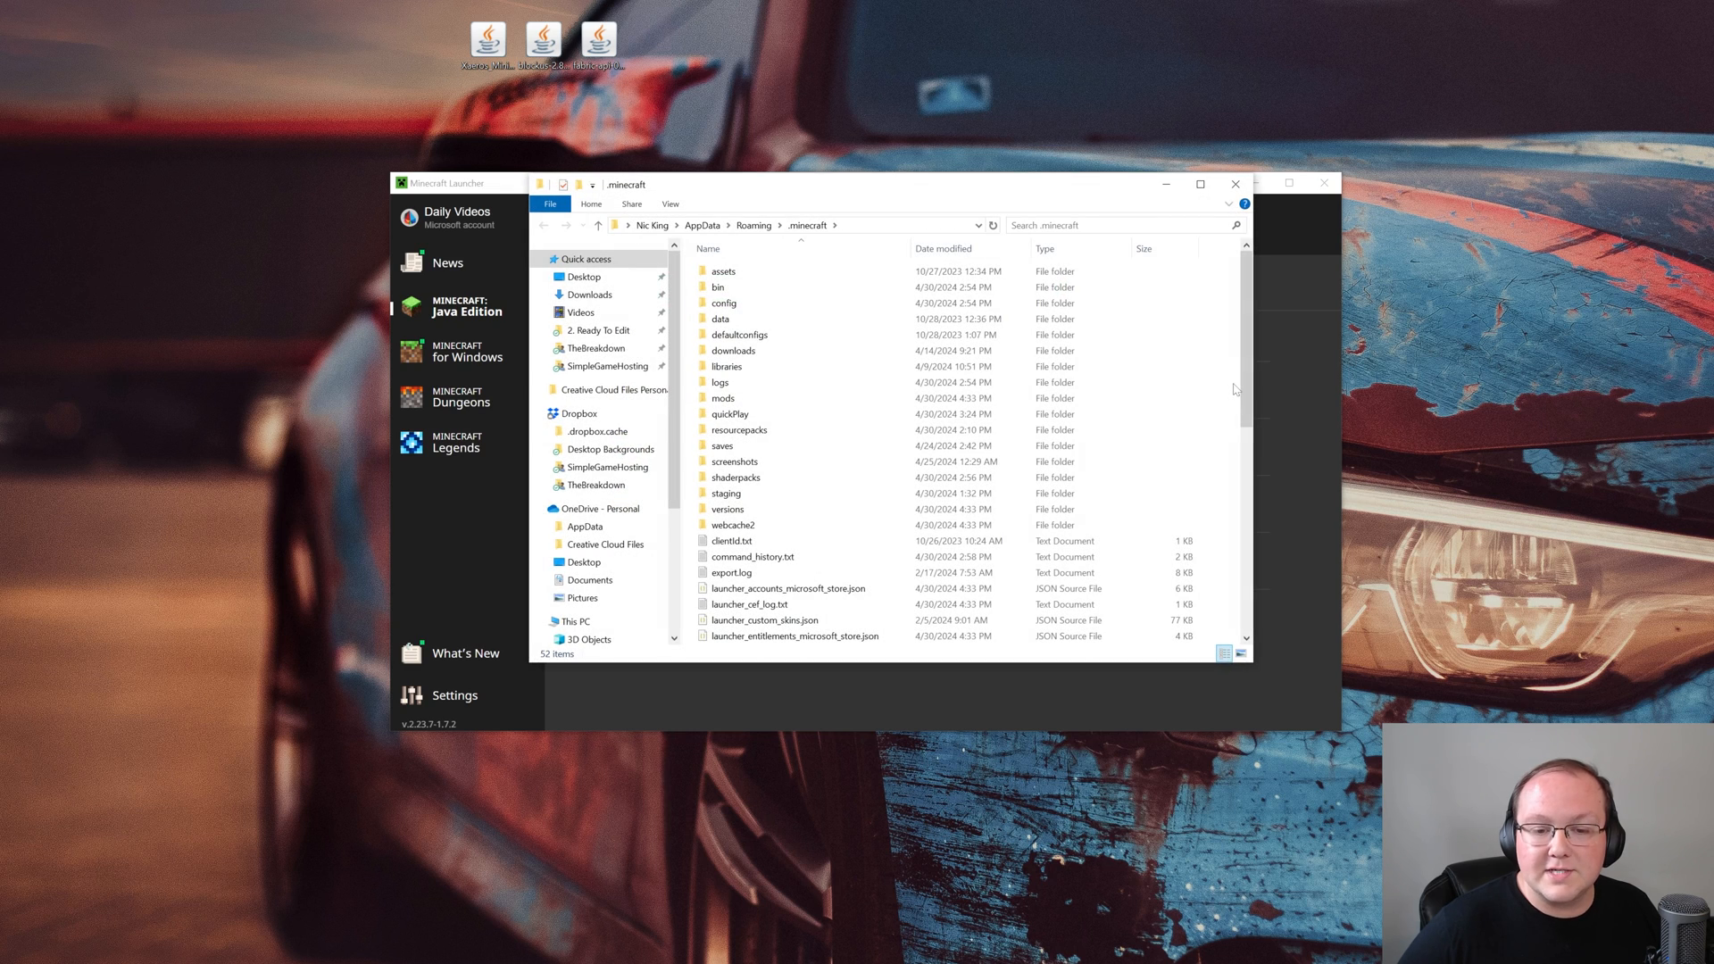
Verify the mods folder holds the Xaero's Minimap, Blockus and Fabric API jars, then close it
click(722, 396)
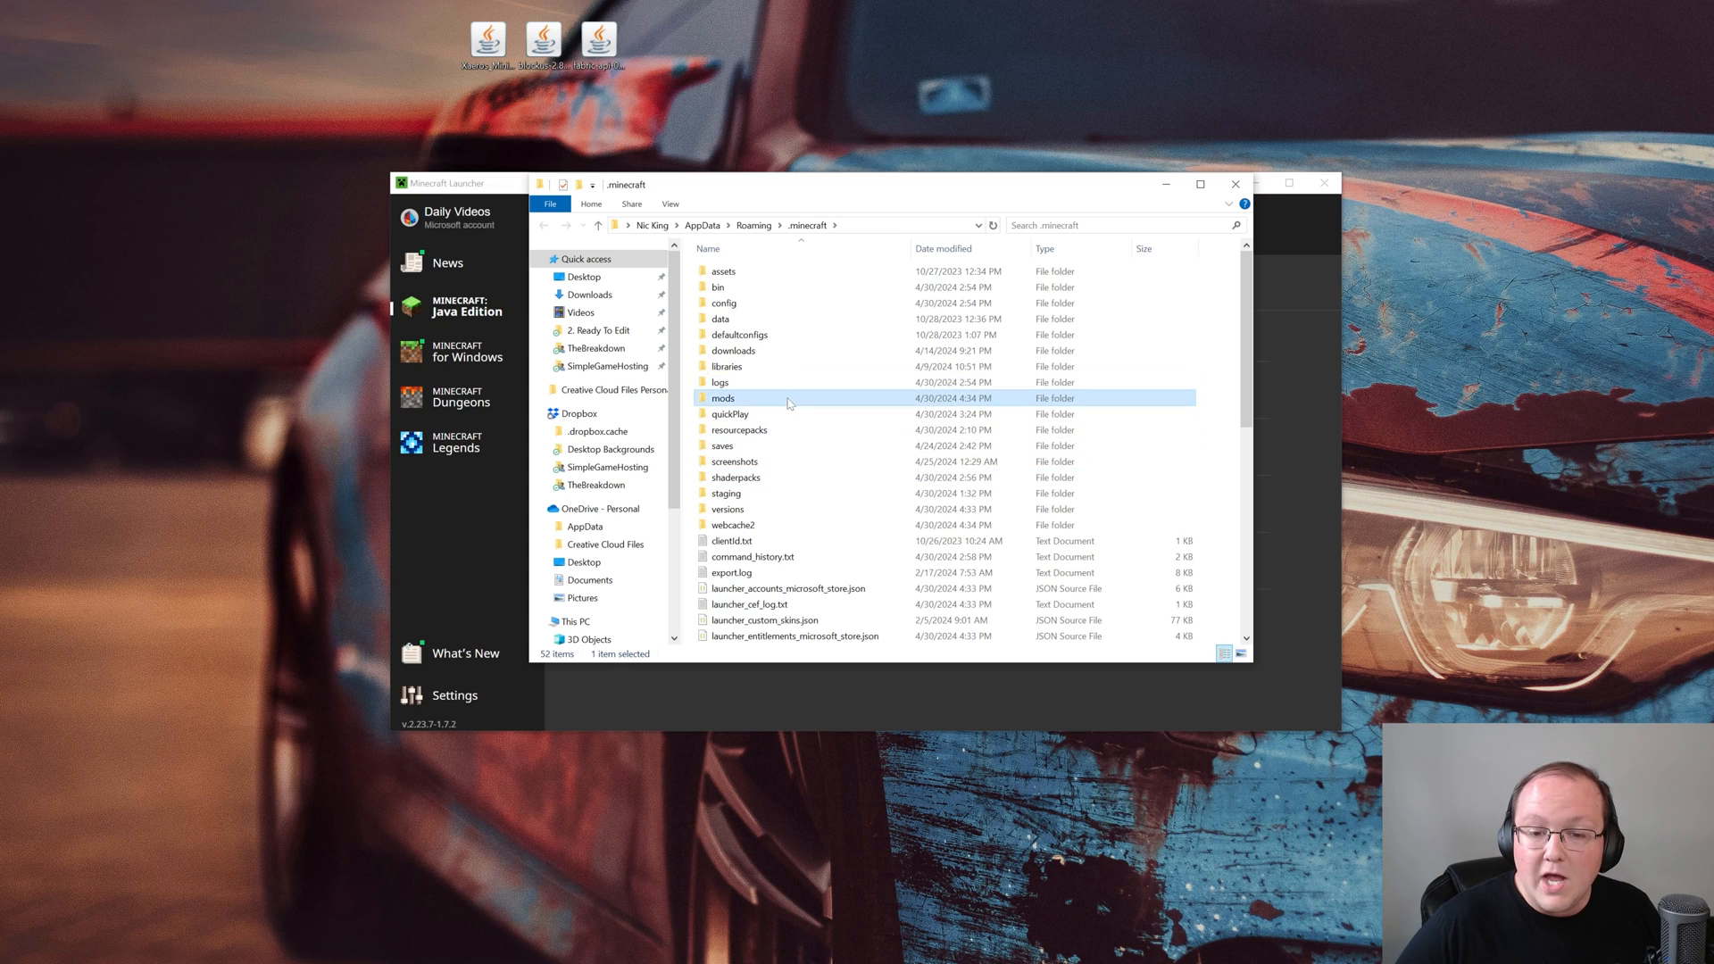
double_click(722, 396)
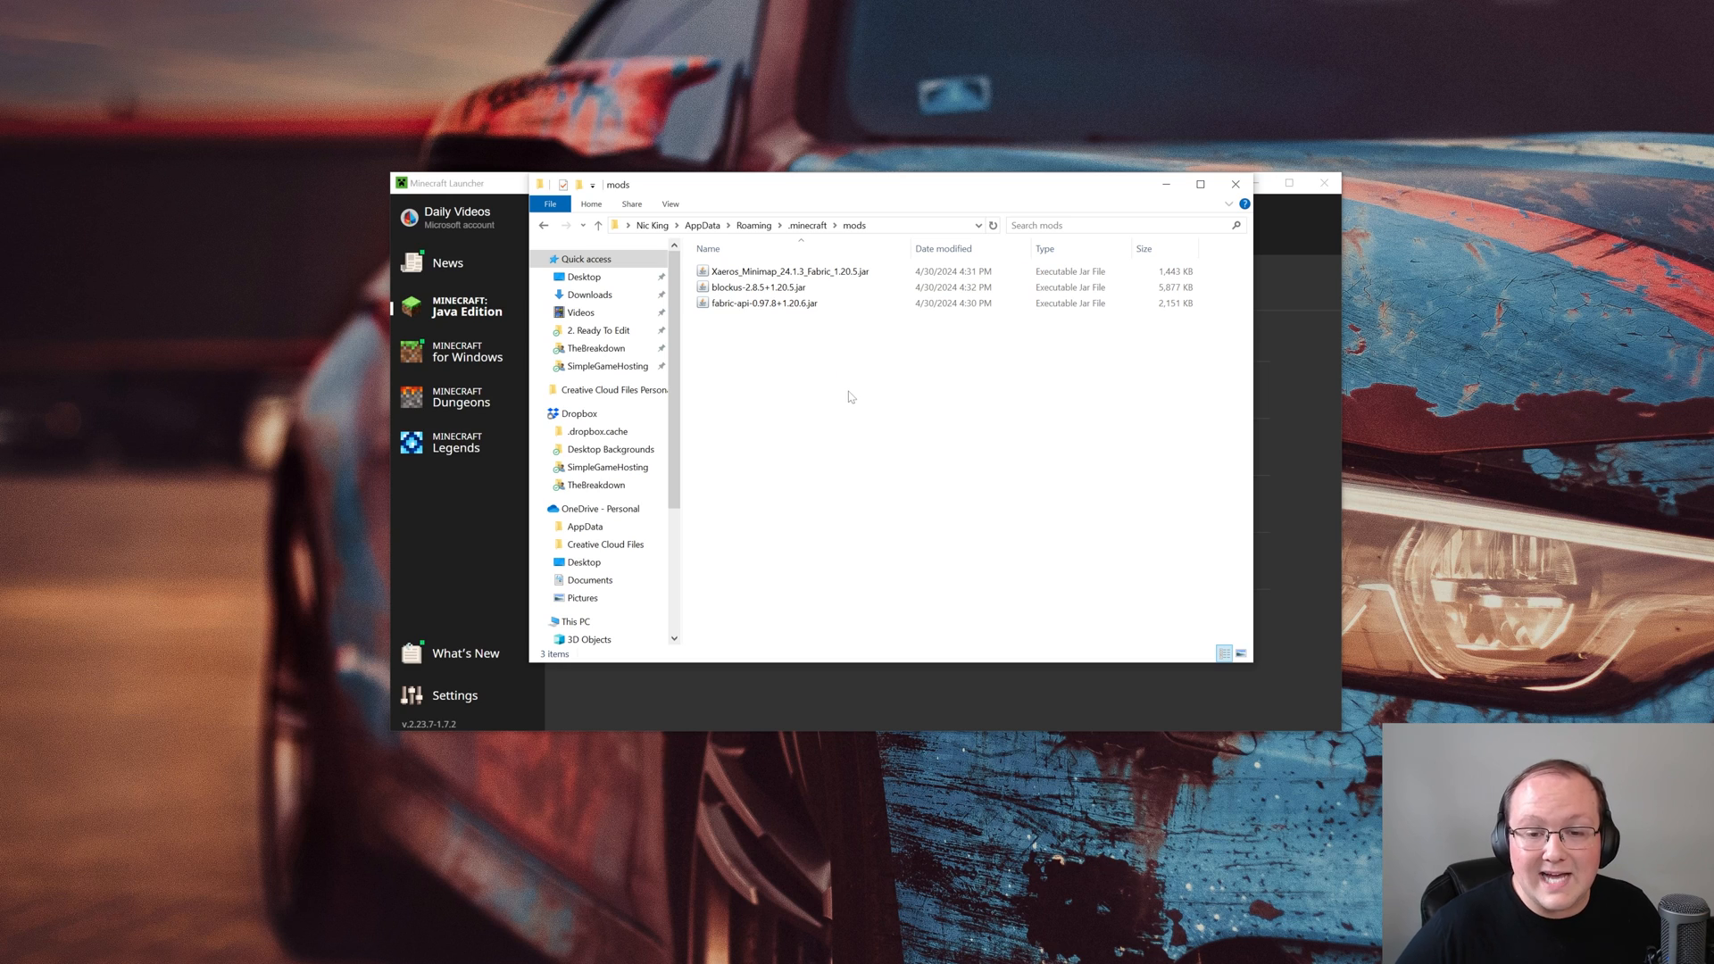
mouse_move(855, 425)
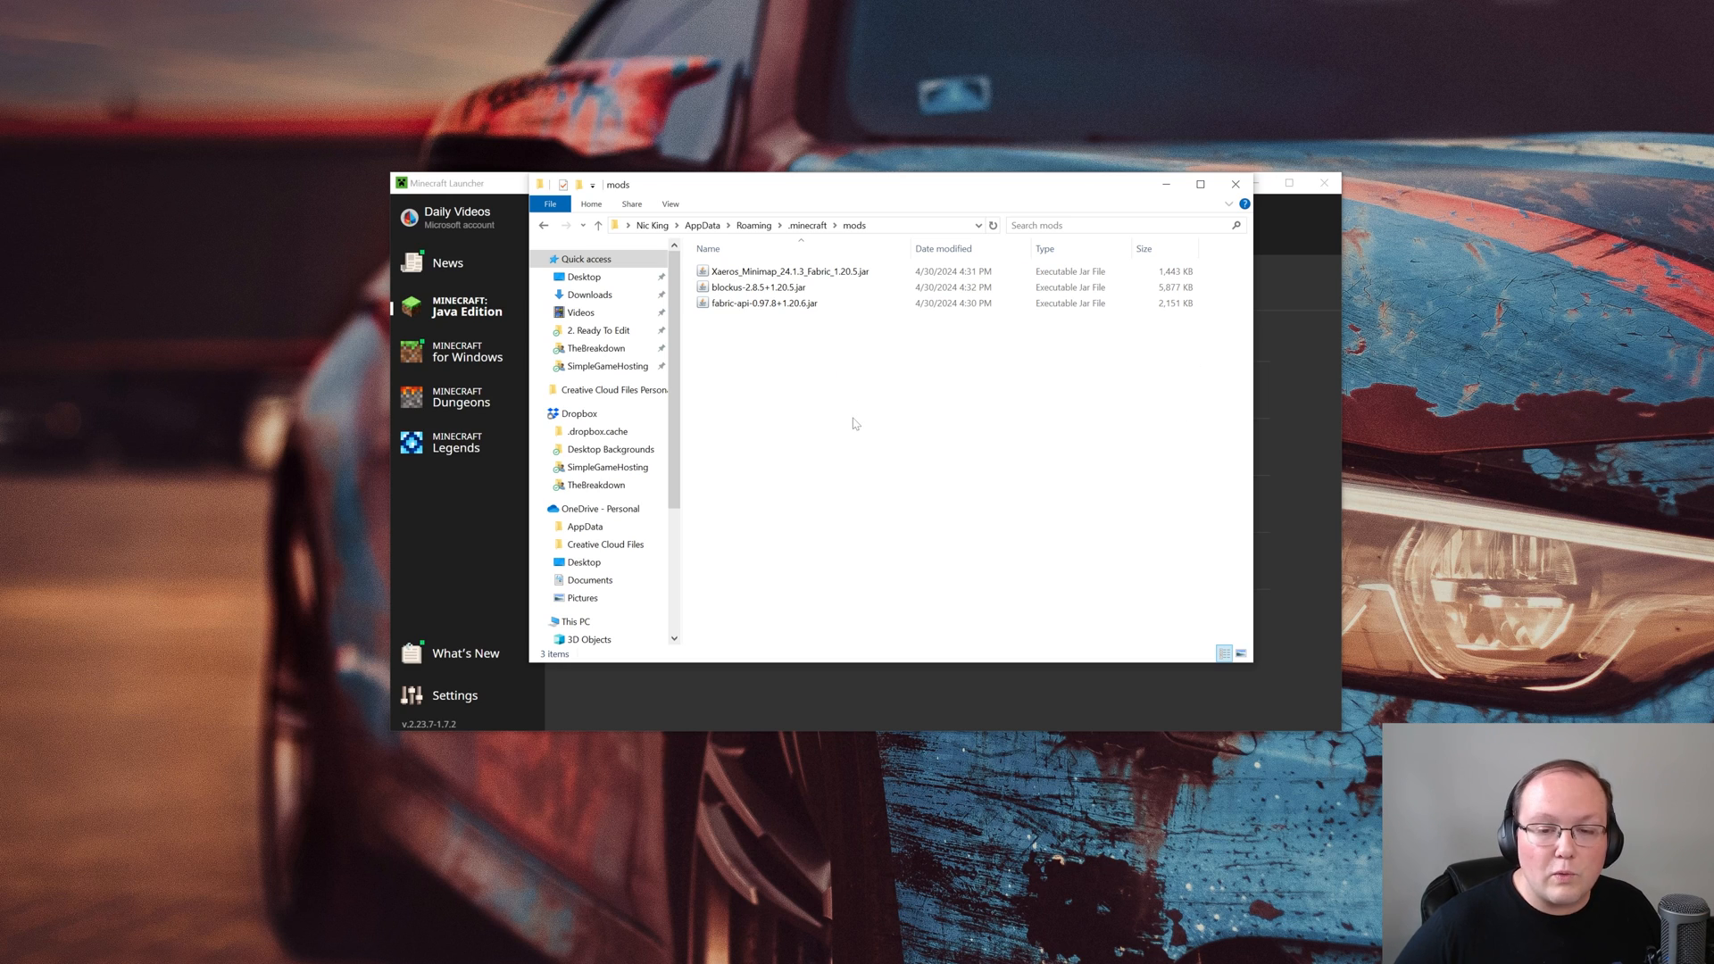
mouse_move(1235, 184)
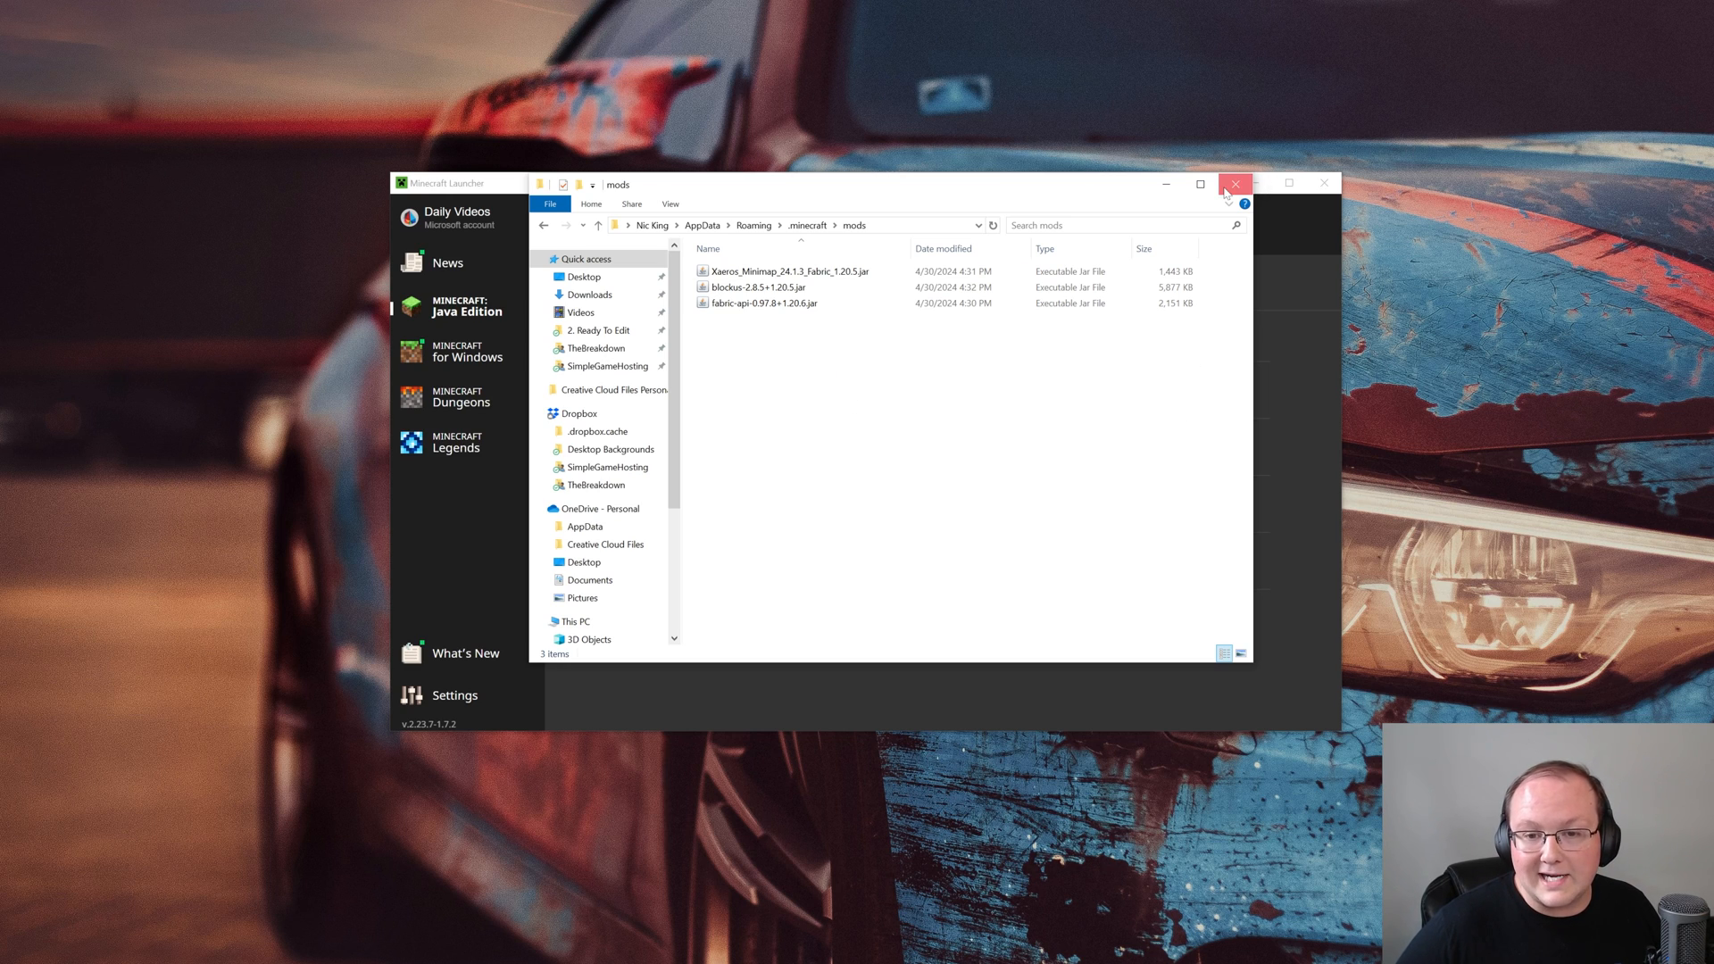
click(1235, 182)
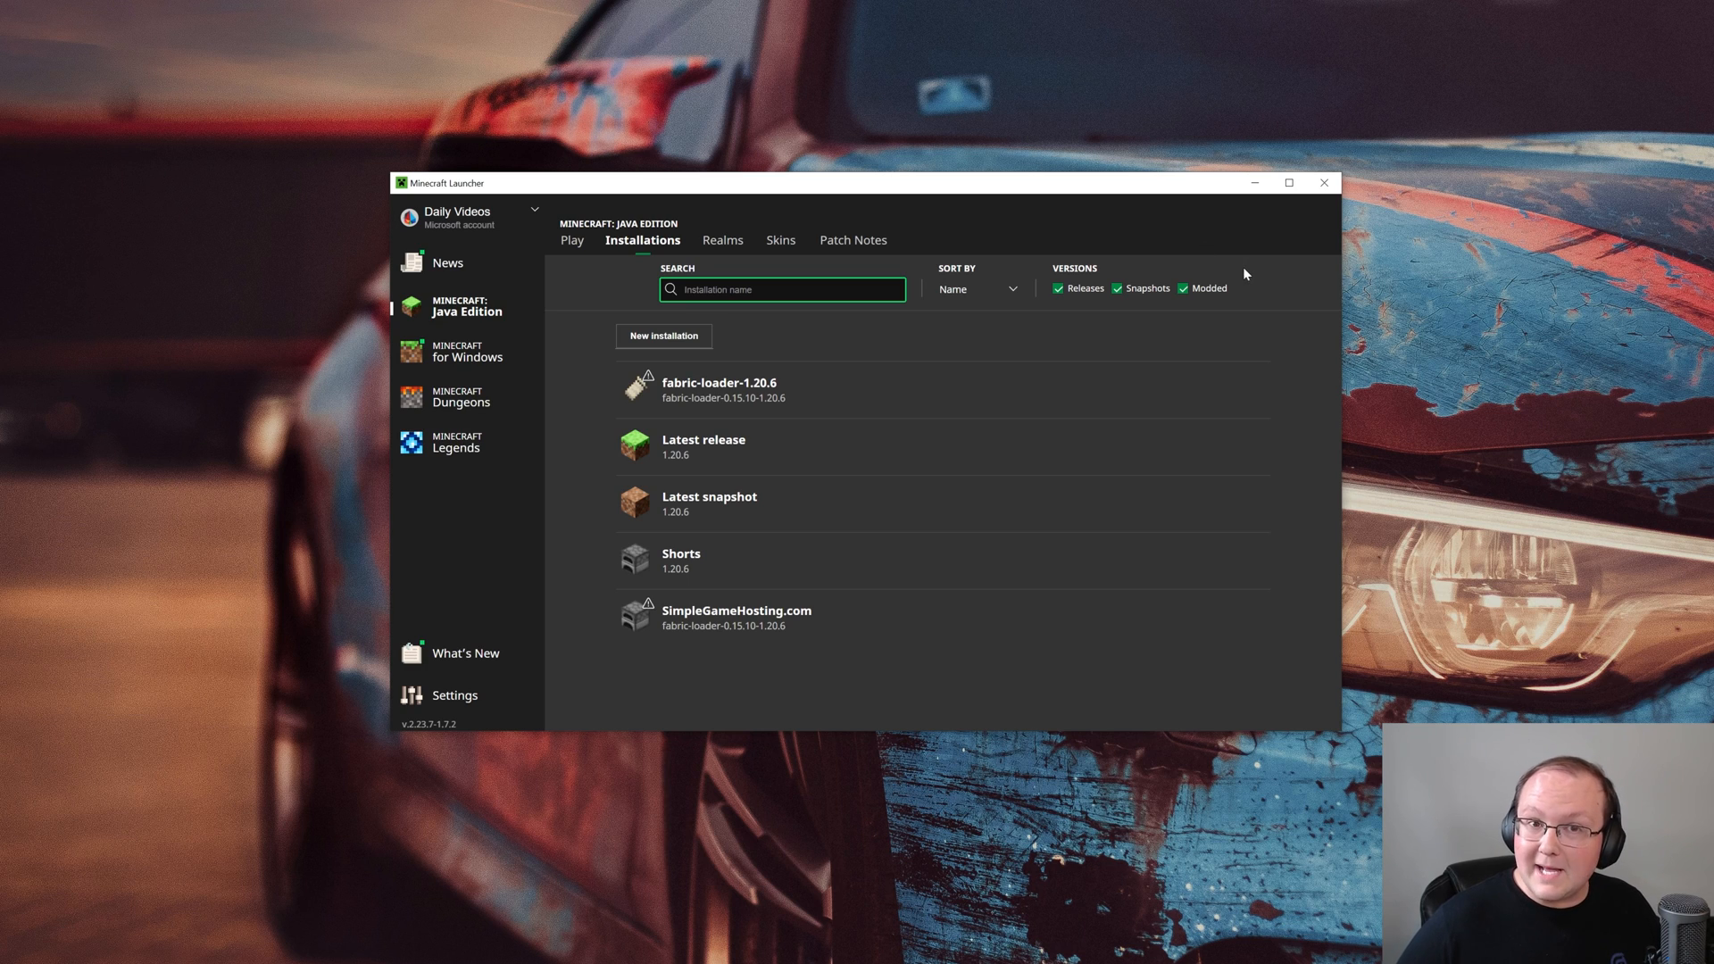
mouse_move(924, 623)
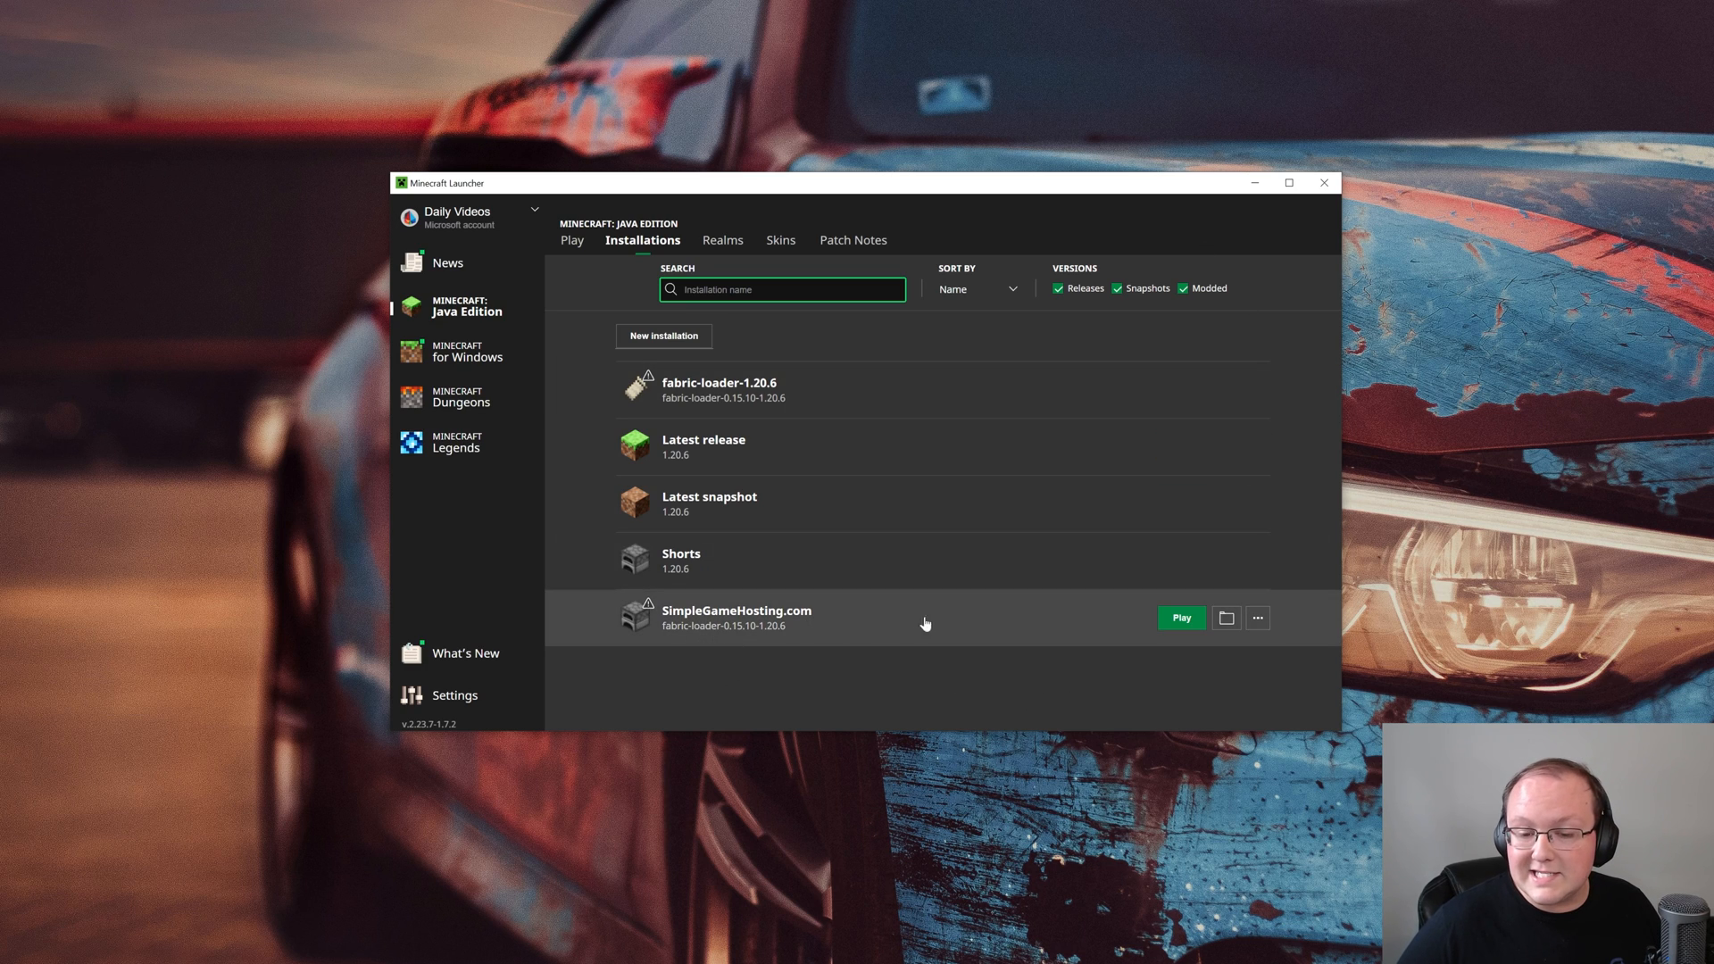
Play the SimpleGameHosting.com installation and accept the modified-installation warning
click(1179, 618)
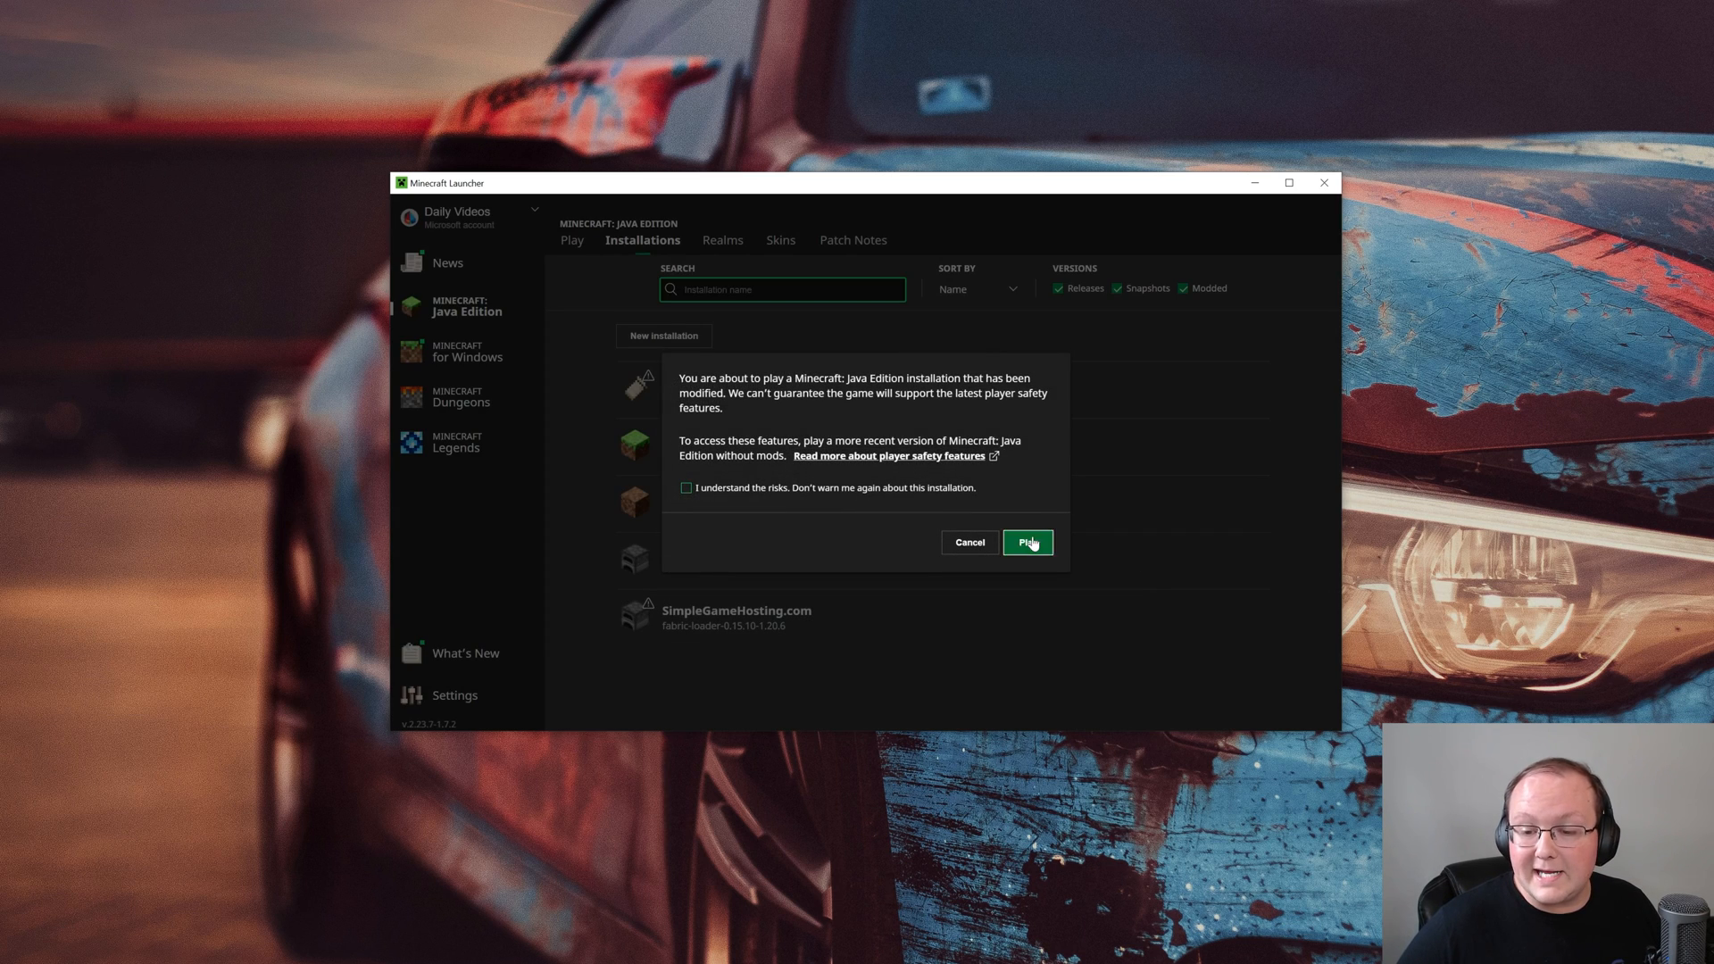
click(1026, 541)
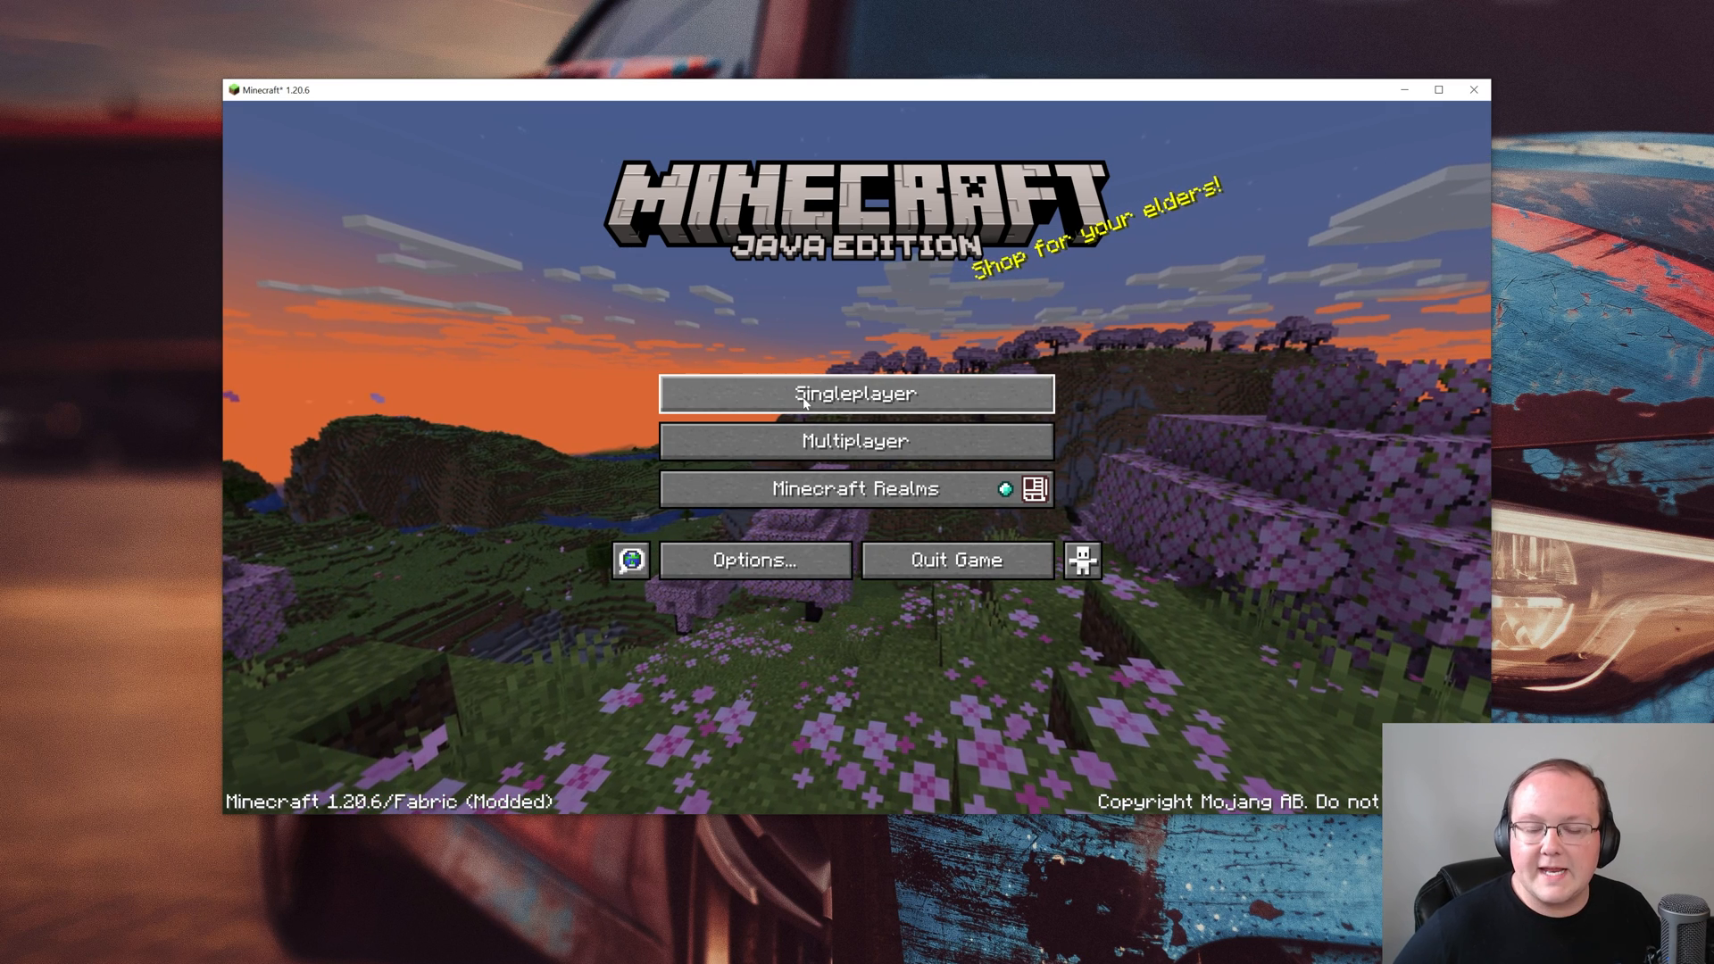
Create a new singleplayer world named Fabric 1.20.5
click(855, 393)
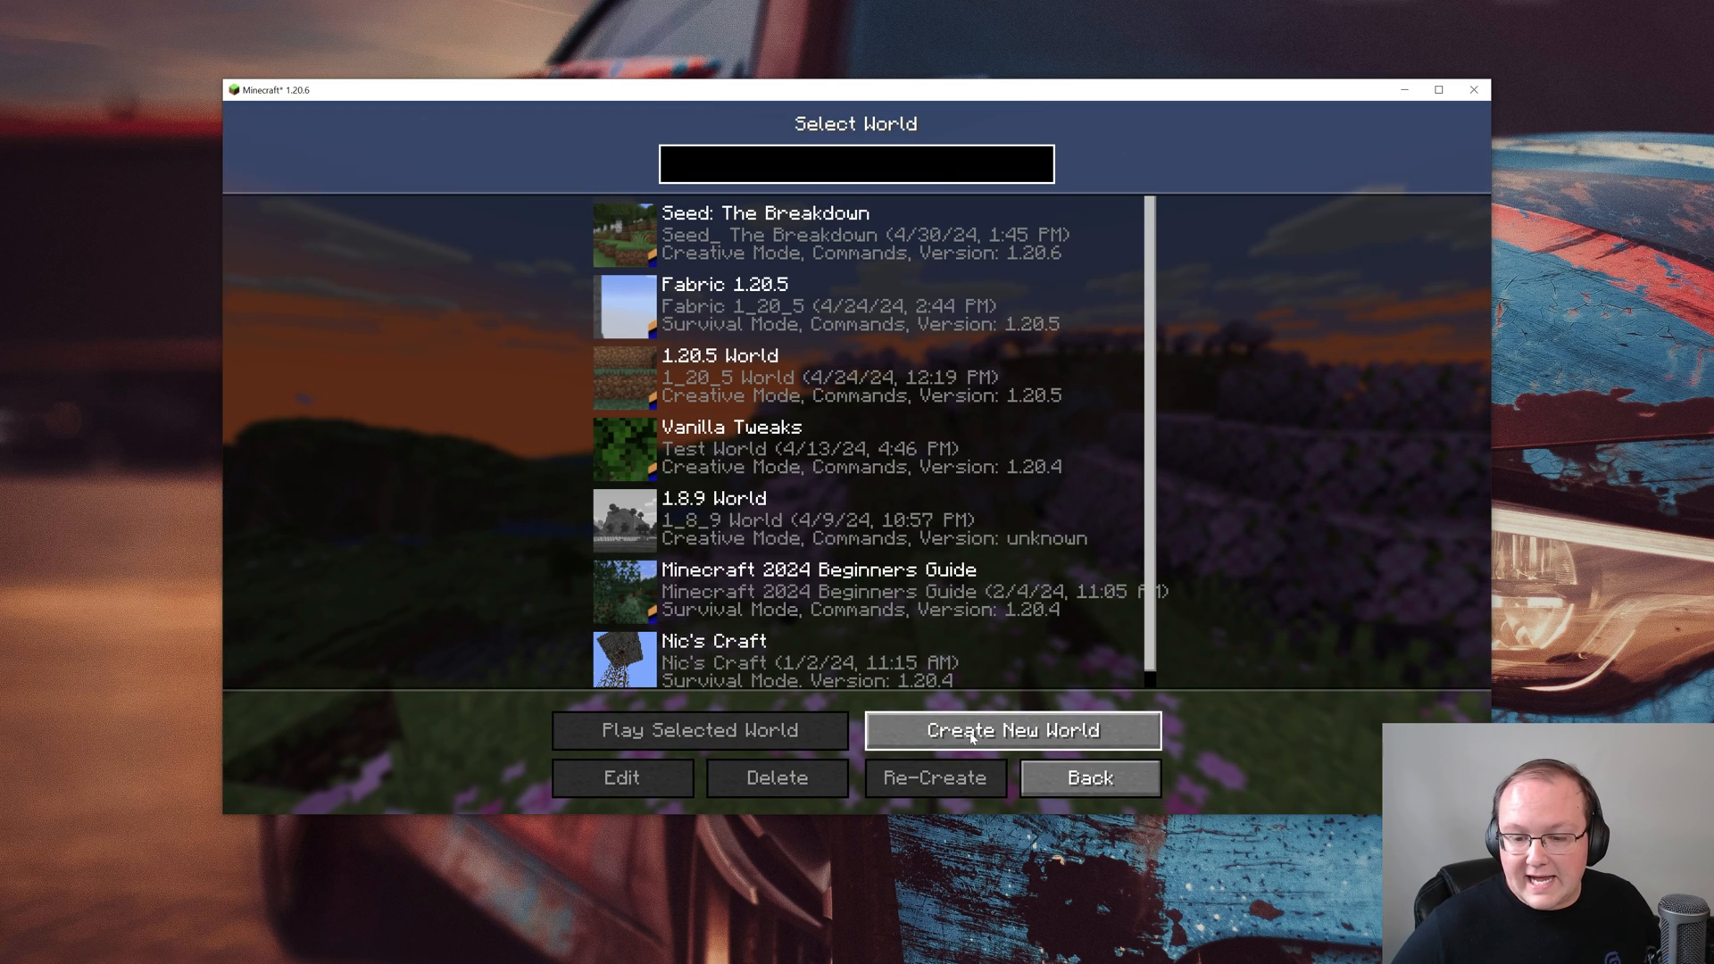
click(1011, 730)
text(F)
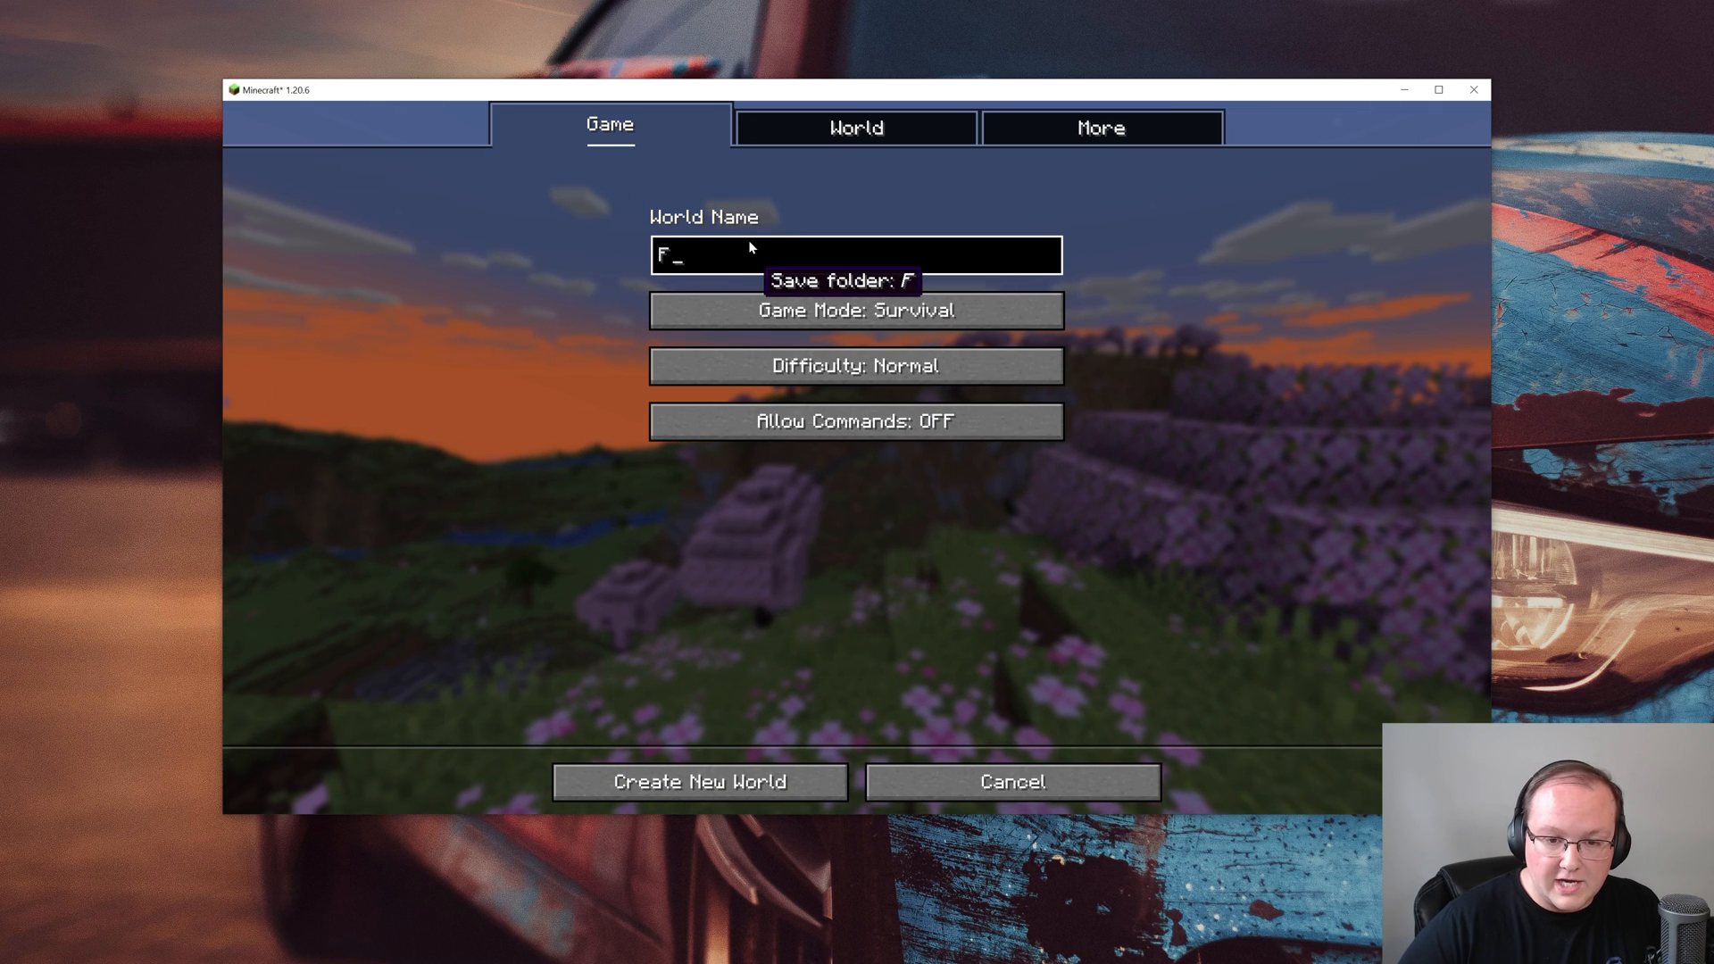
text(abric 1.20.5)
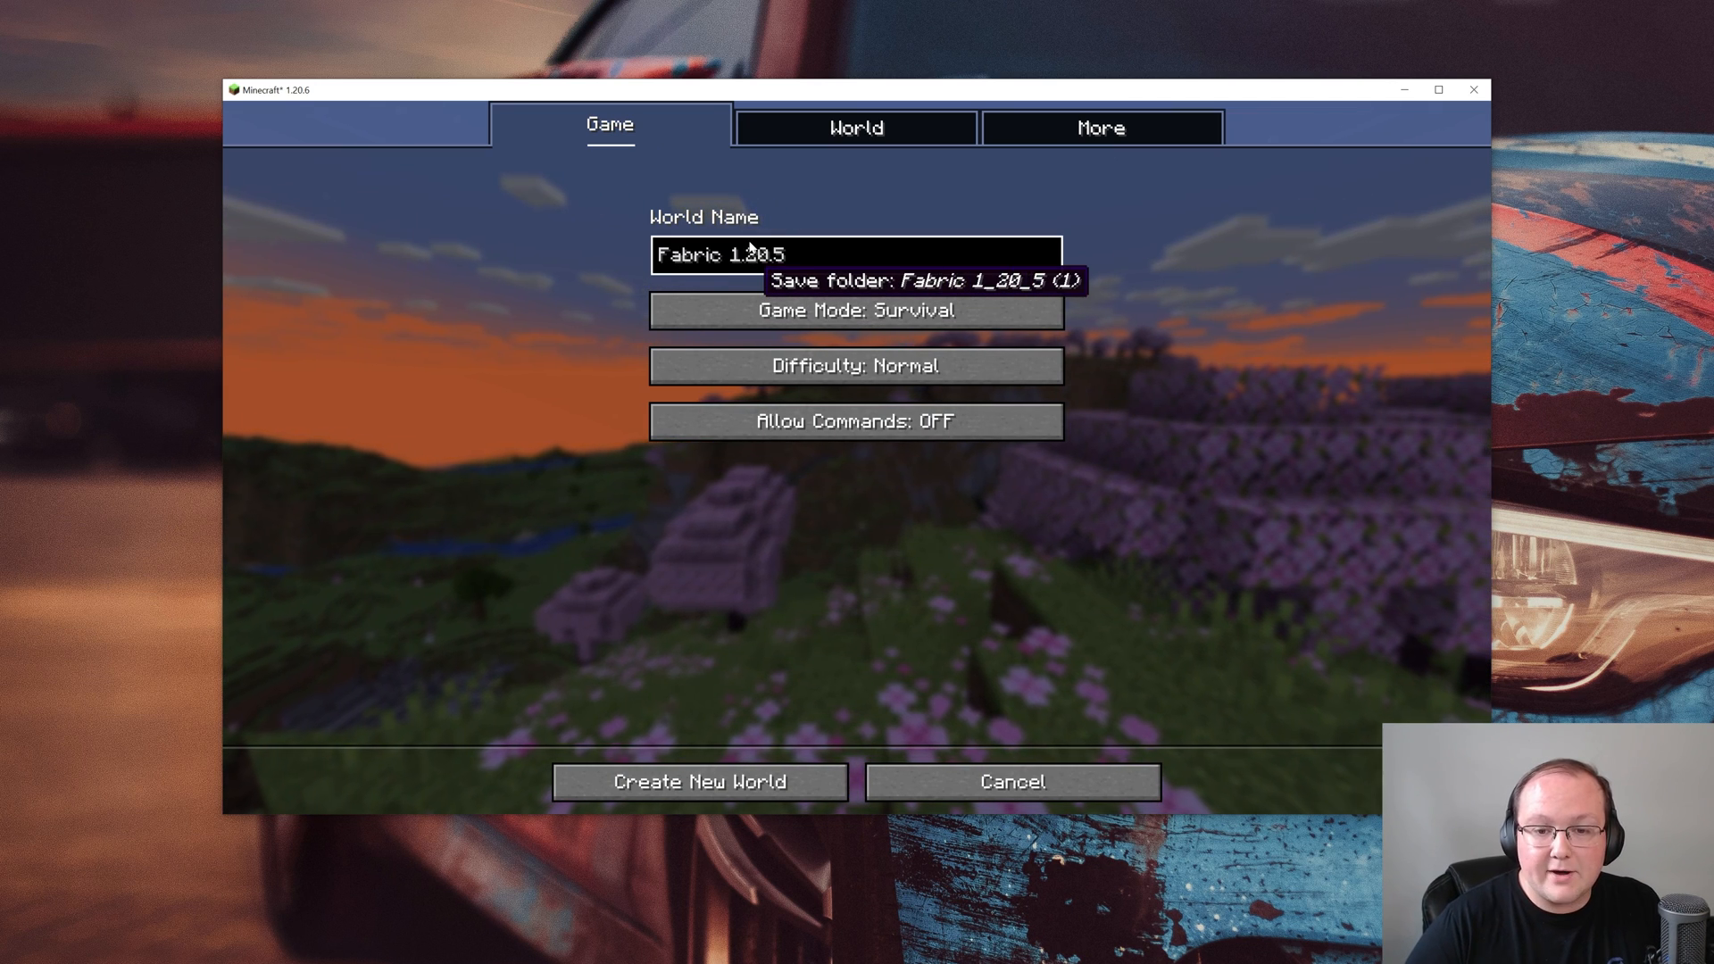
click(698, 780)
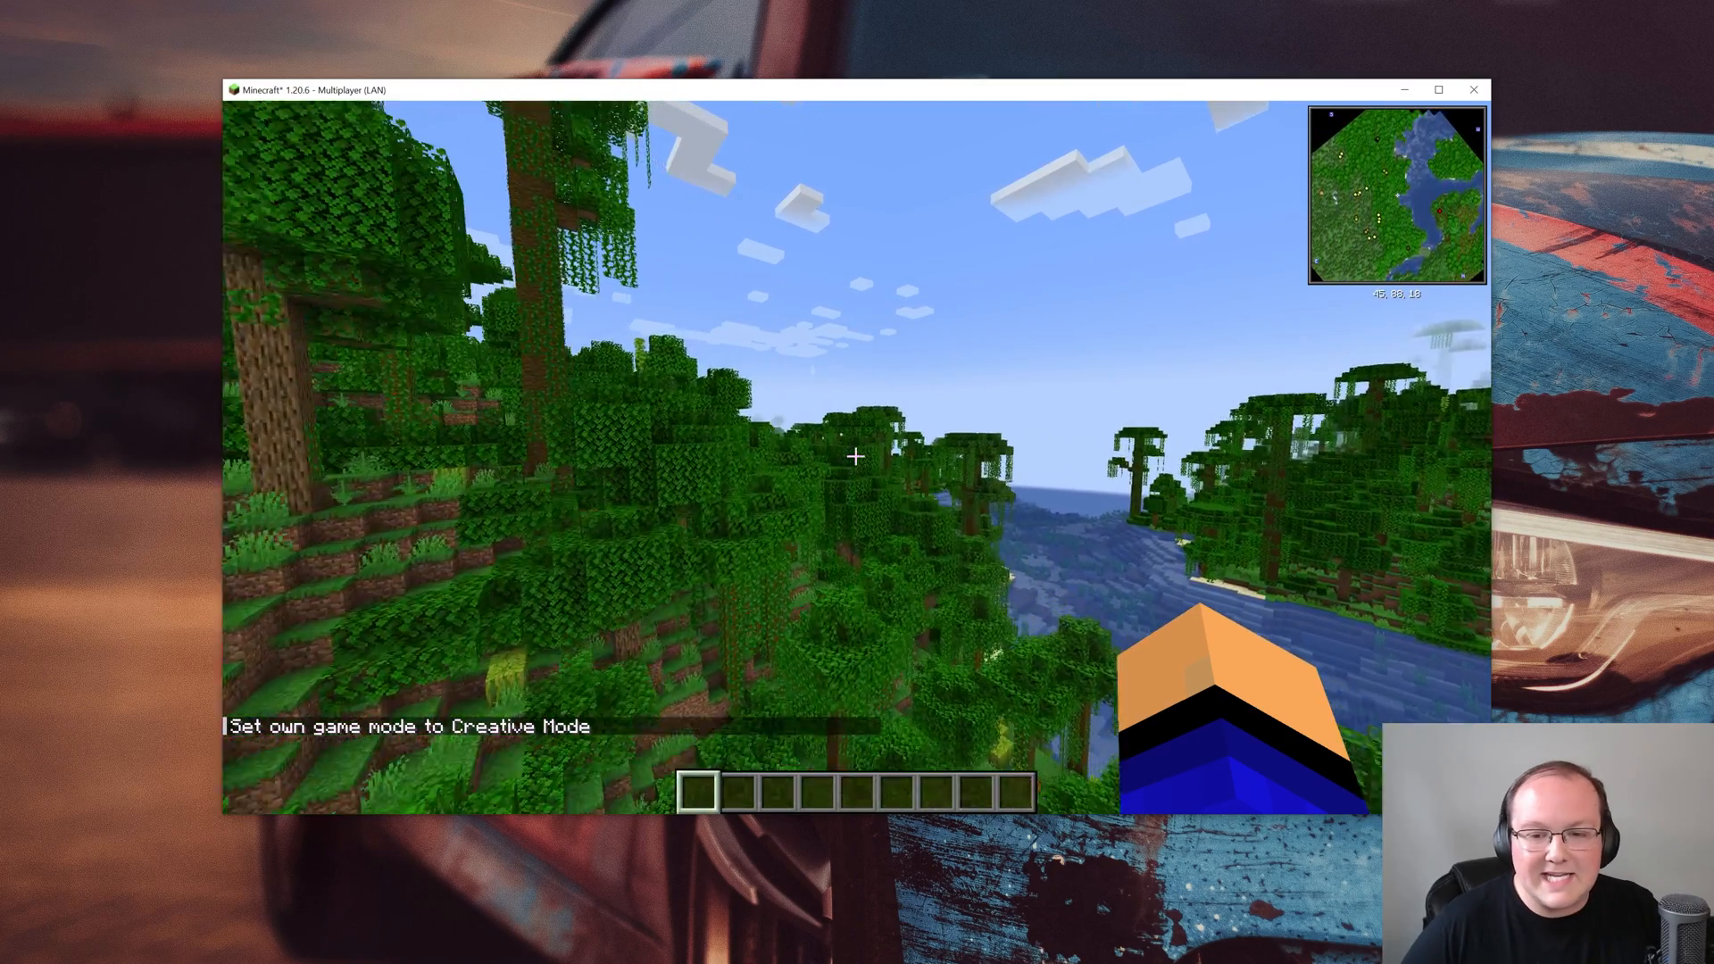
Add Blockus blocks from the Colored Tiles creative tab to the hotbar, then return to the world
key(e)
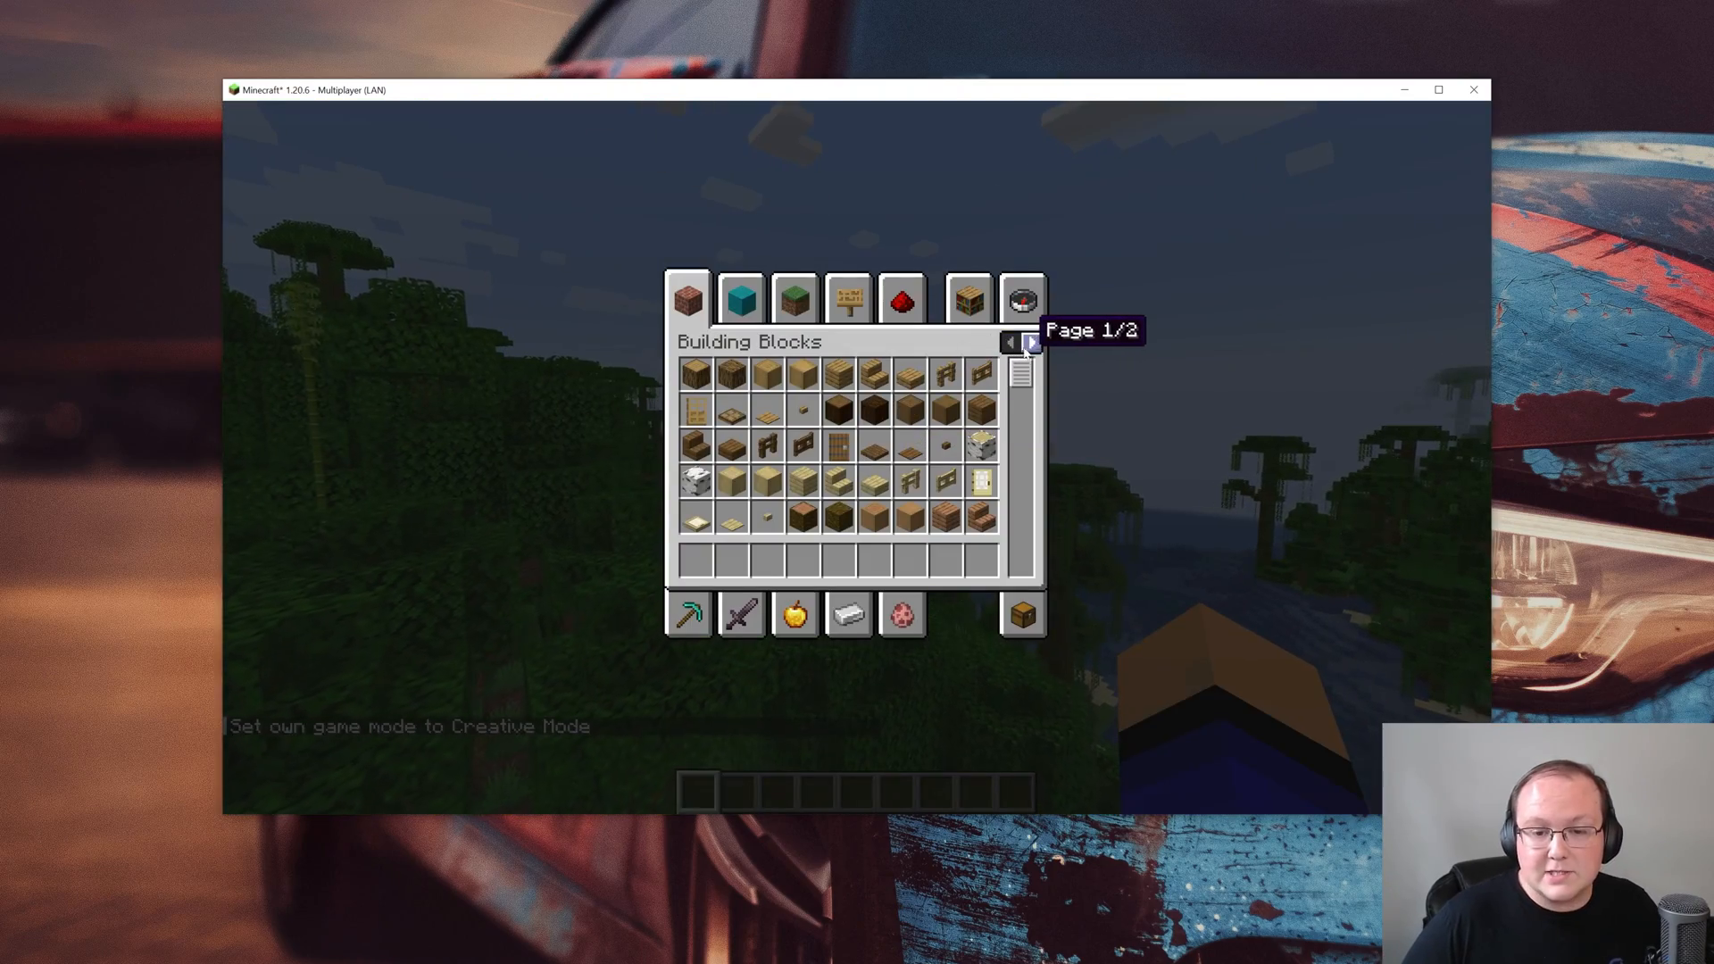
click(1028, 342)
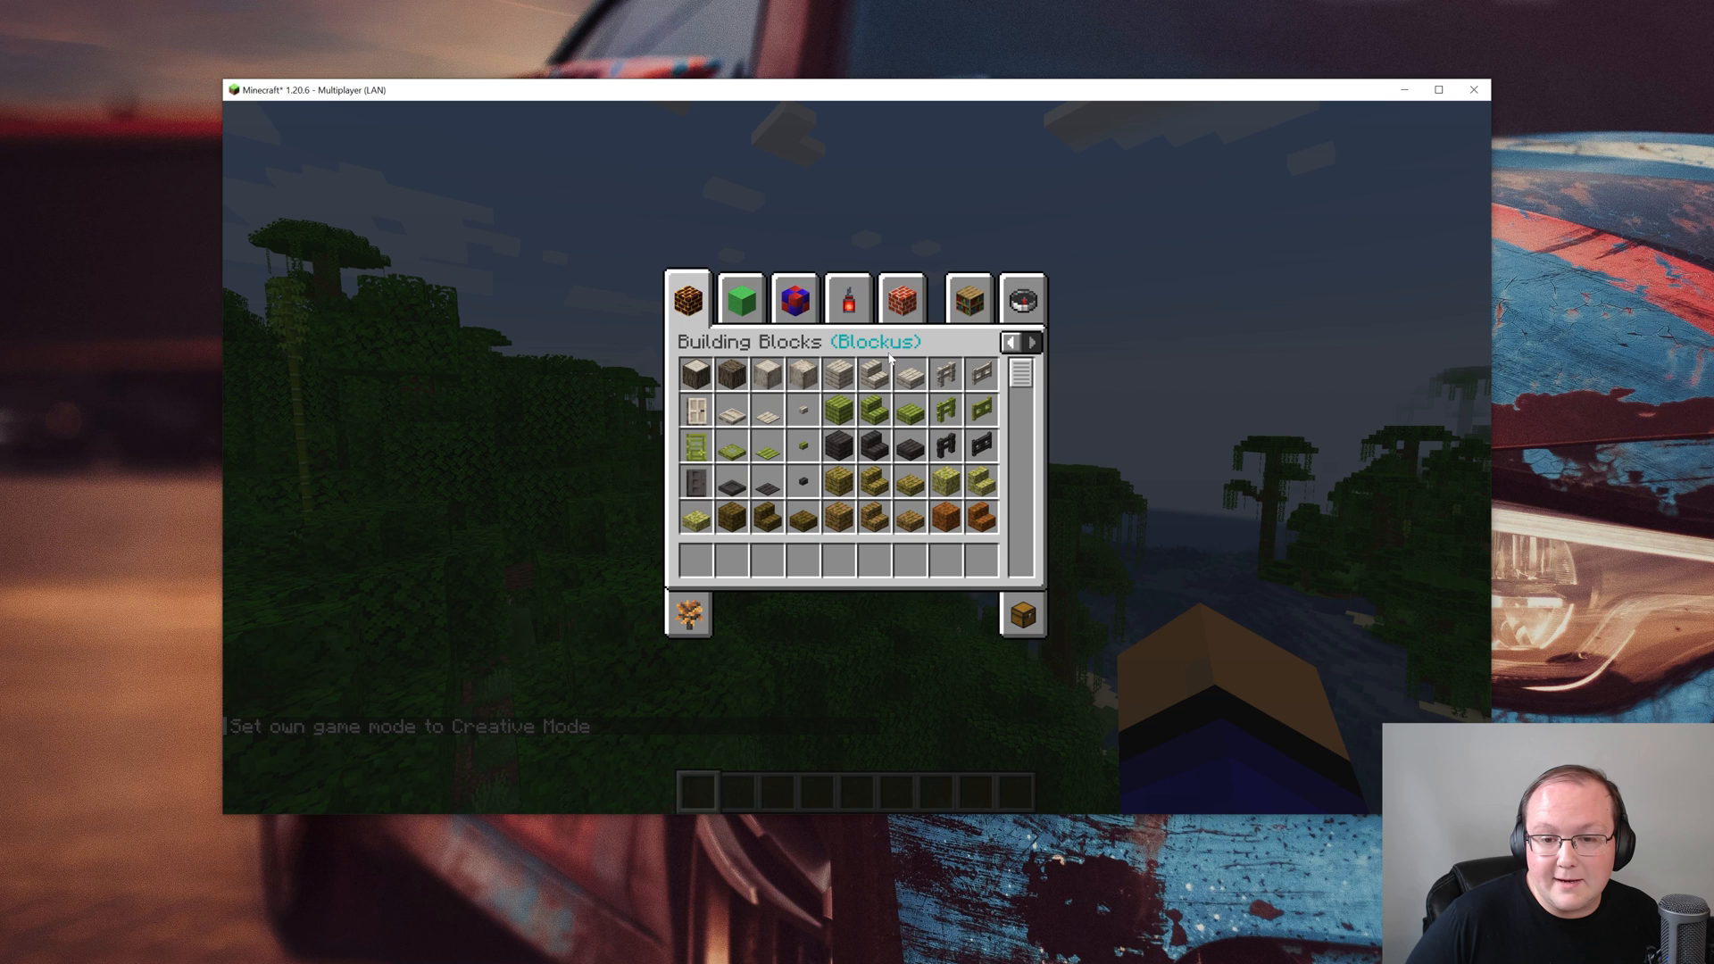
click(794, 300)
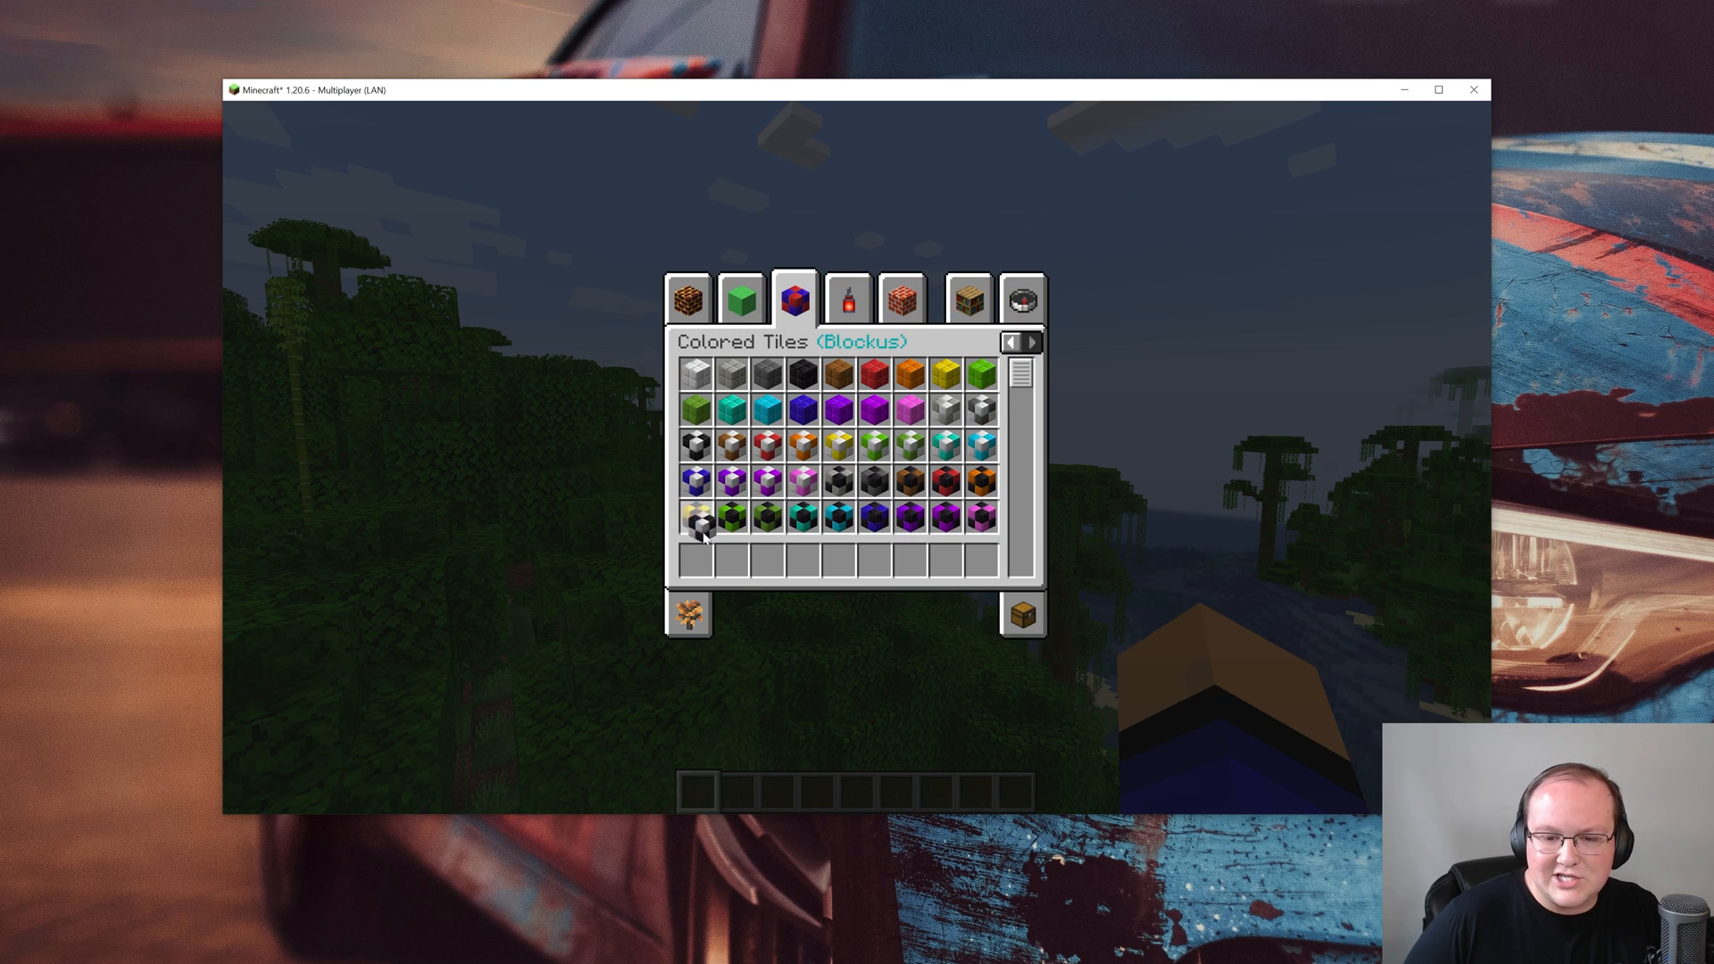
click(687, 298)
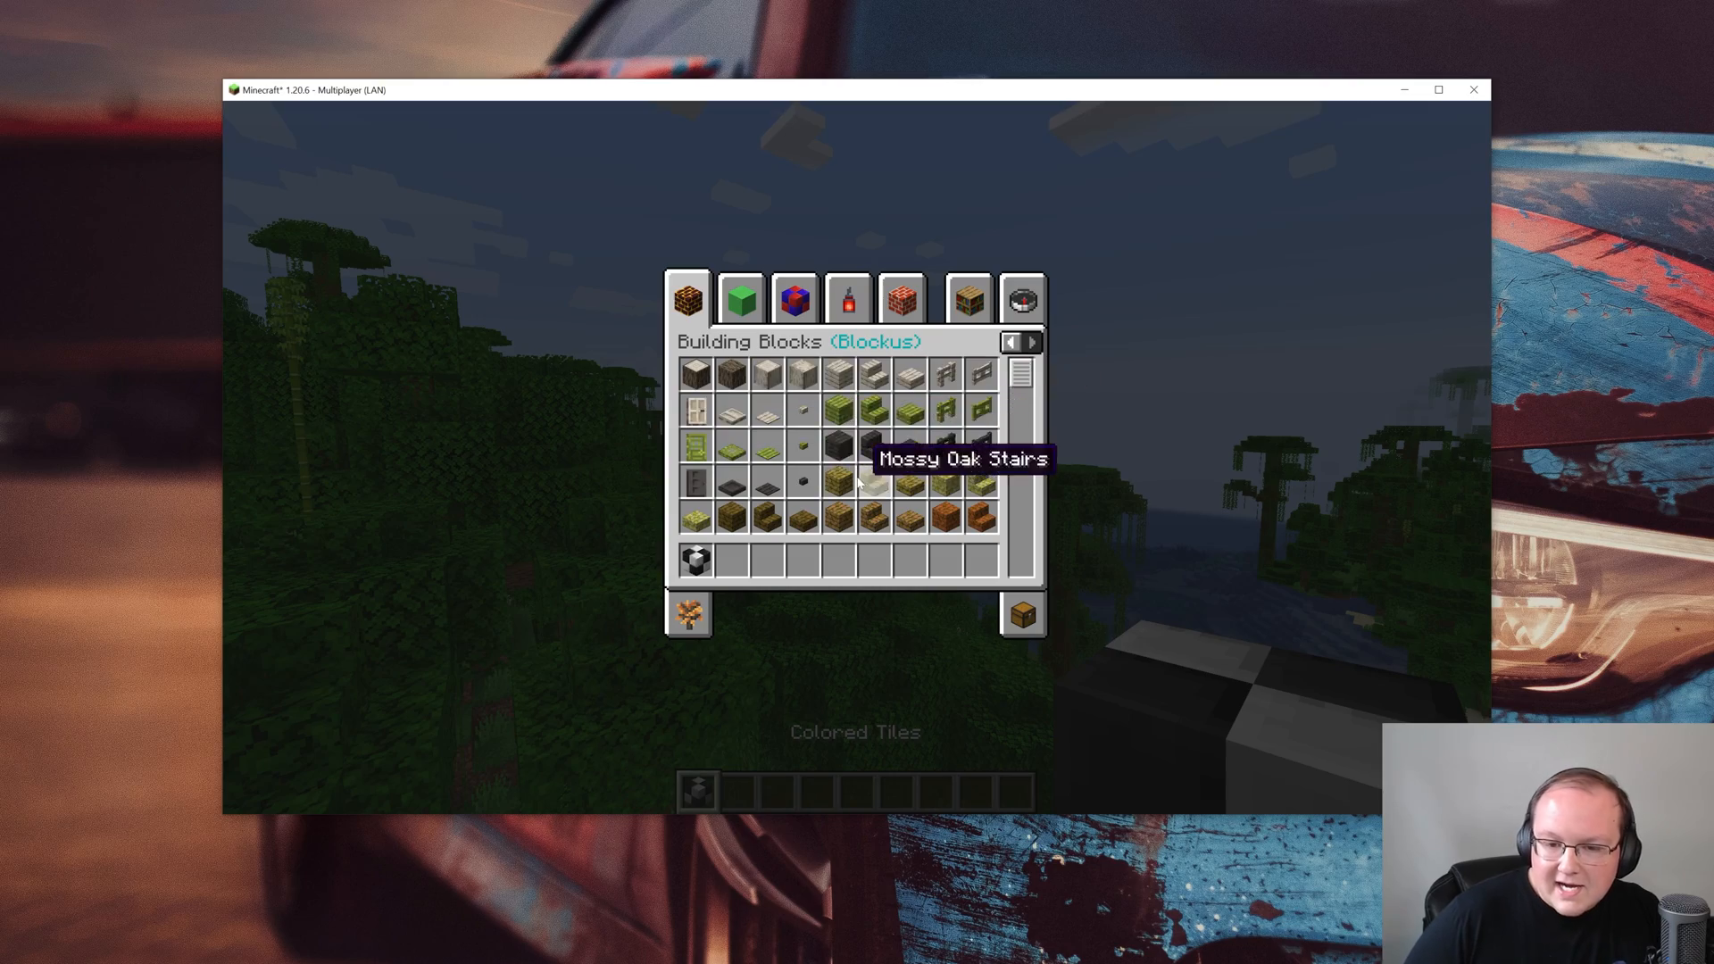
scroll(down, 3)
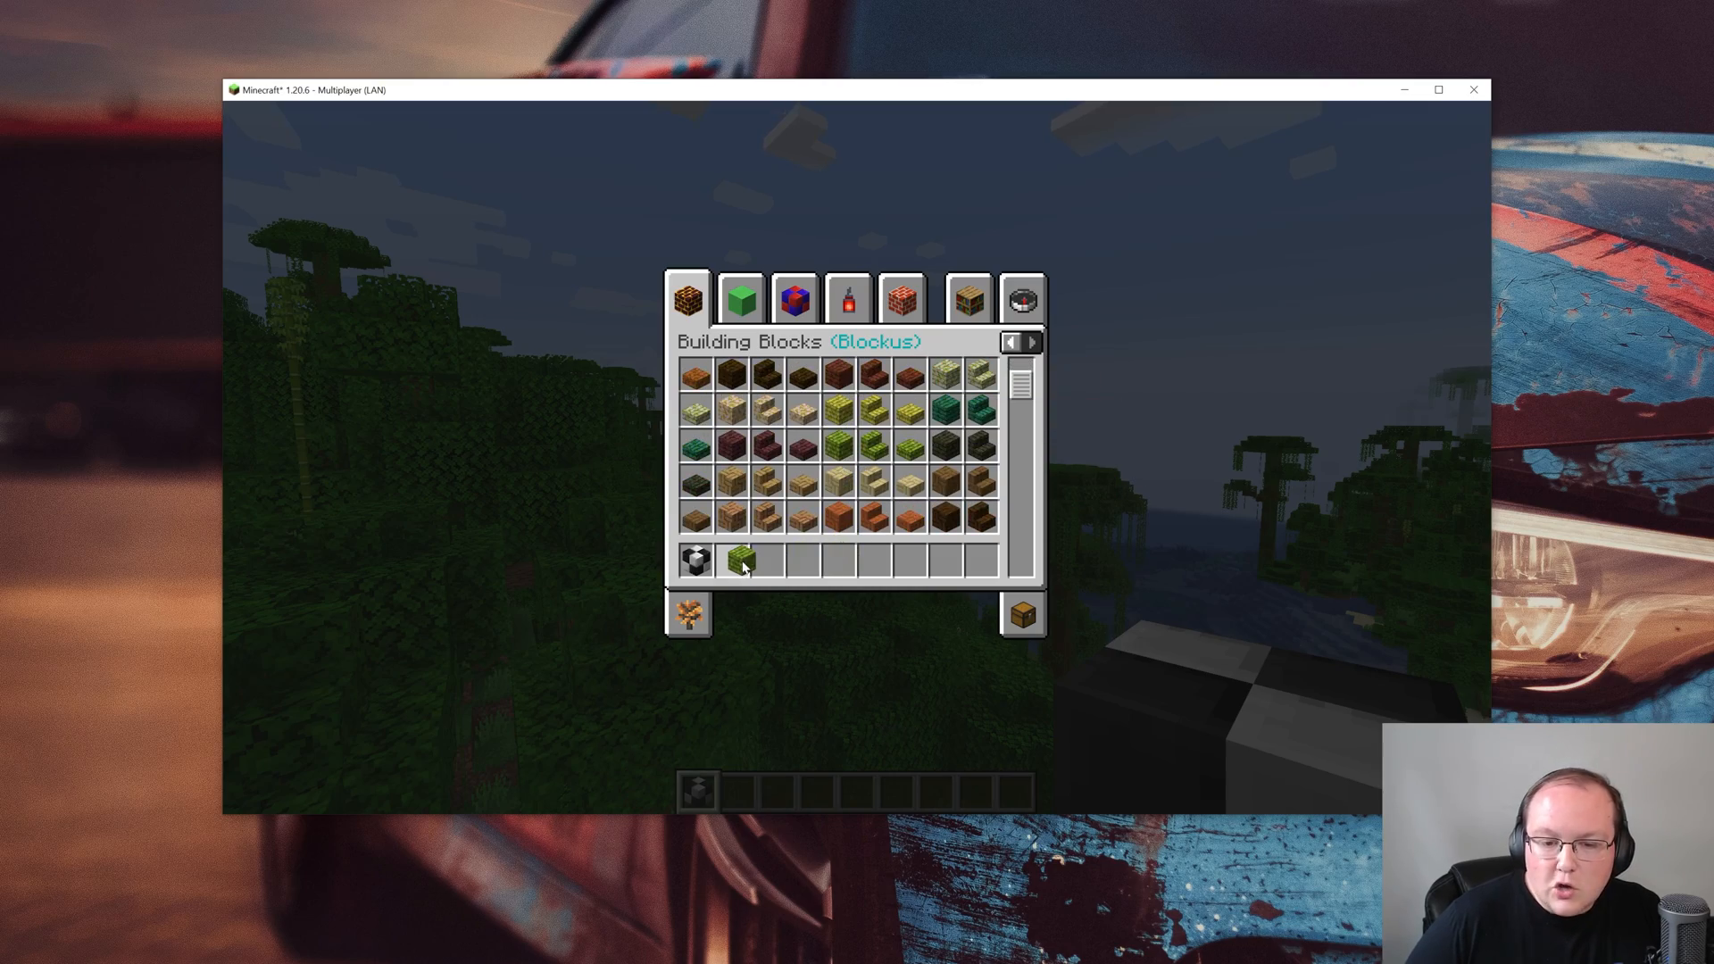
key(escape)
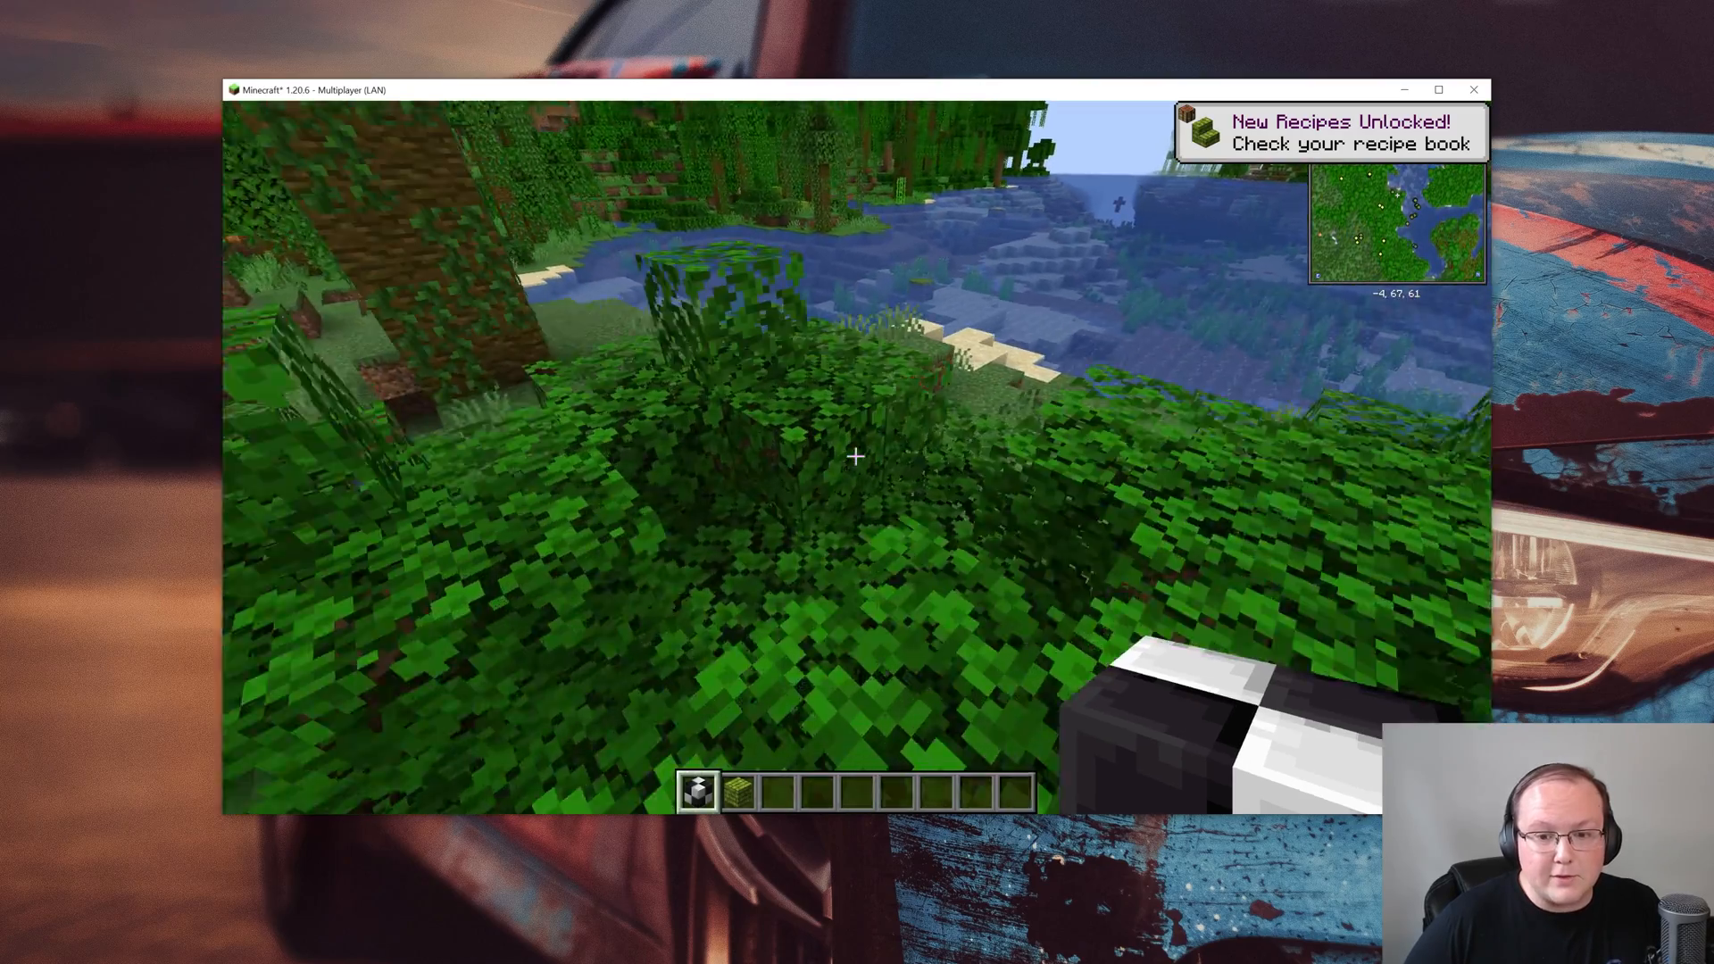
mouse_move(852, 457)
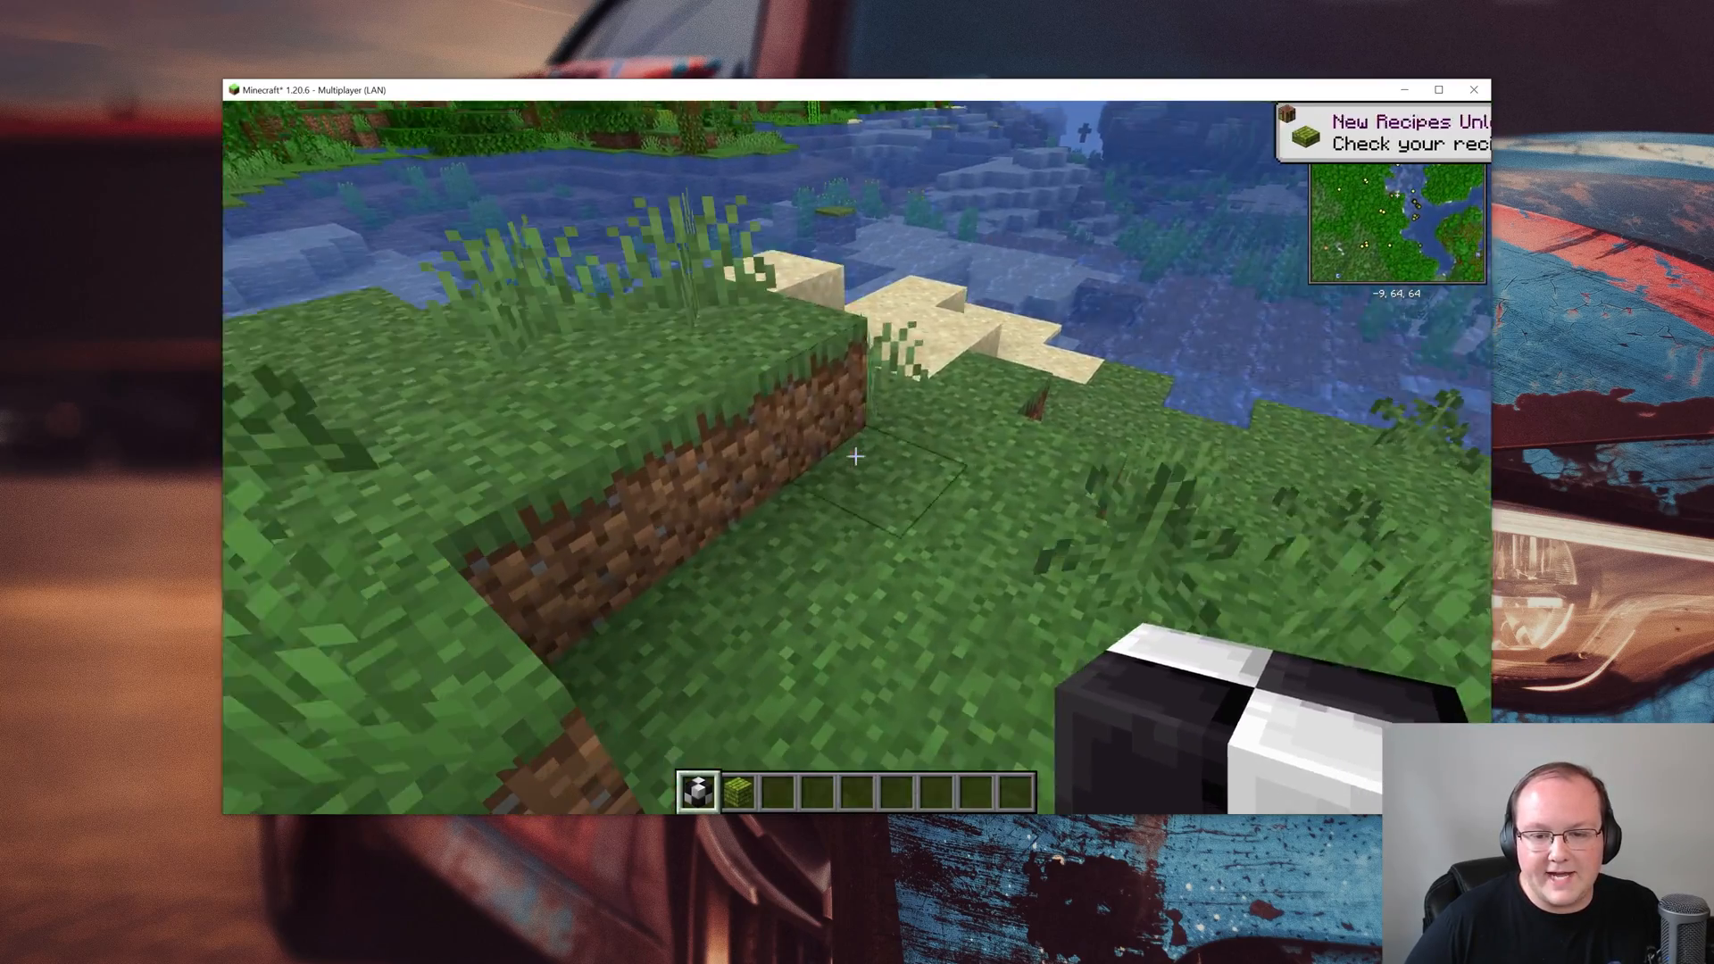